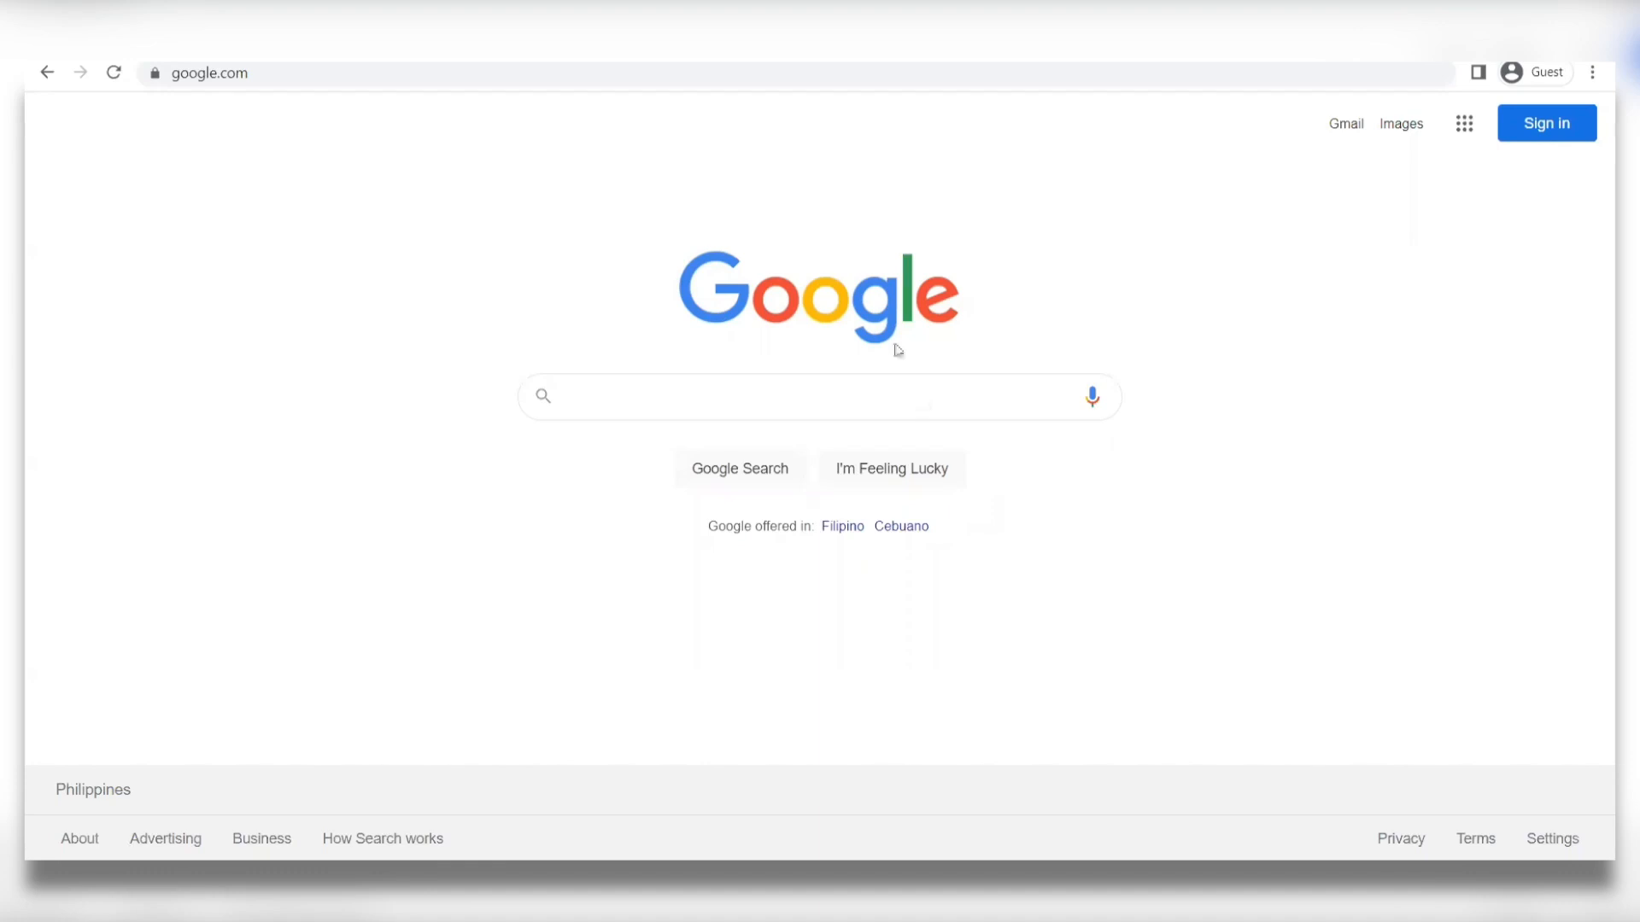
mouse_move(320, 360)
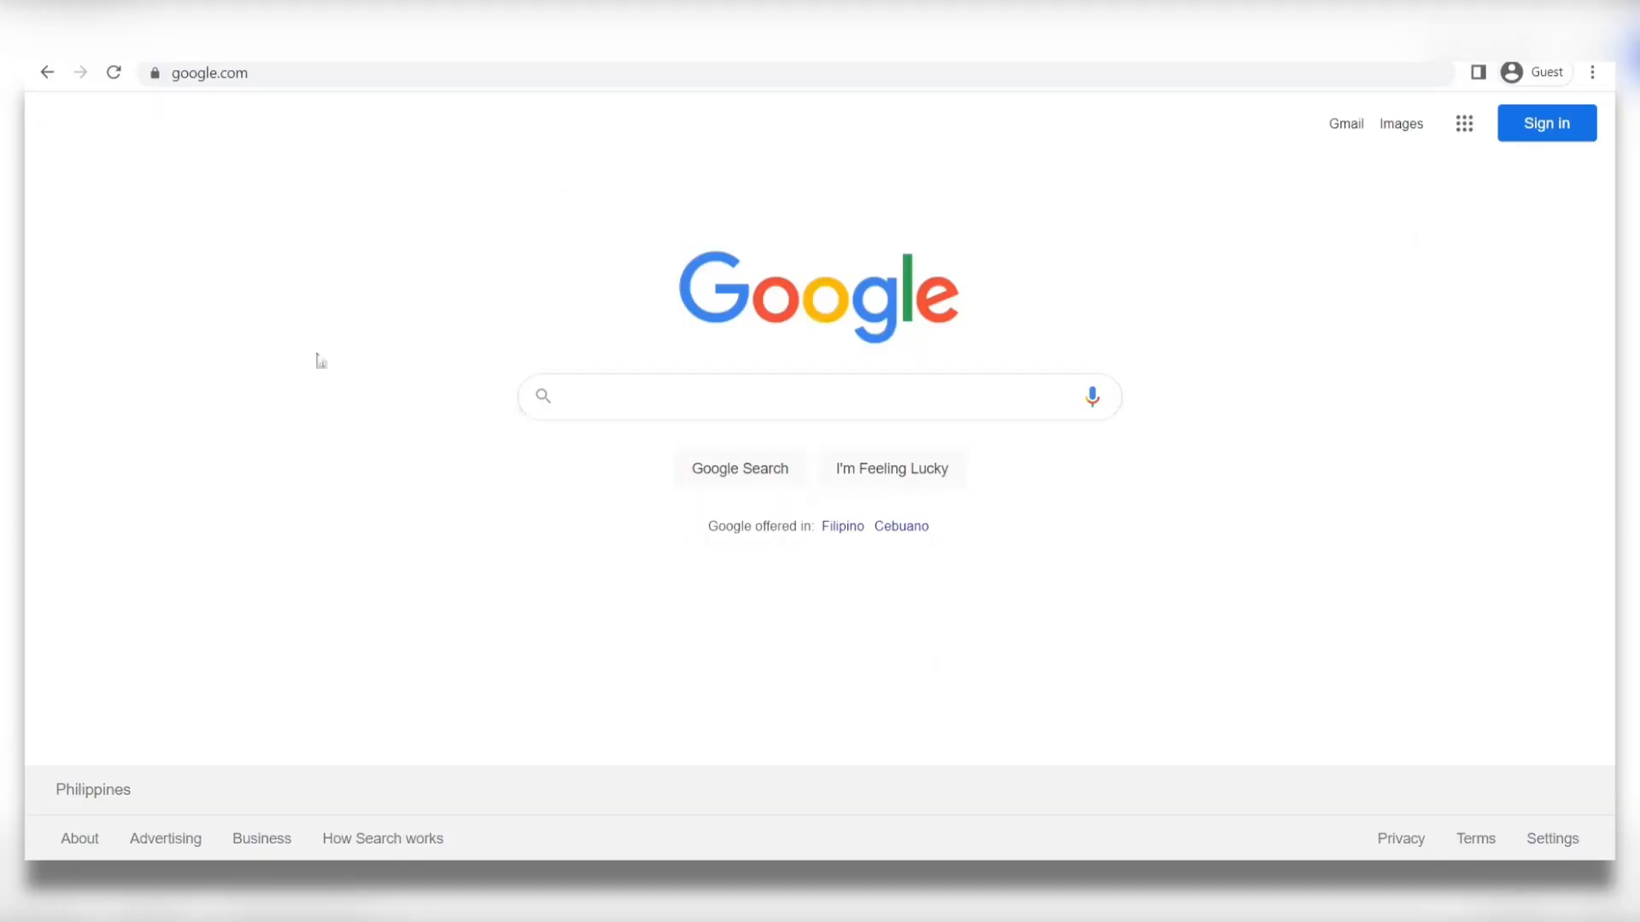
mouse_move(497, 299)
type("squishycash")
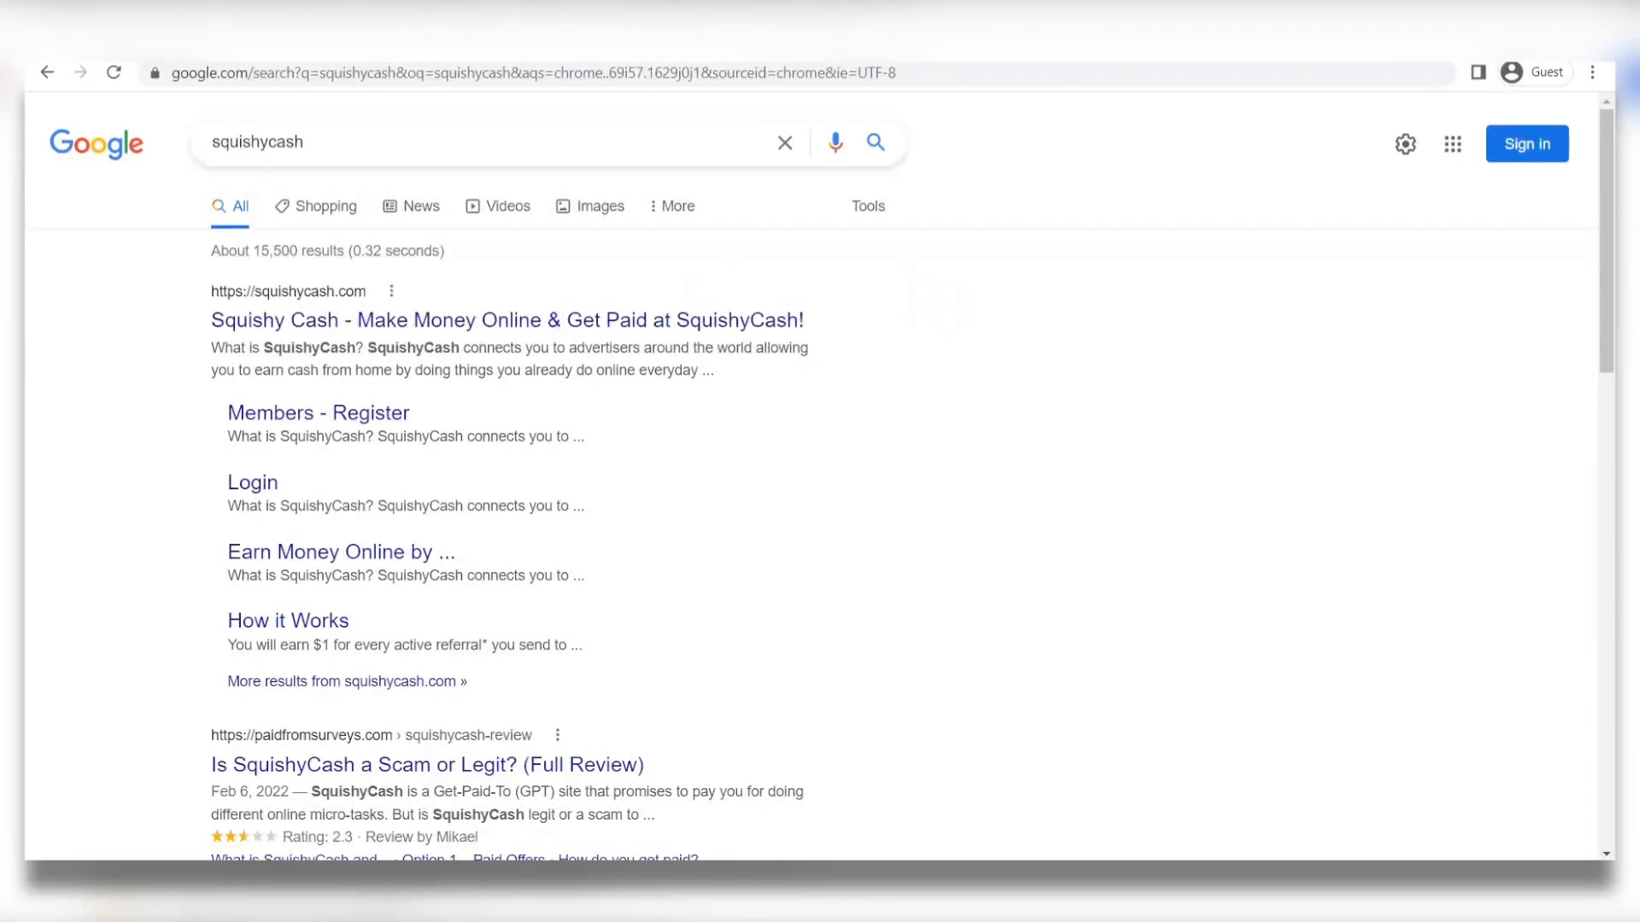
- Open the Squishy Cash homepage from the squishycash Google results
left_click(505, 320)
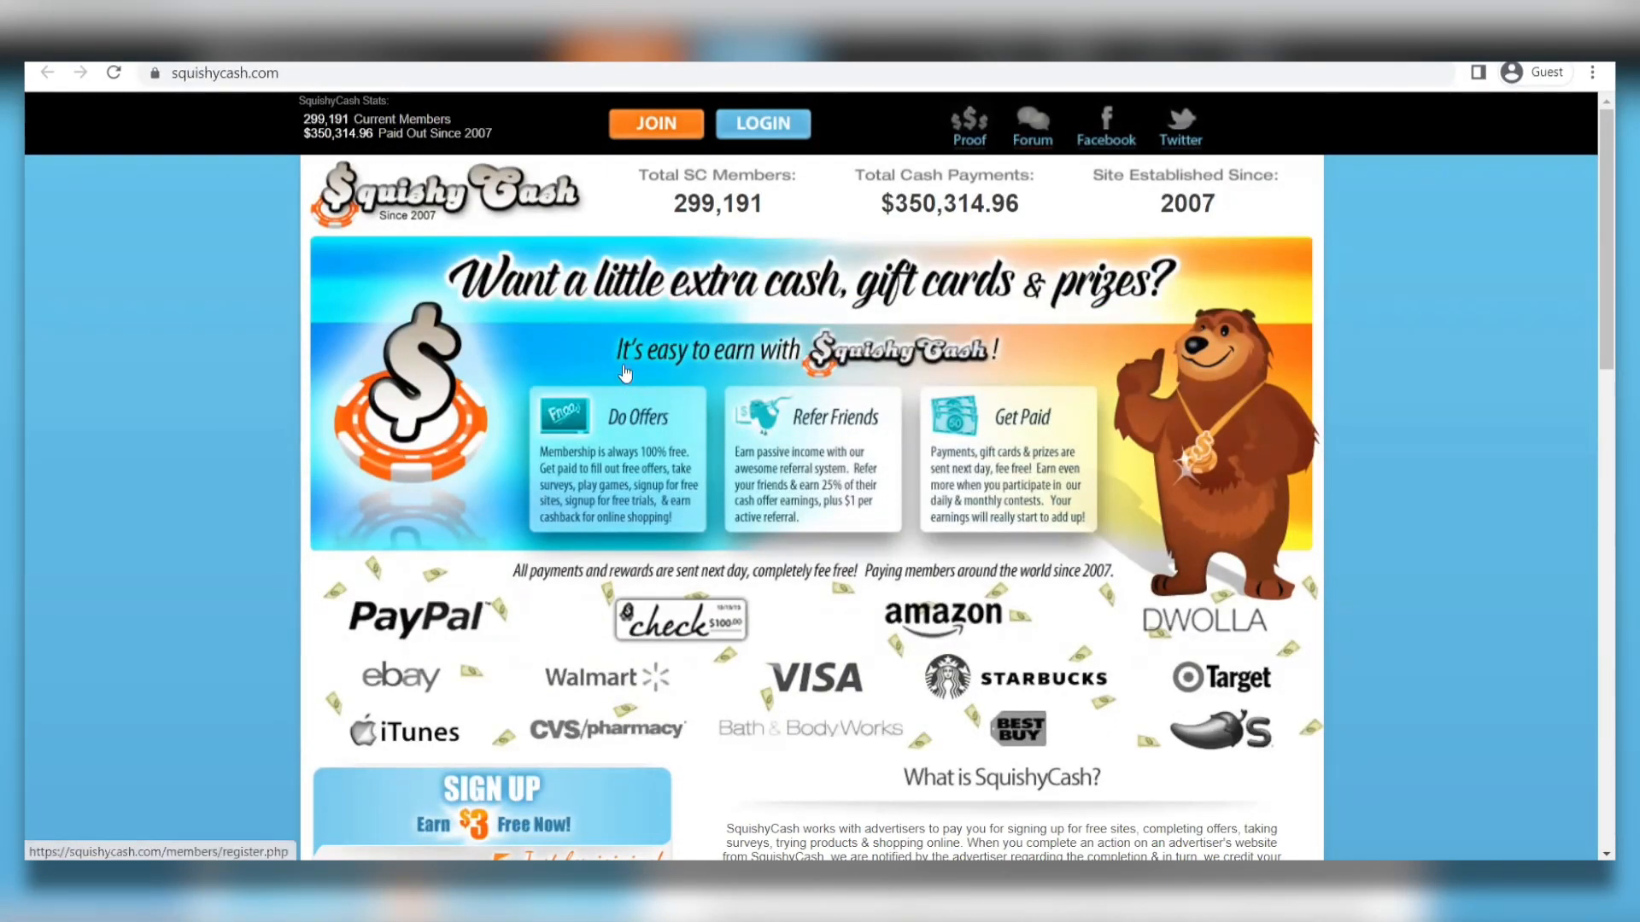
mouse_move(626, 437)
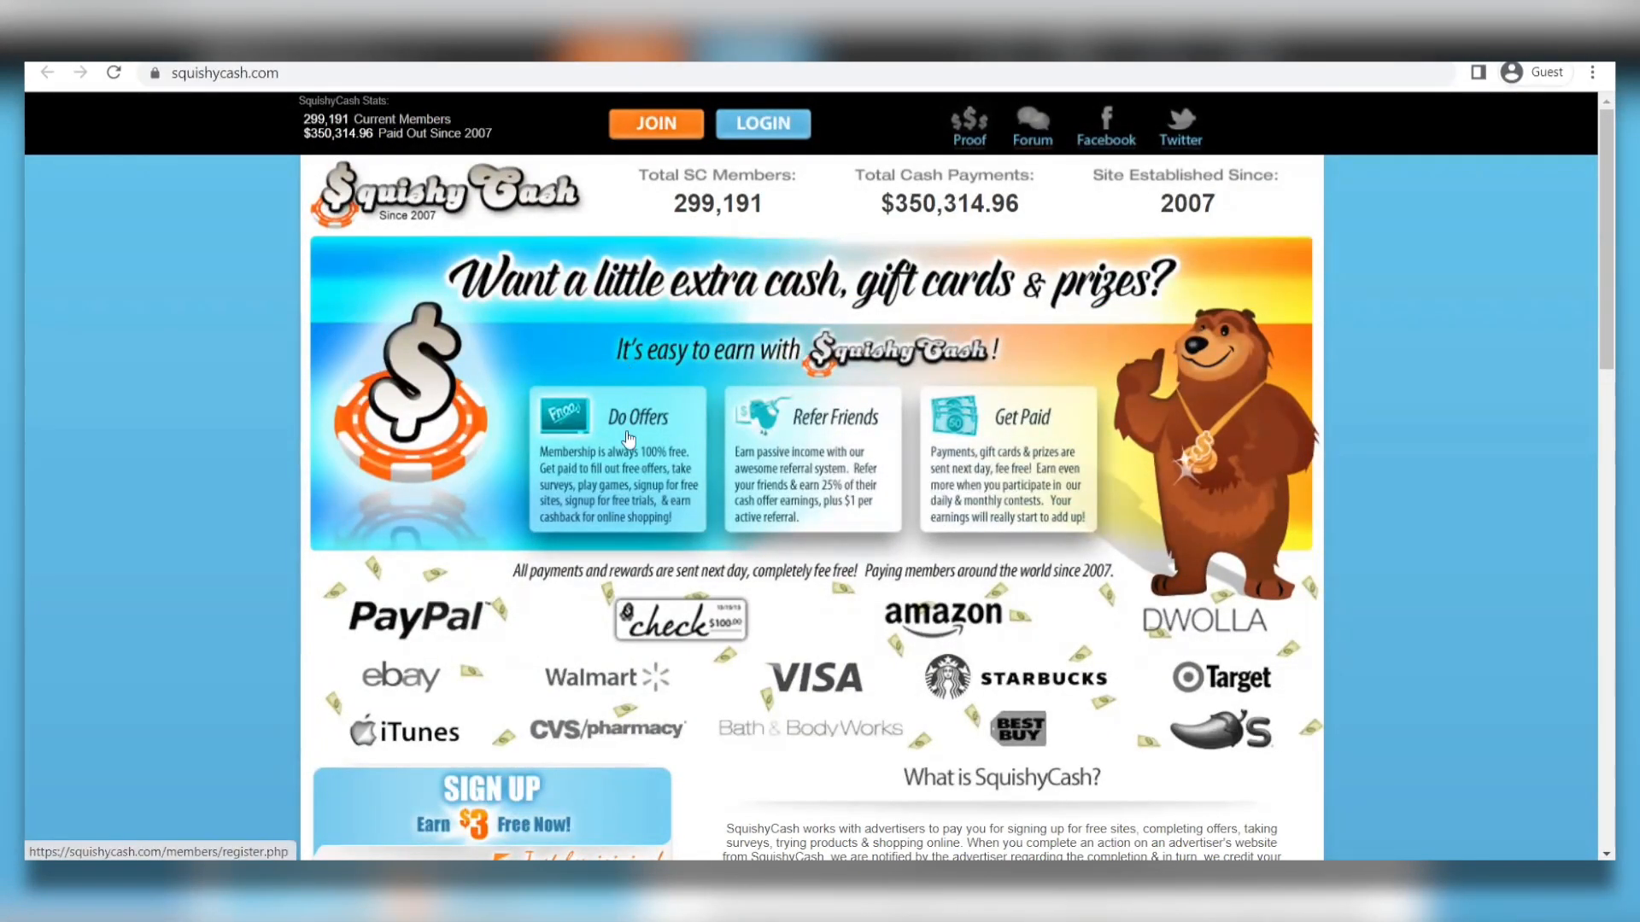
scroll("down", 3)
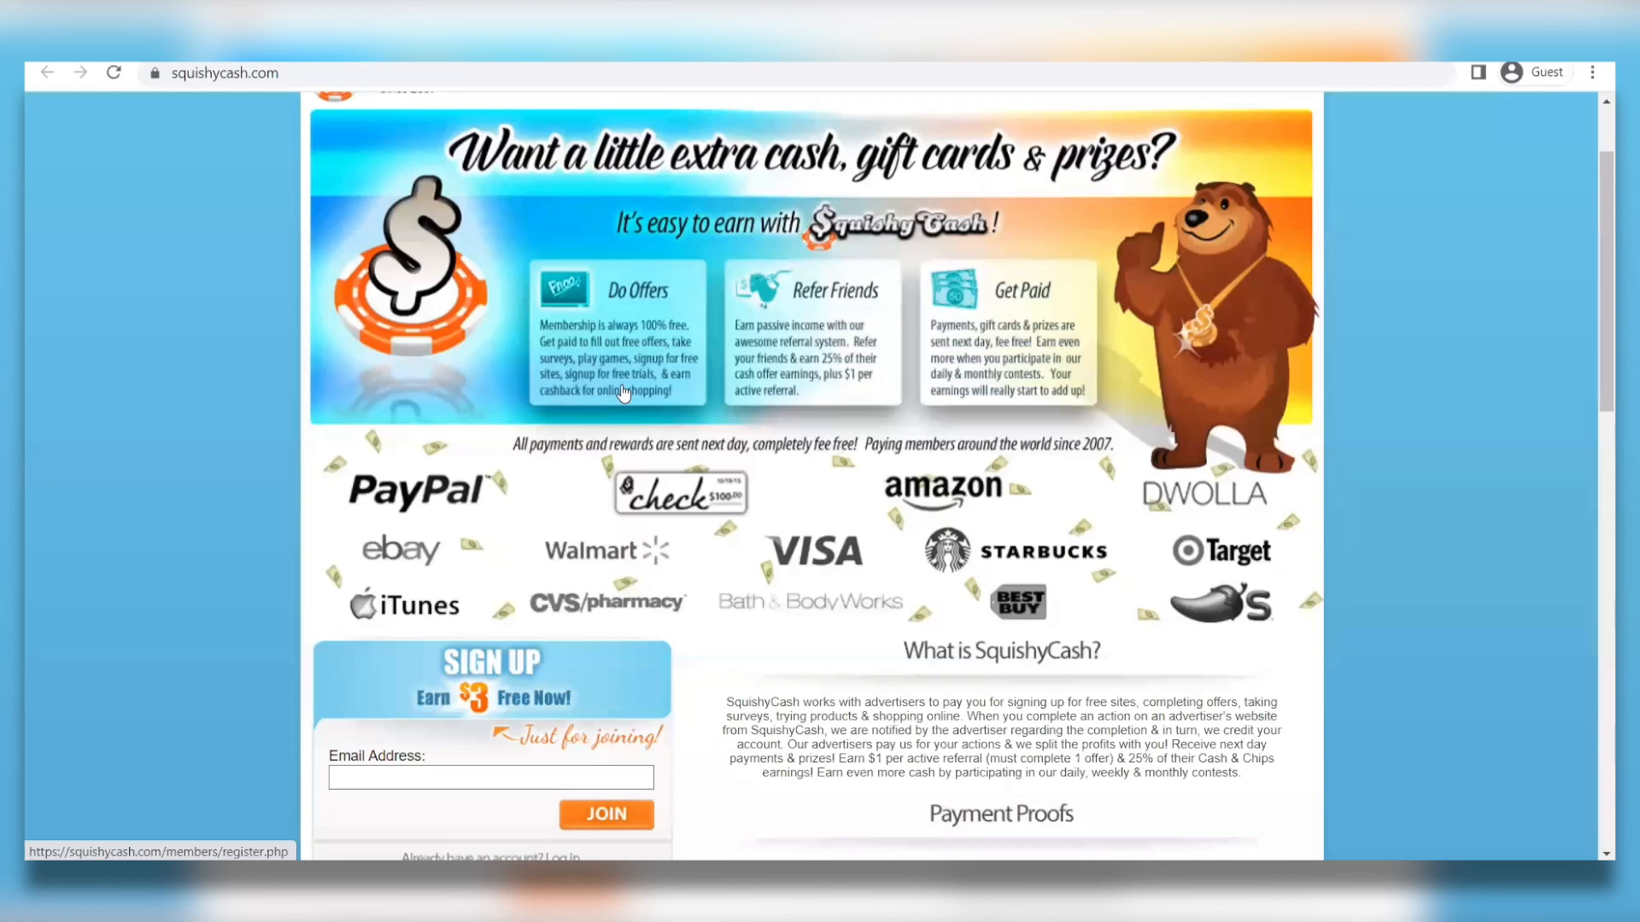
scroll("up", 3)
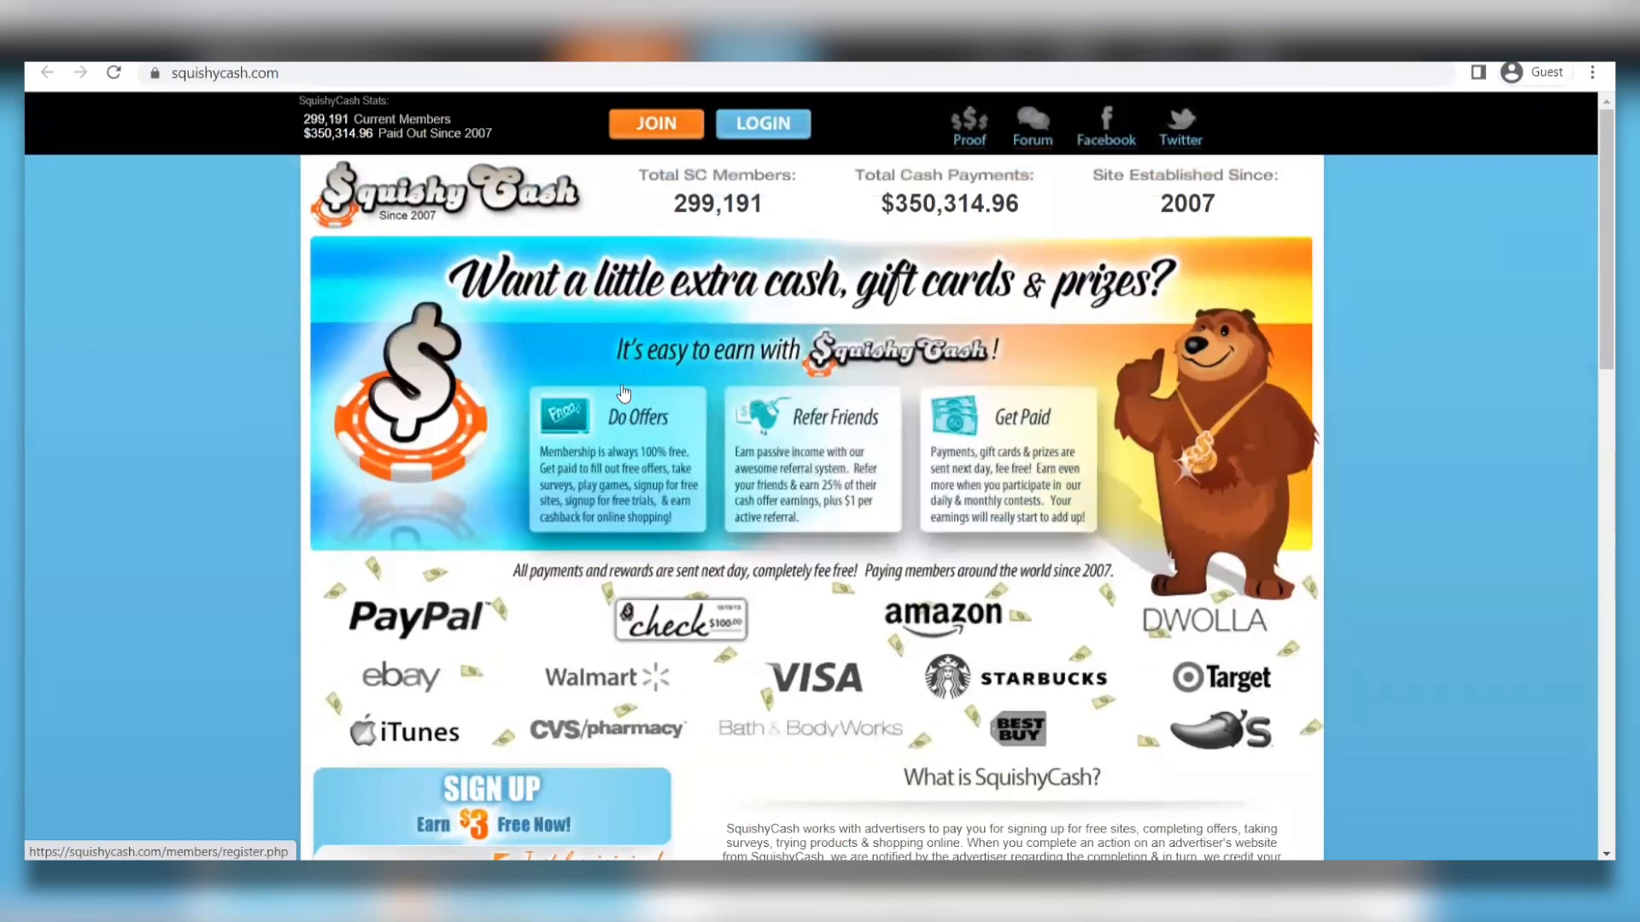
scroll("down", 3)
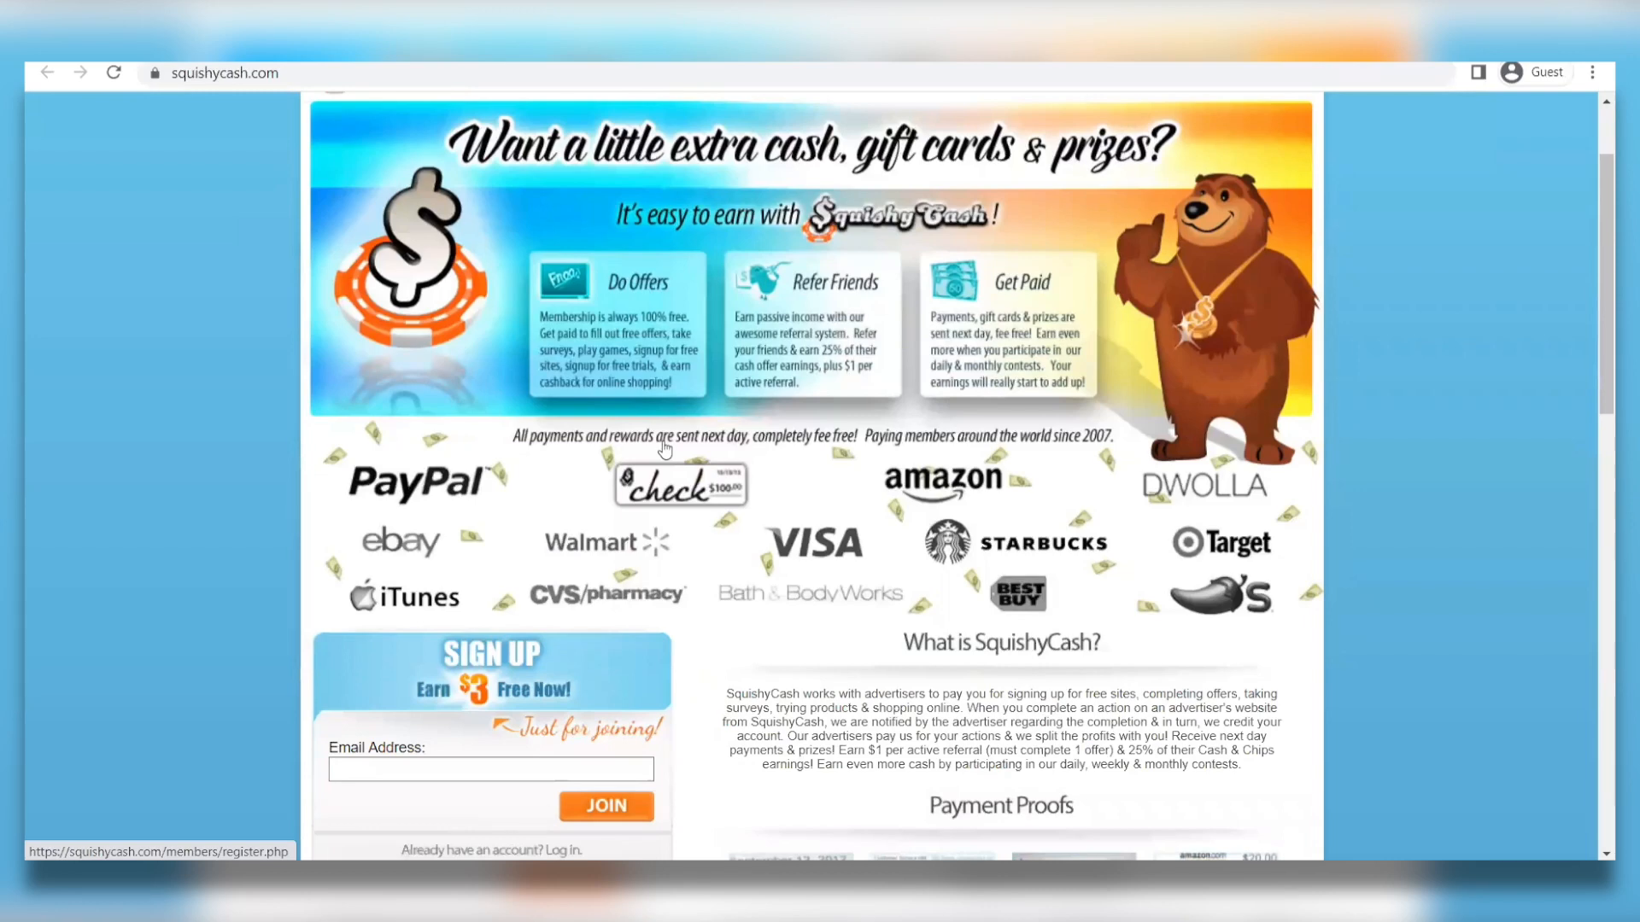
scroll("down", 3)
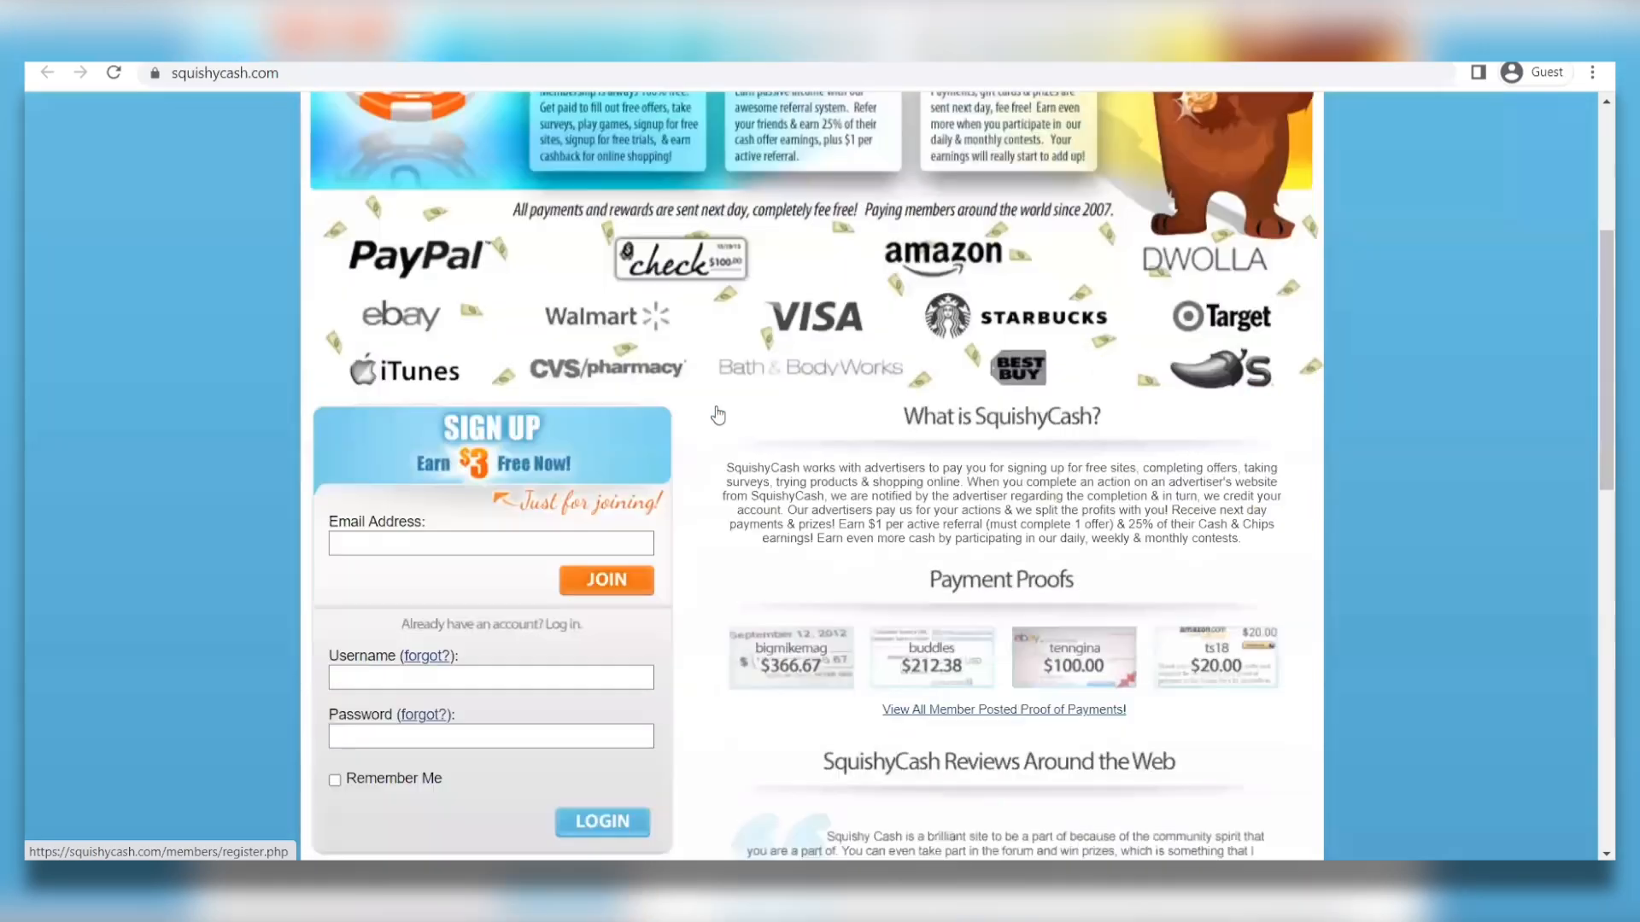
scroll("down", 3)
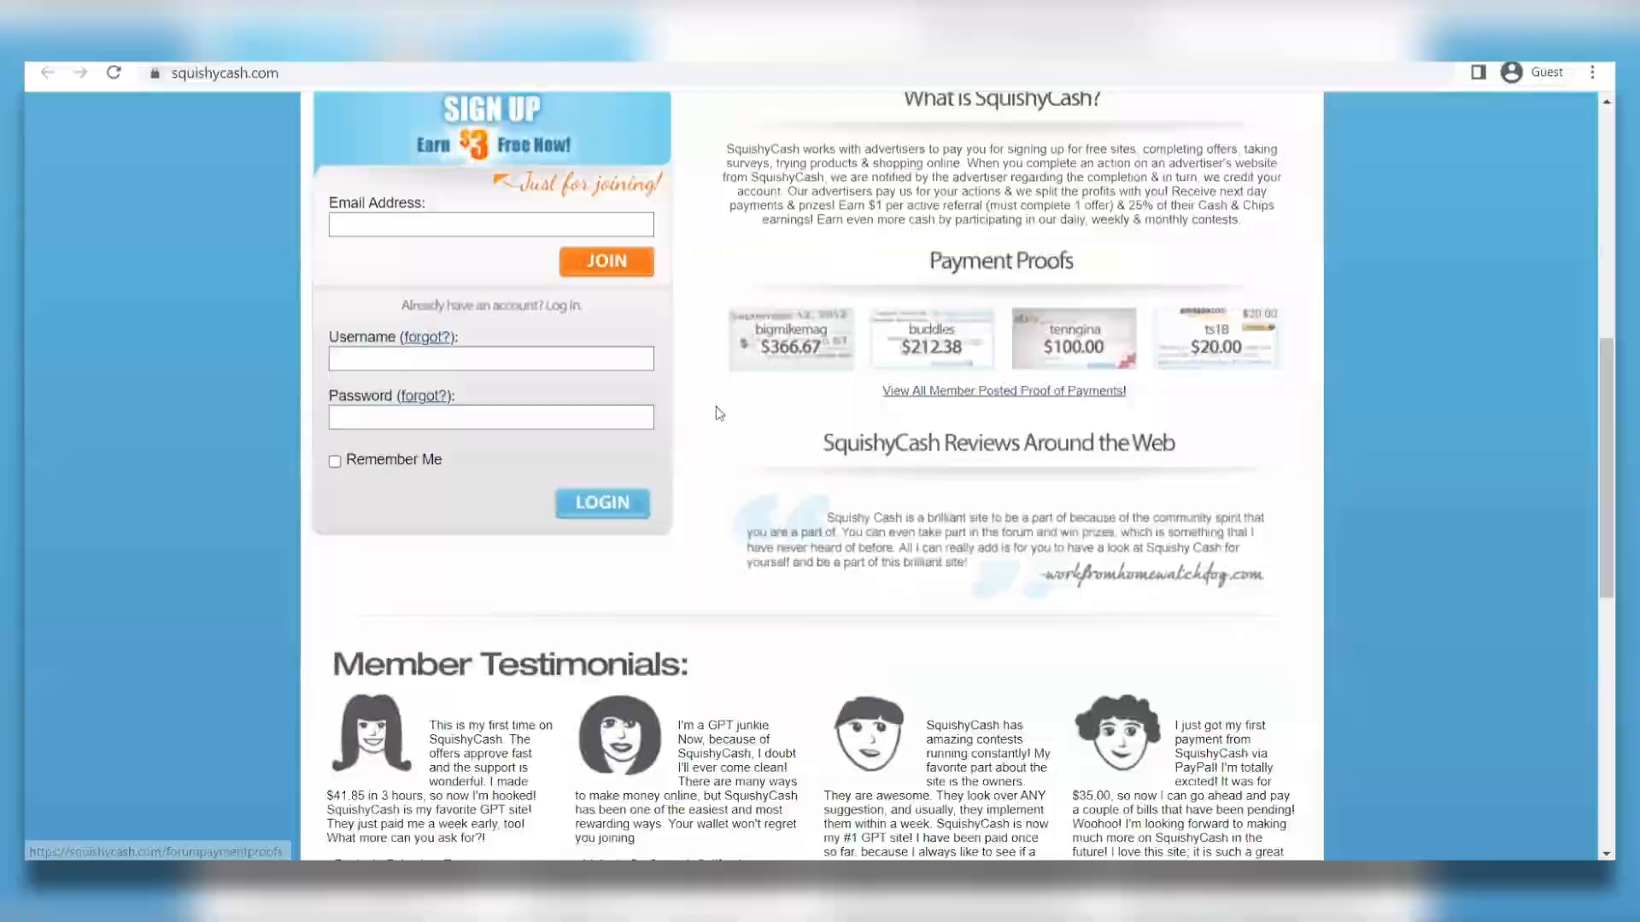
scroll("up", 3)
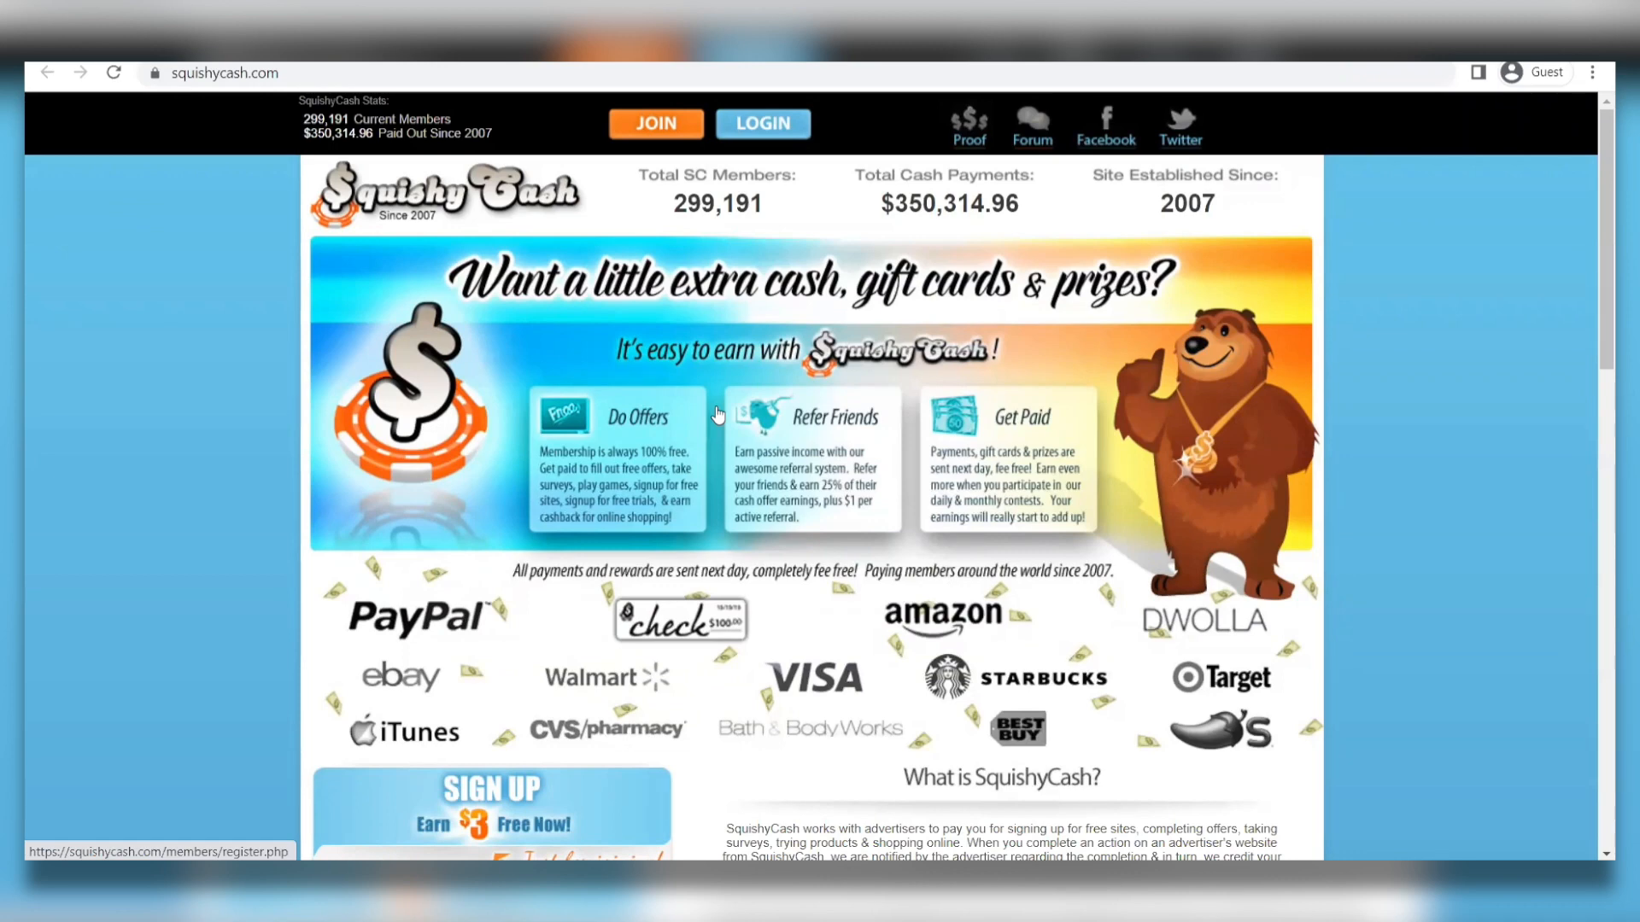
scroll("down", 3)
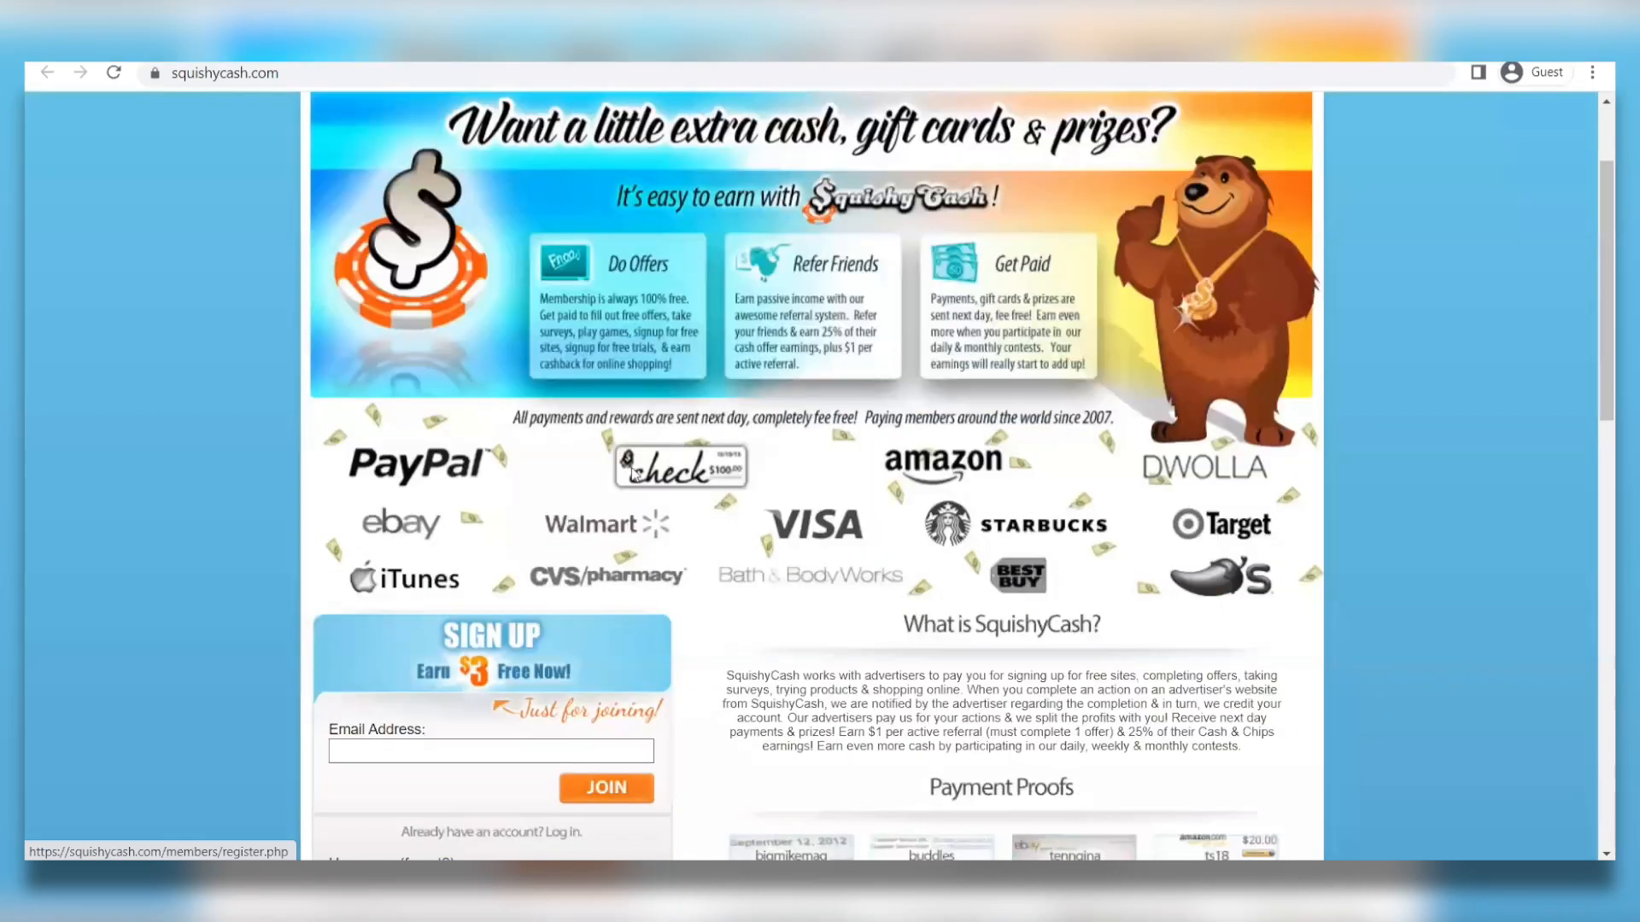
scroll("down", 3)
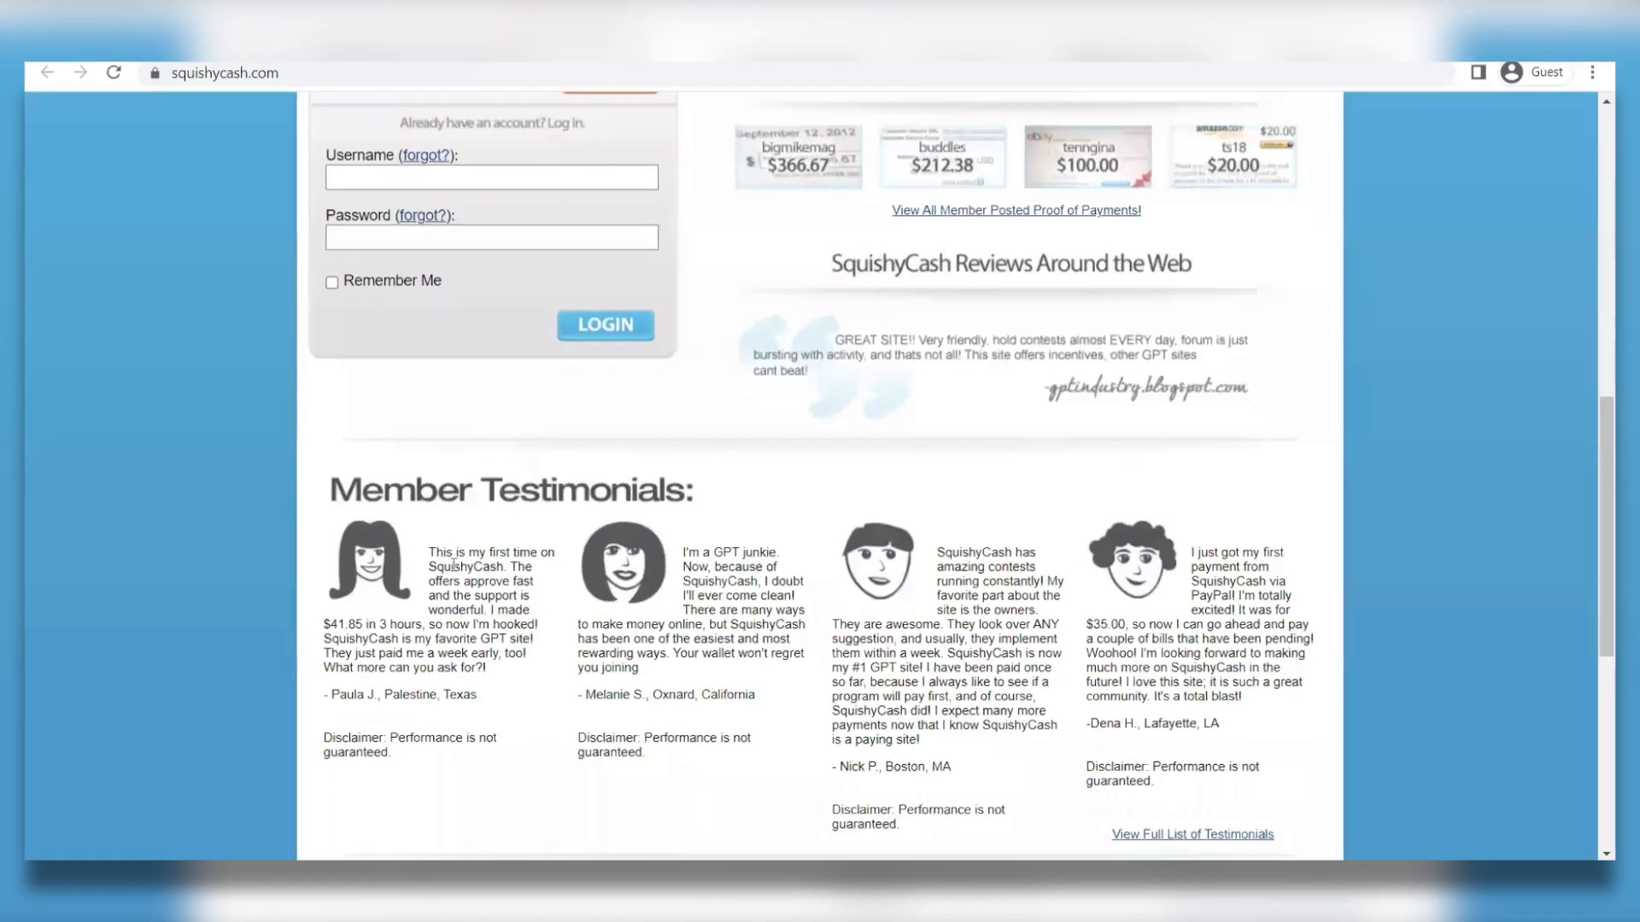
scroll("down", 3)
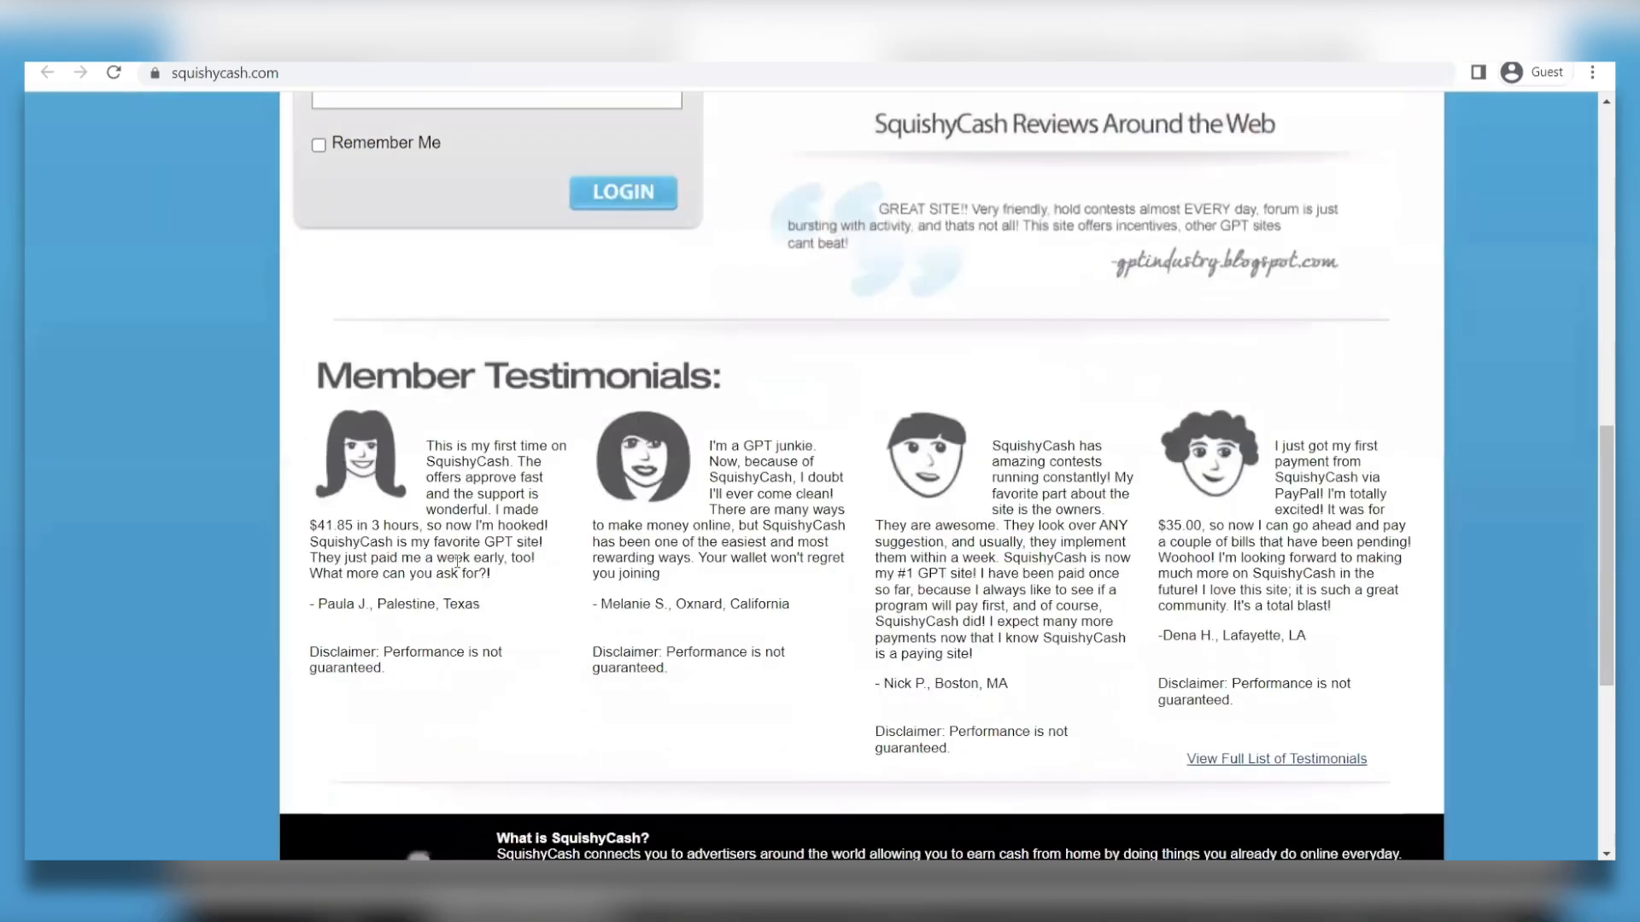
scroll("down", 3)
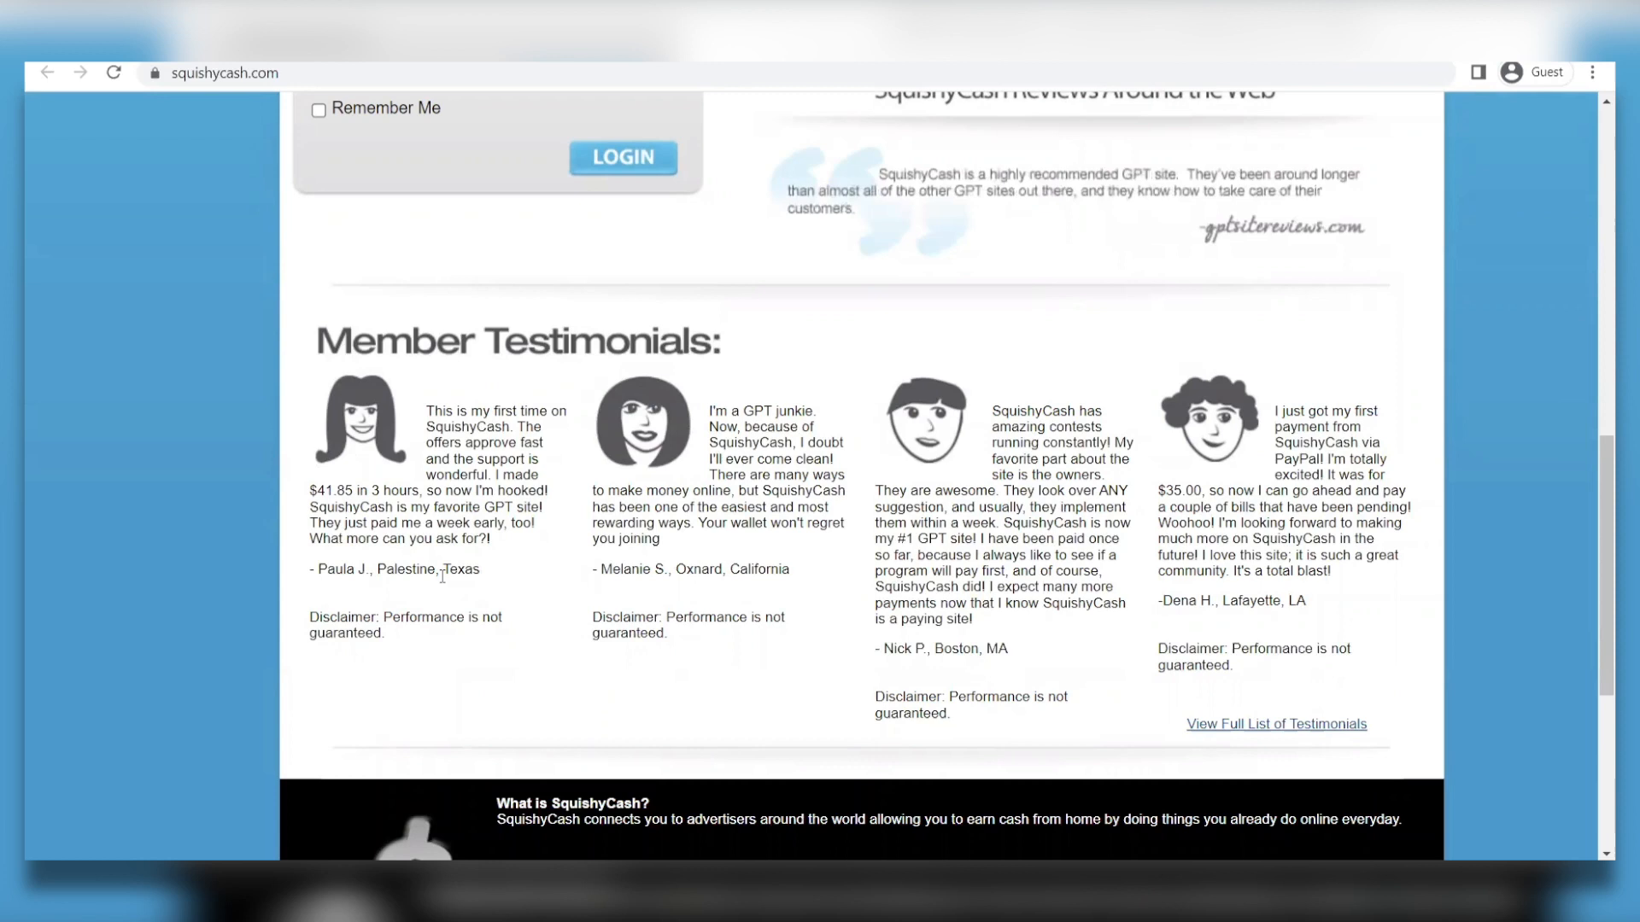
mouse_move(433, 591)
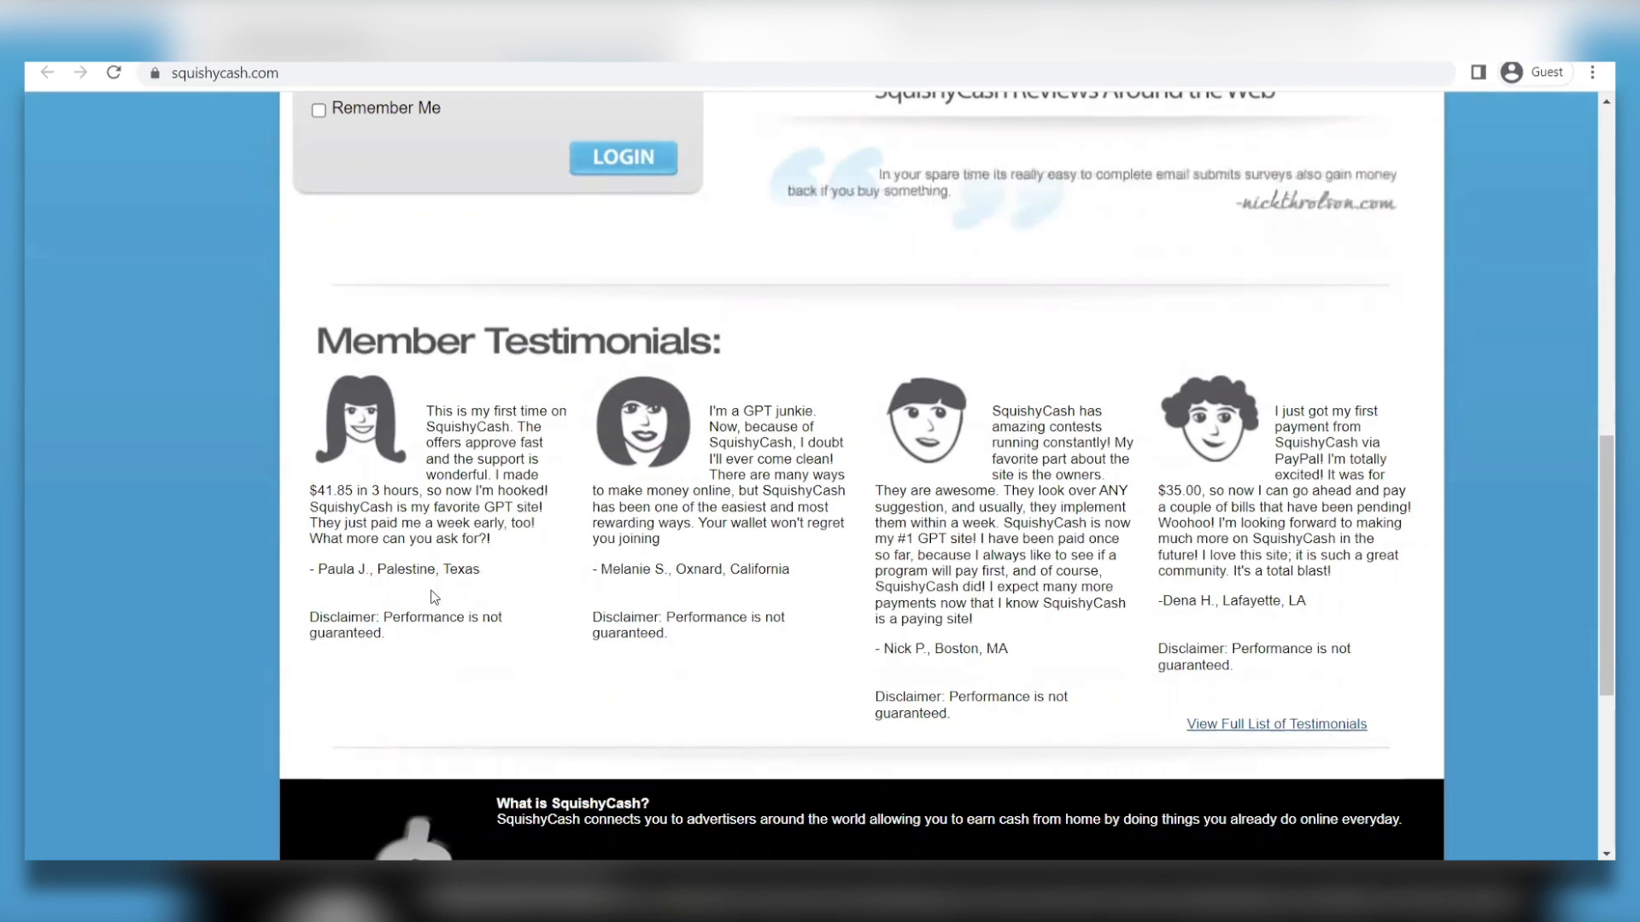
mouse_move(552, 599)
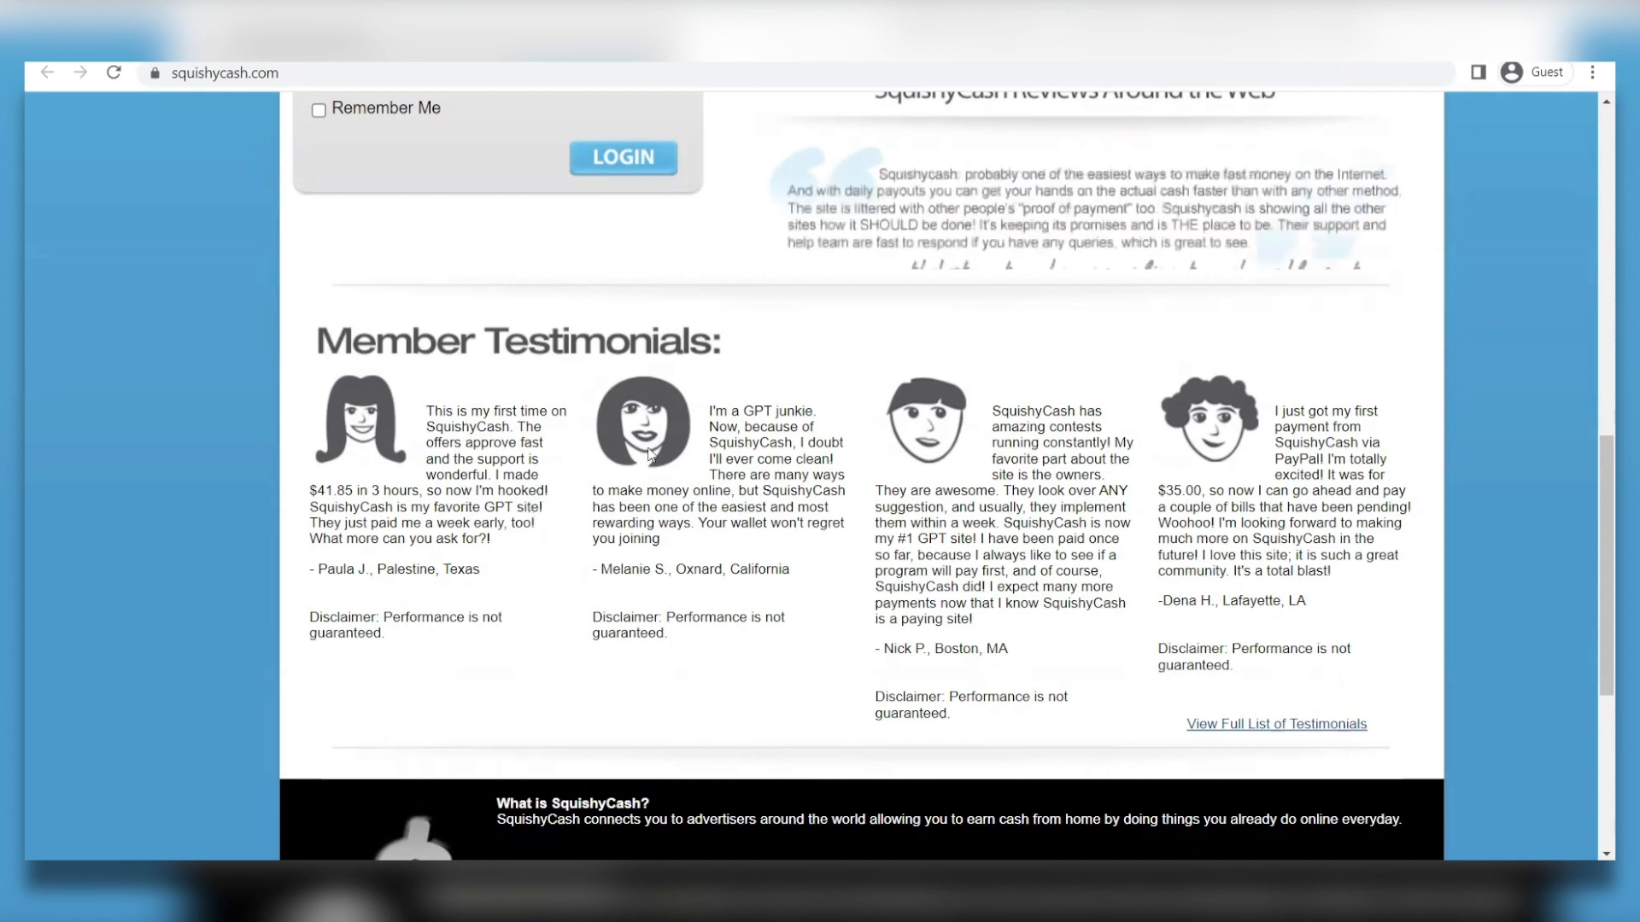
scroll("up", 3)
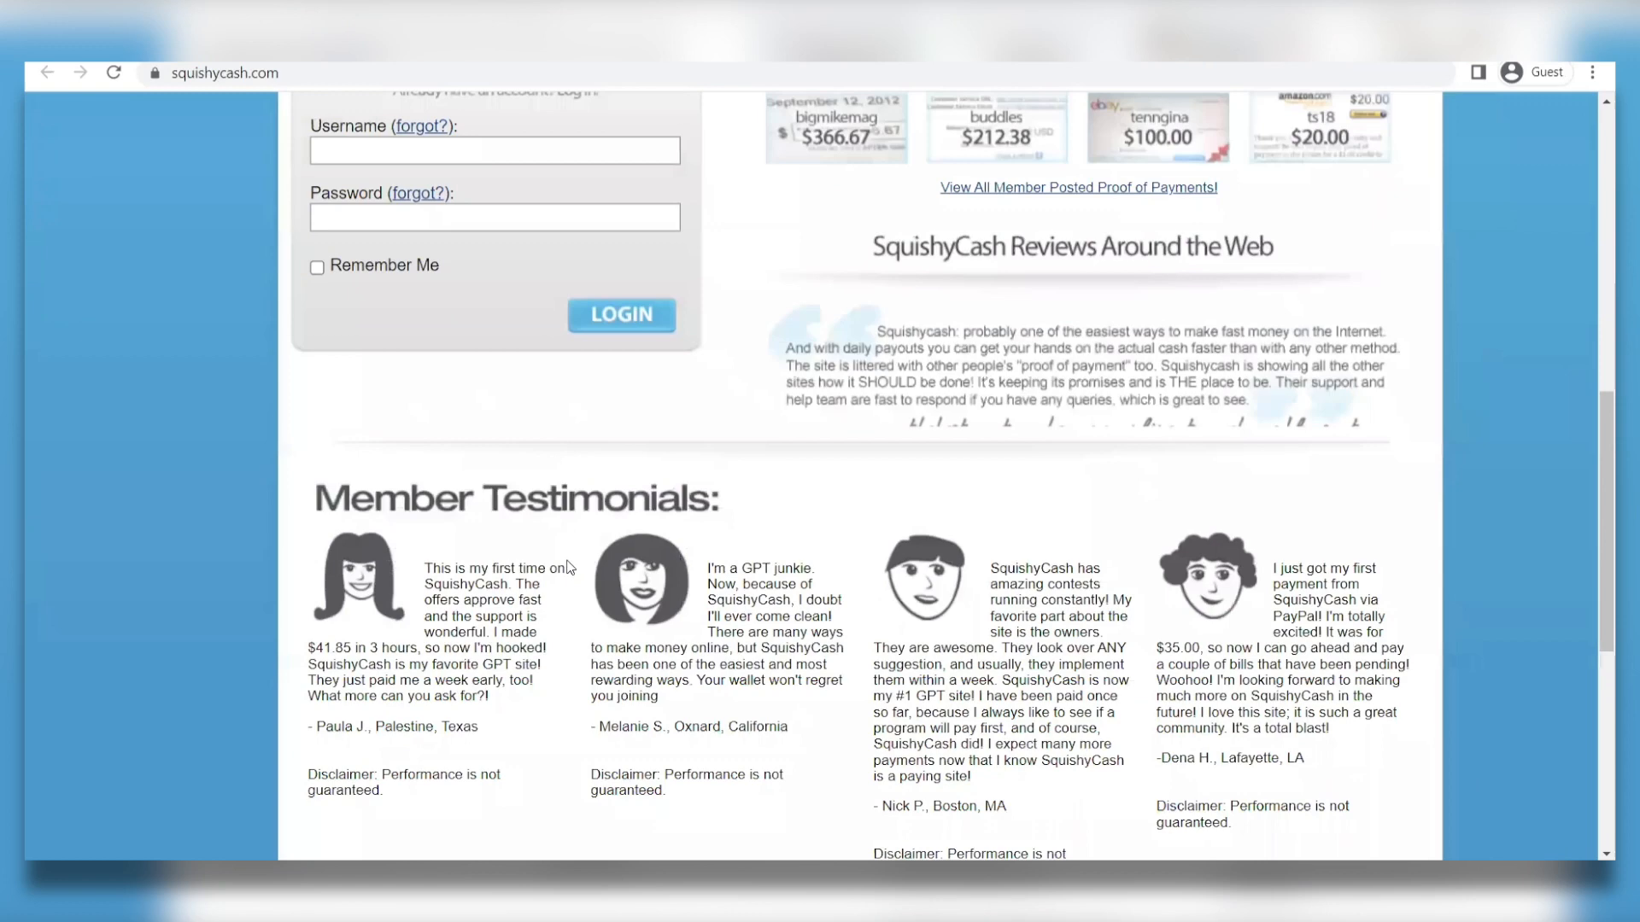
scroll("up", 3)
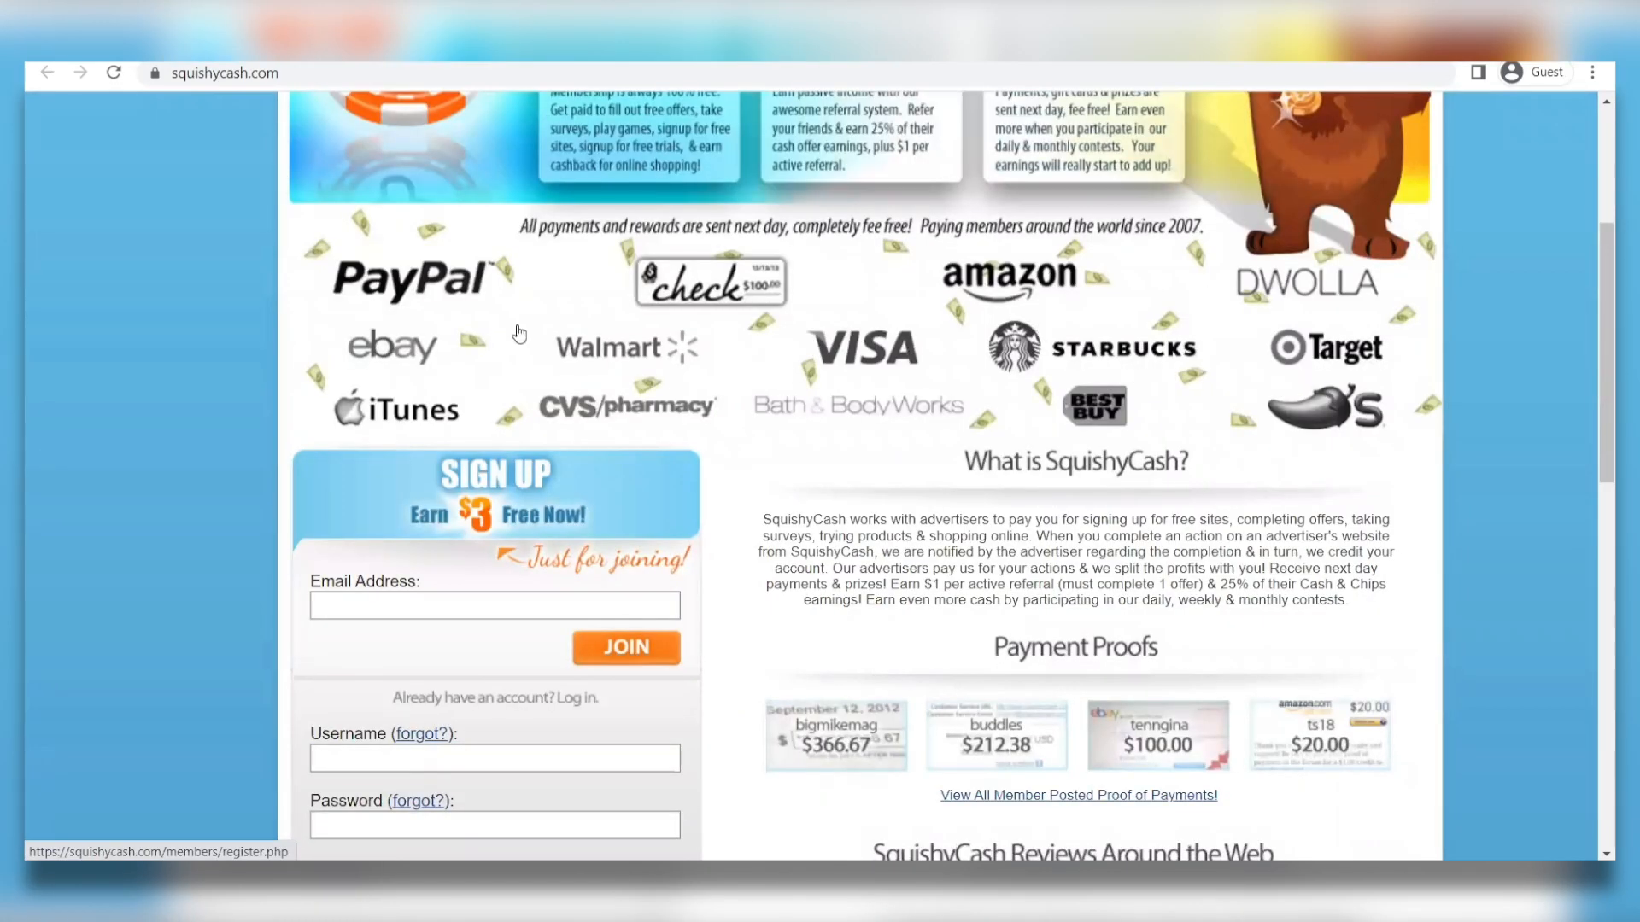
mouse_move(909, 451)
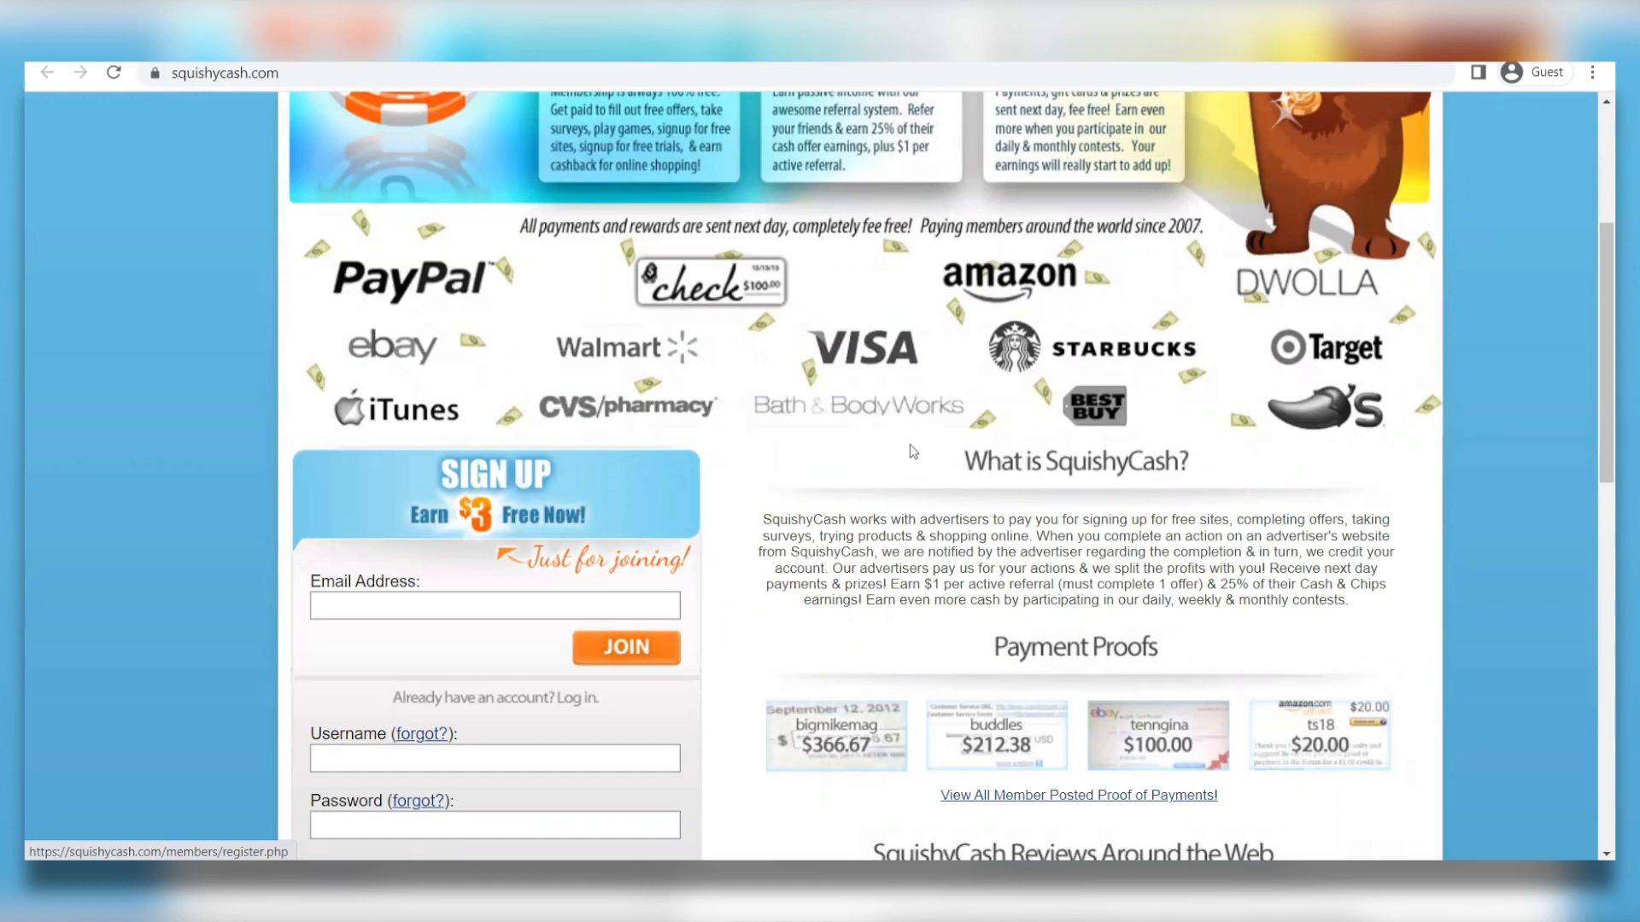
mouse_move(555, 340)
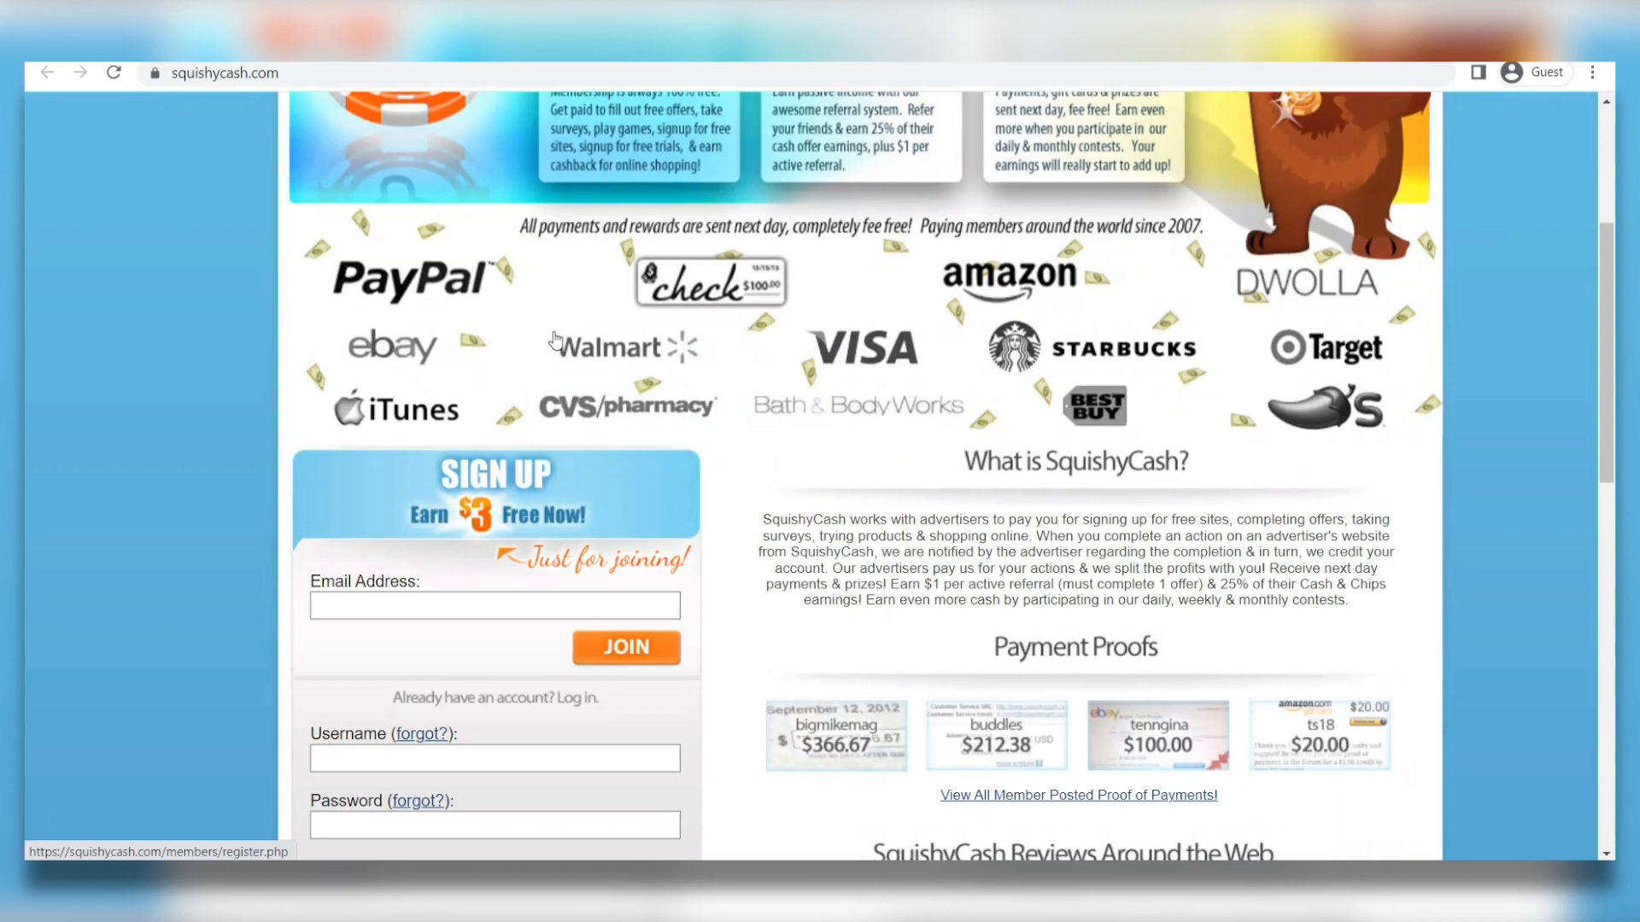
scroll("up", 3)
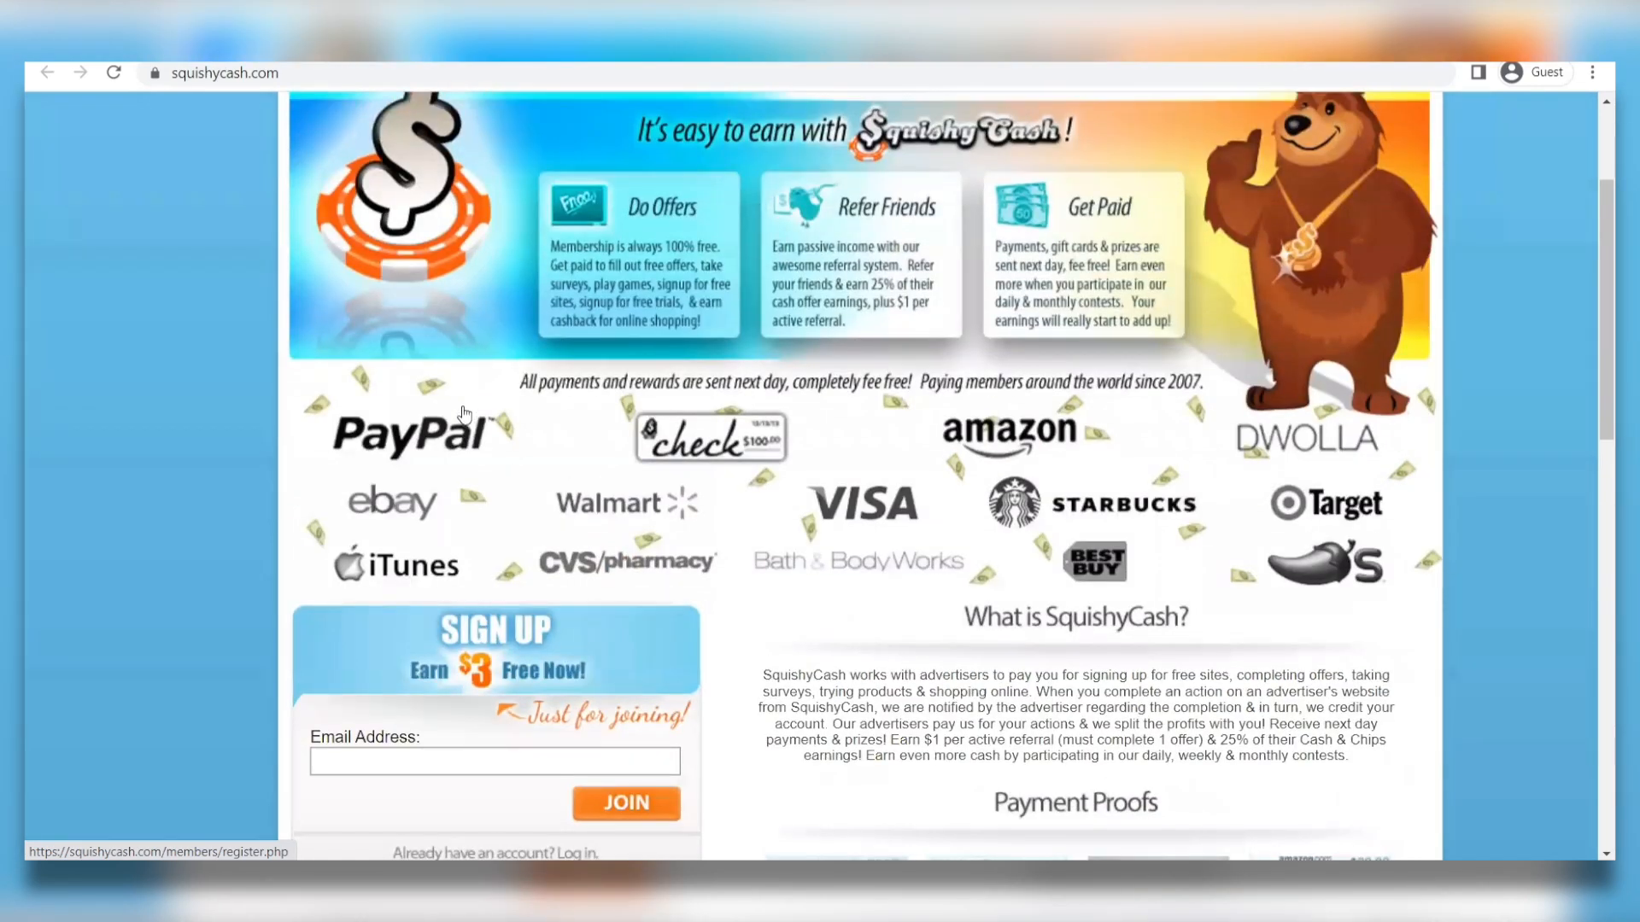
scroll("up", 3)
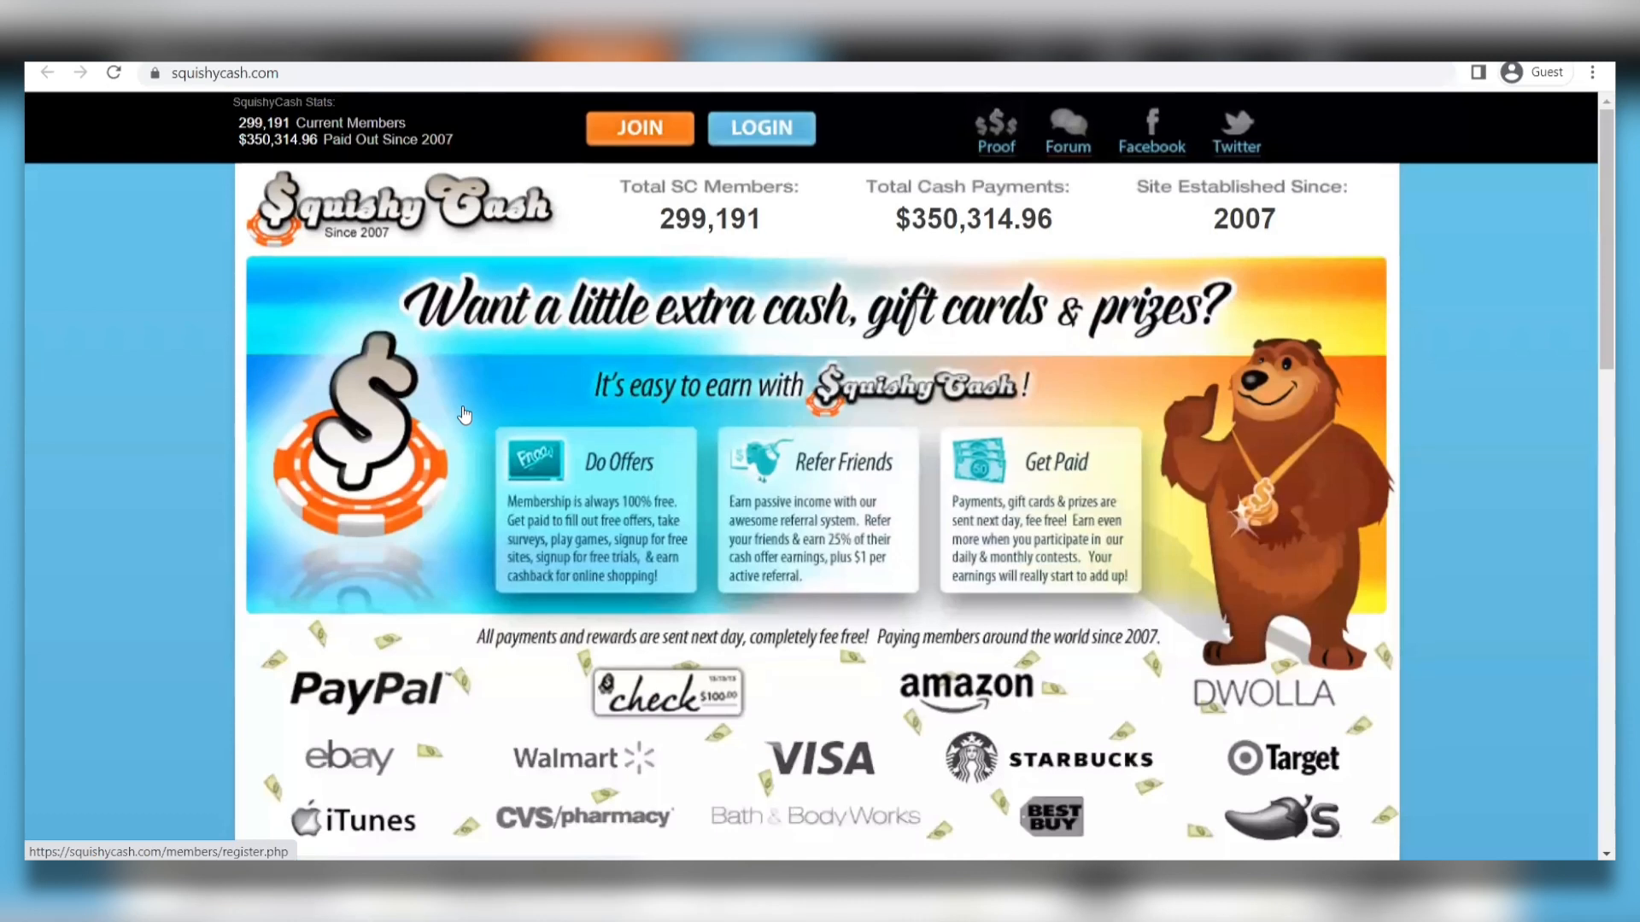
mouse_move(725, 115)
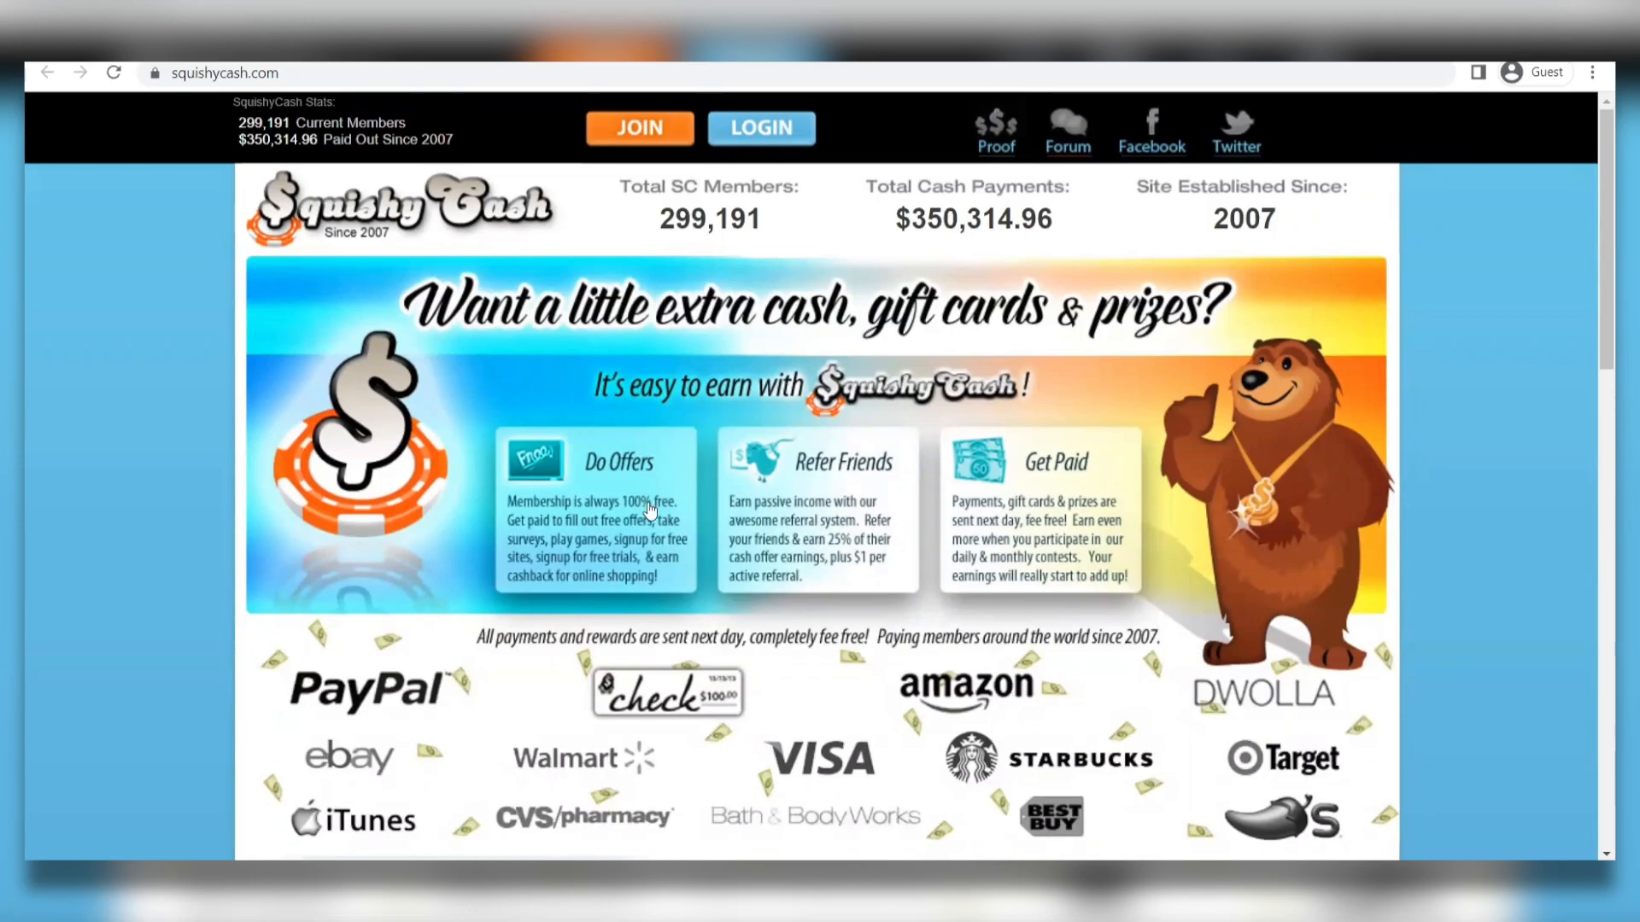
- Scroll down the homepage through payment proofs, reviews and testimonials
scroll("down", 3)
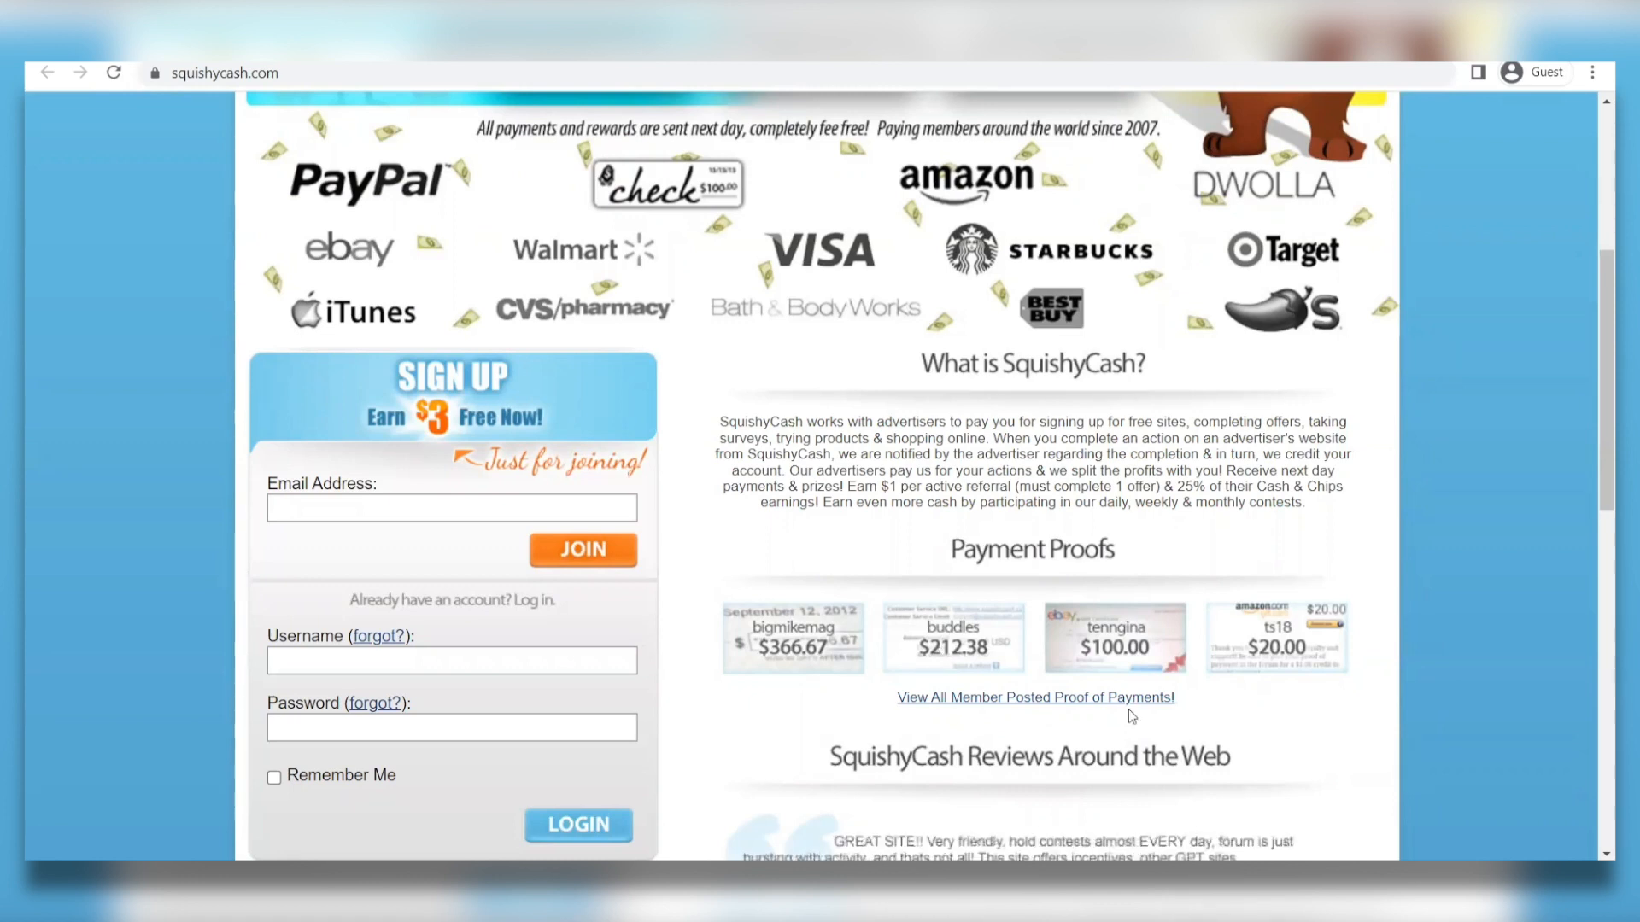
scroll("up", 3)
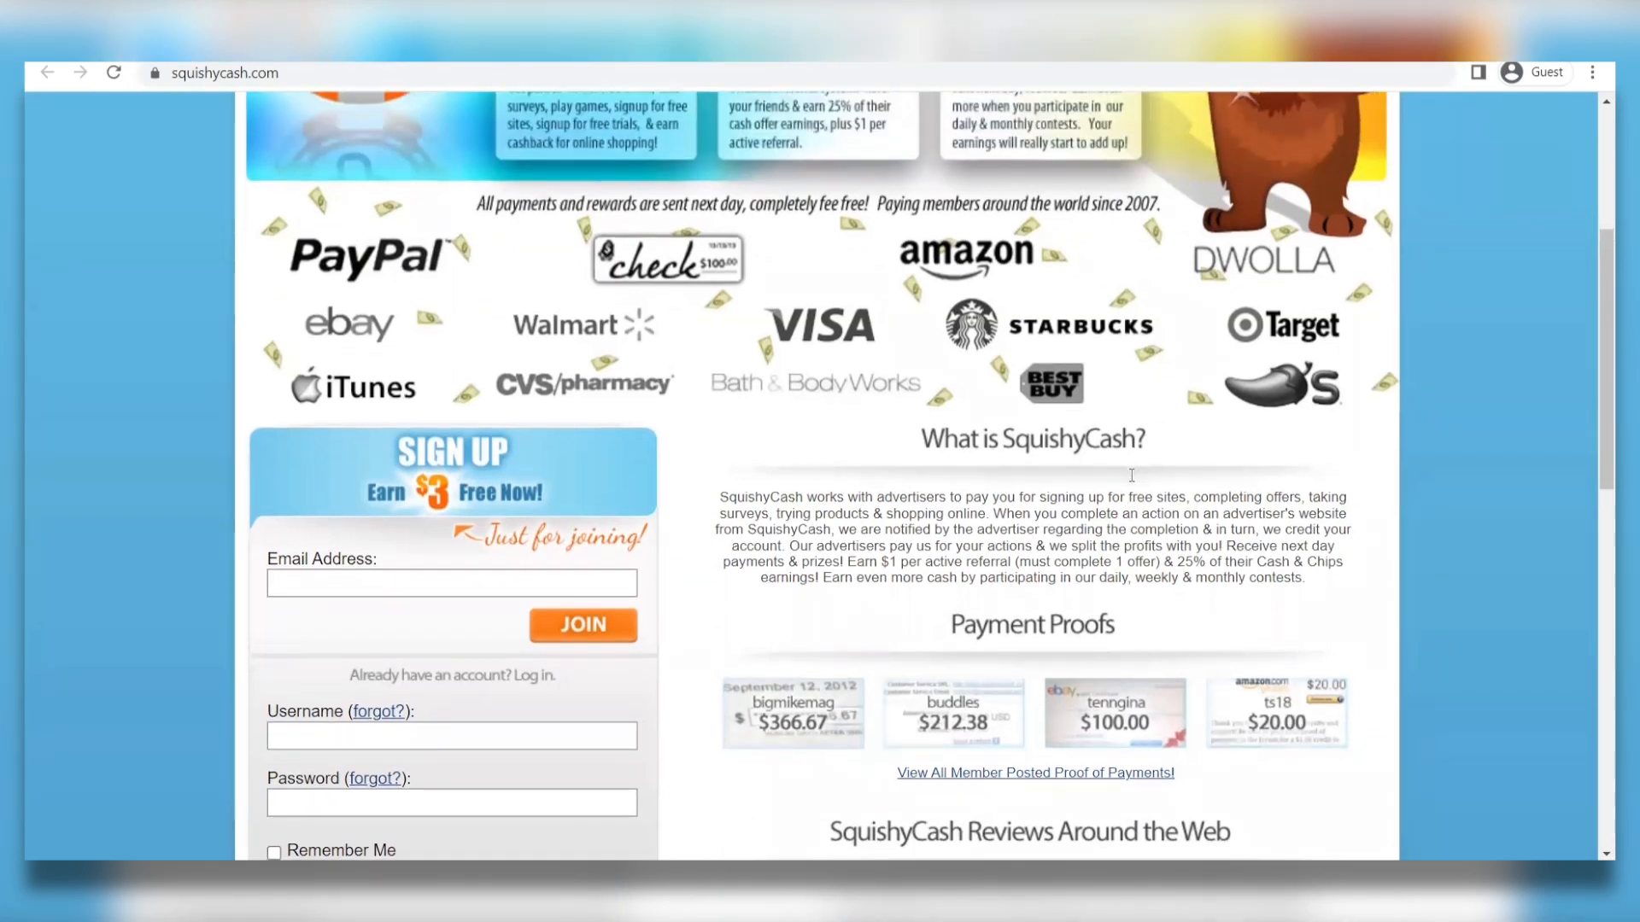
scroll("down", 3)
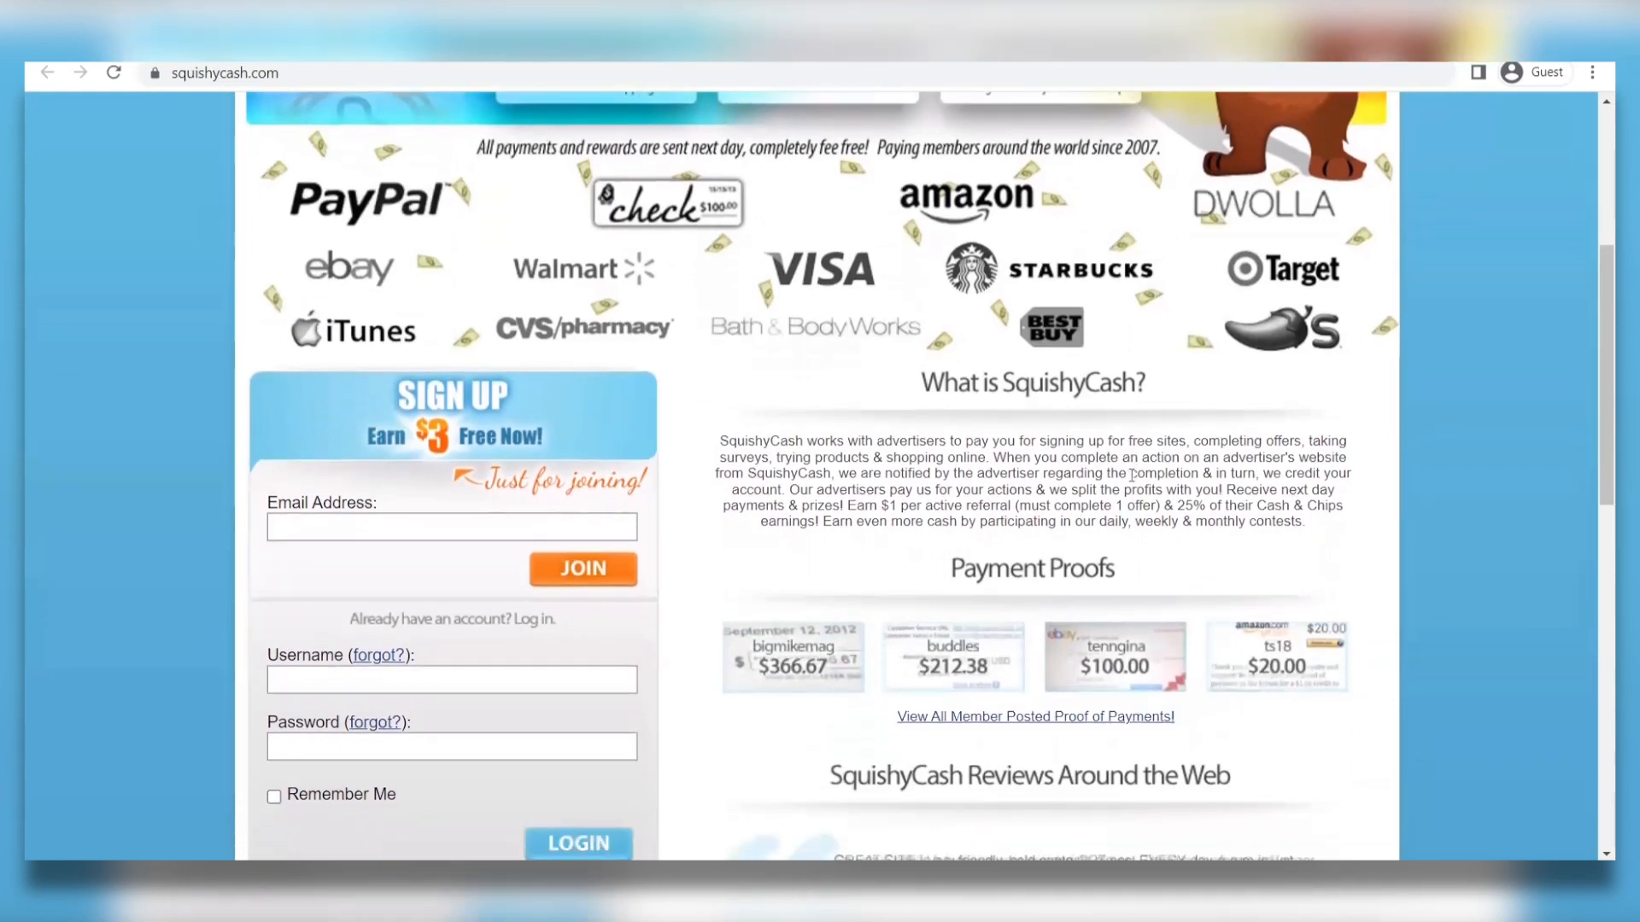
scroll("down", 3)
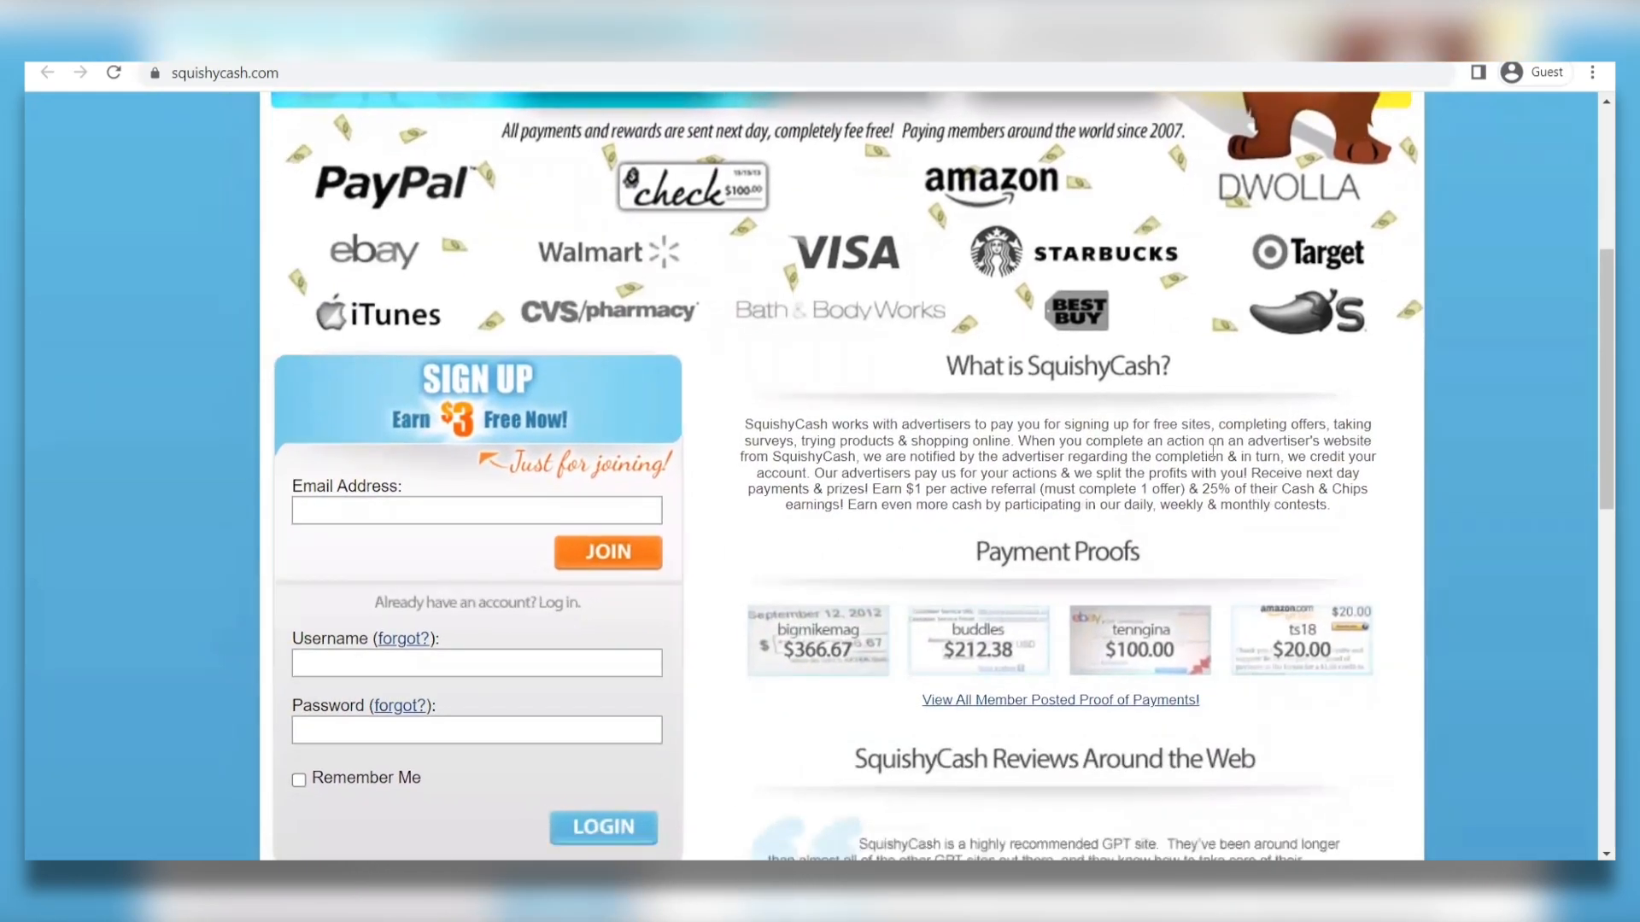
scroll("down", 3)
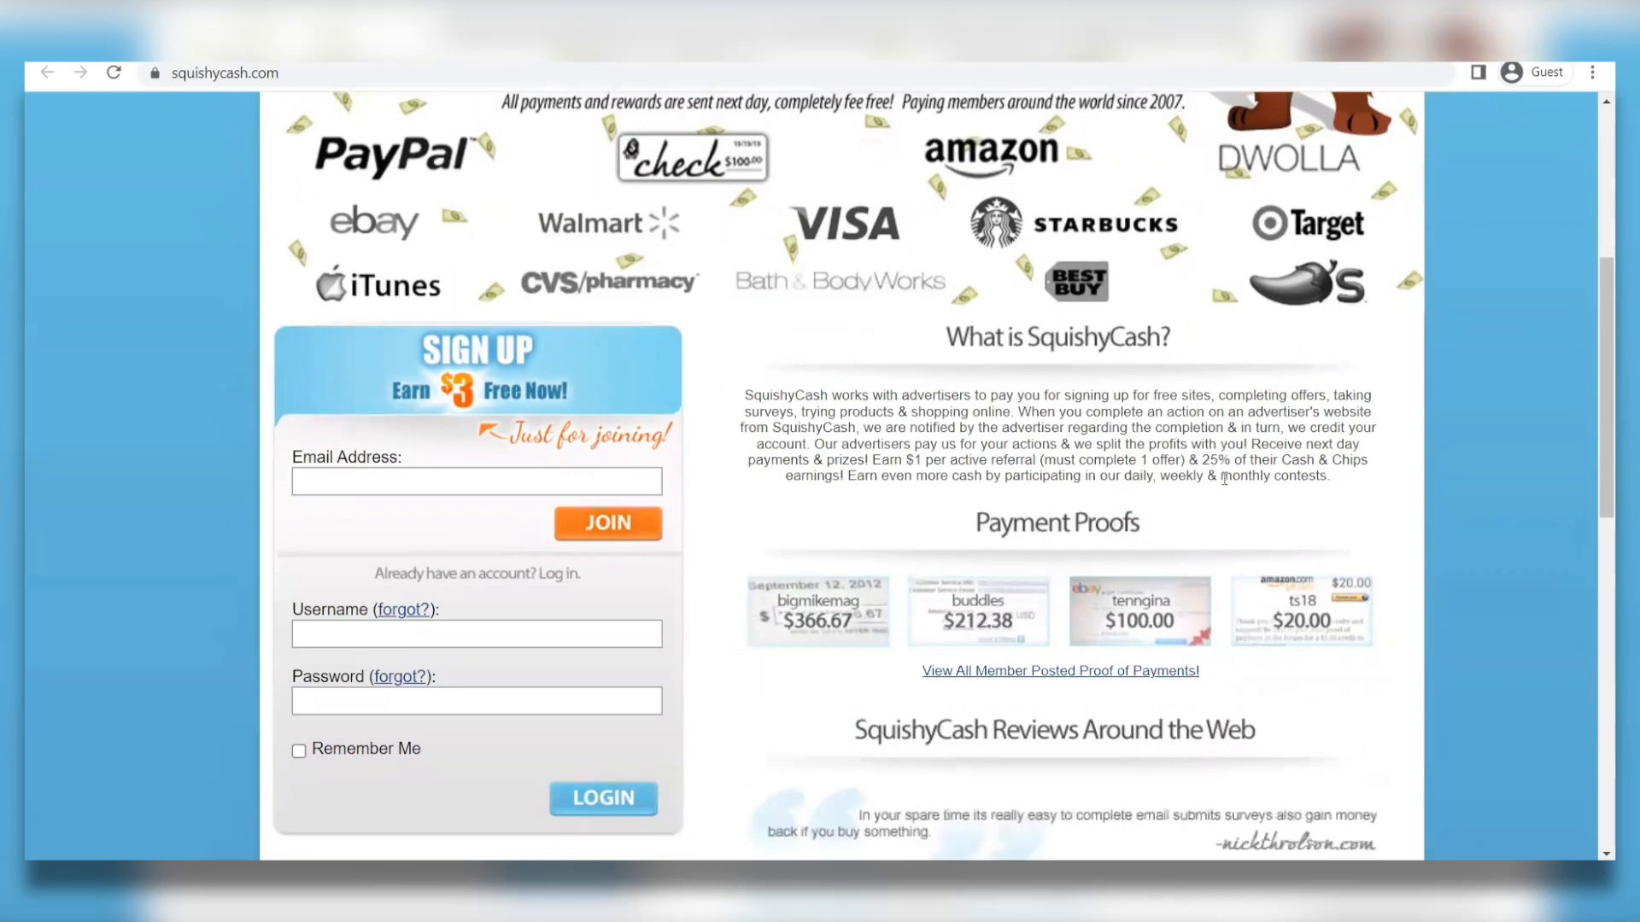
scroll("down", 3)
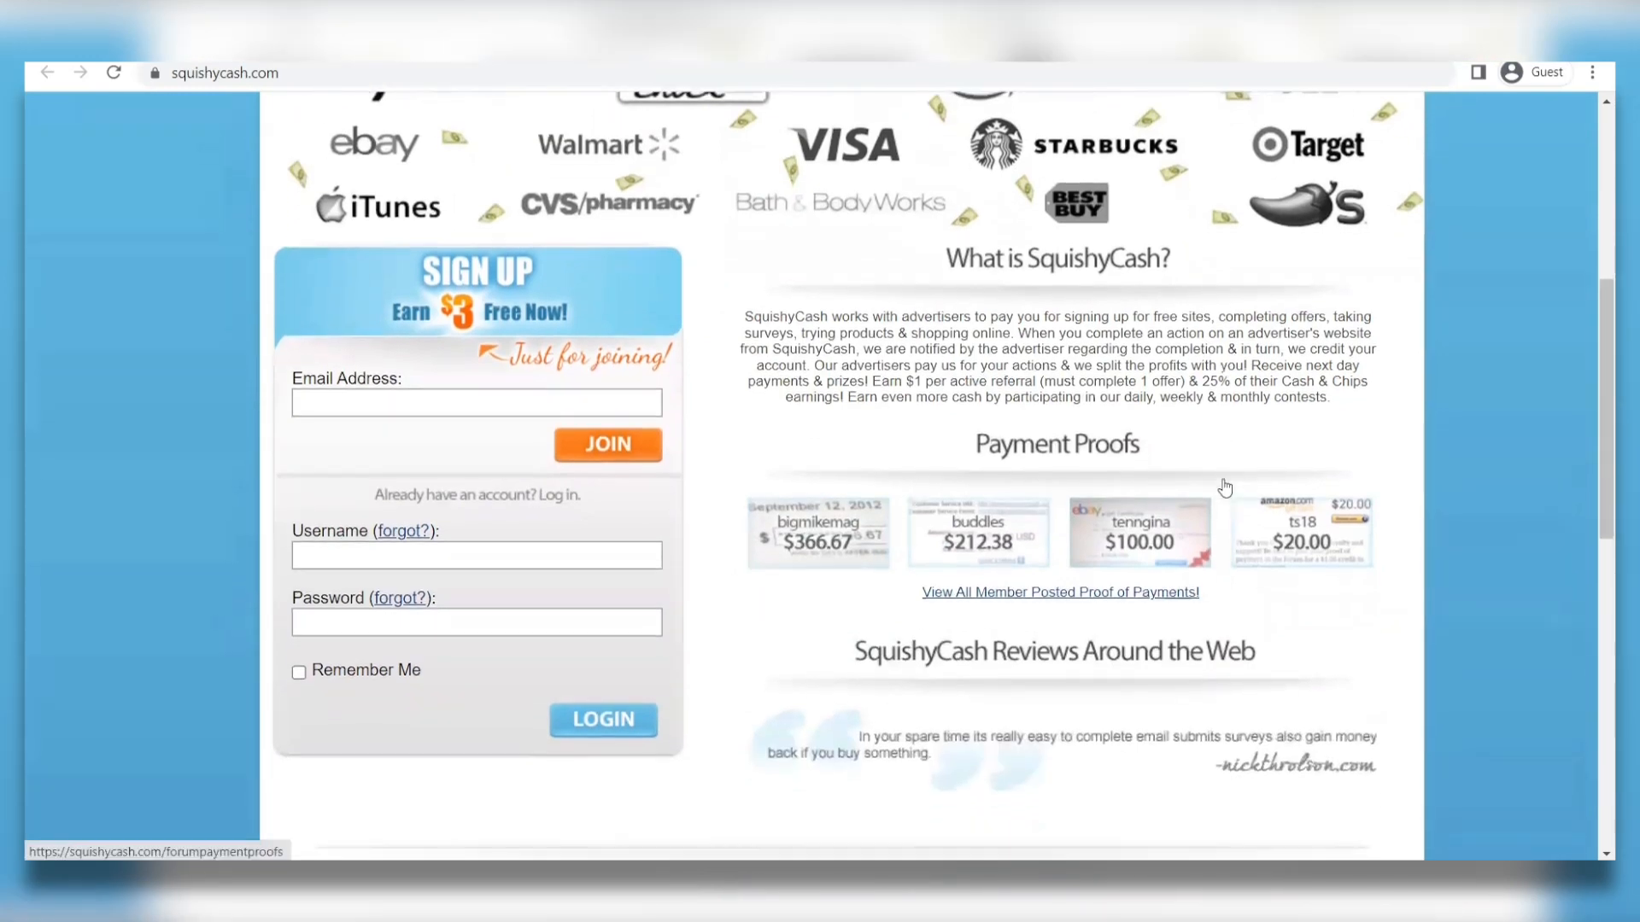
scroll("down", 3)
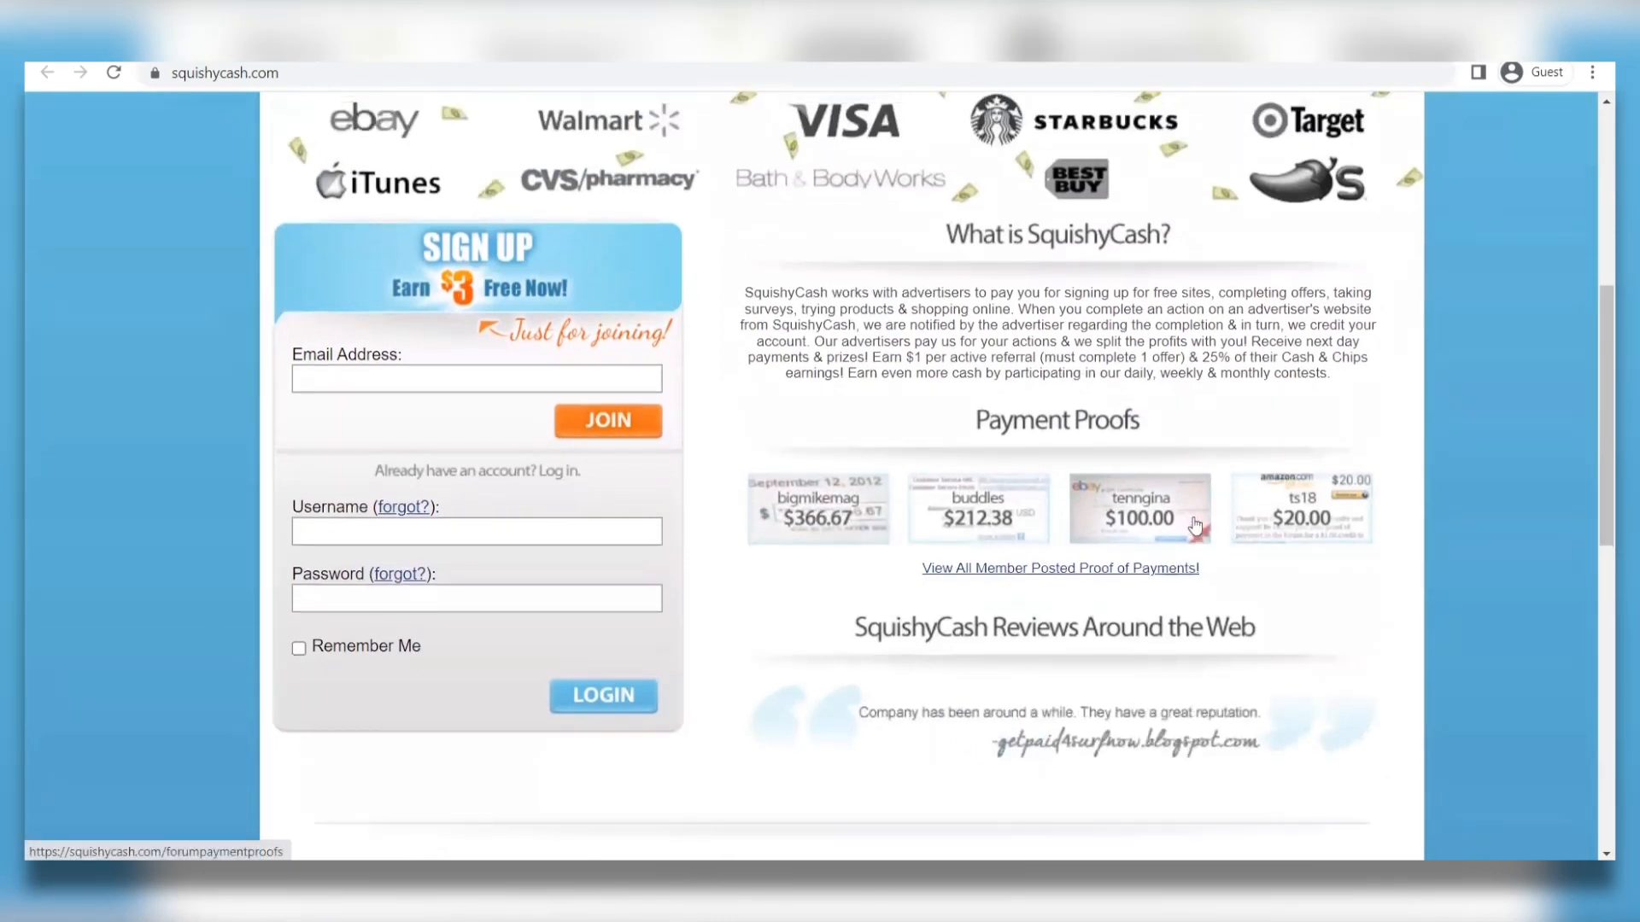
scroll("down", 3)
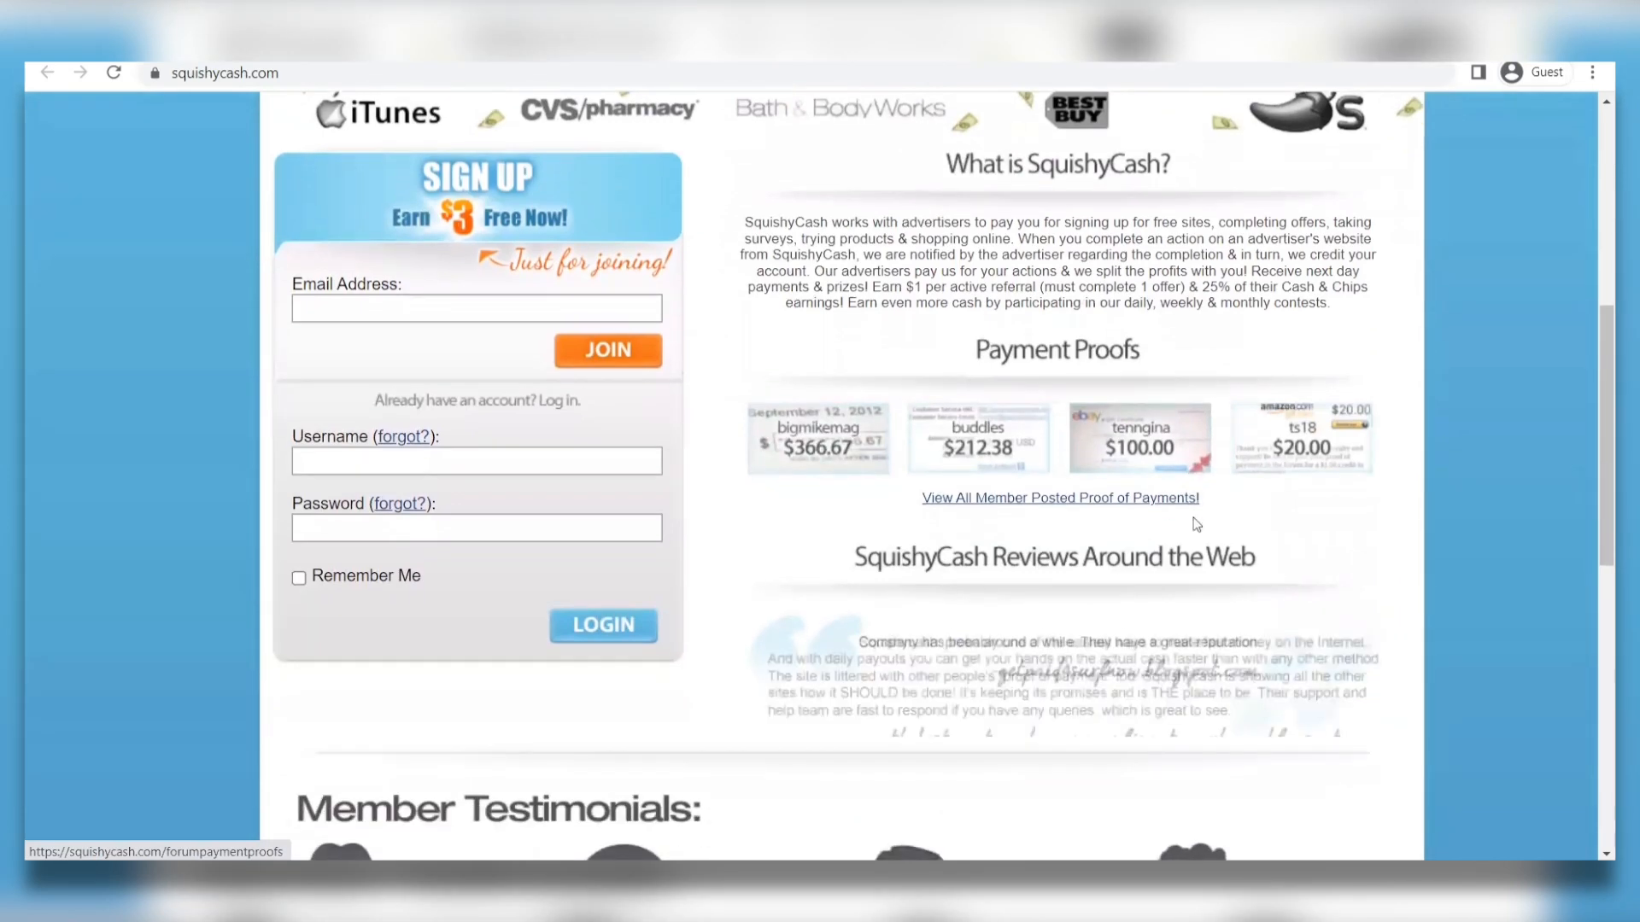
scroll("down", 3)
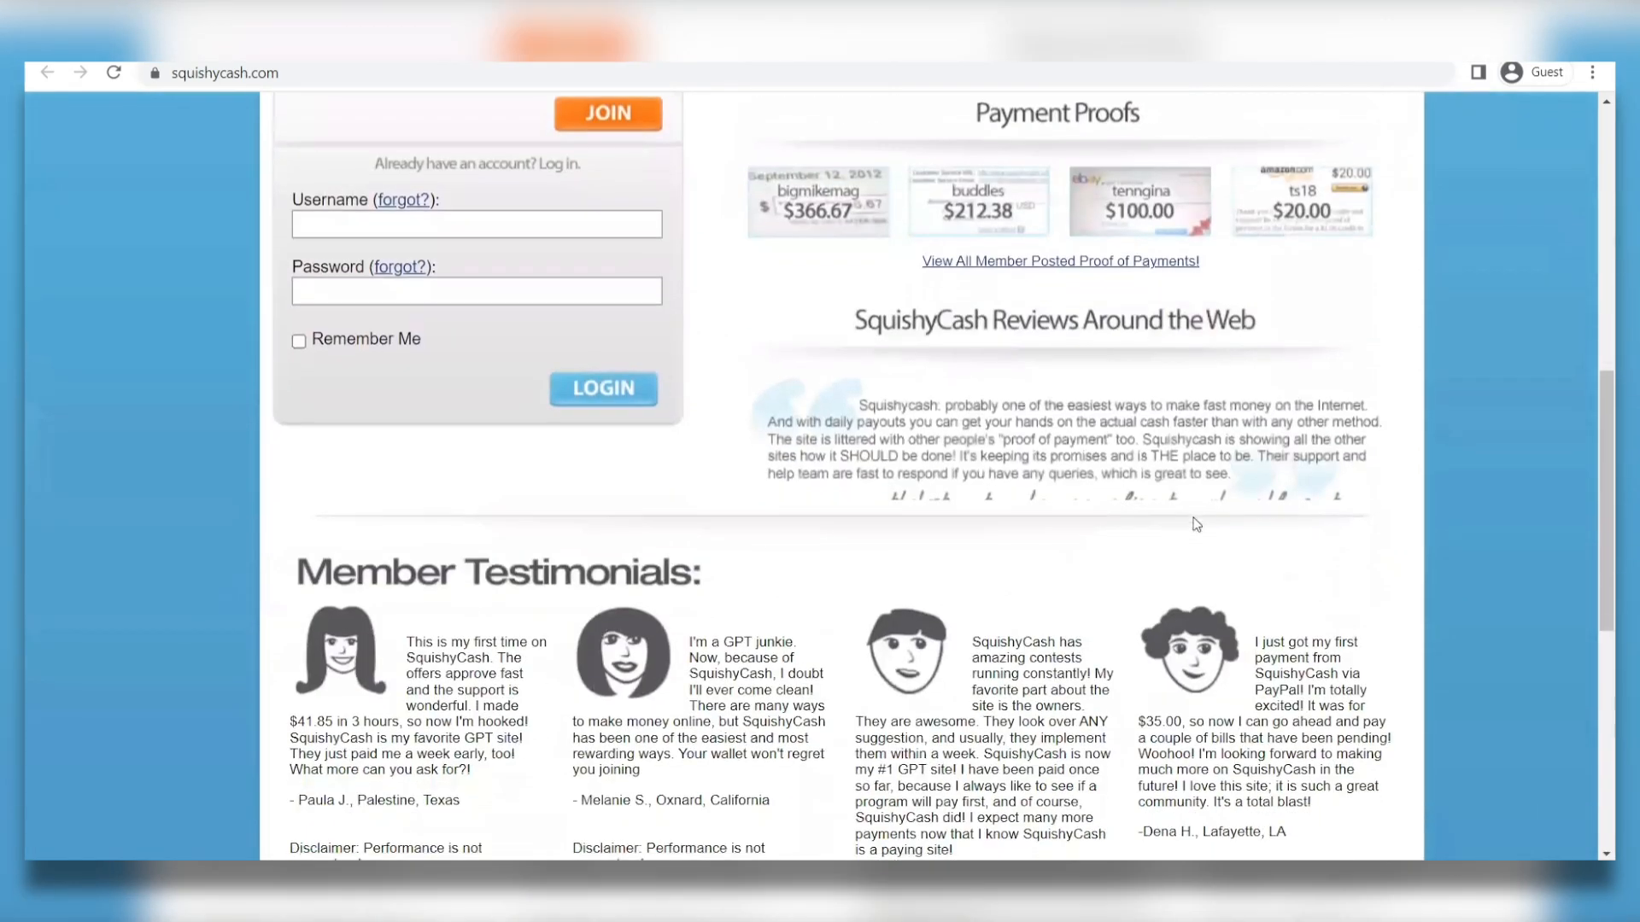
scroll("down", 3)
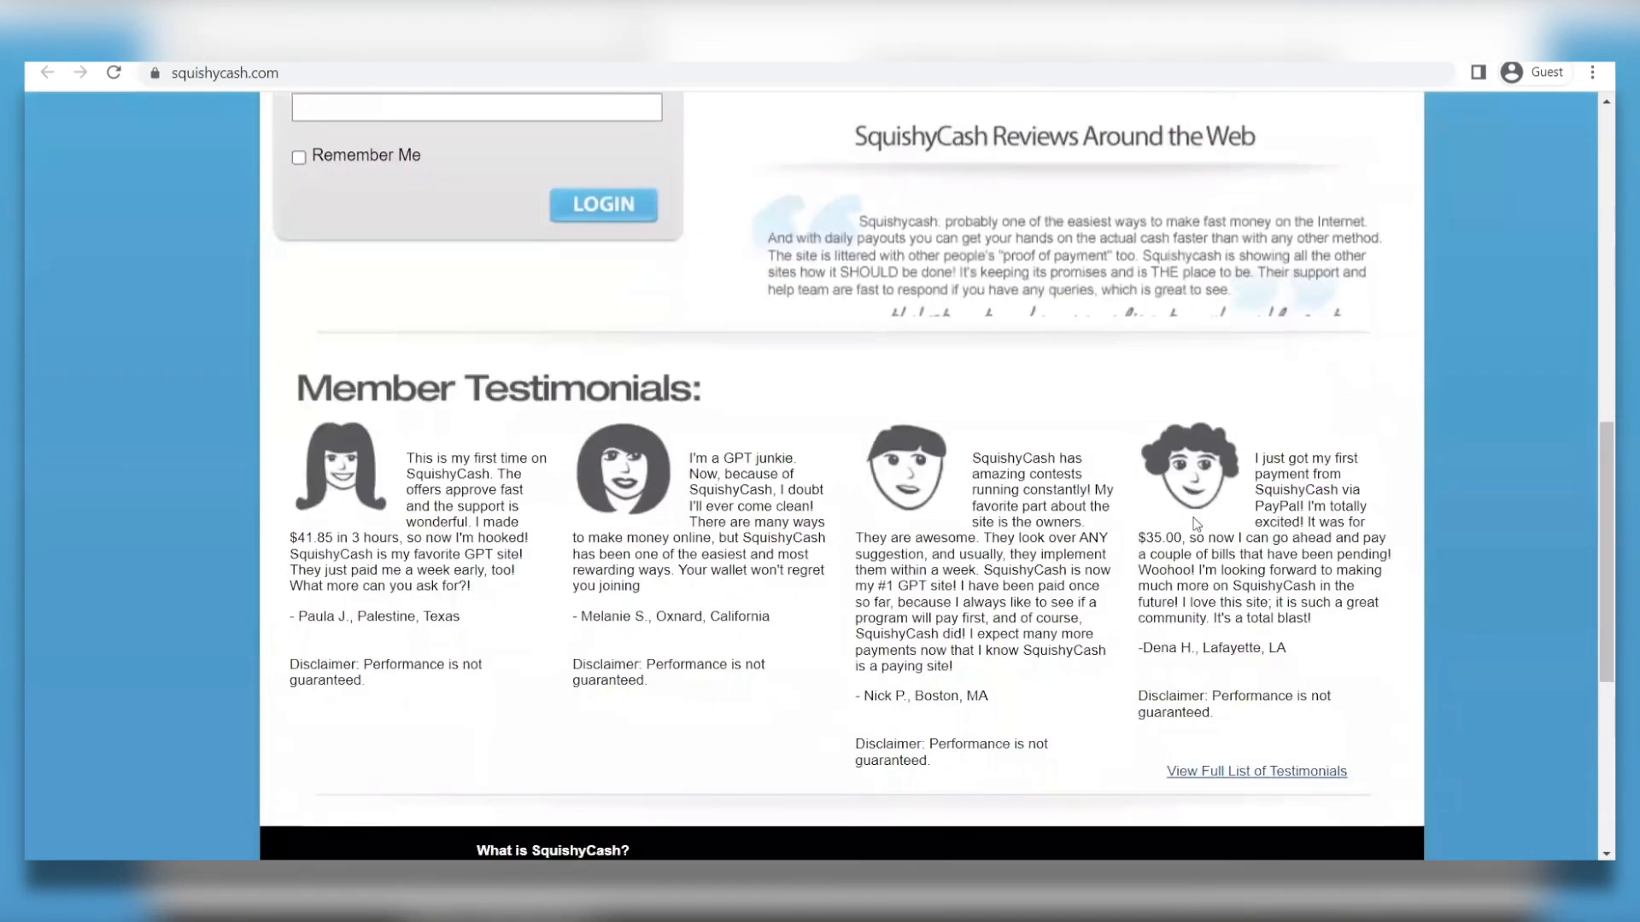
scroll("down", 3)
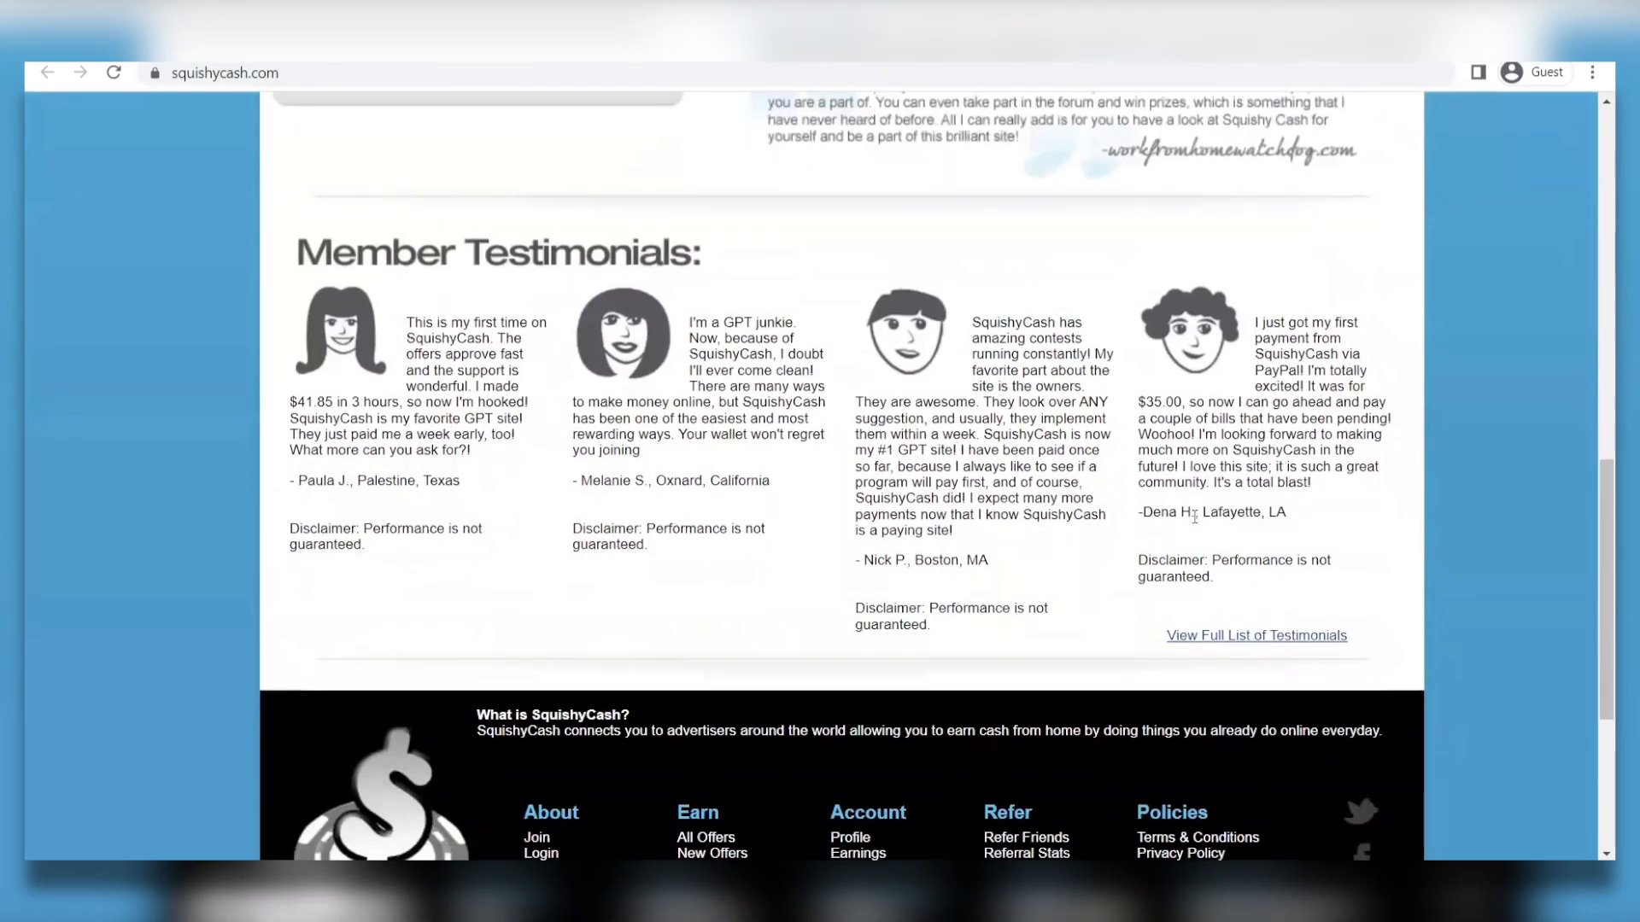
scroll("down", 3)
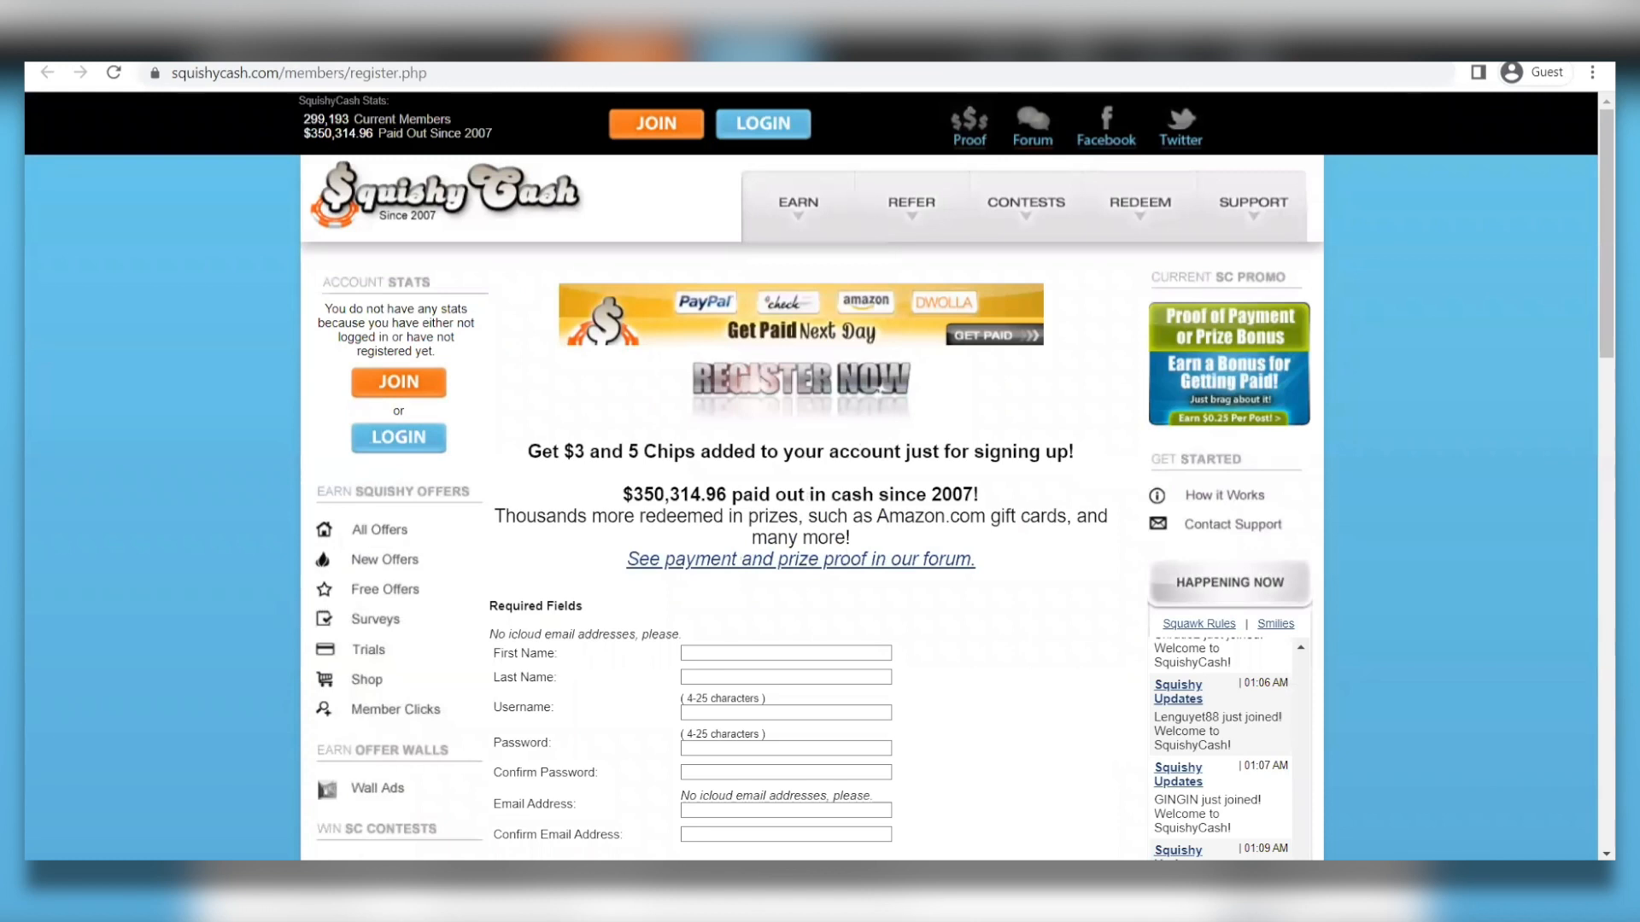
- Open All Offers and scroll through the survey and free offer listings
left_click(796, 202)
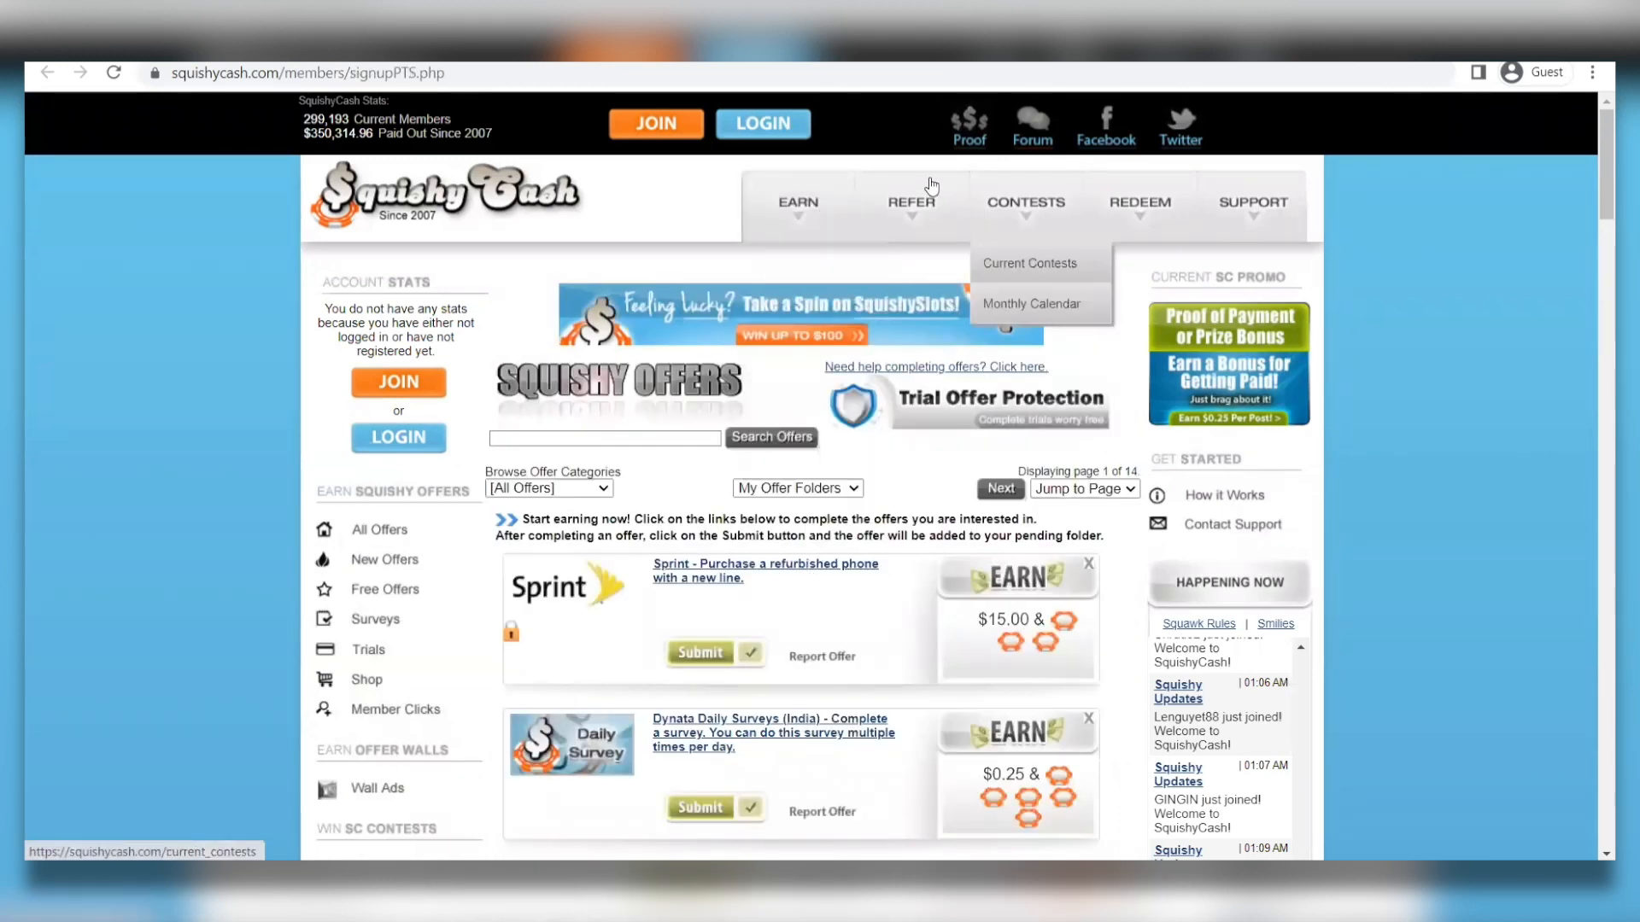
mouse_move(1268, 191)
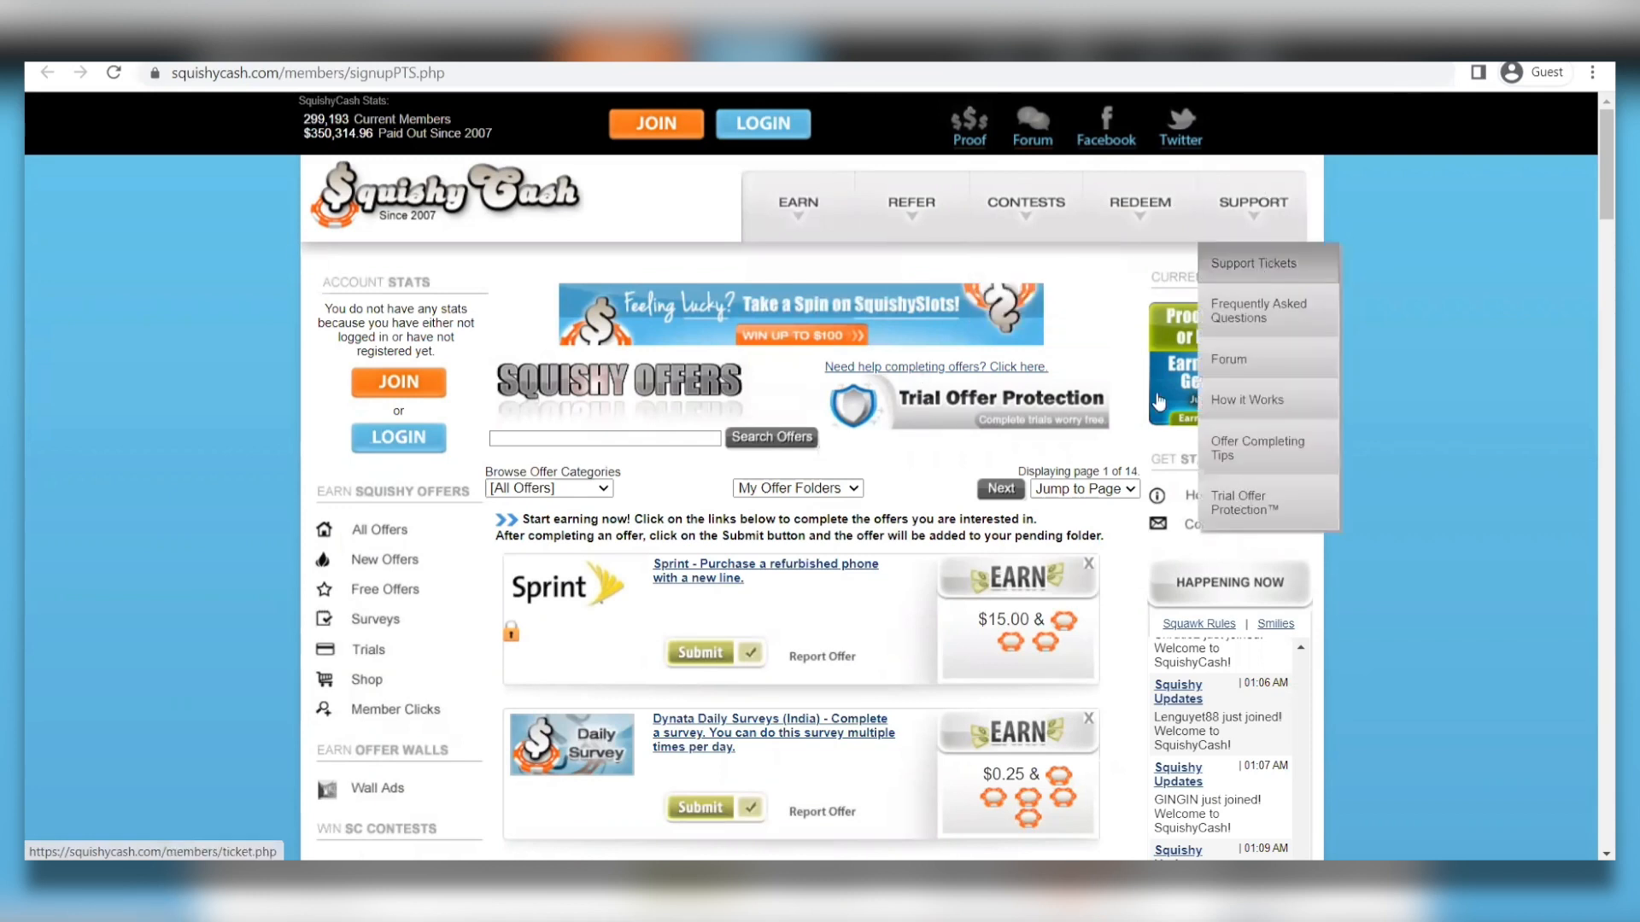
mouse_move(656, 407)
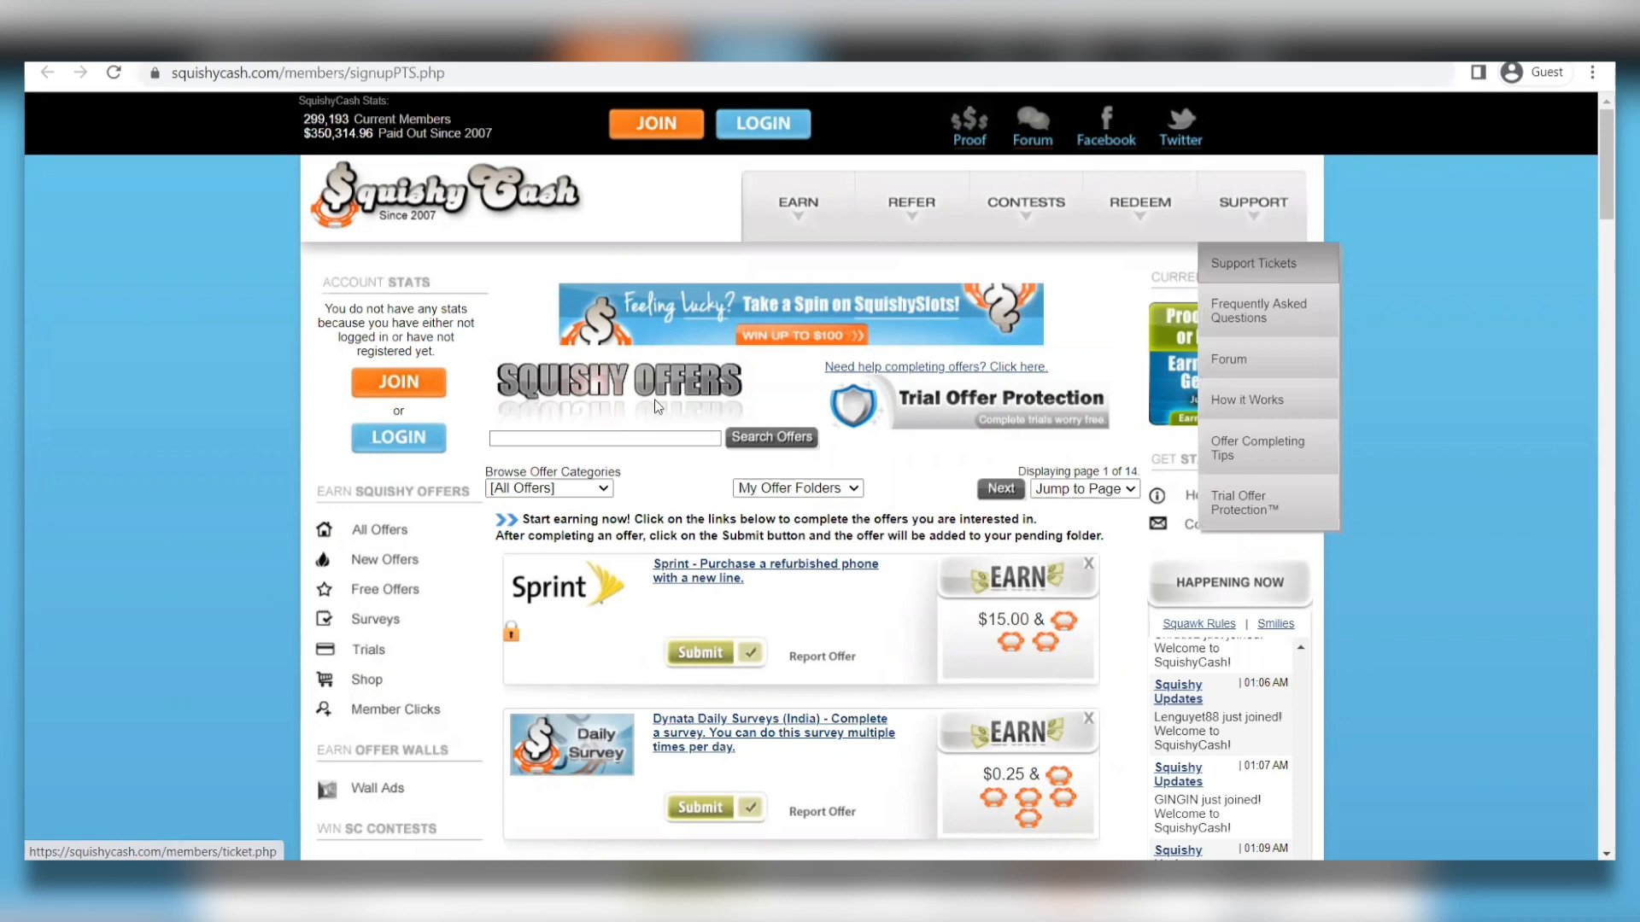
scroll("down", 3)
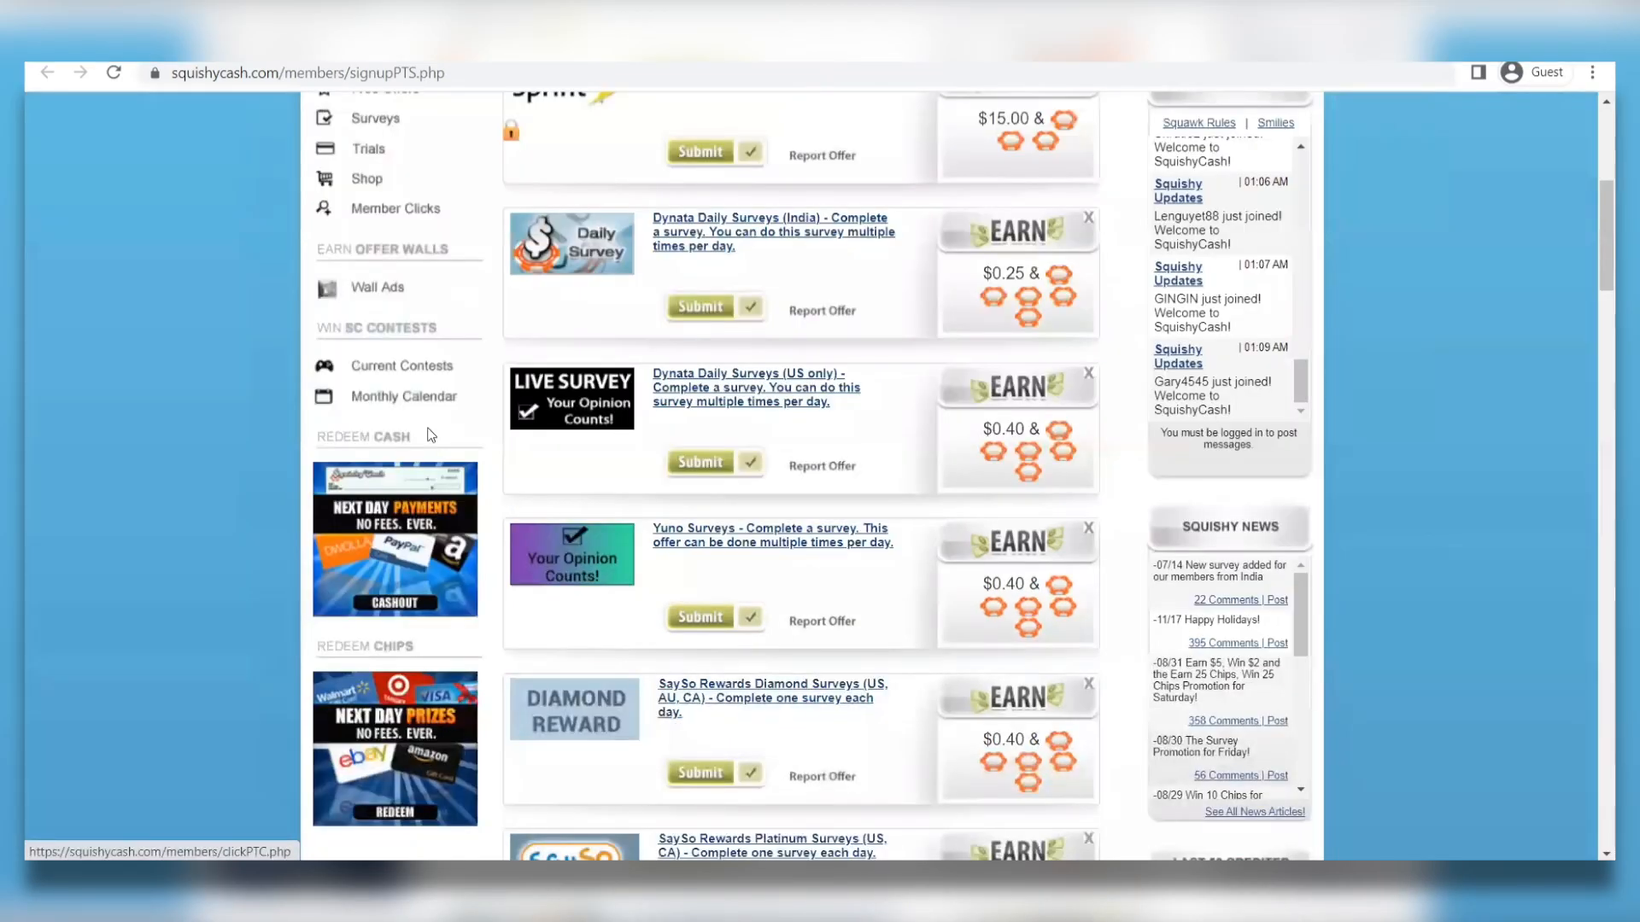
scroll("down", 3)
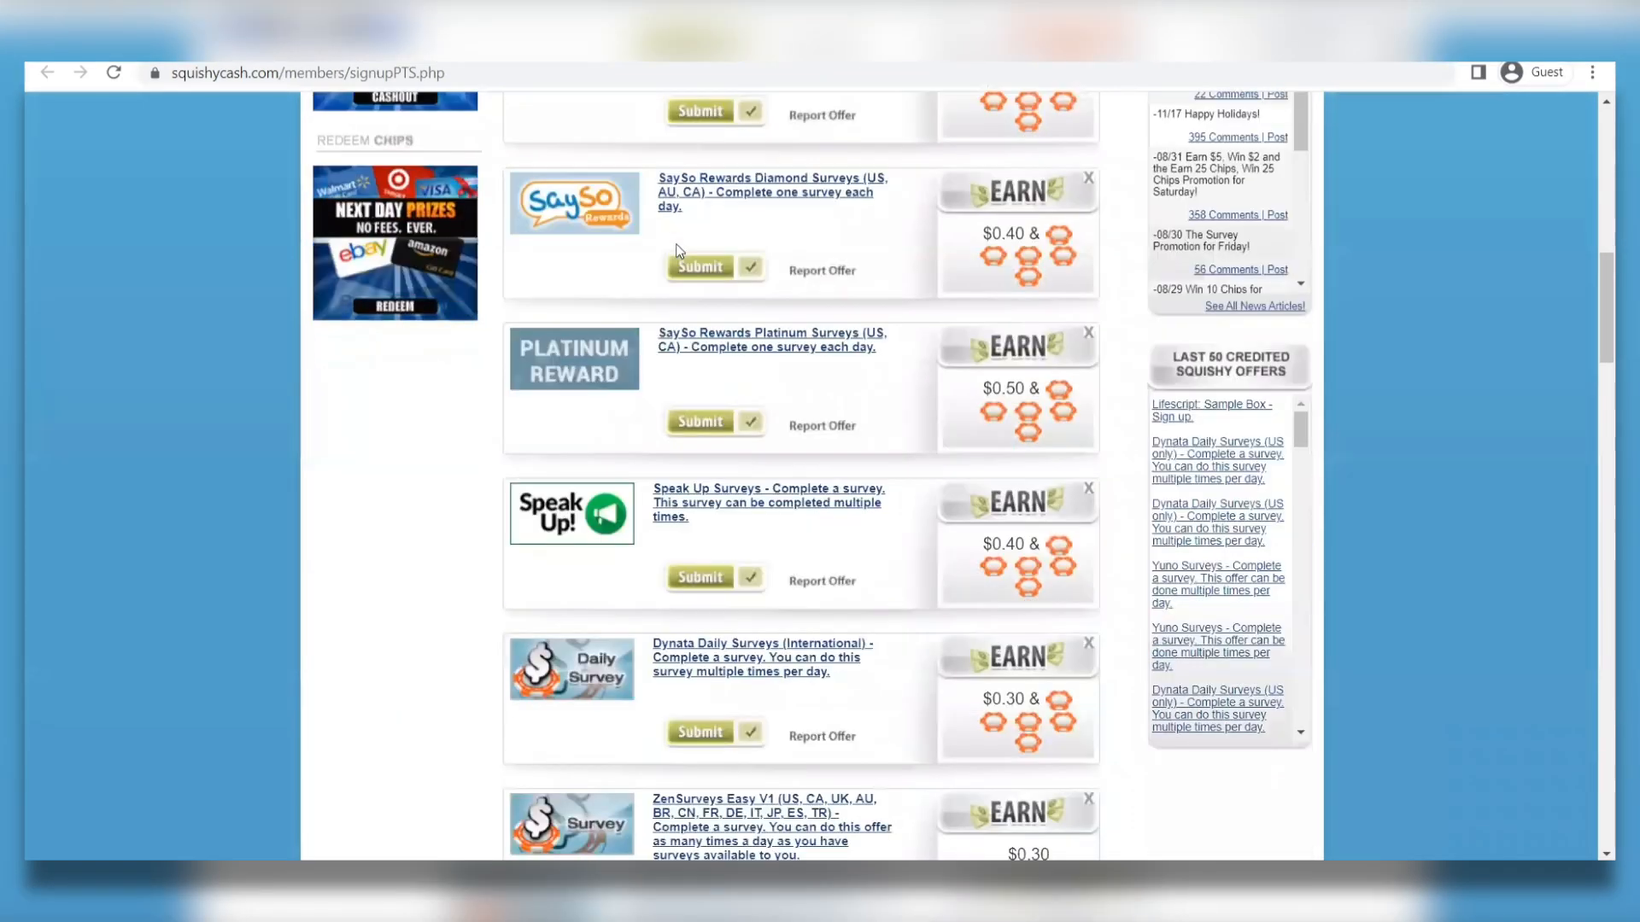
scroll("down", 3)
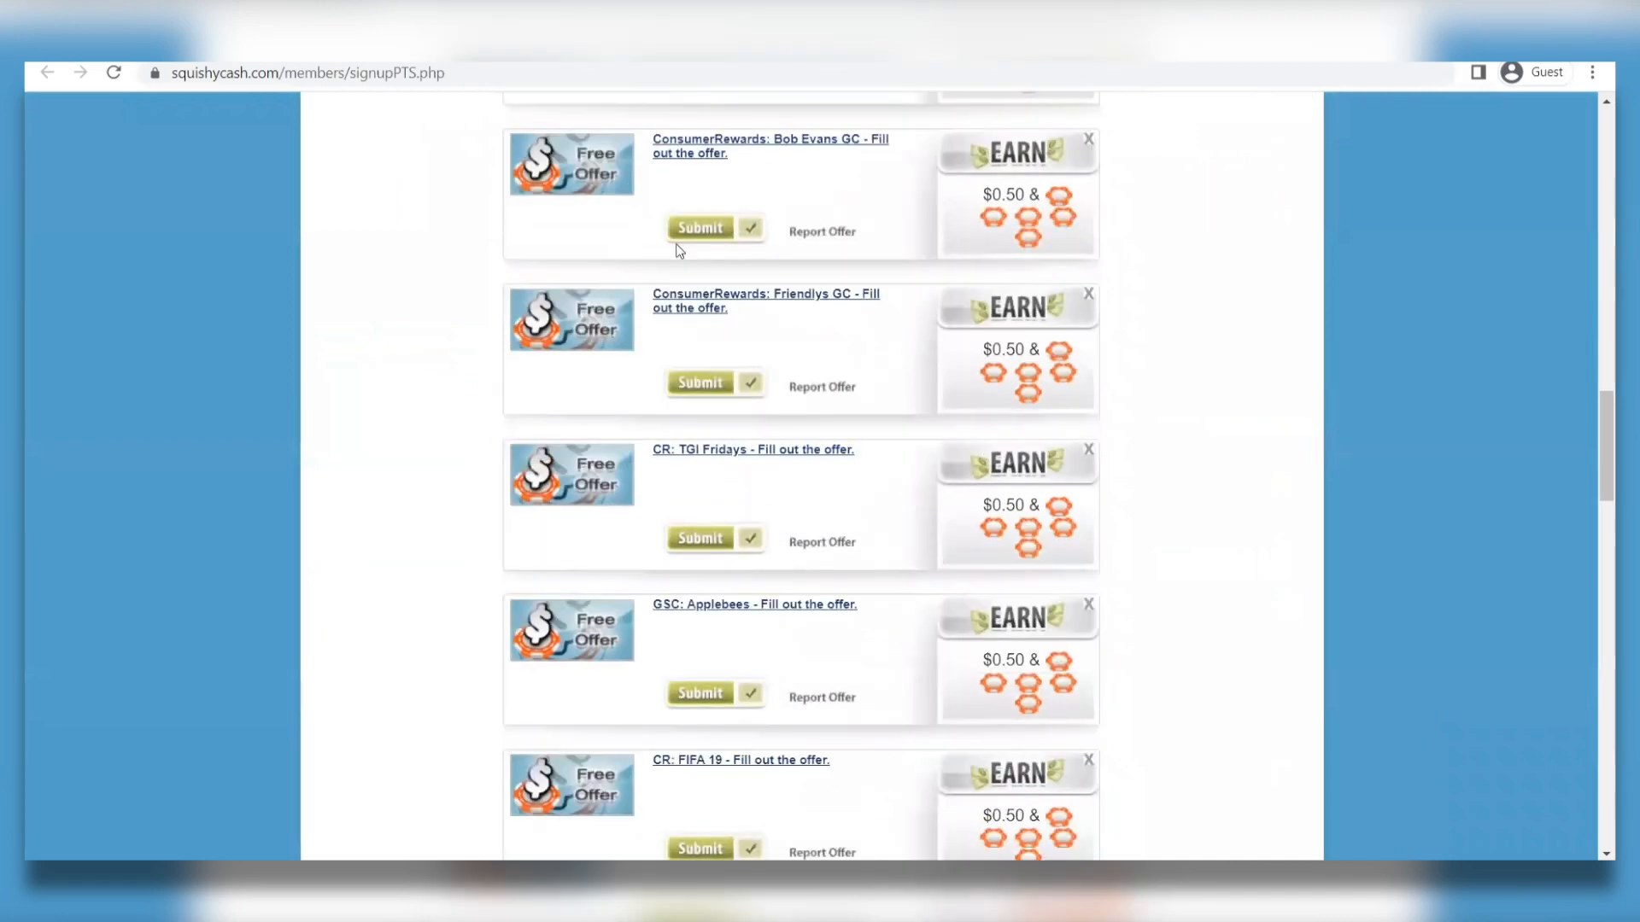
scroll("down", 3)
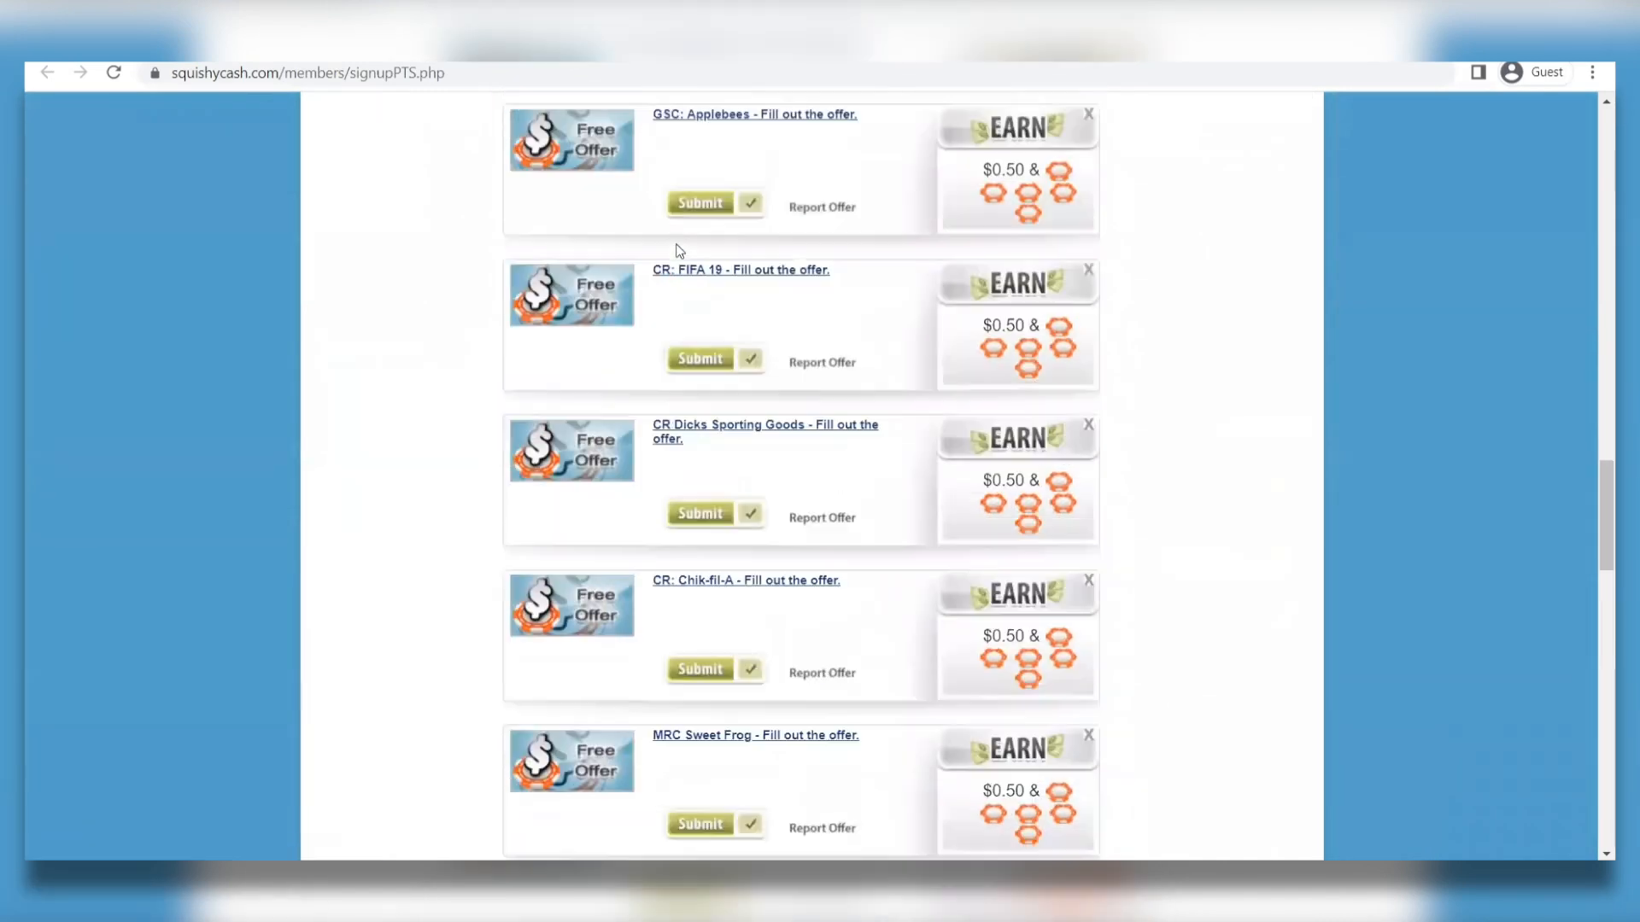
scroll("down", 3)
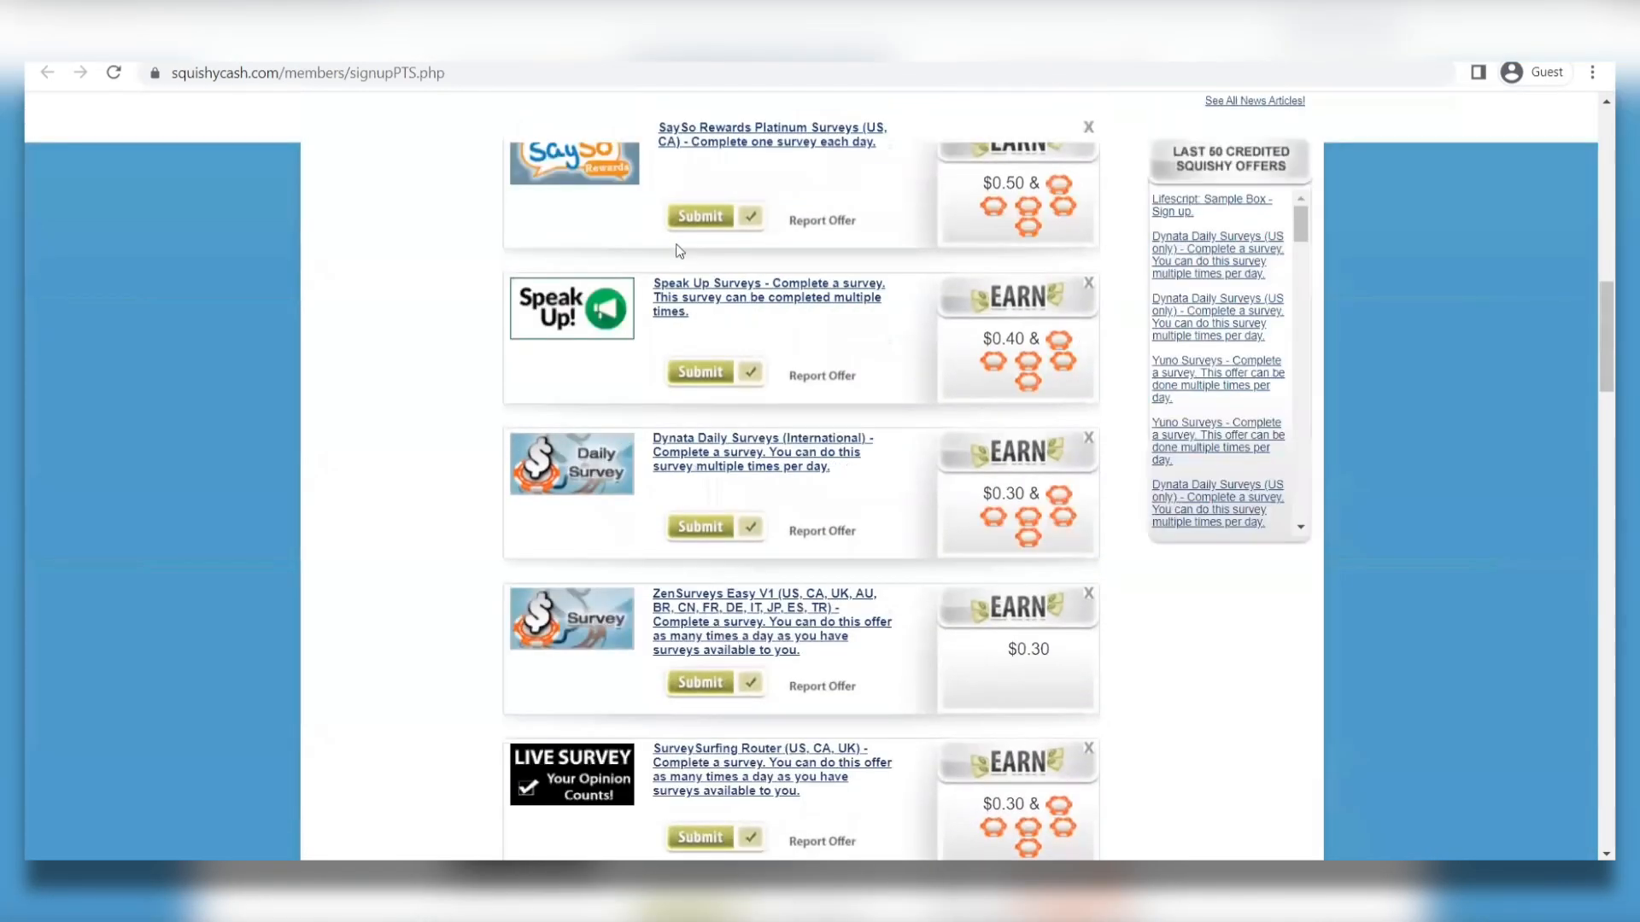
scroll("up", 3)
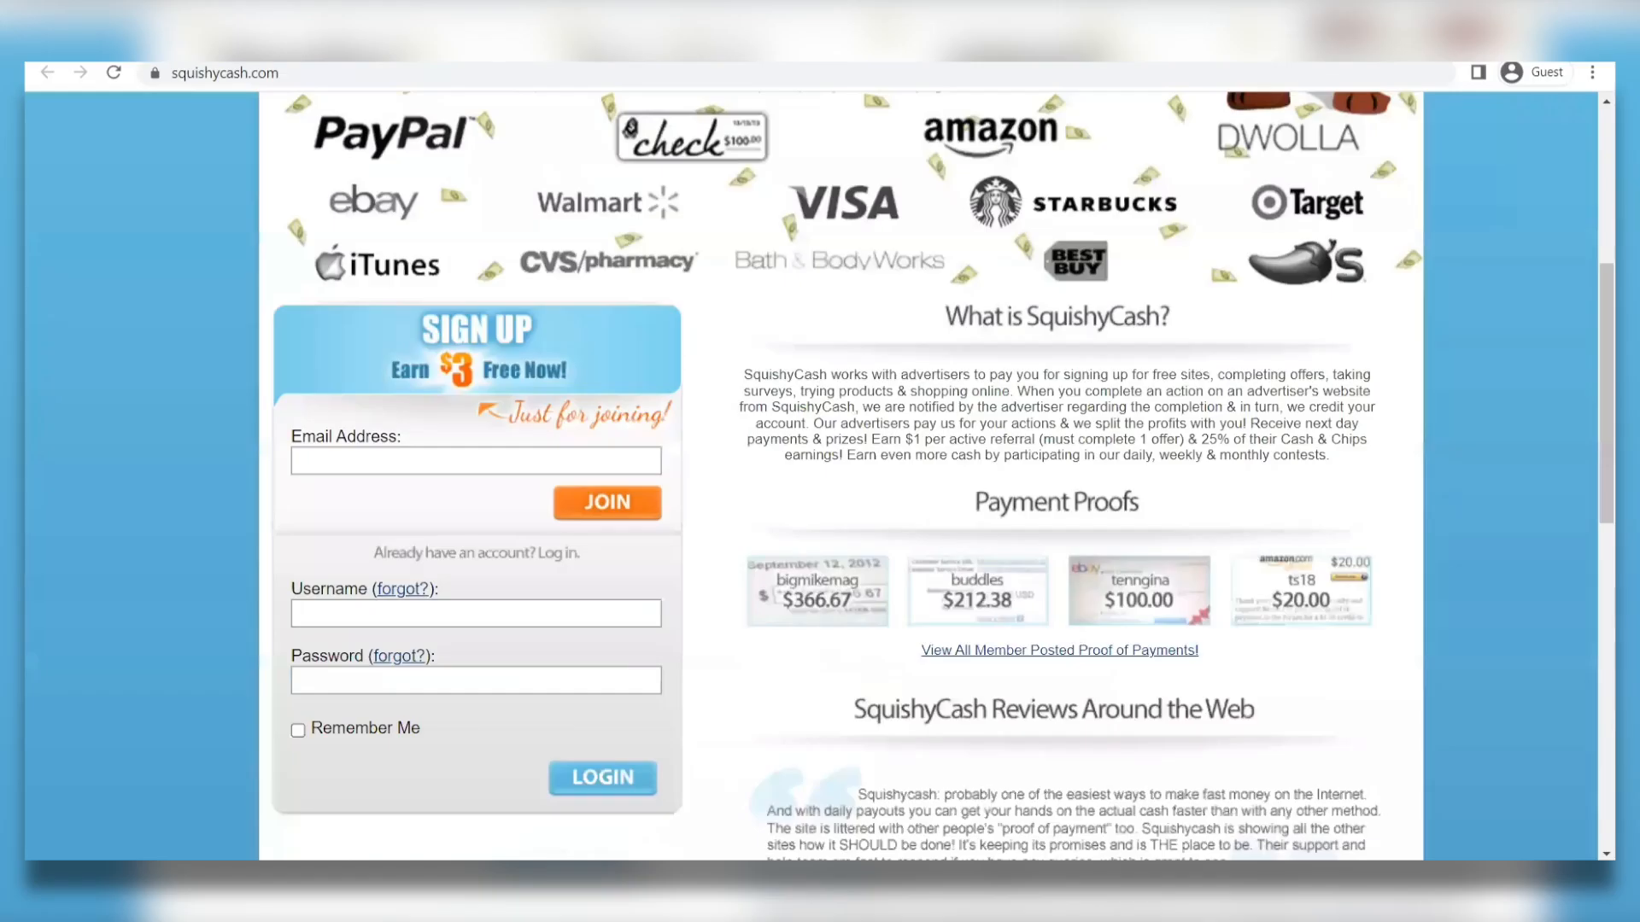
- Scroll the homepage and open the member payment proofs page from the Proof icon
scroll("down", 3)
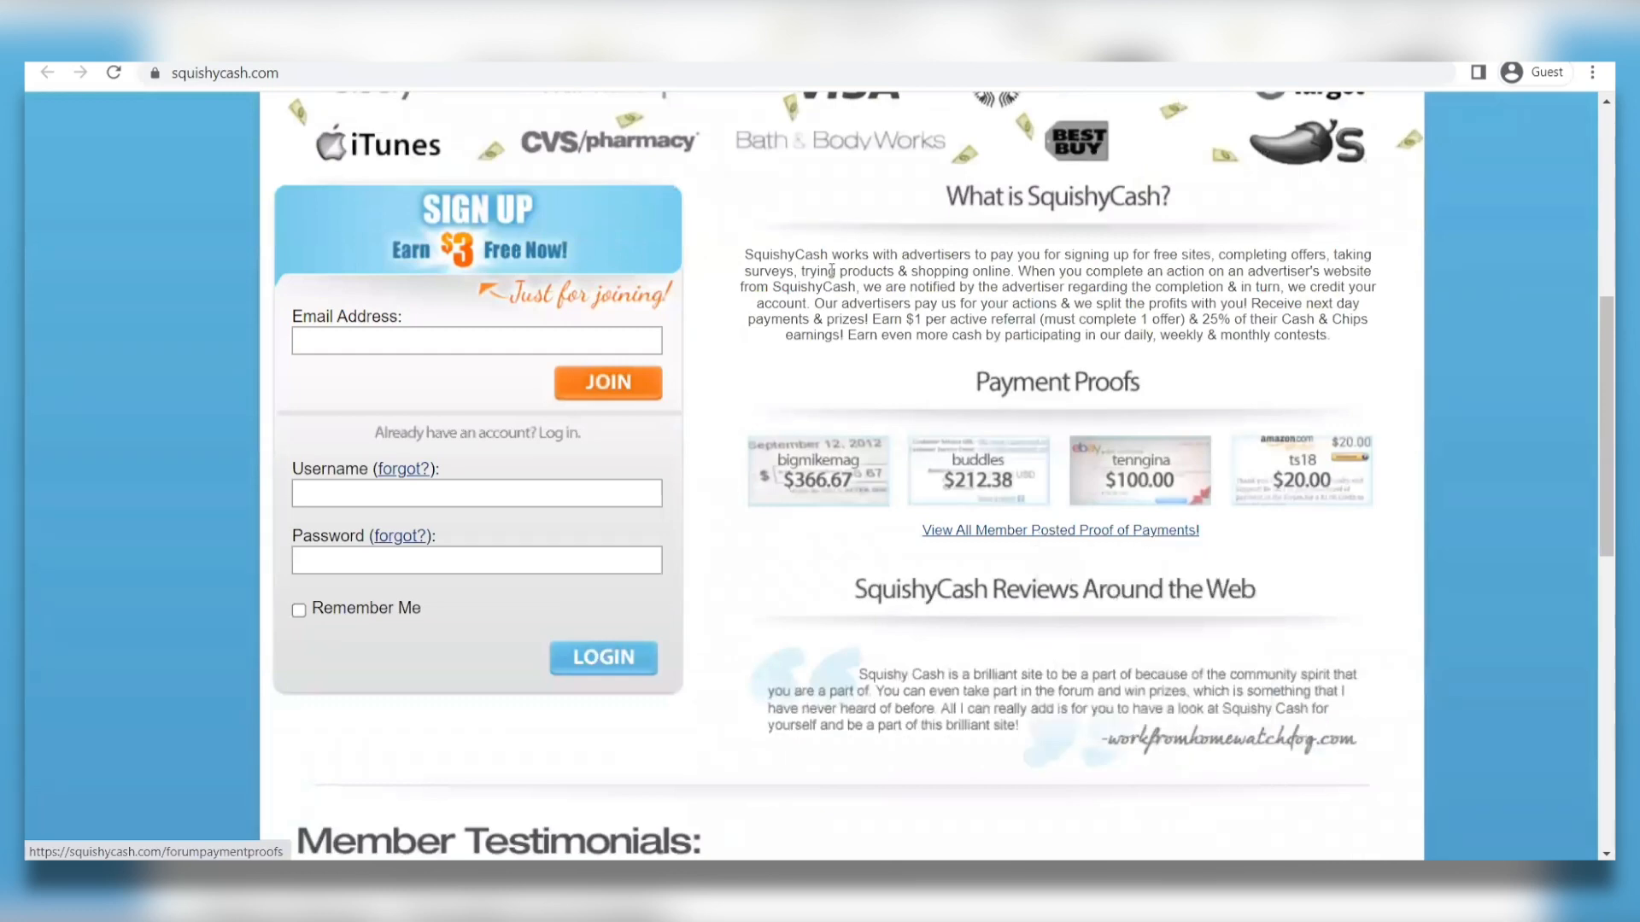
left_click(1057, 530)
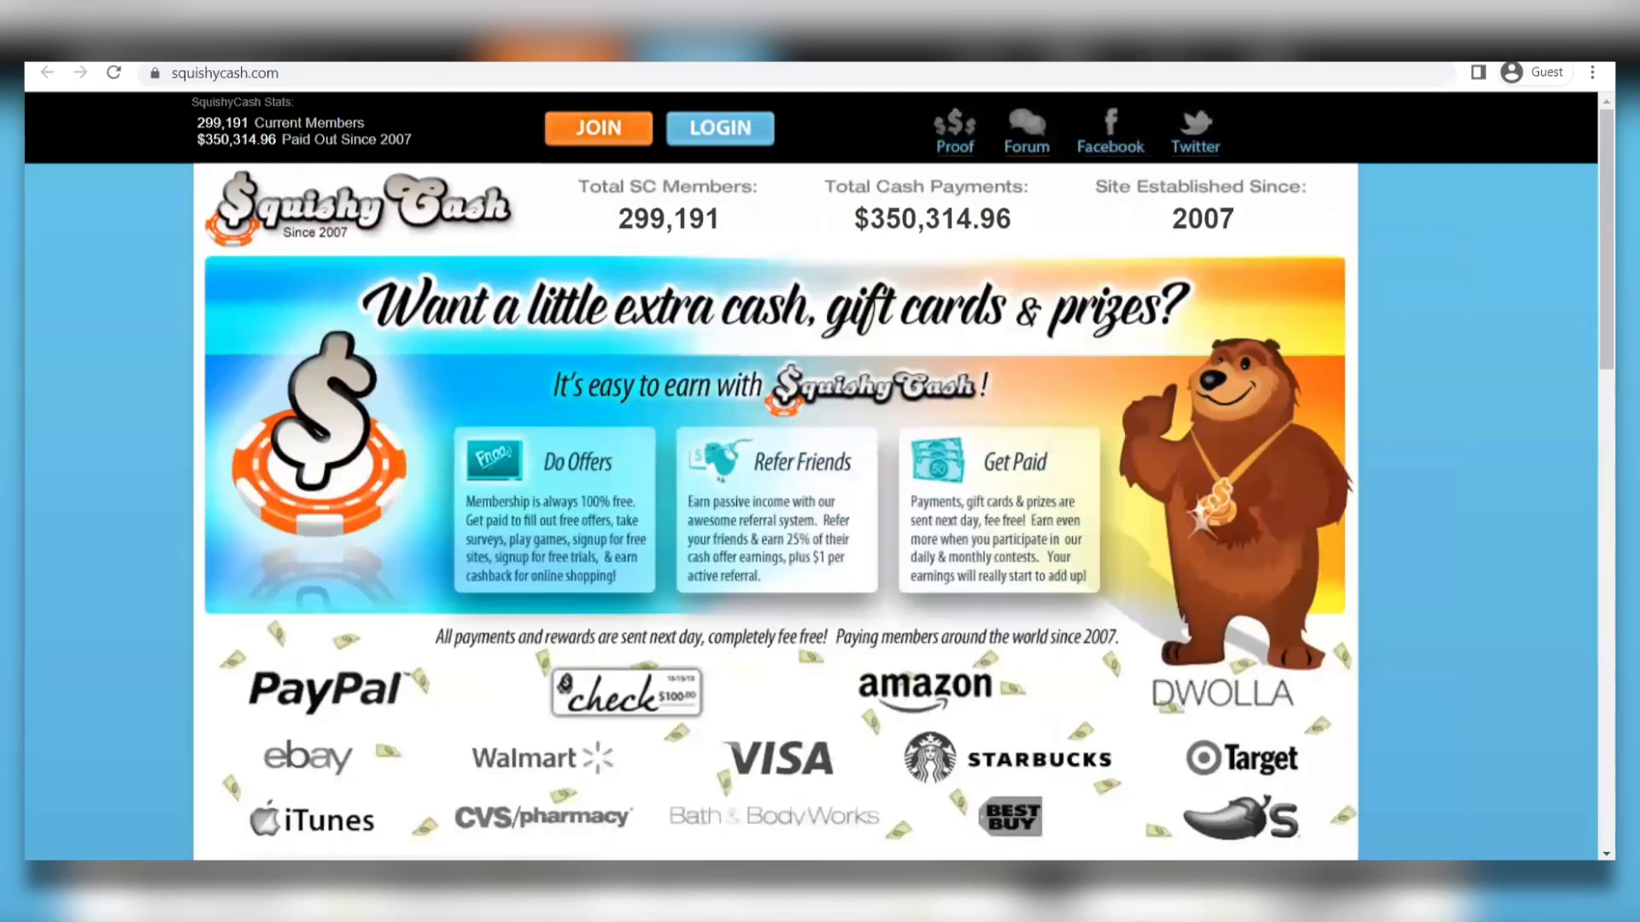
left_click(951, 129)
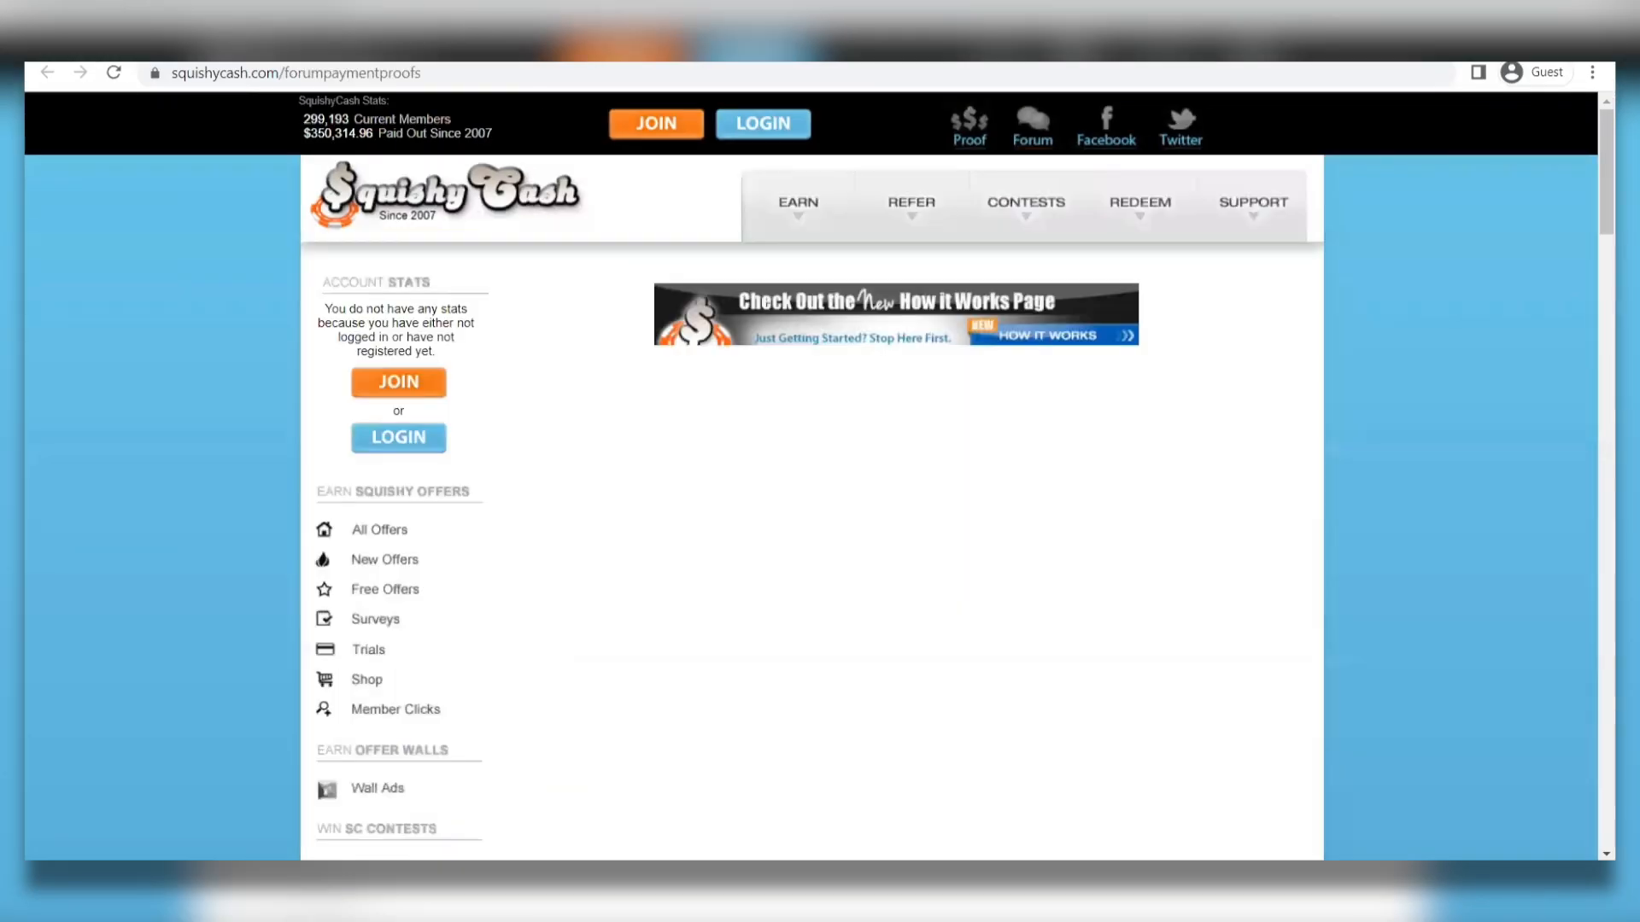
- Scroll through the registration form, then open the Payments & Prizes proof forum board
left_click(397, 382)
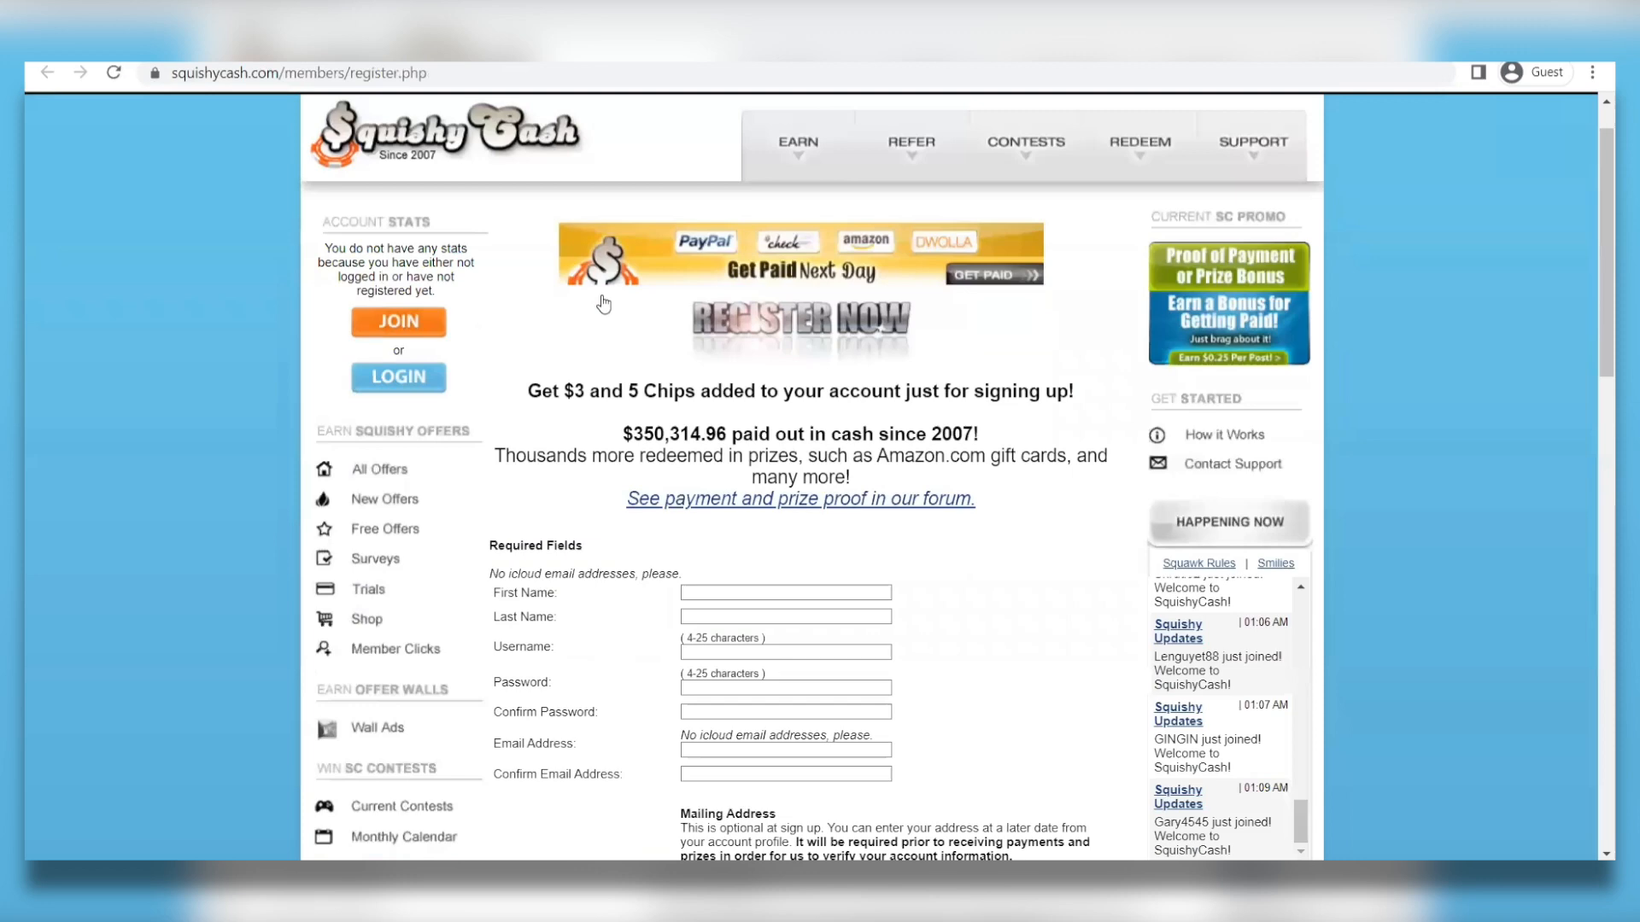
scroll("down", 3)
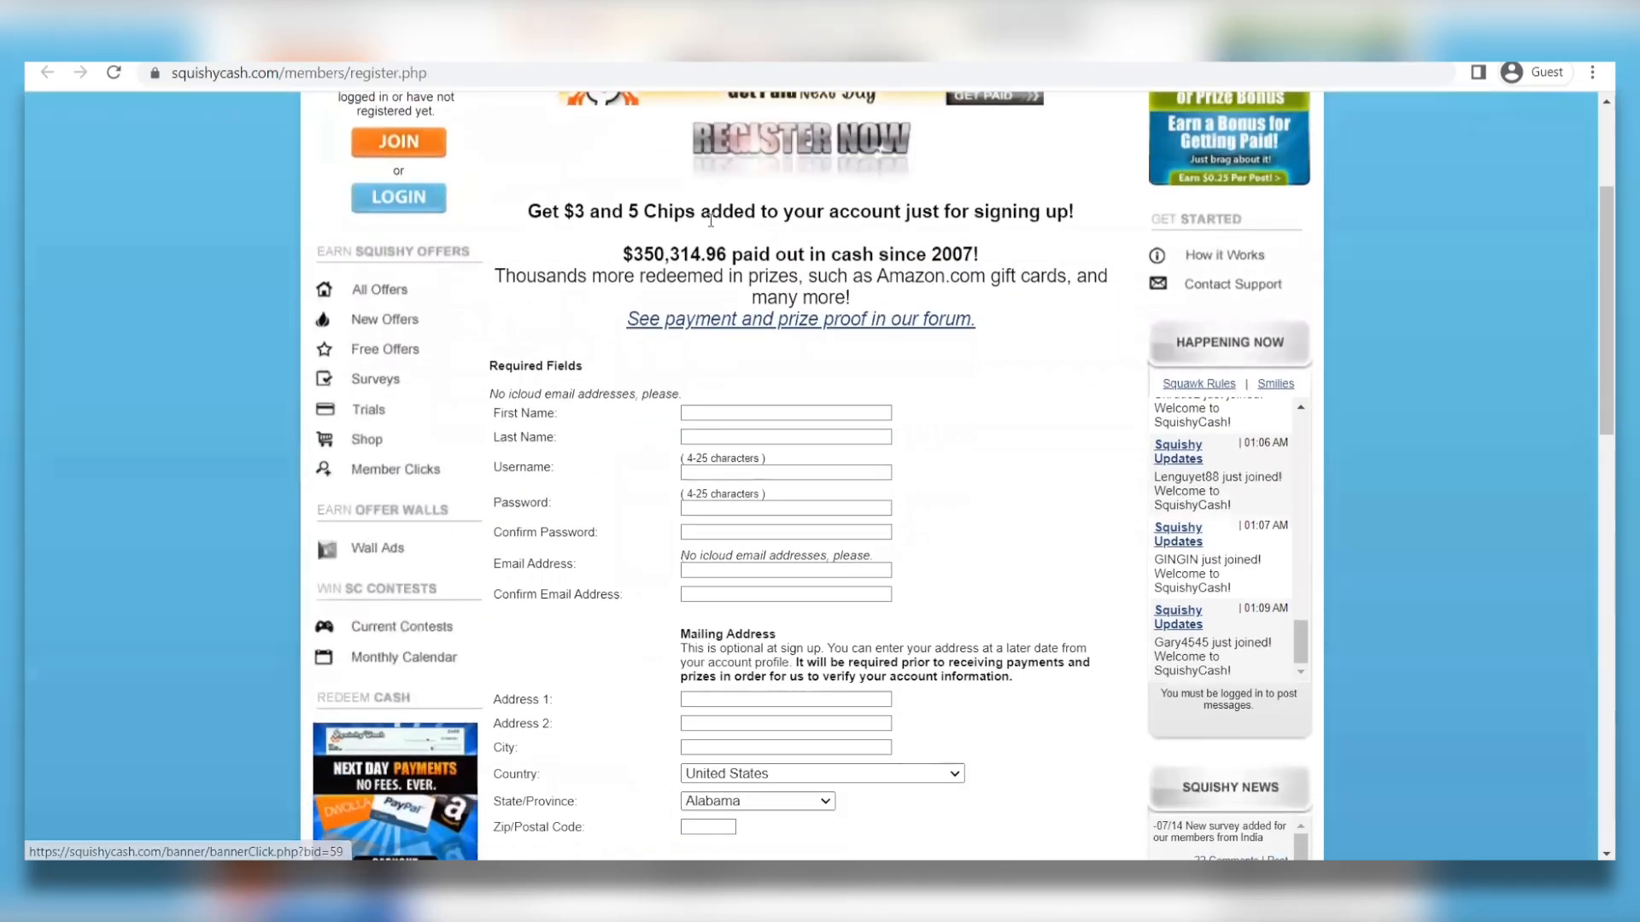
mouse_move(823, 290)
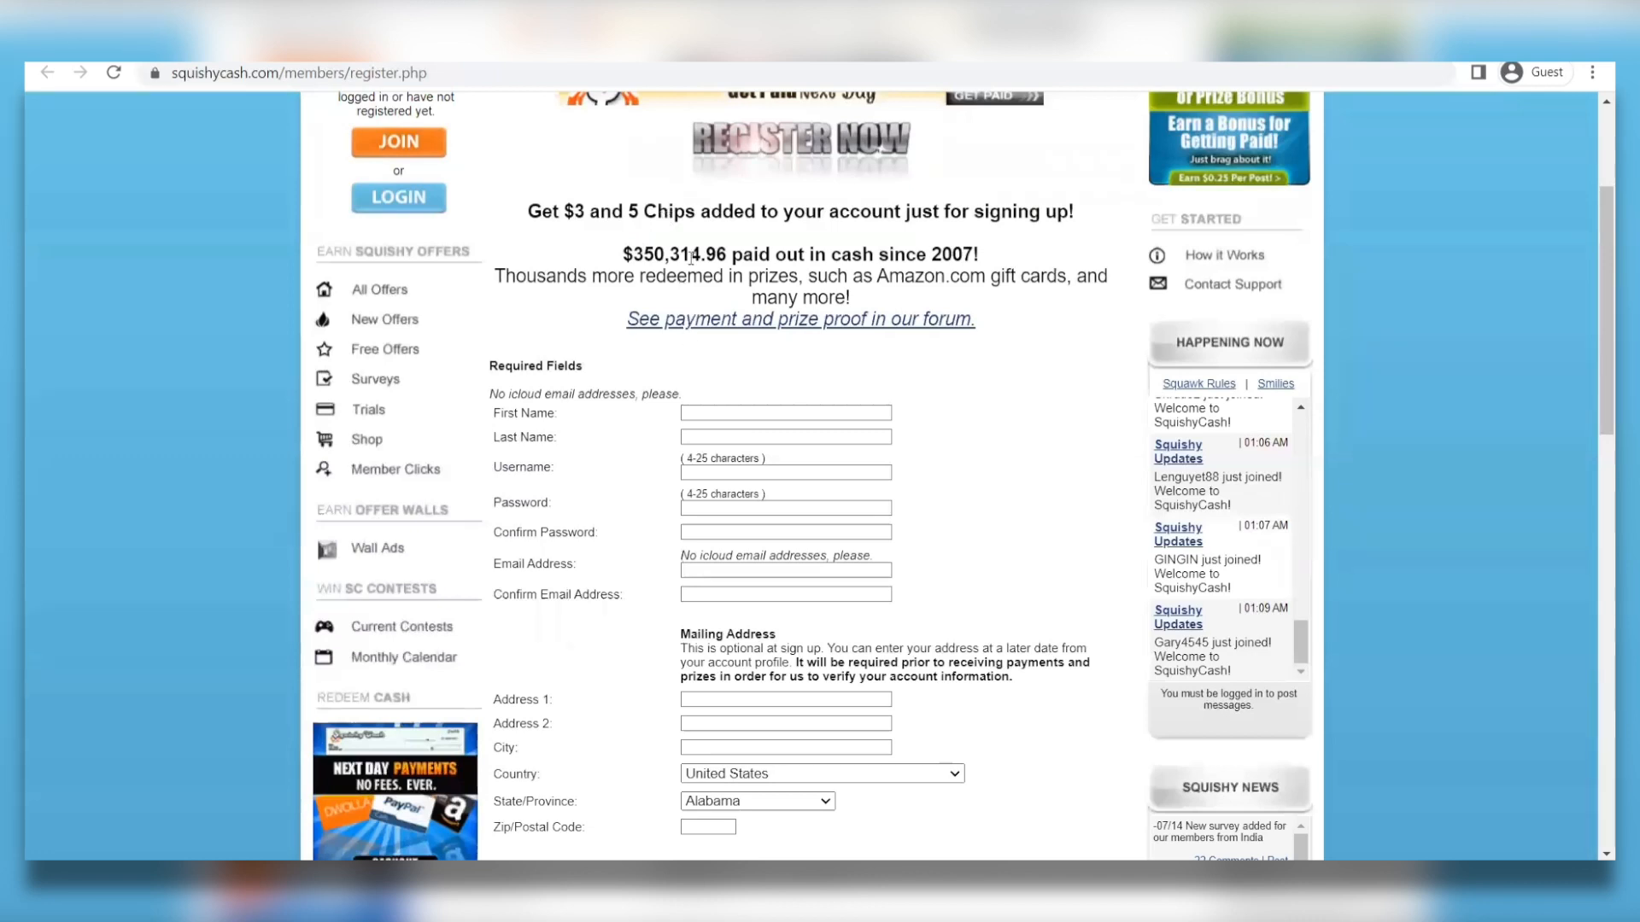
scroll("down", 3)
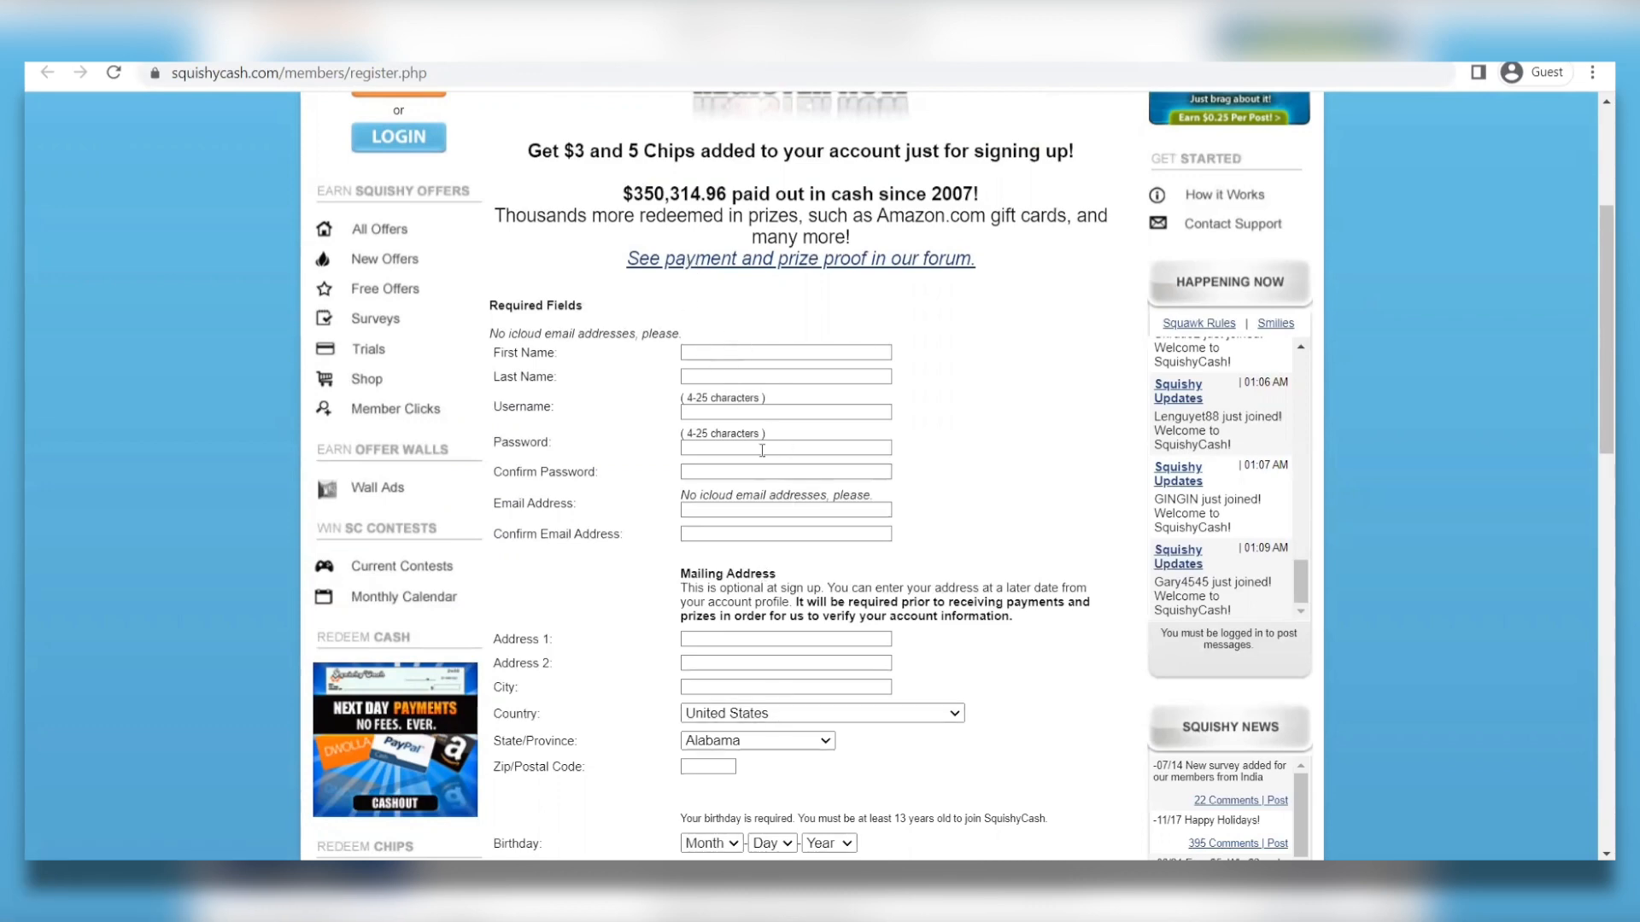
scroll("up", 3)
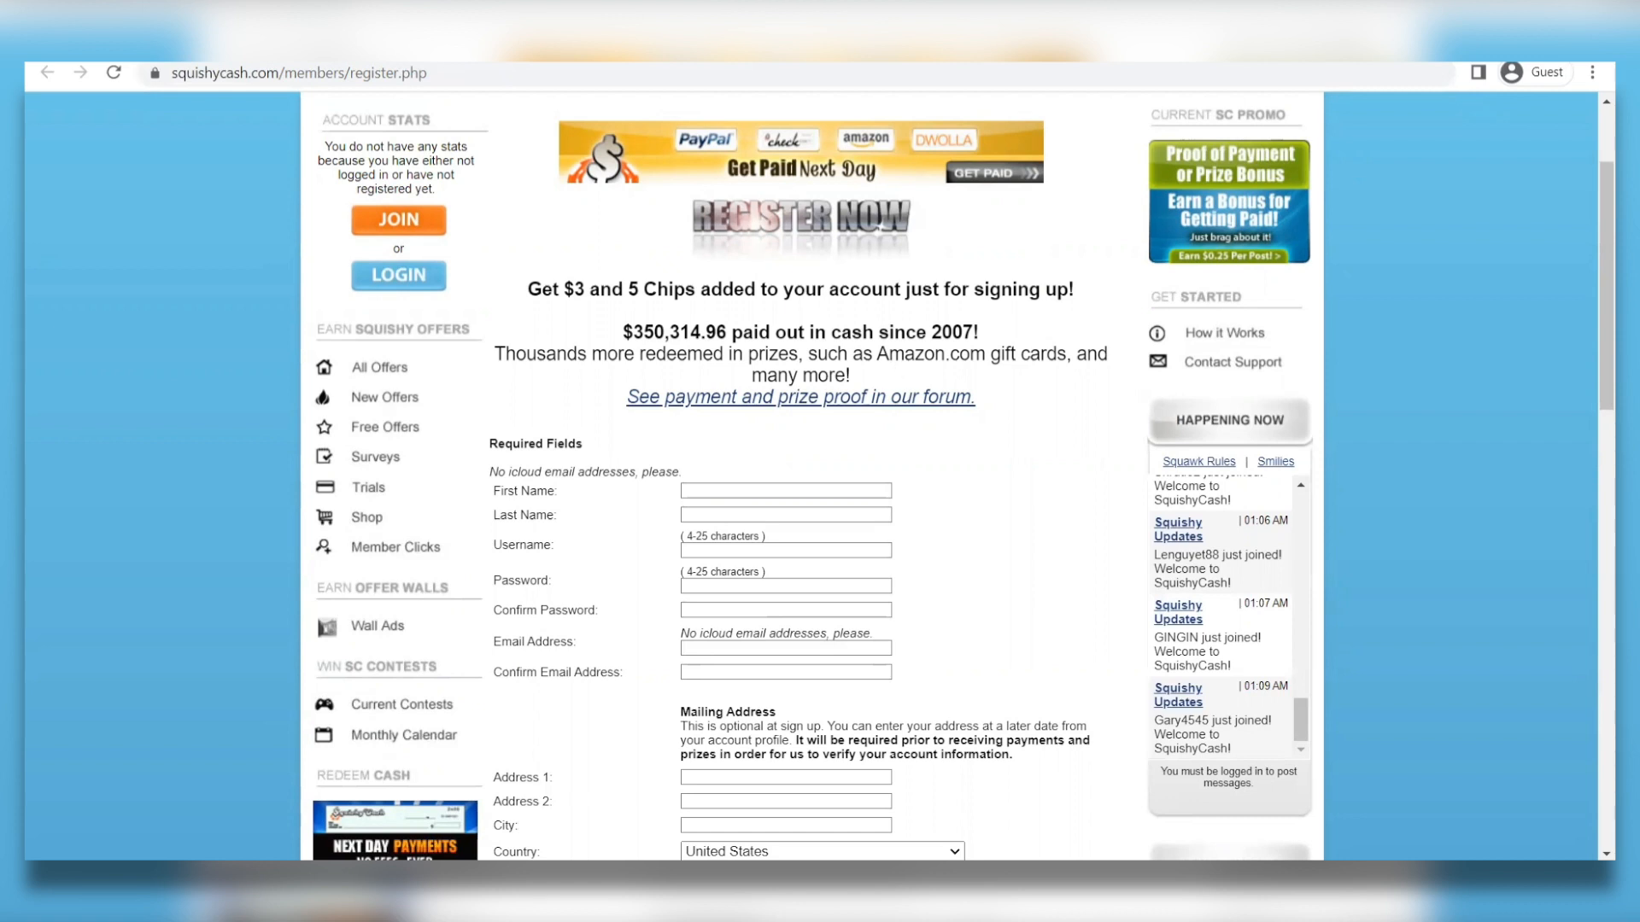
left_click(799, 397)
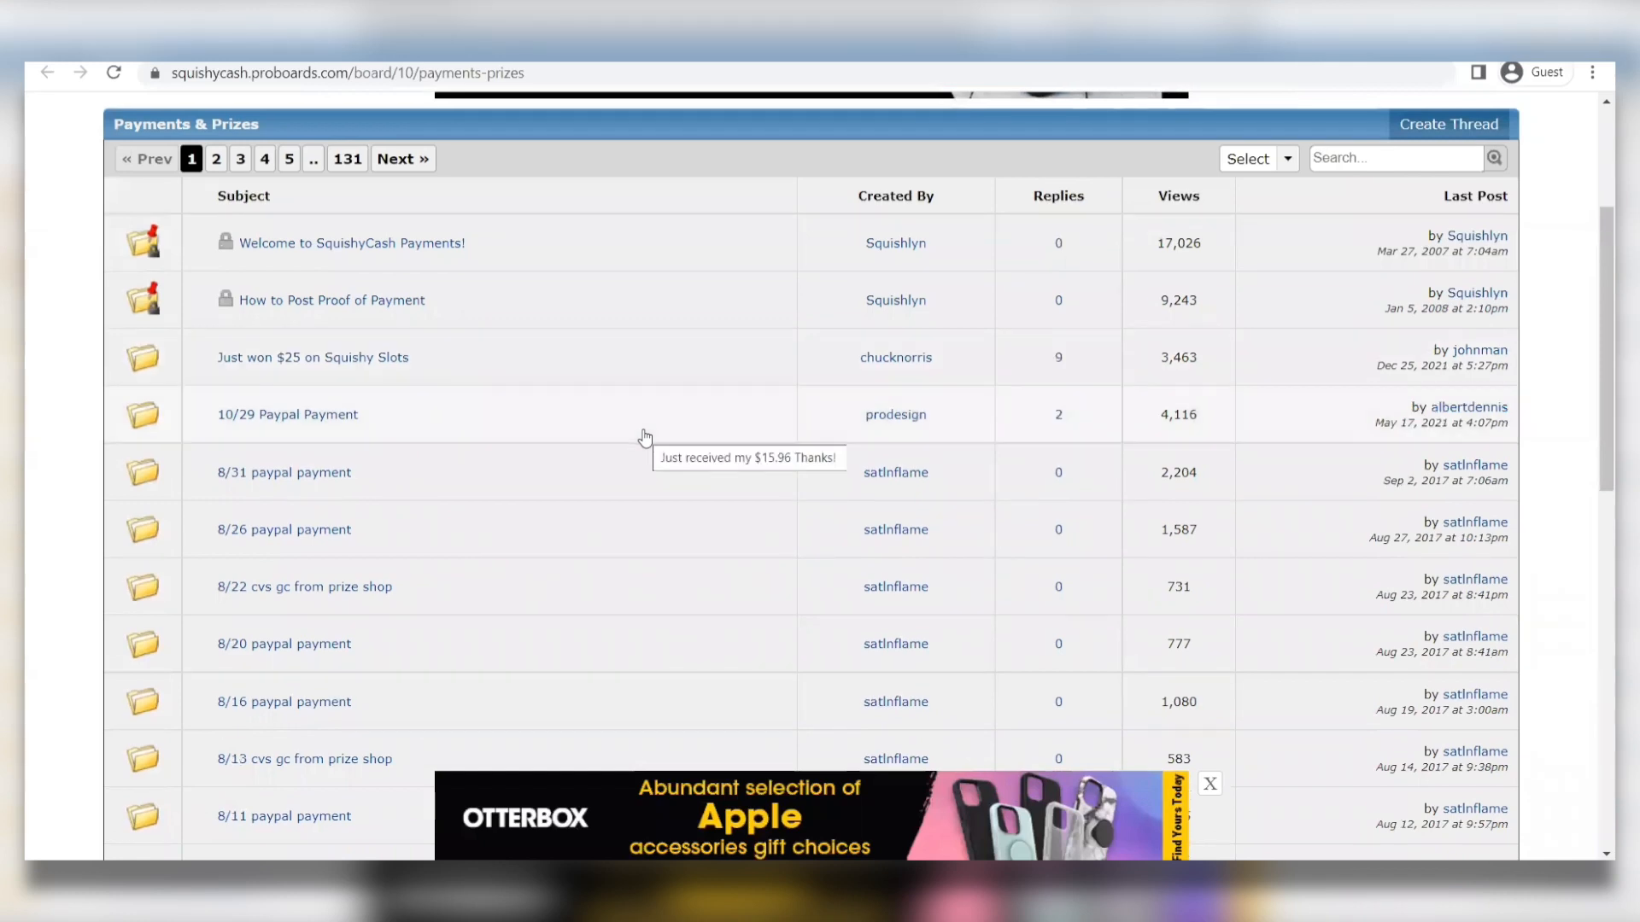
scroll("down", 3)
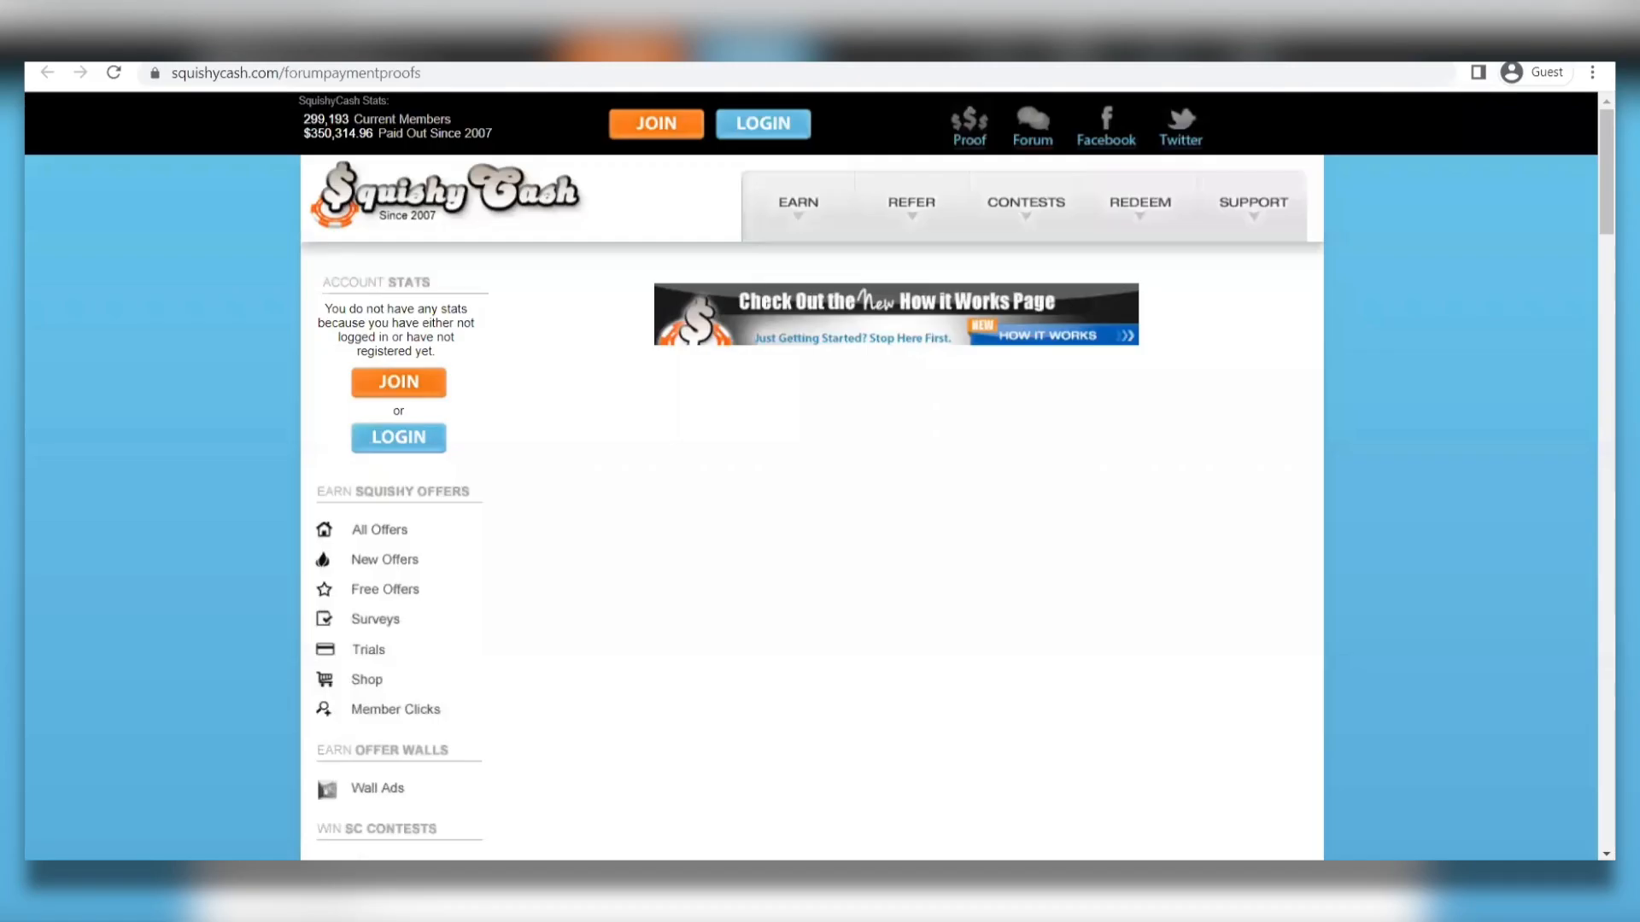
left_click(397, 382)
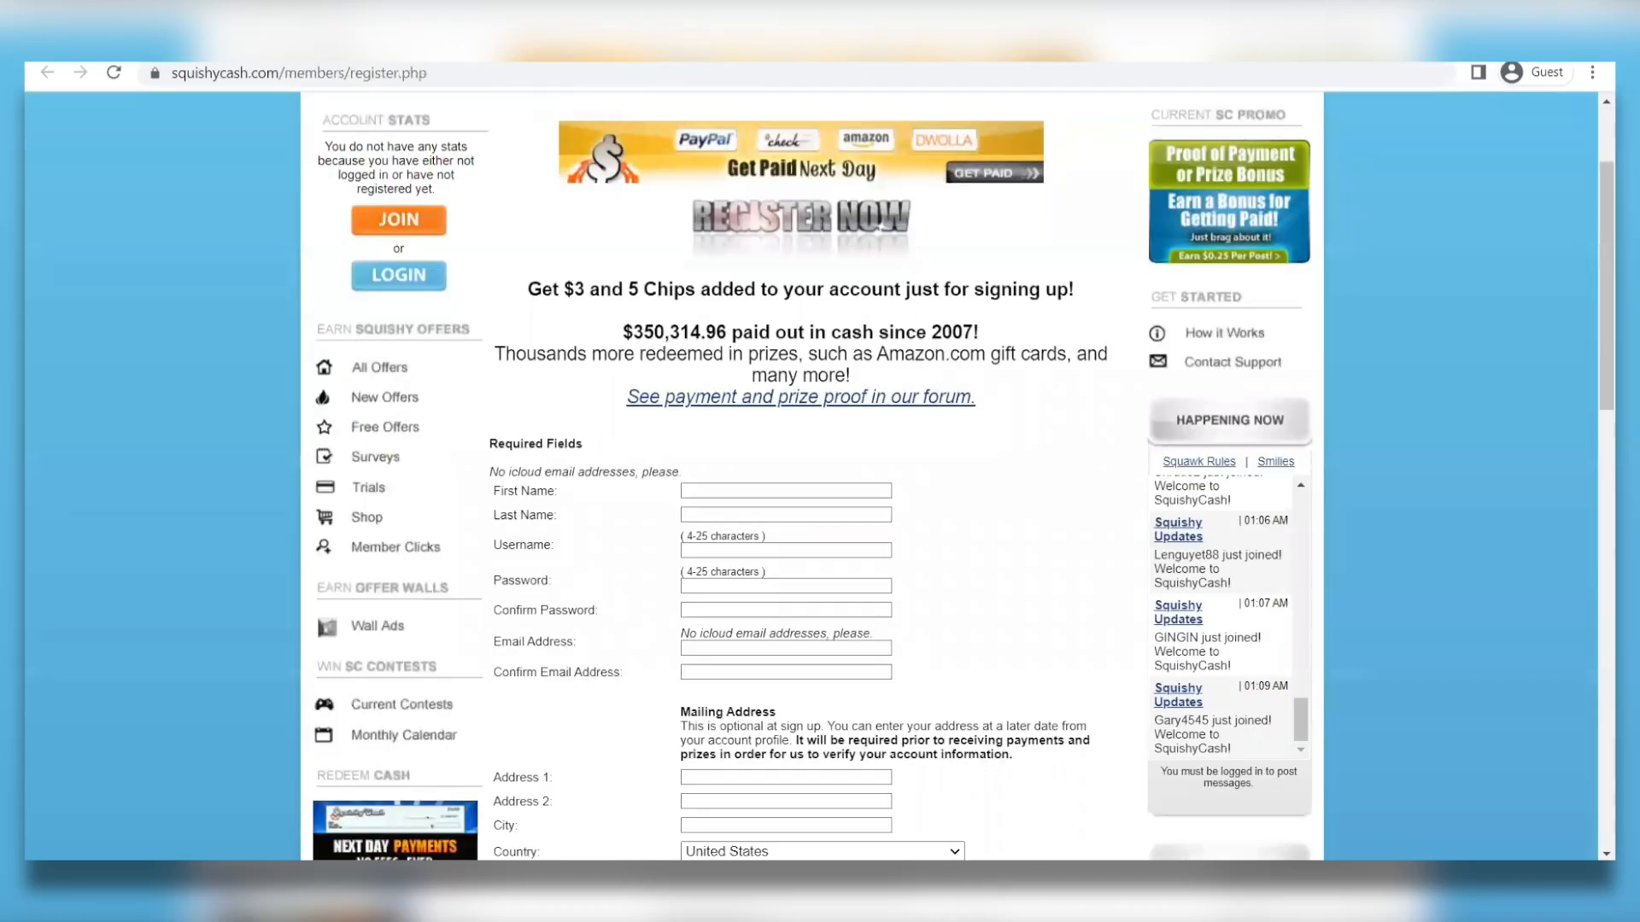
- Scroll down and back up through the registration form
scroll("down", 3)
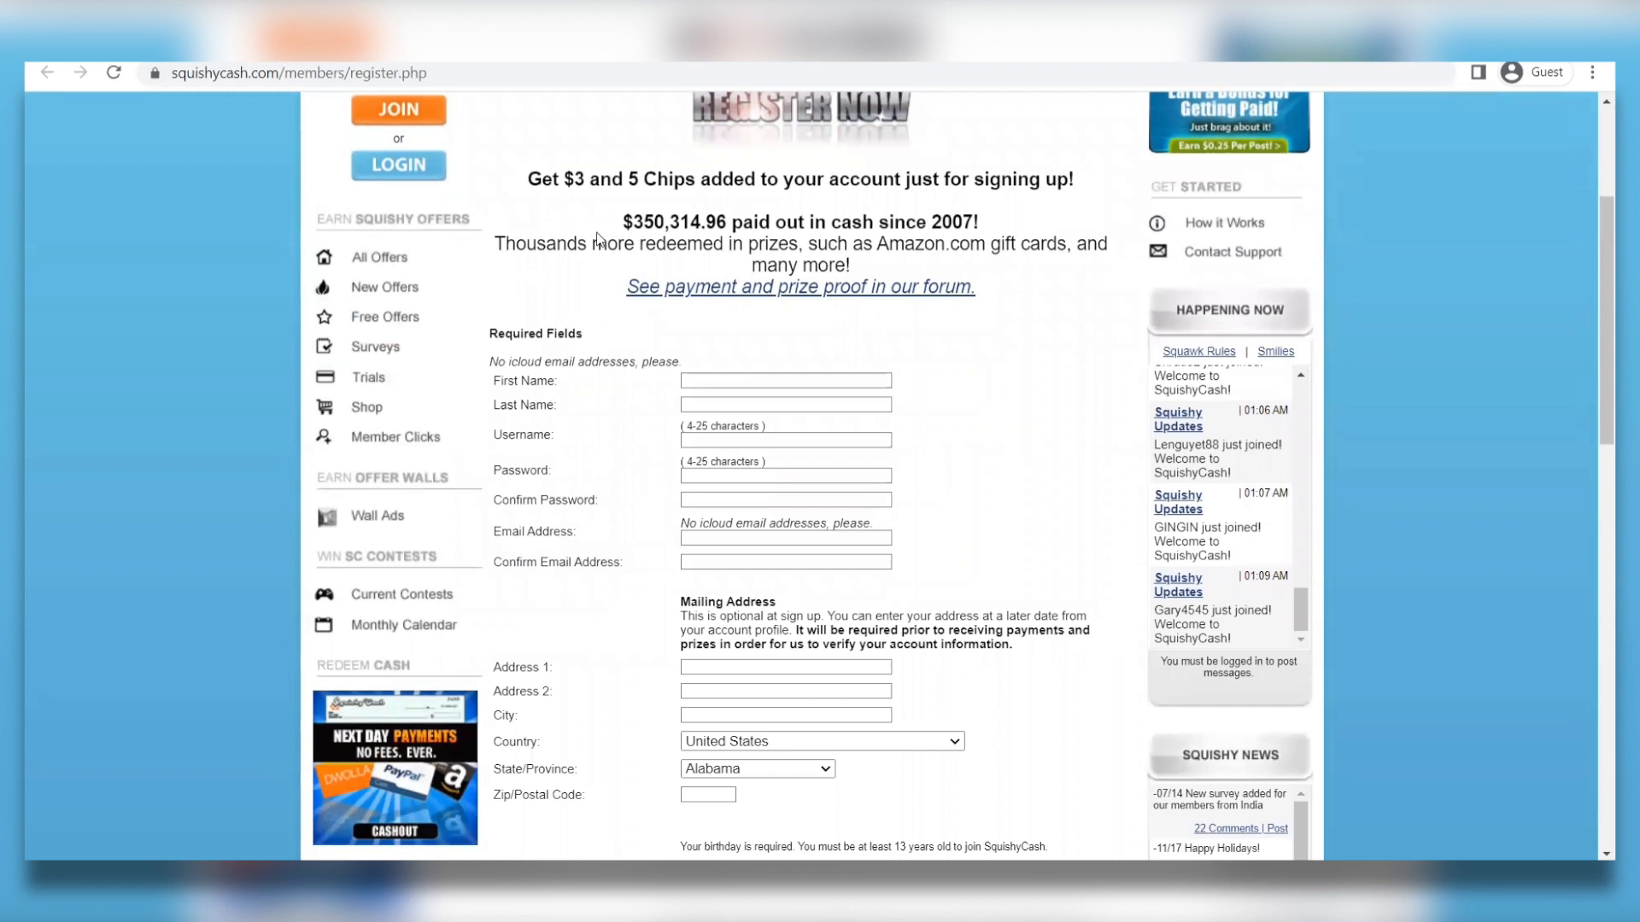
scroll("down", 3)
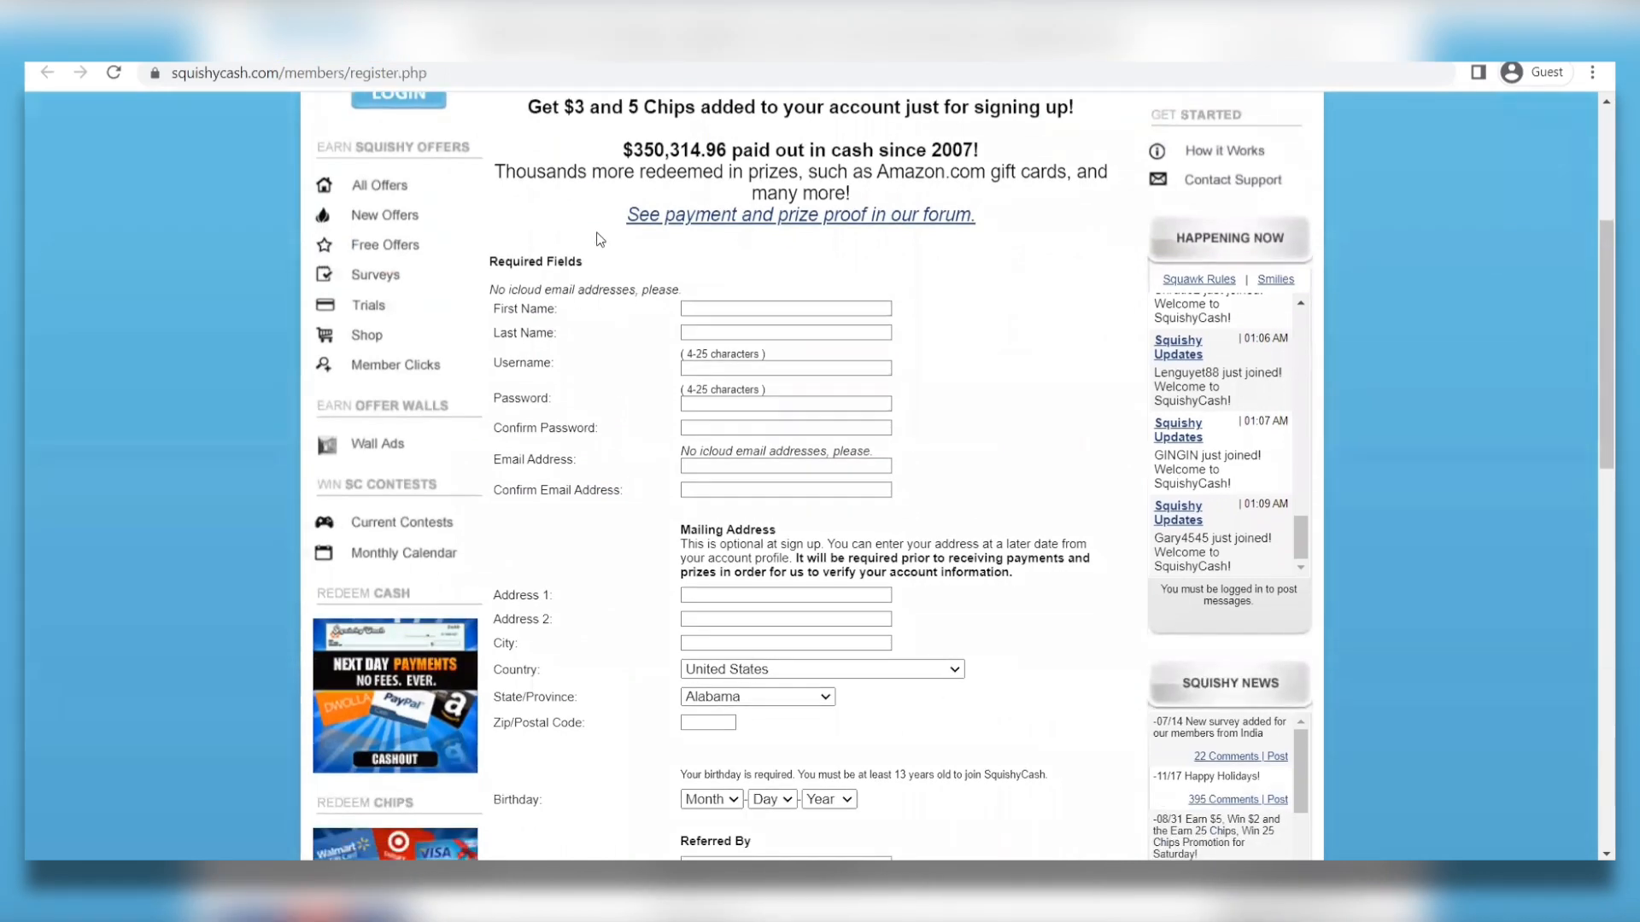
scroll("down", 3)
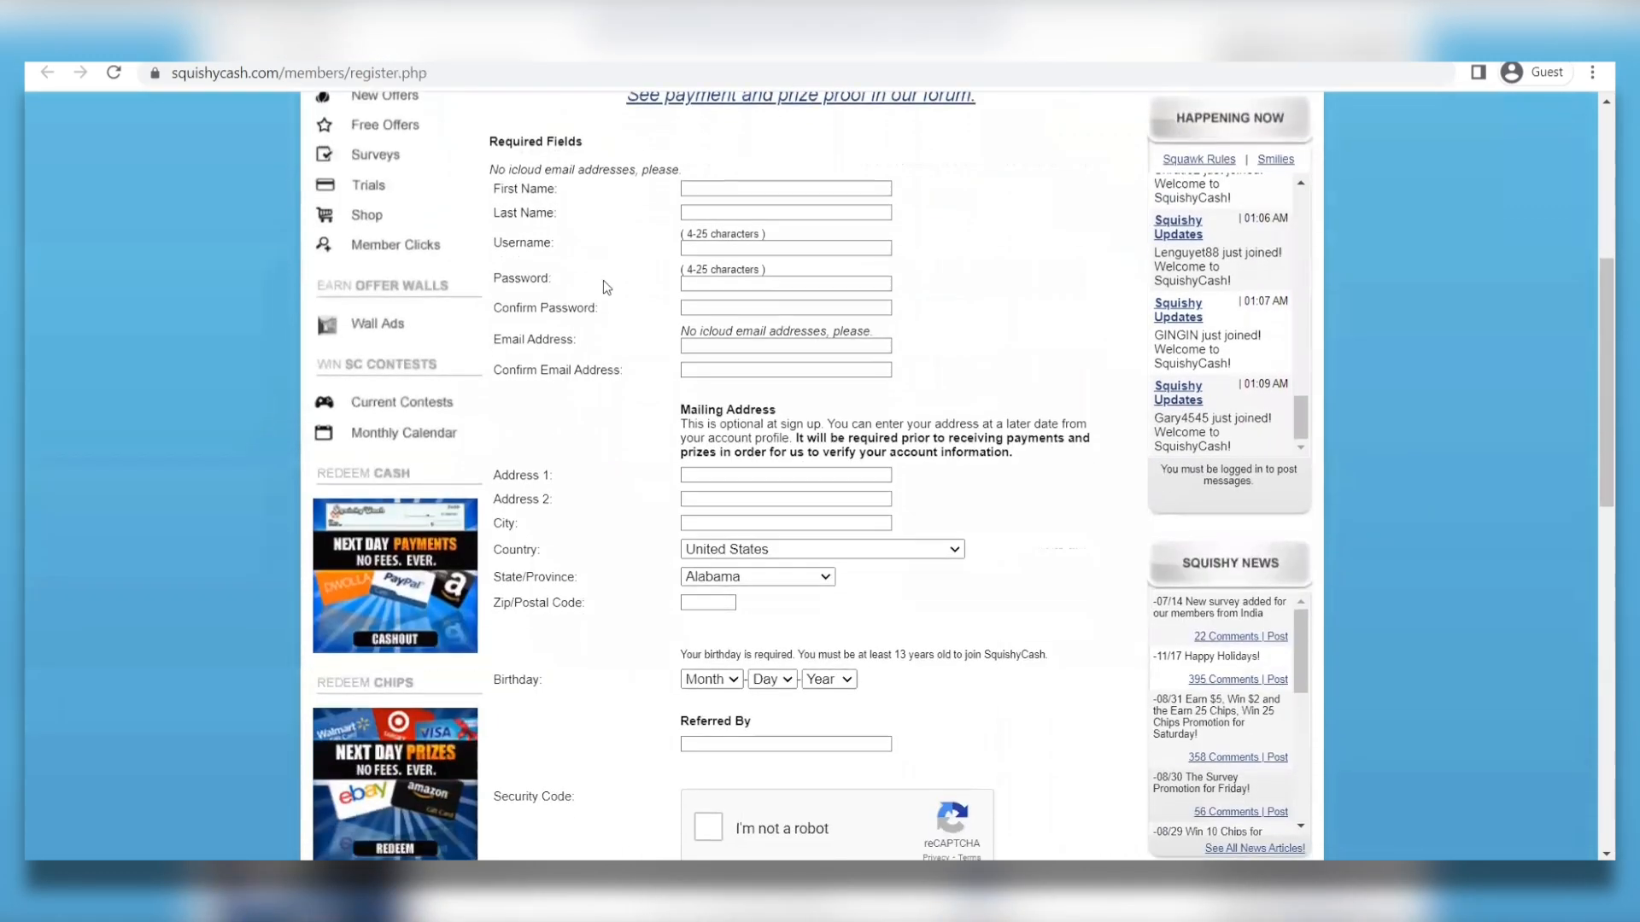
scroll("down", 3)
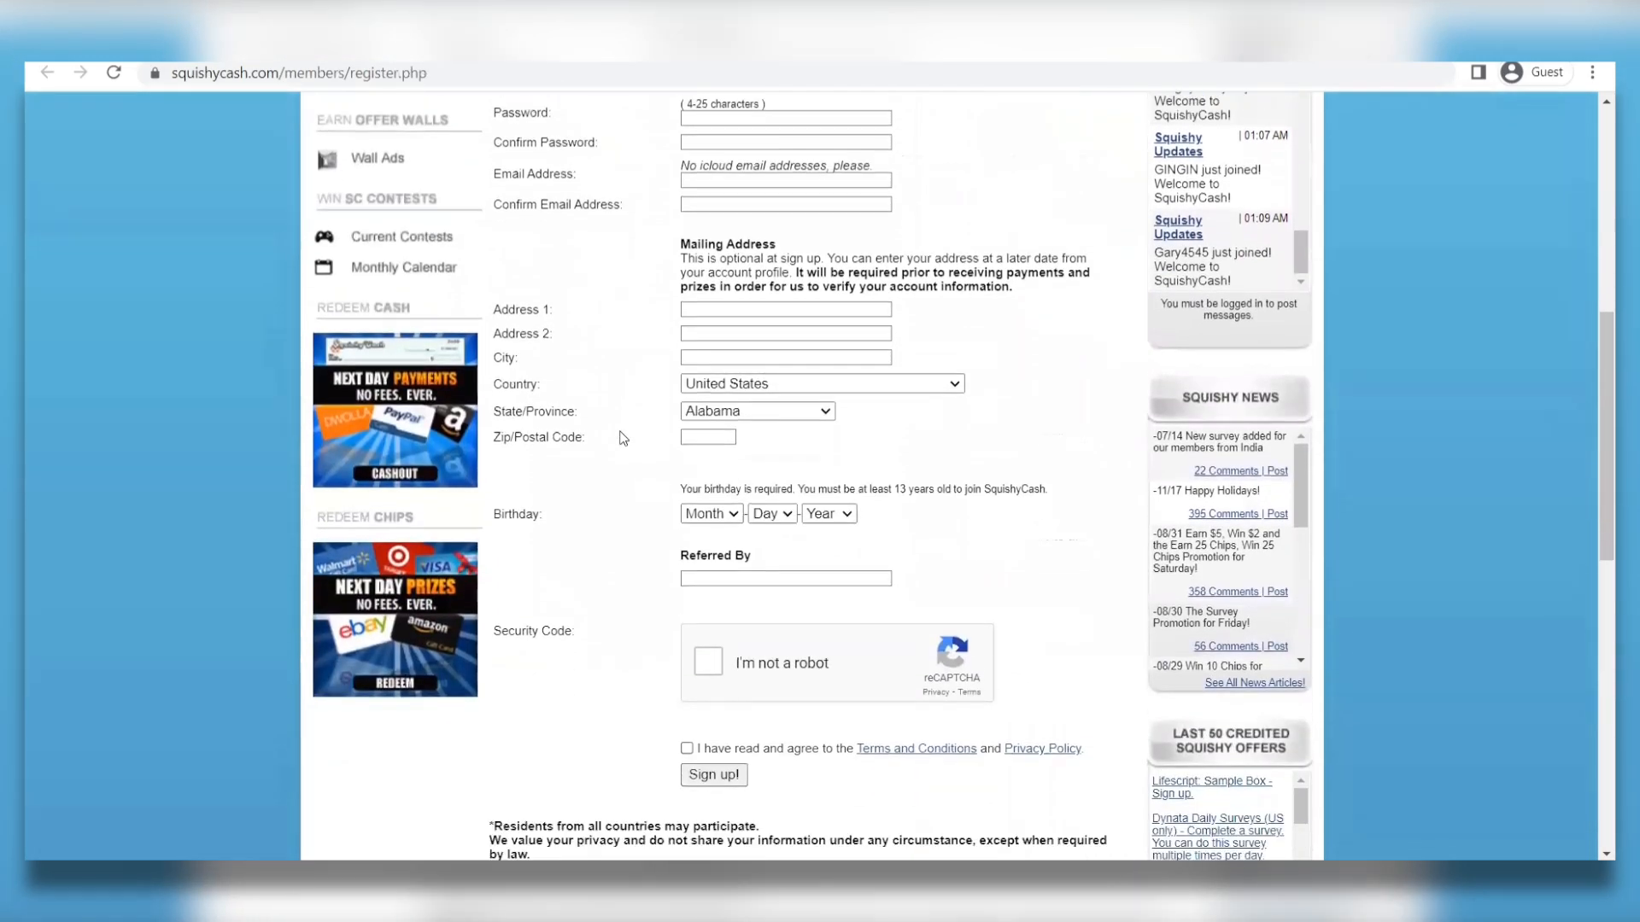
scroll("up", 3)
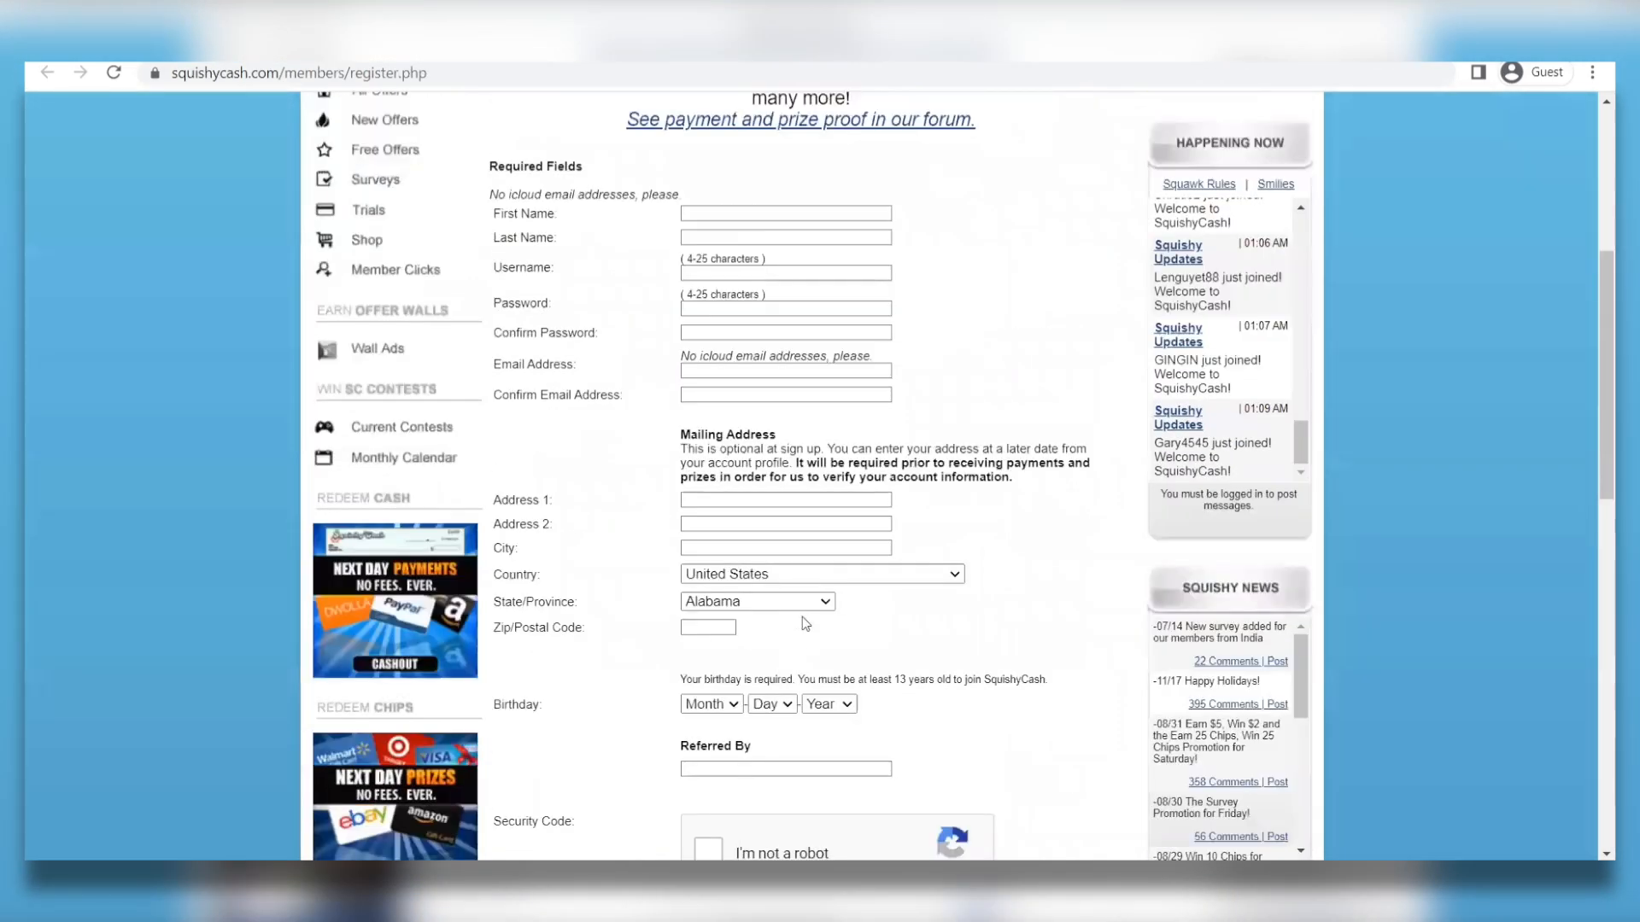
- Browse the Country dropdown list, then go to the All Offers list
left_click(821, 573)
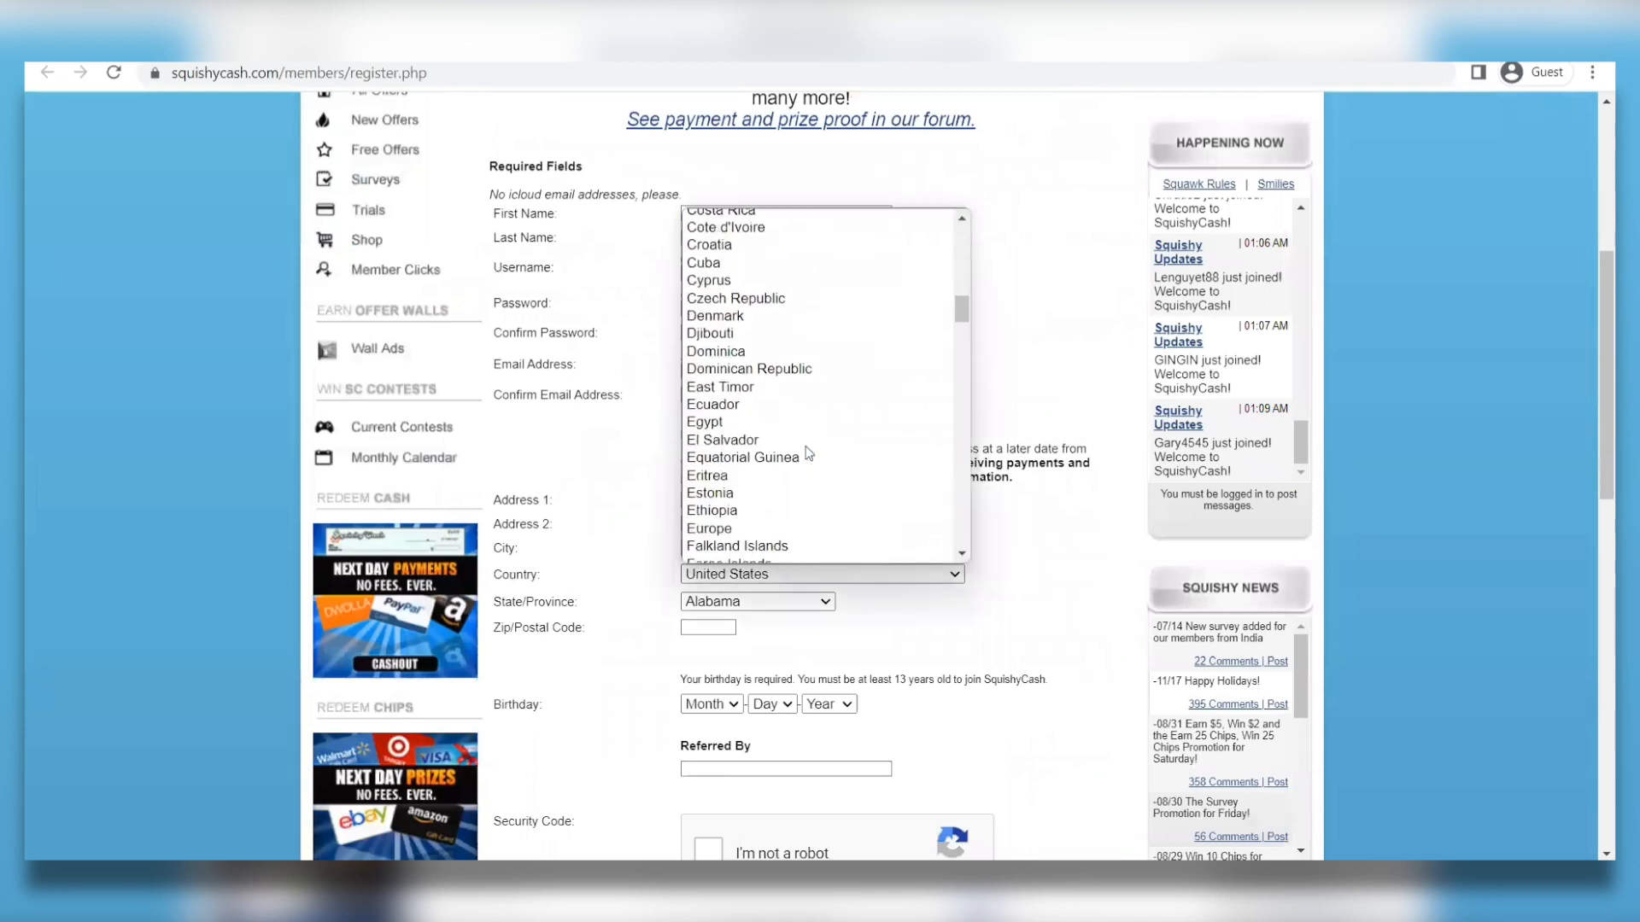
scroll("down", 3)
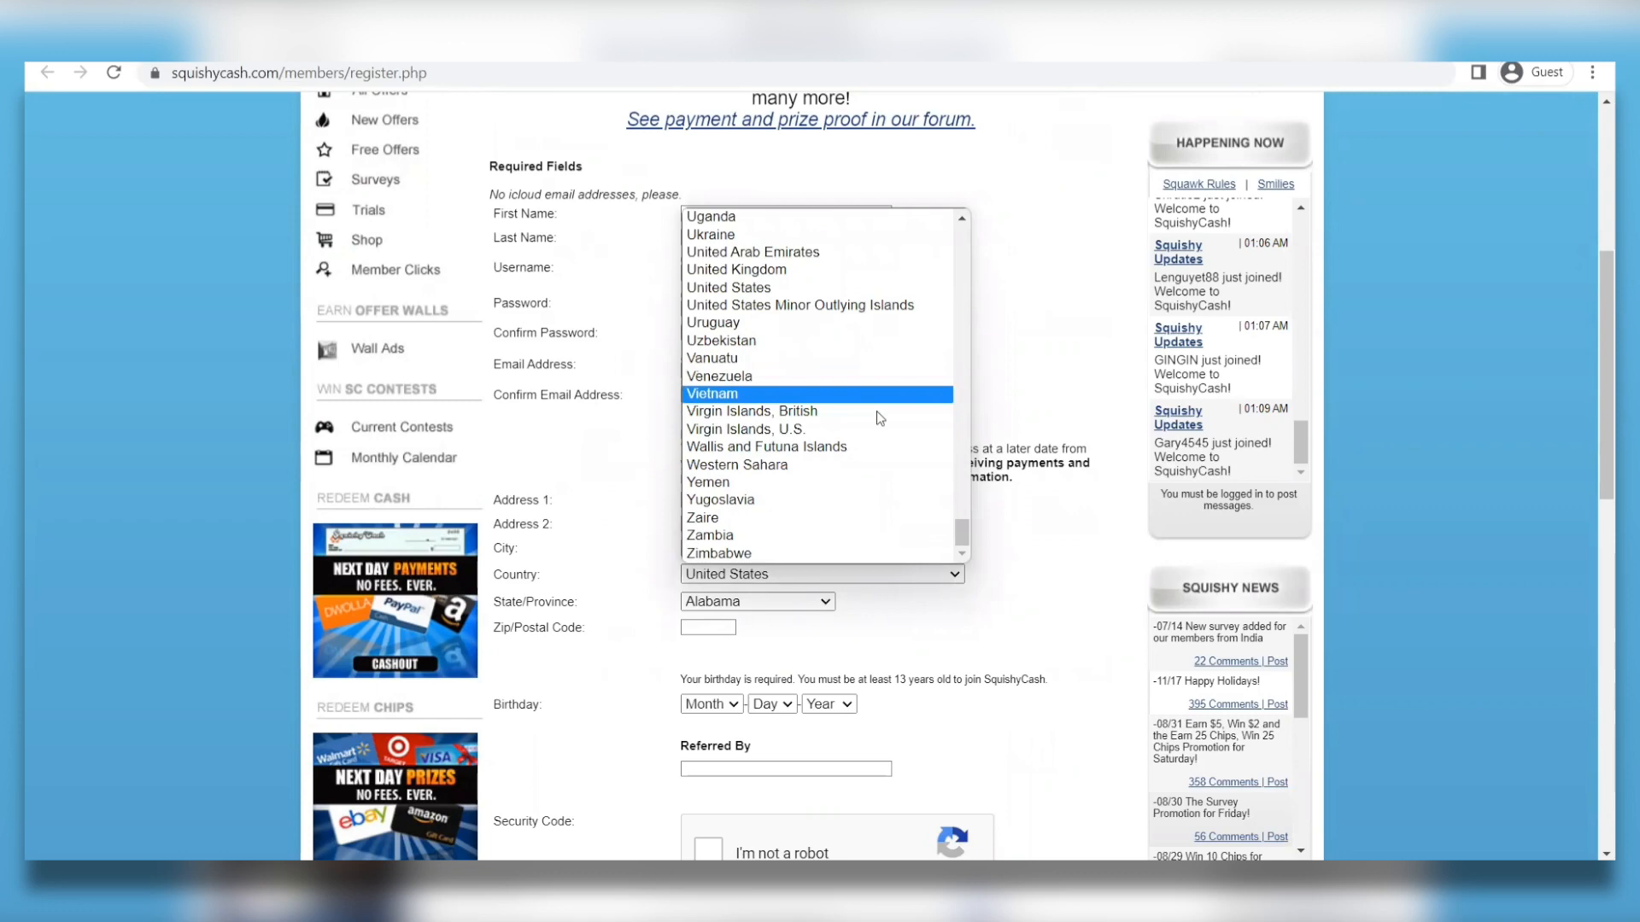
scroll("down", 3)
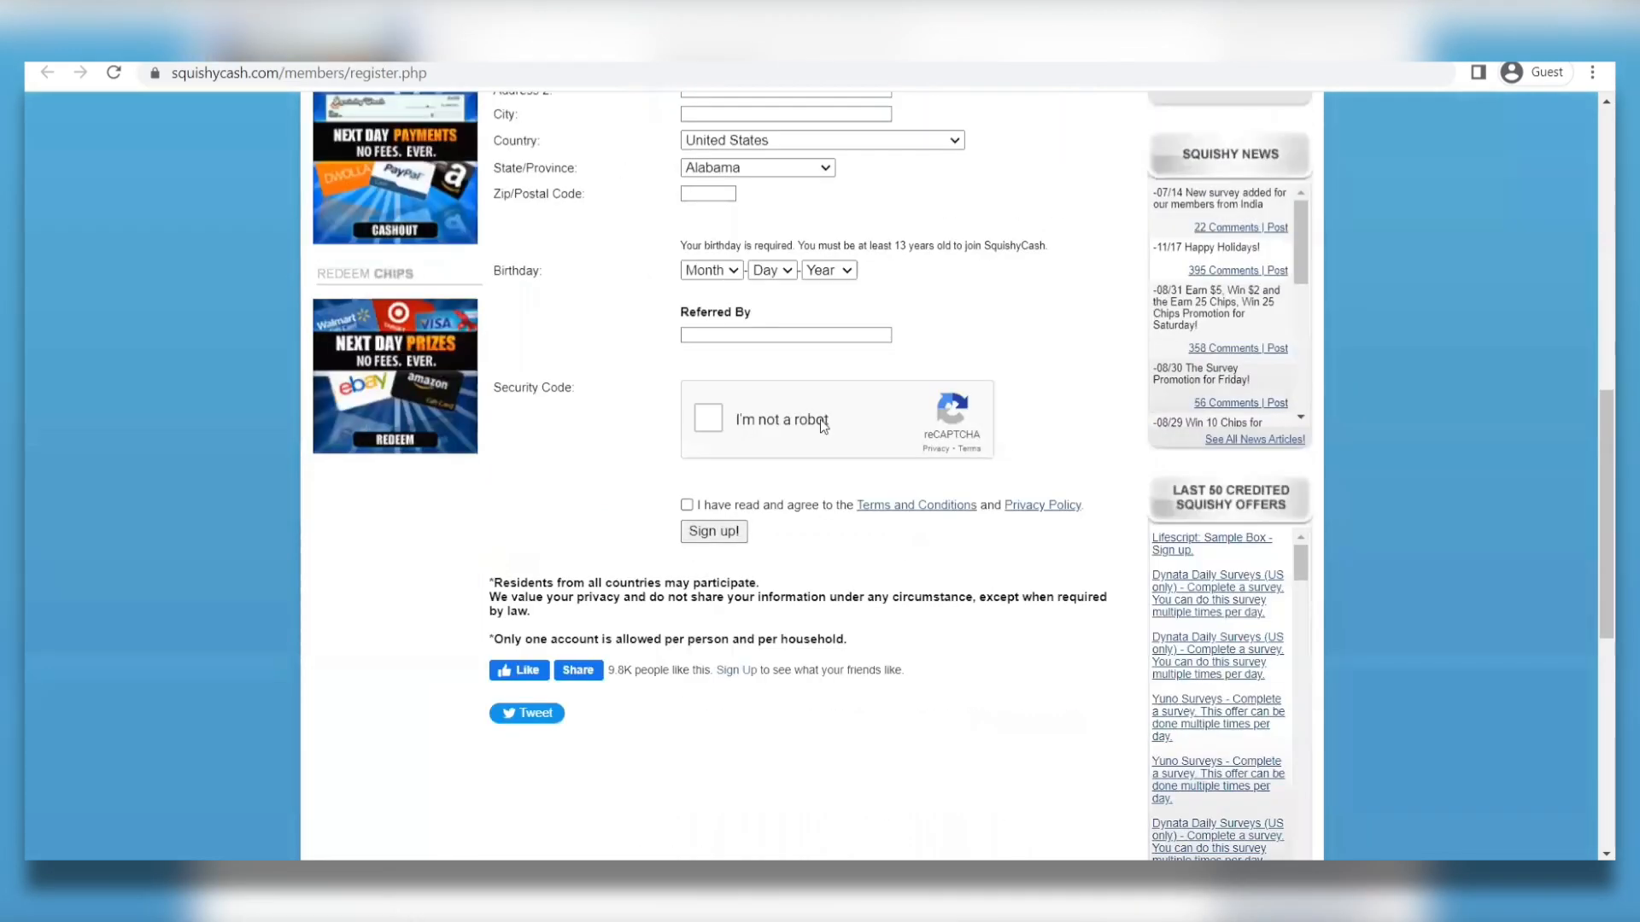
left_click(713, 531)
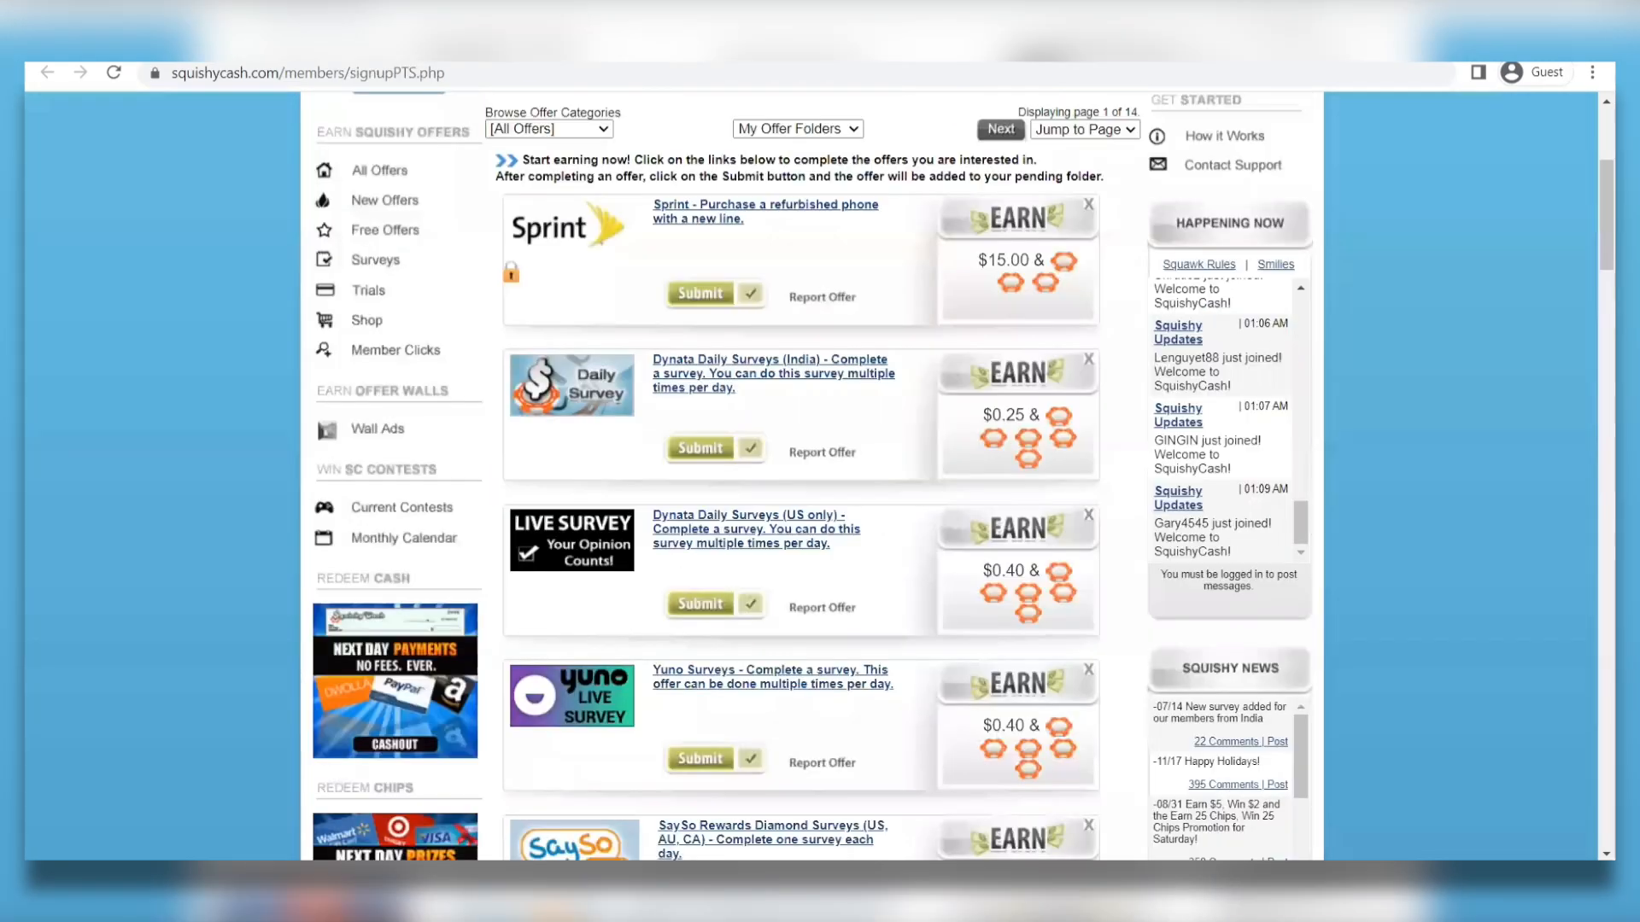
scroll("up", 3)
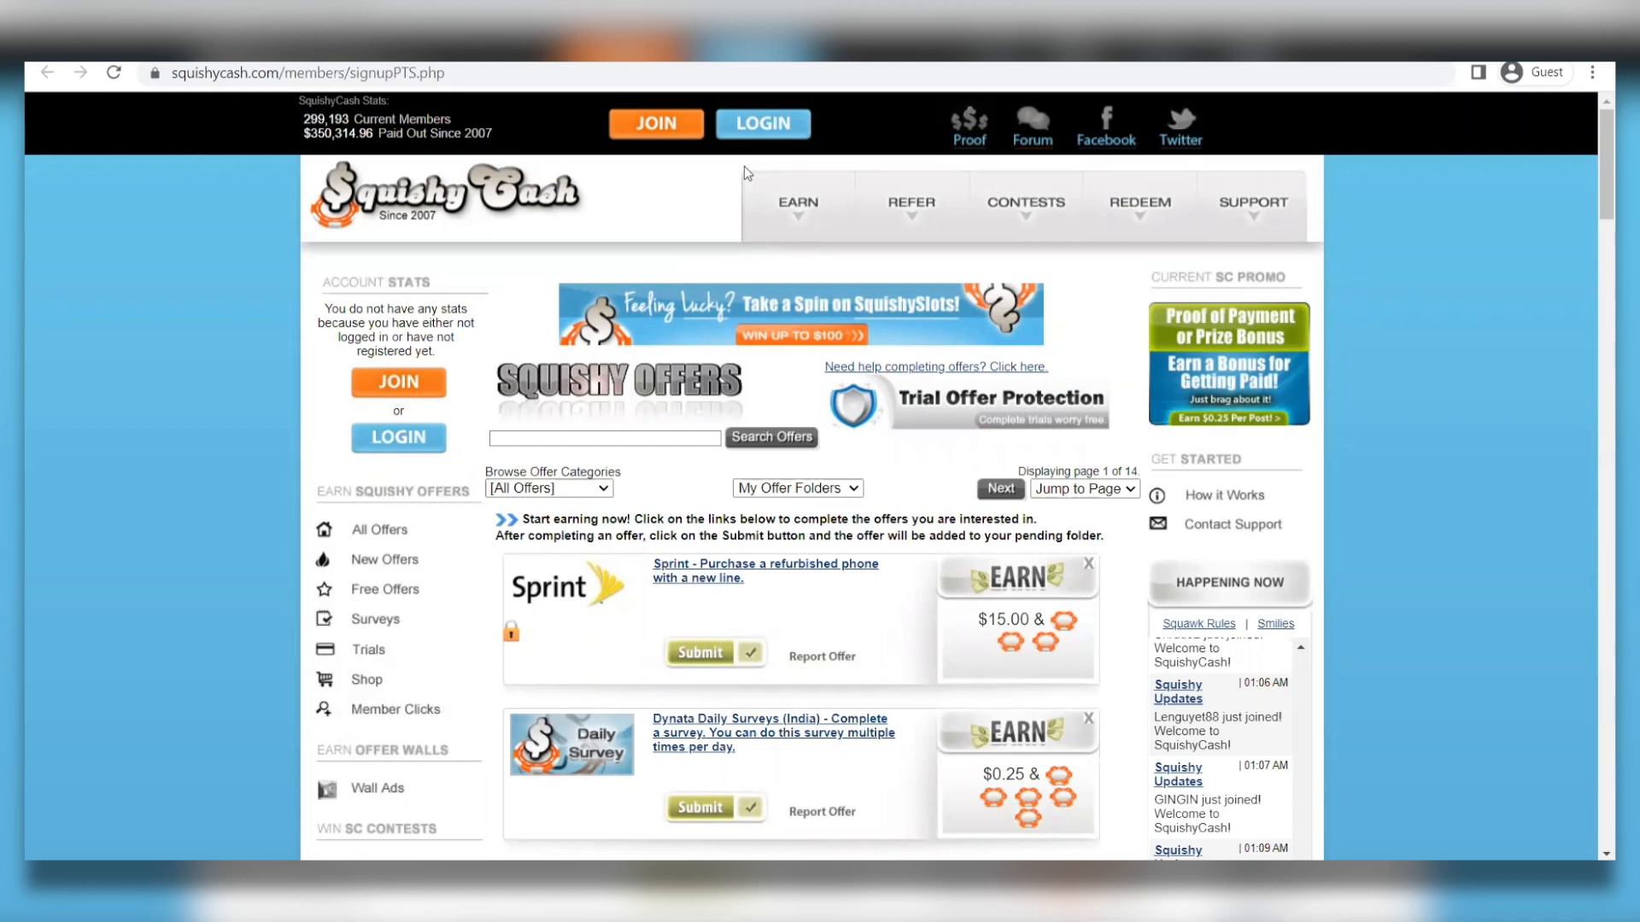
scroll("down", 3)
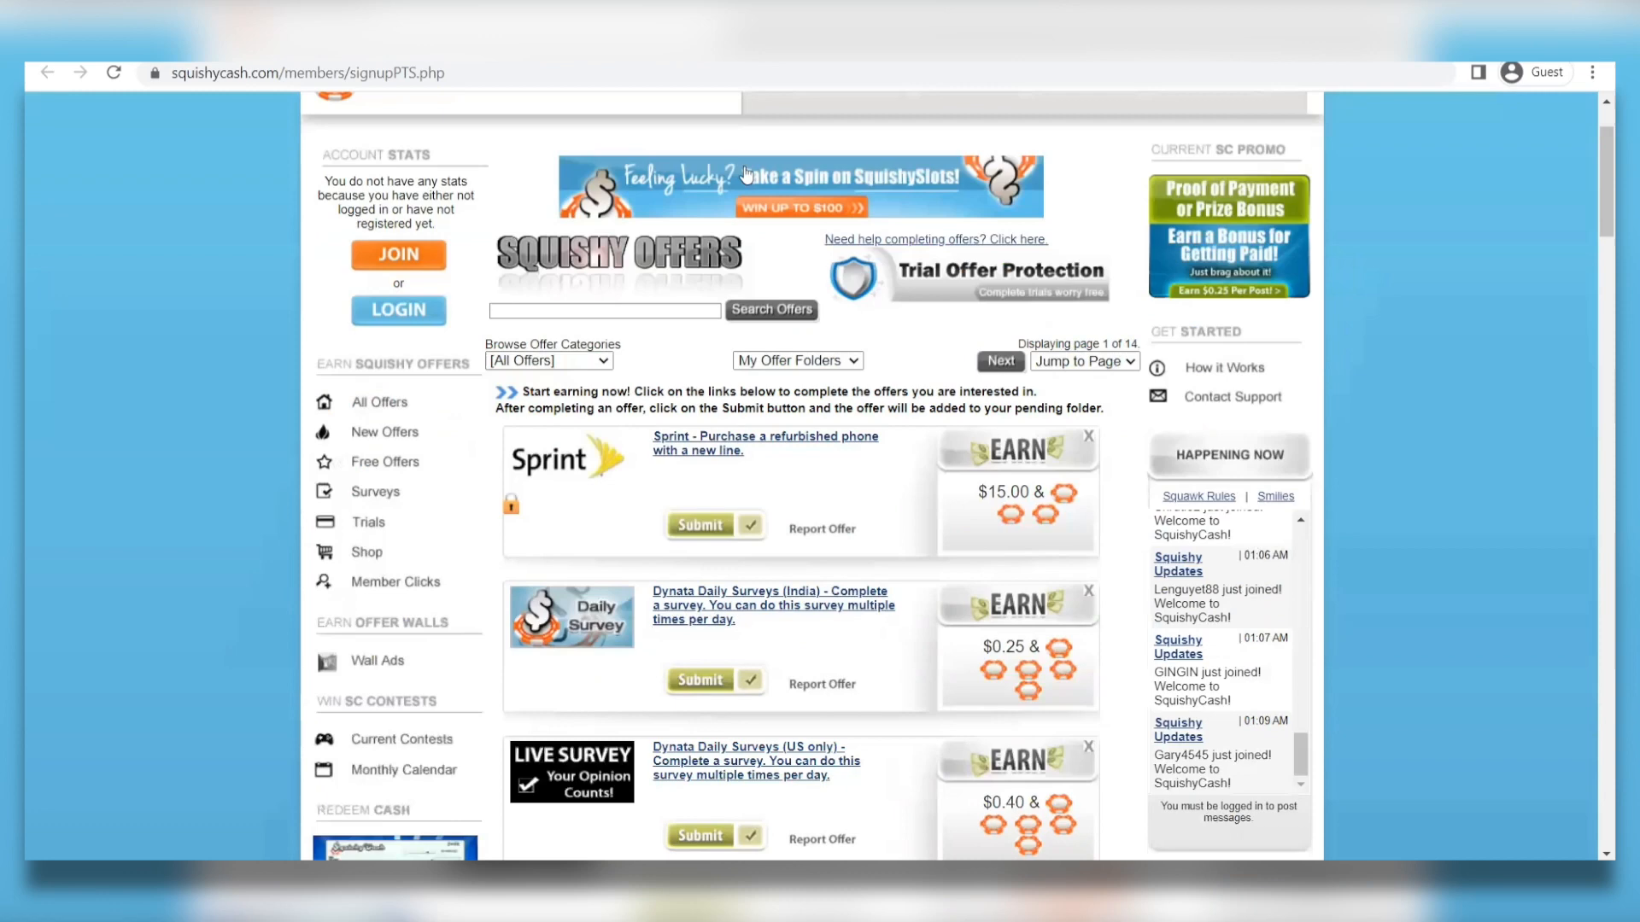
scroll("down", 3)
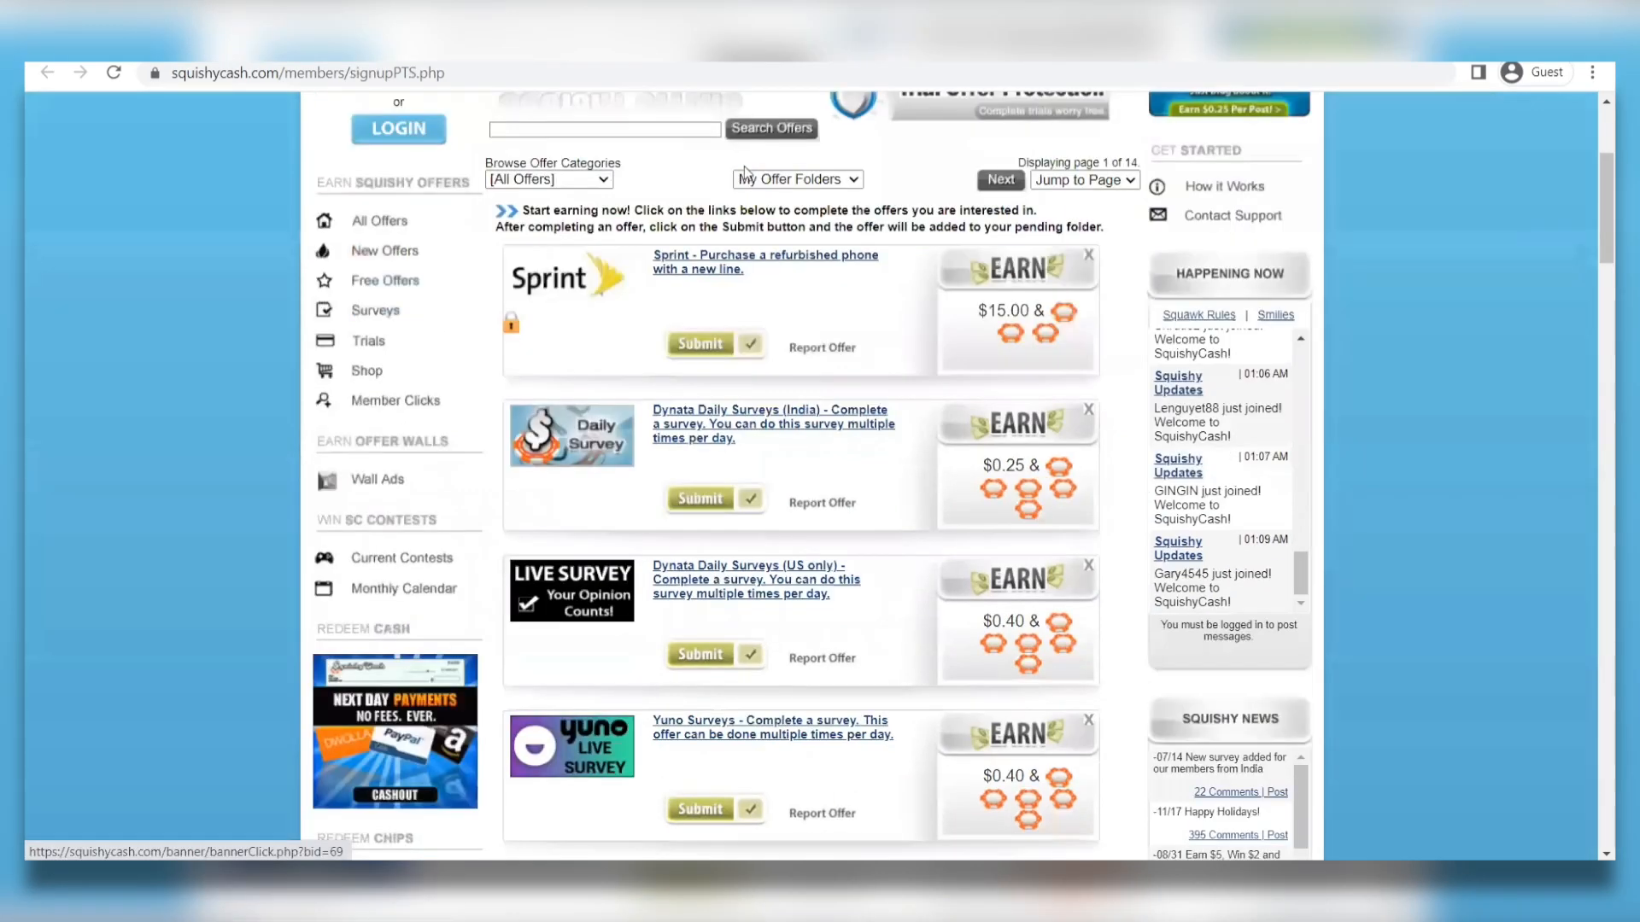
scroll("down", 3)
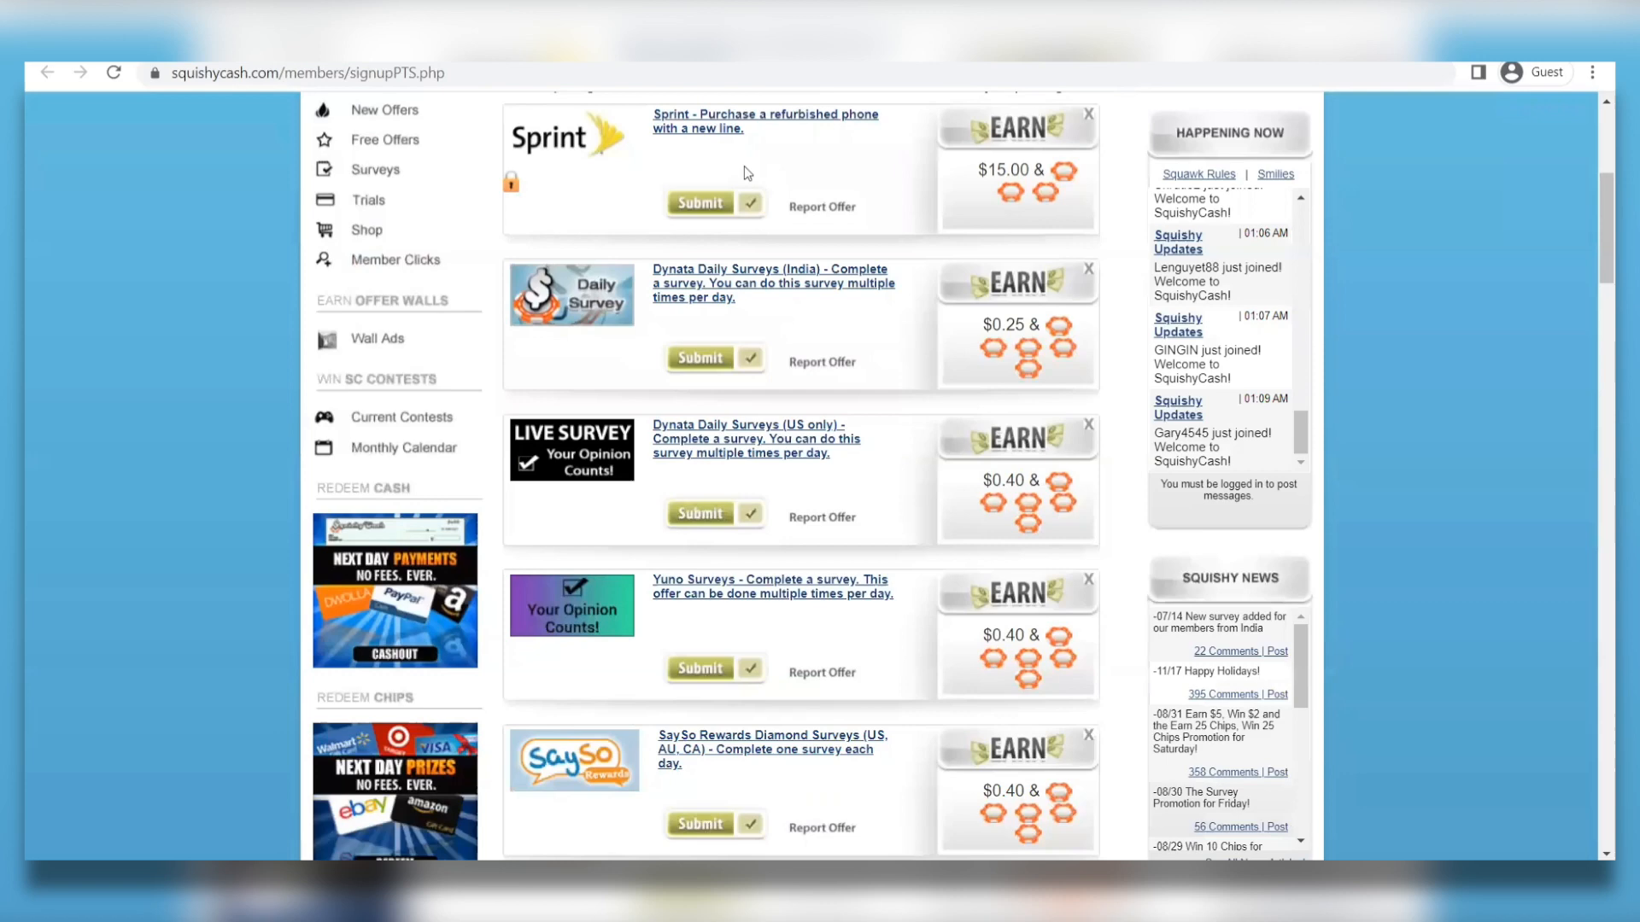
scroll("down", 3)
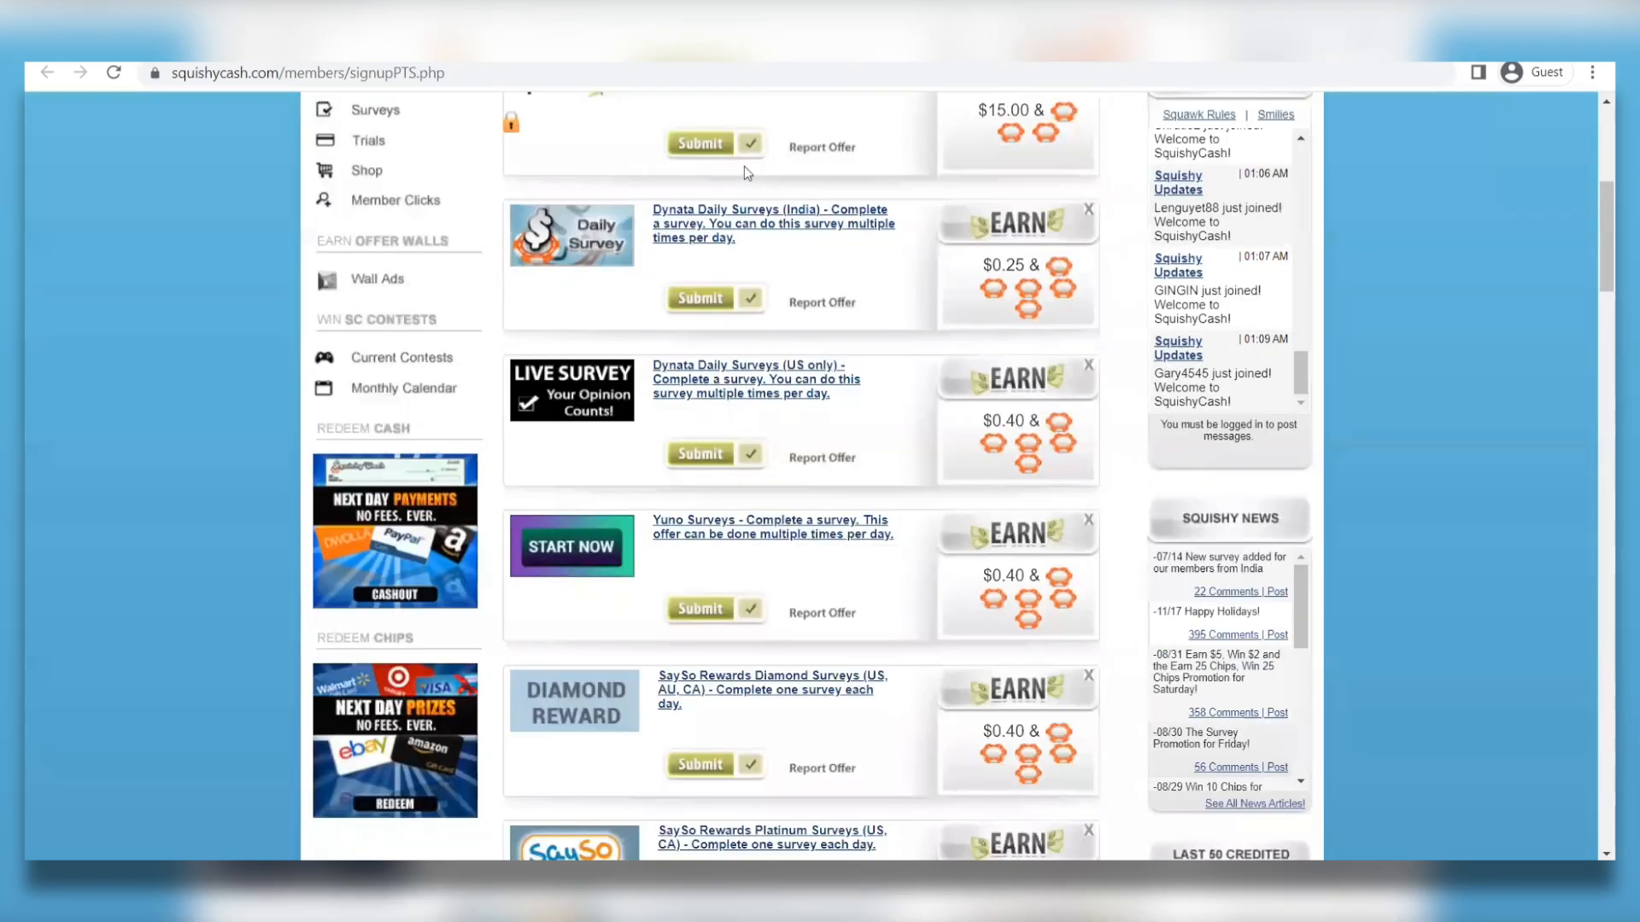
scroll("down", 3)
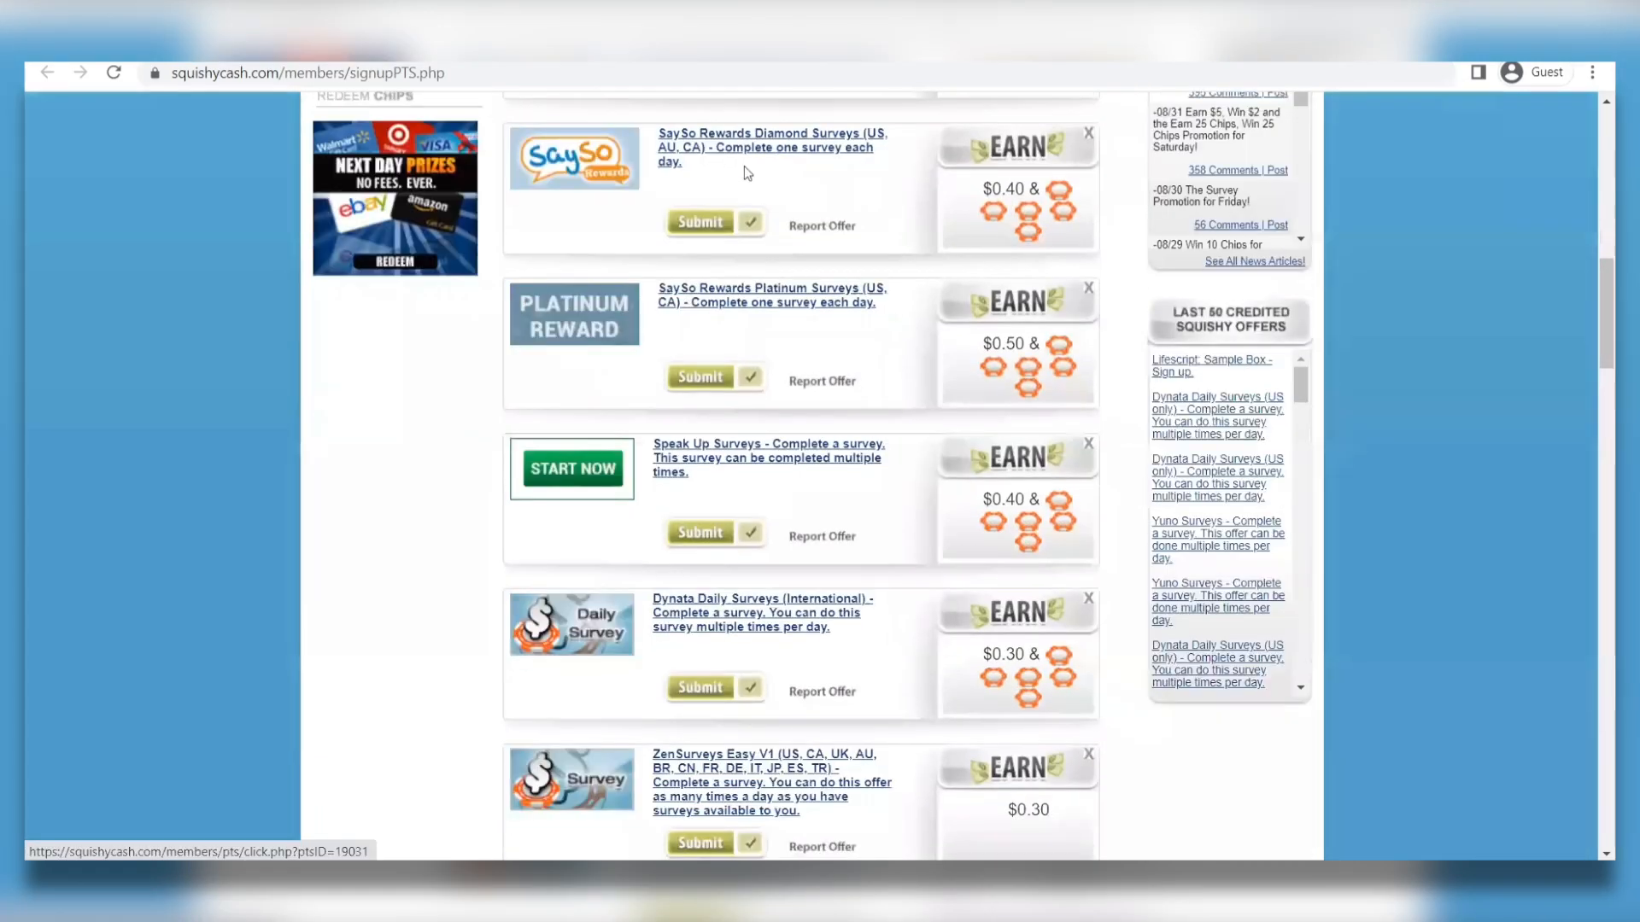
scroll("up", 3)
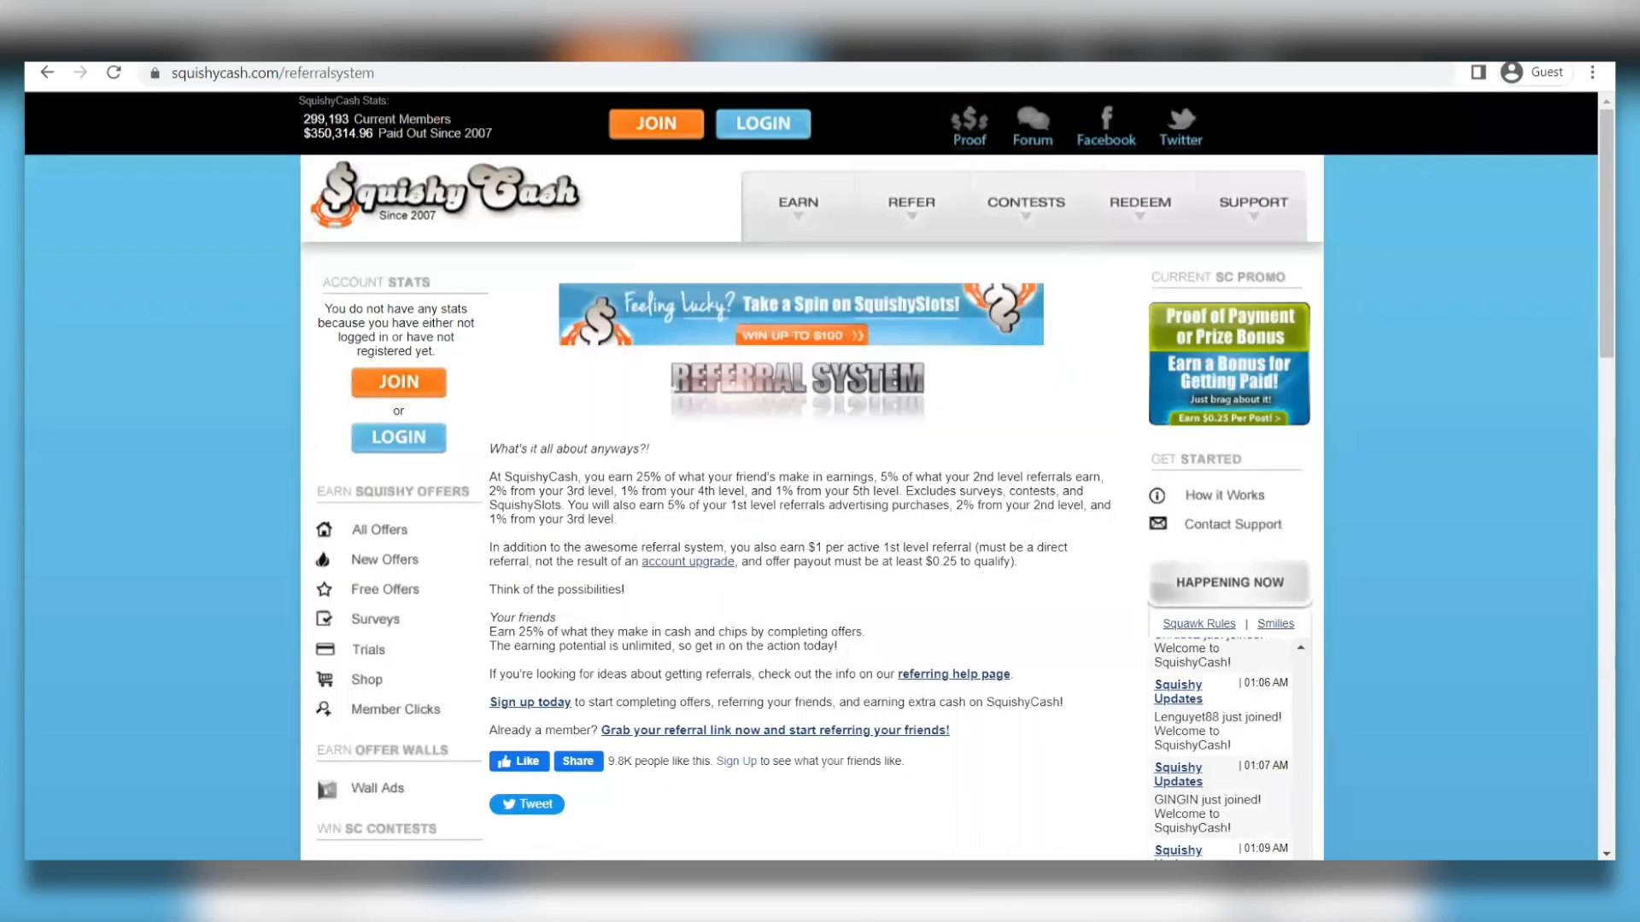
left_click(797, 201)
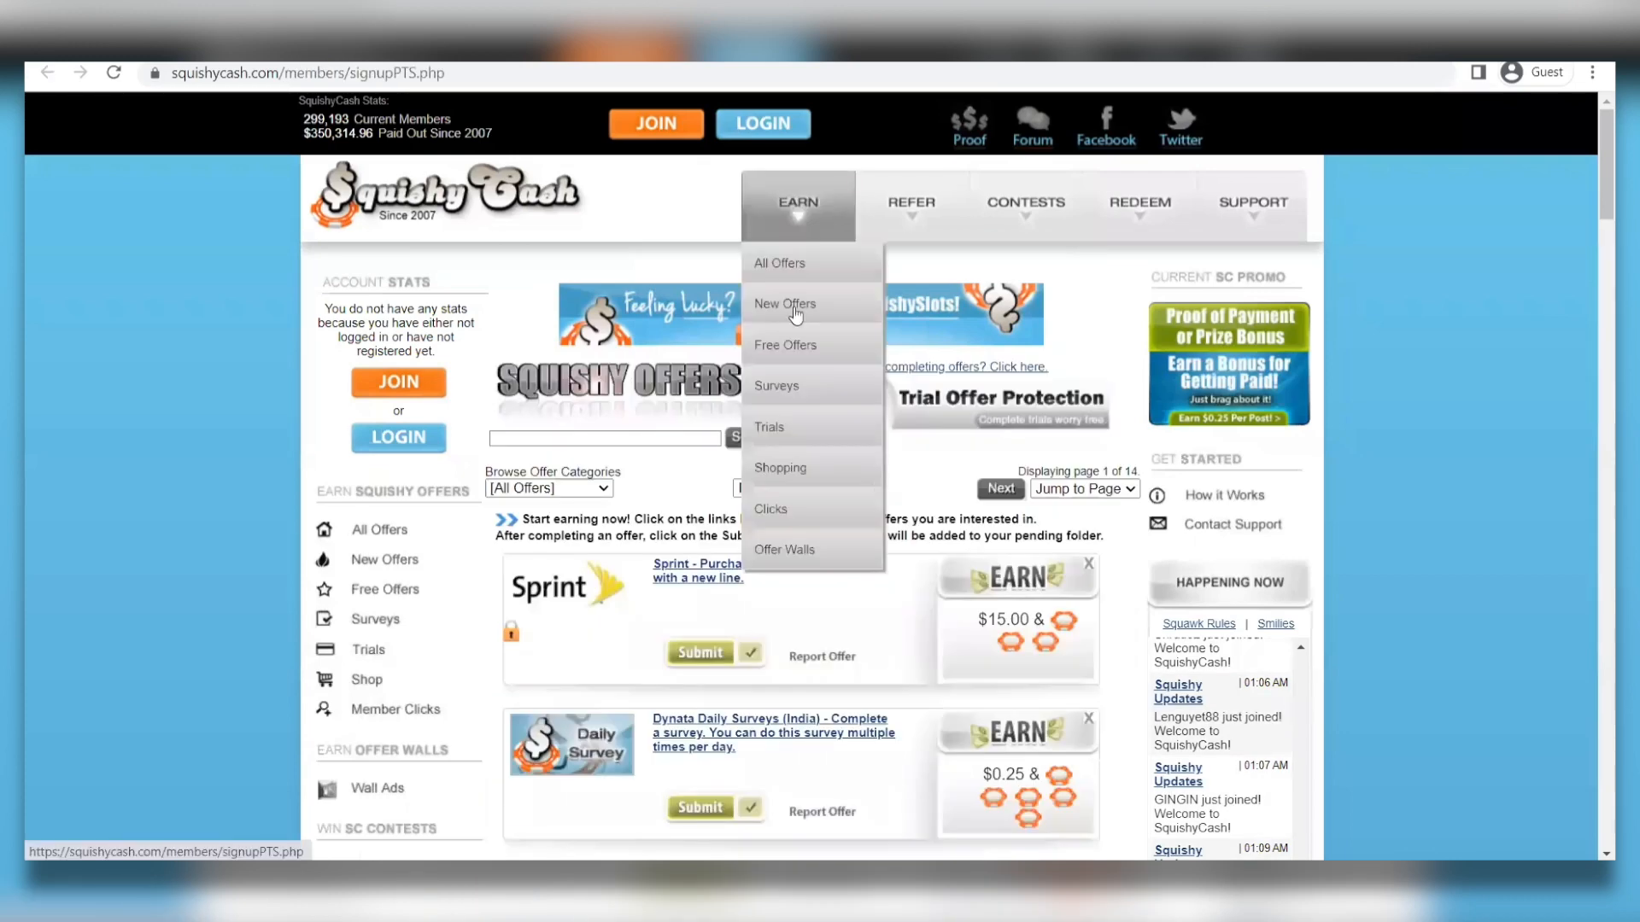
right_click(779, 263)
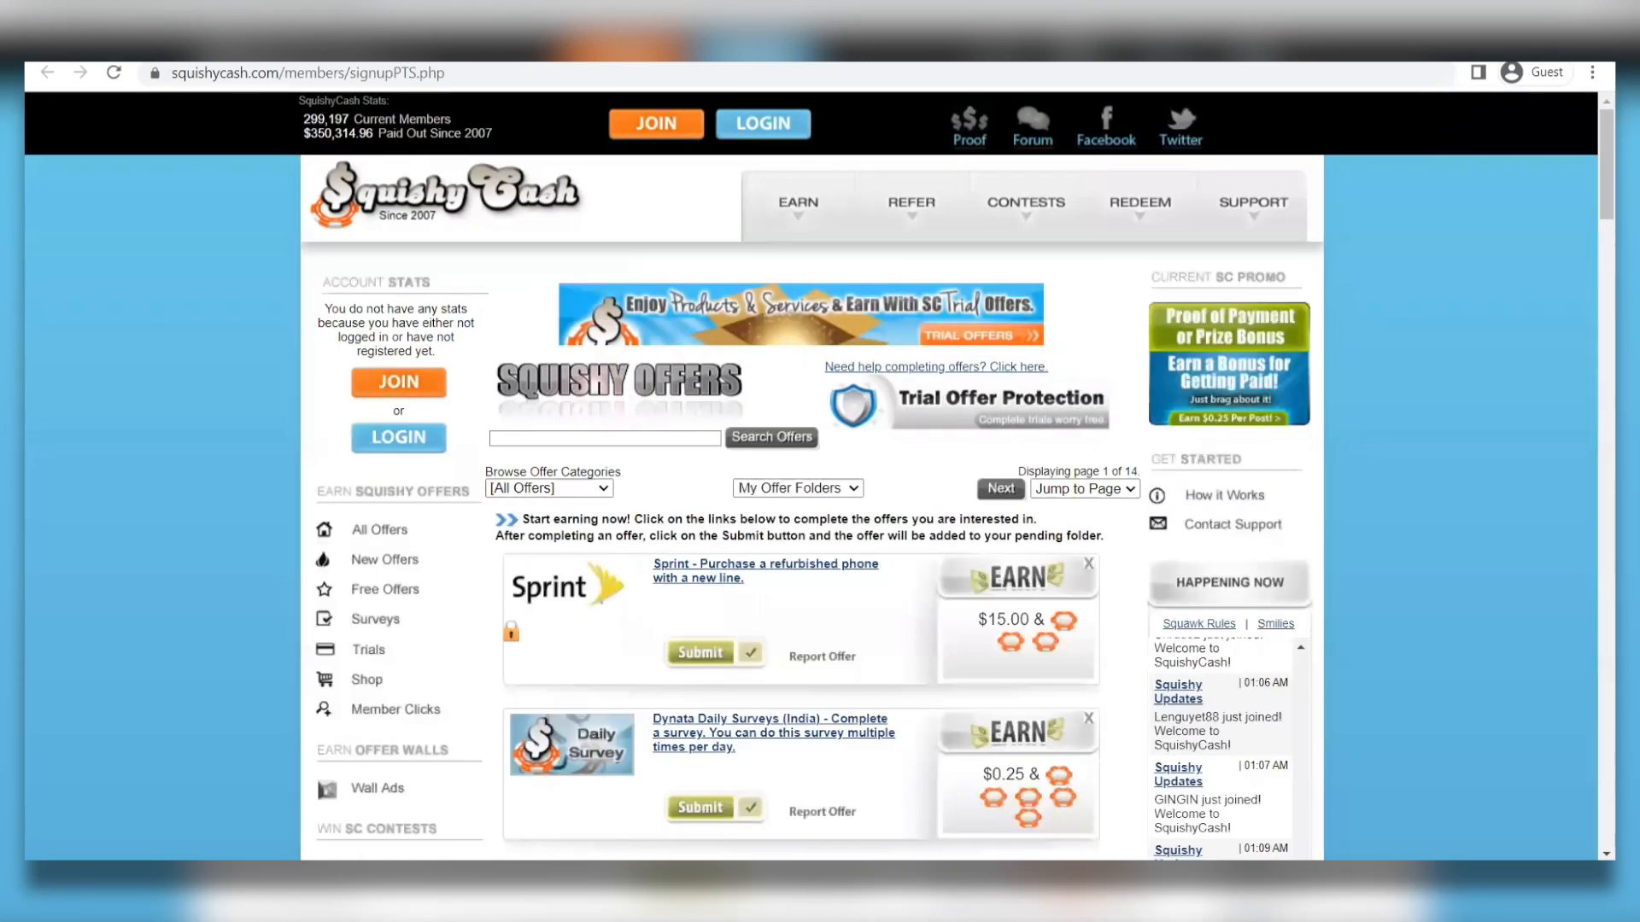
scroll("down", 3)
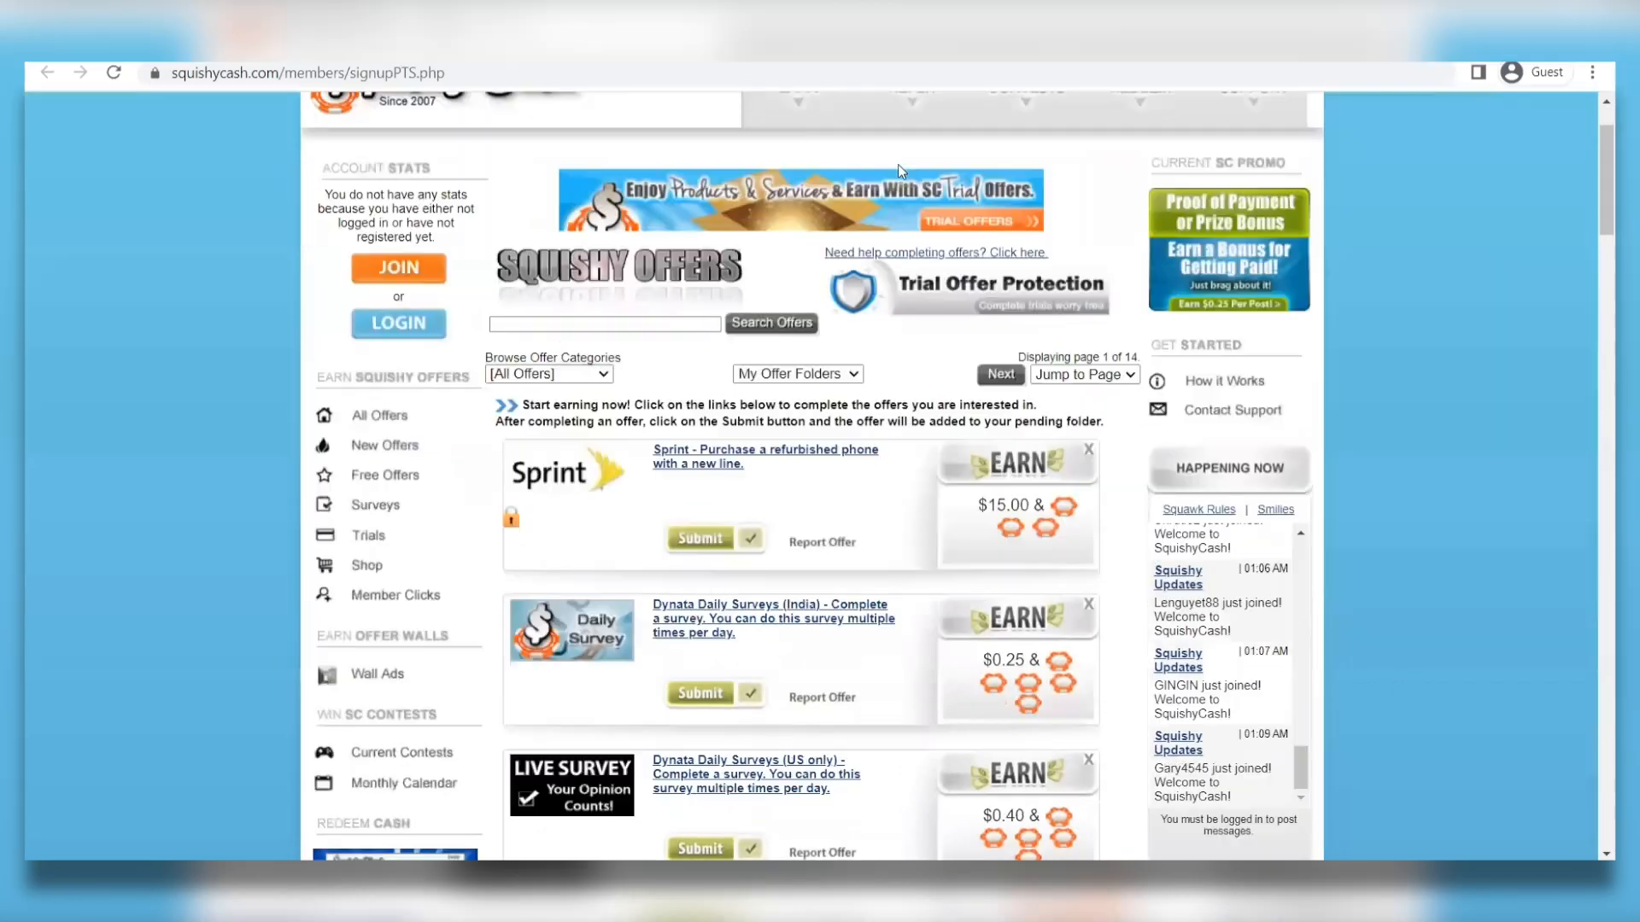
scroll("down", 3)
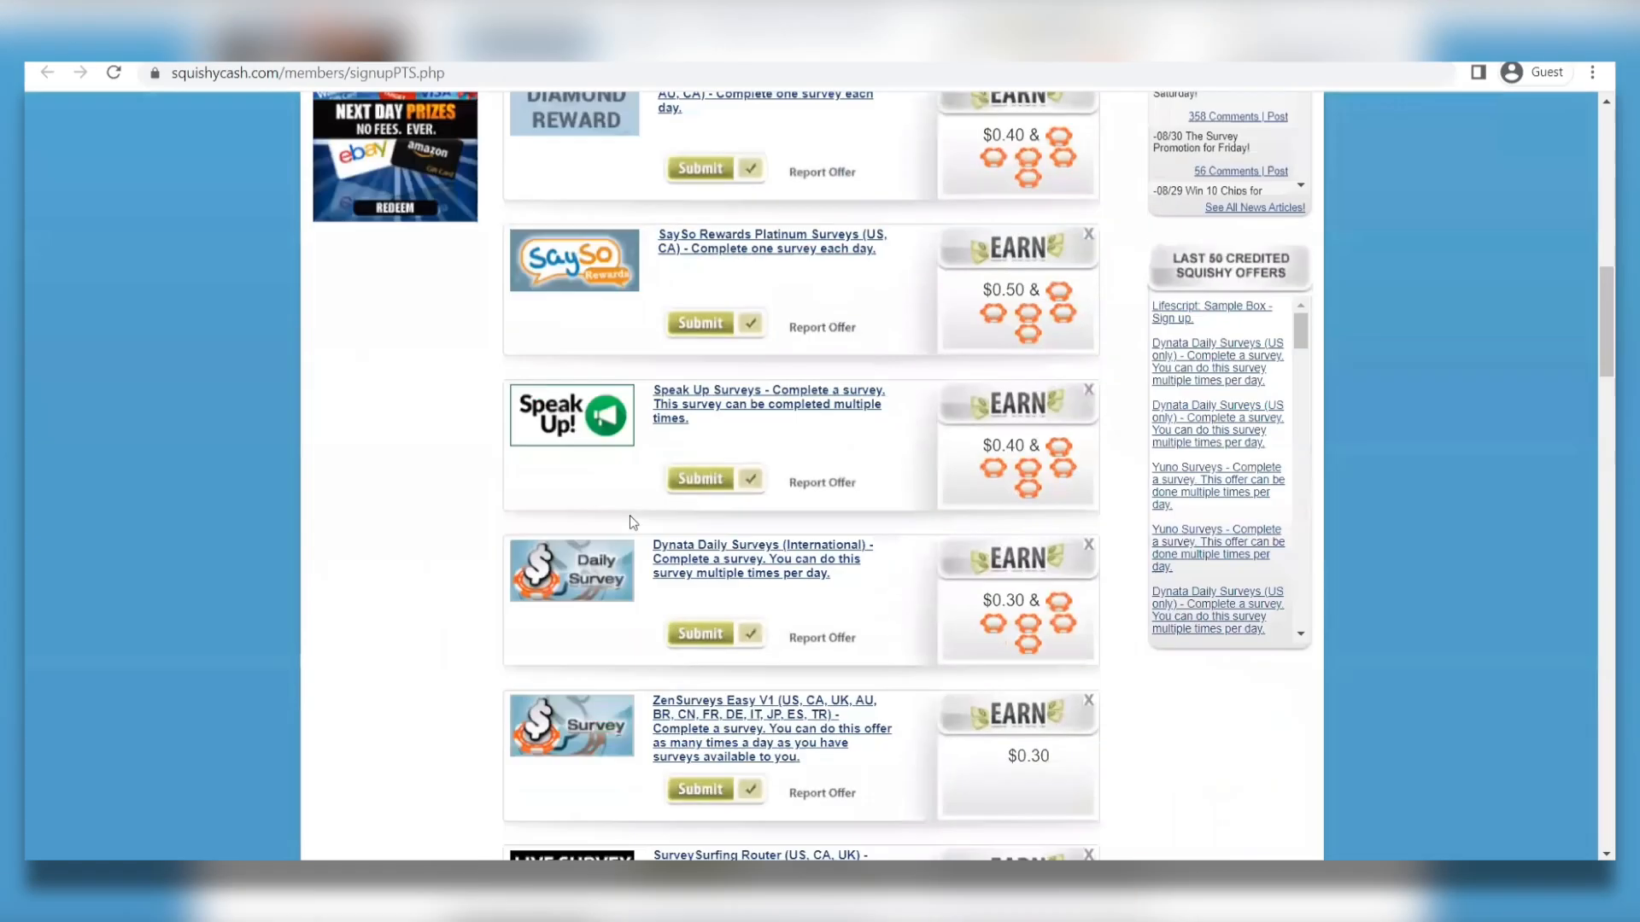
scroll("down", 3)
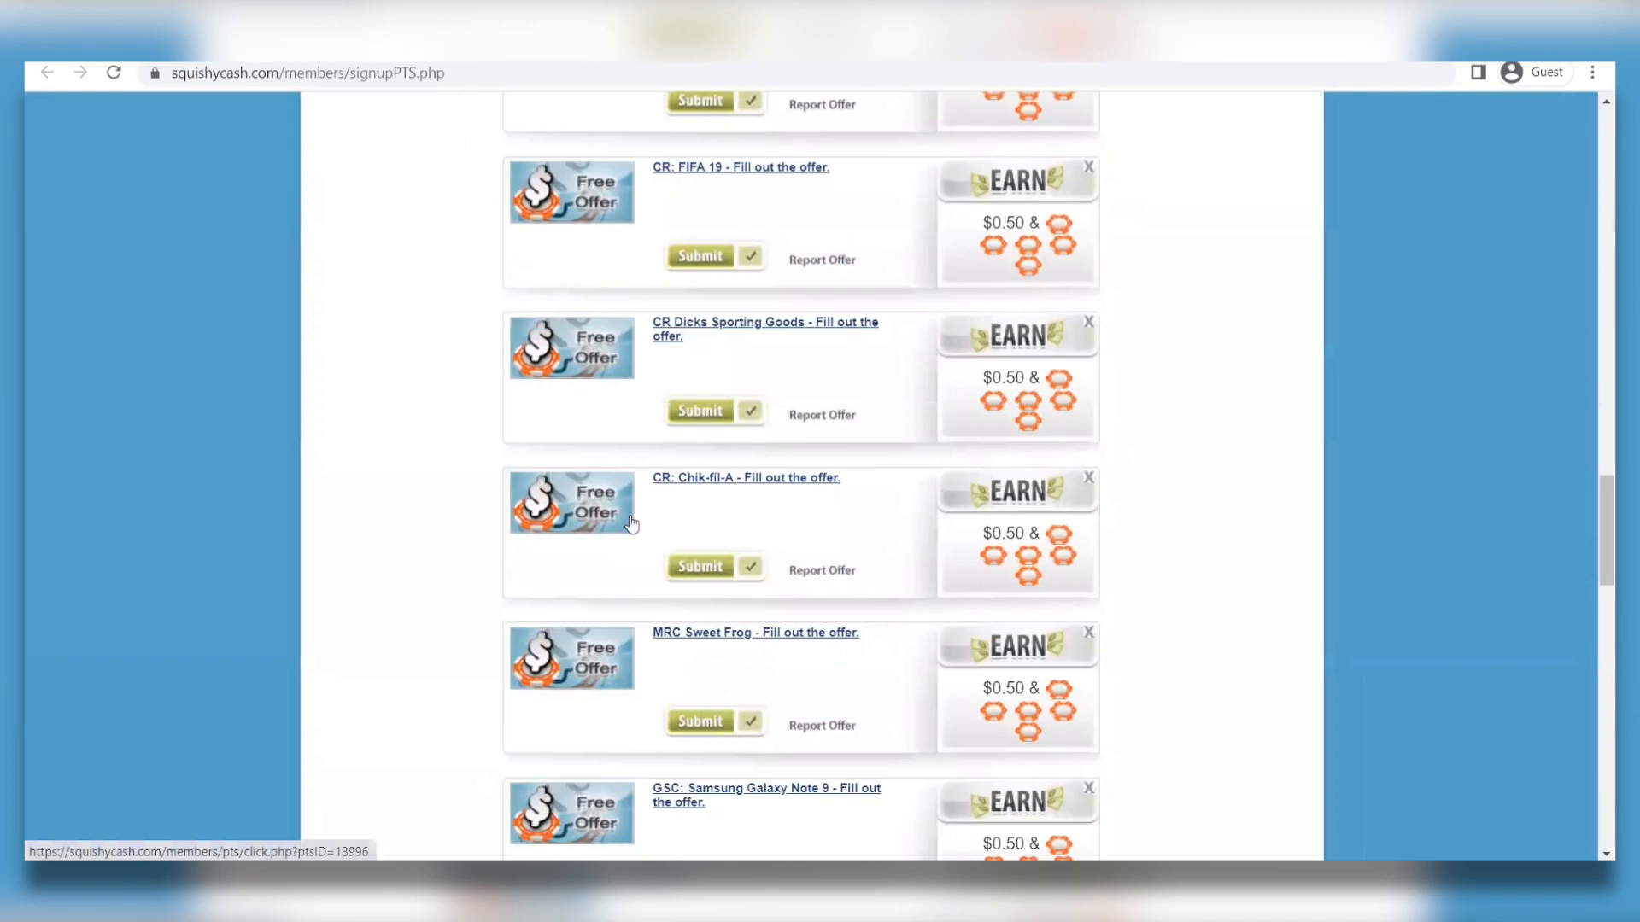
scroll("down", 3)
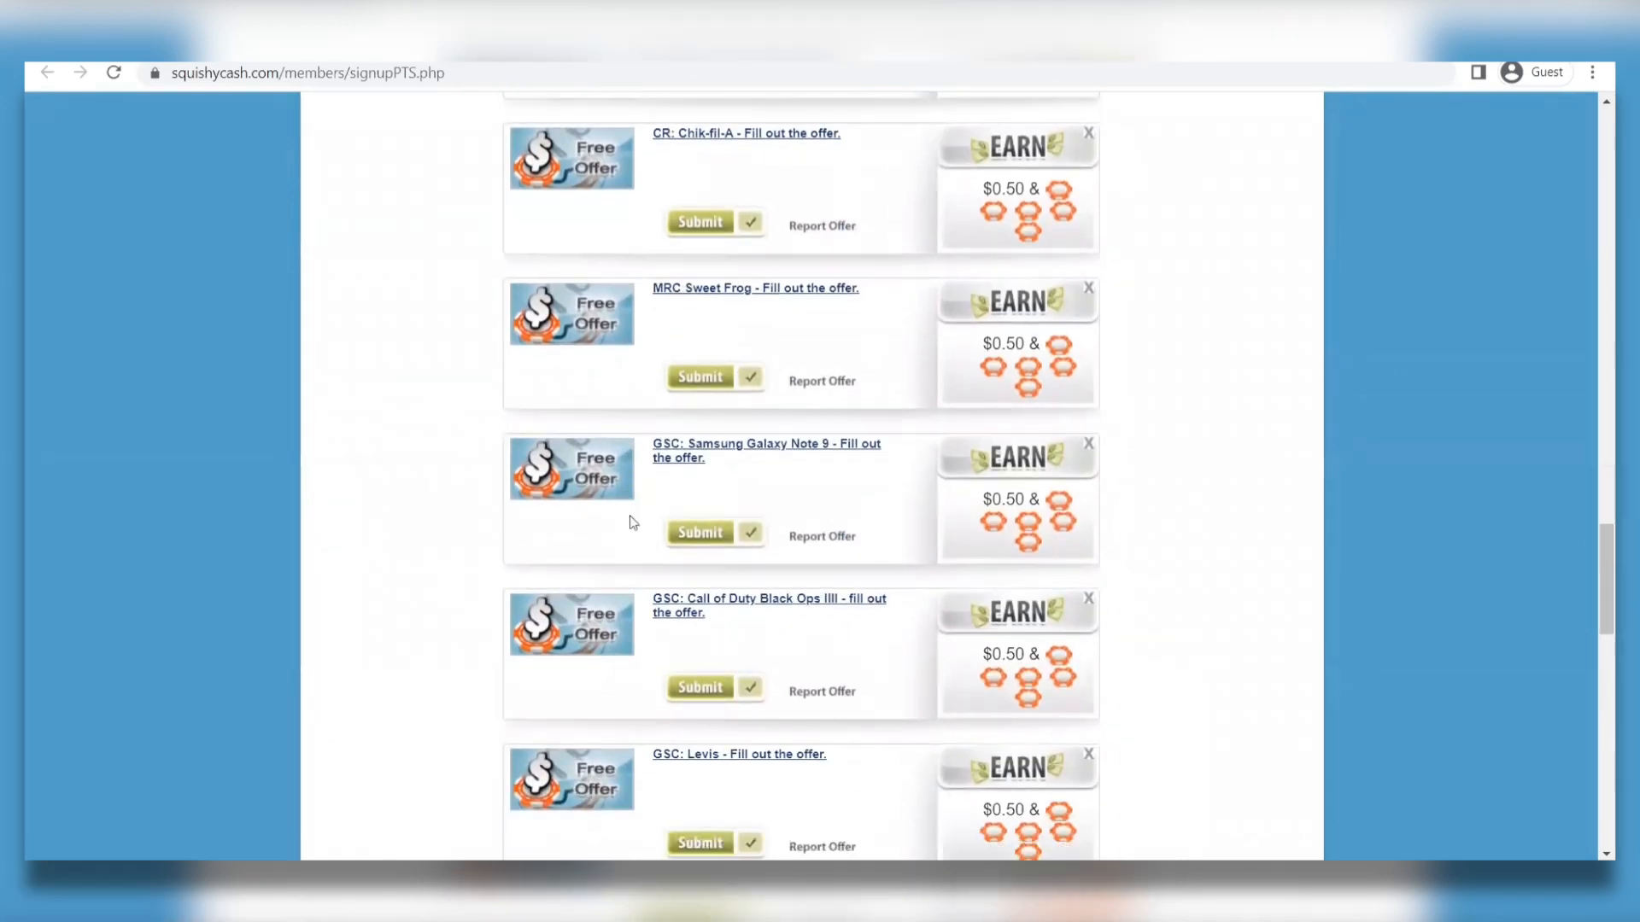
scroll("down", 3)
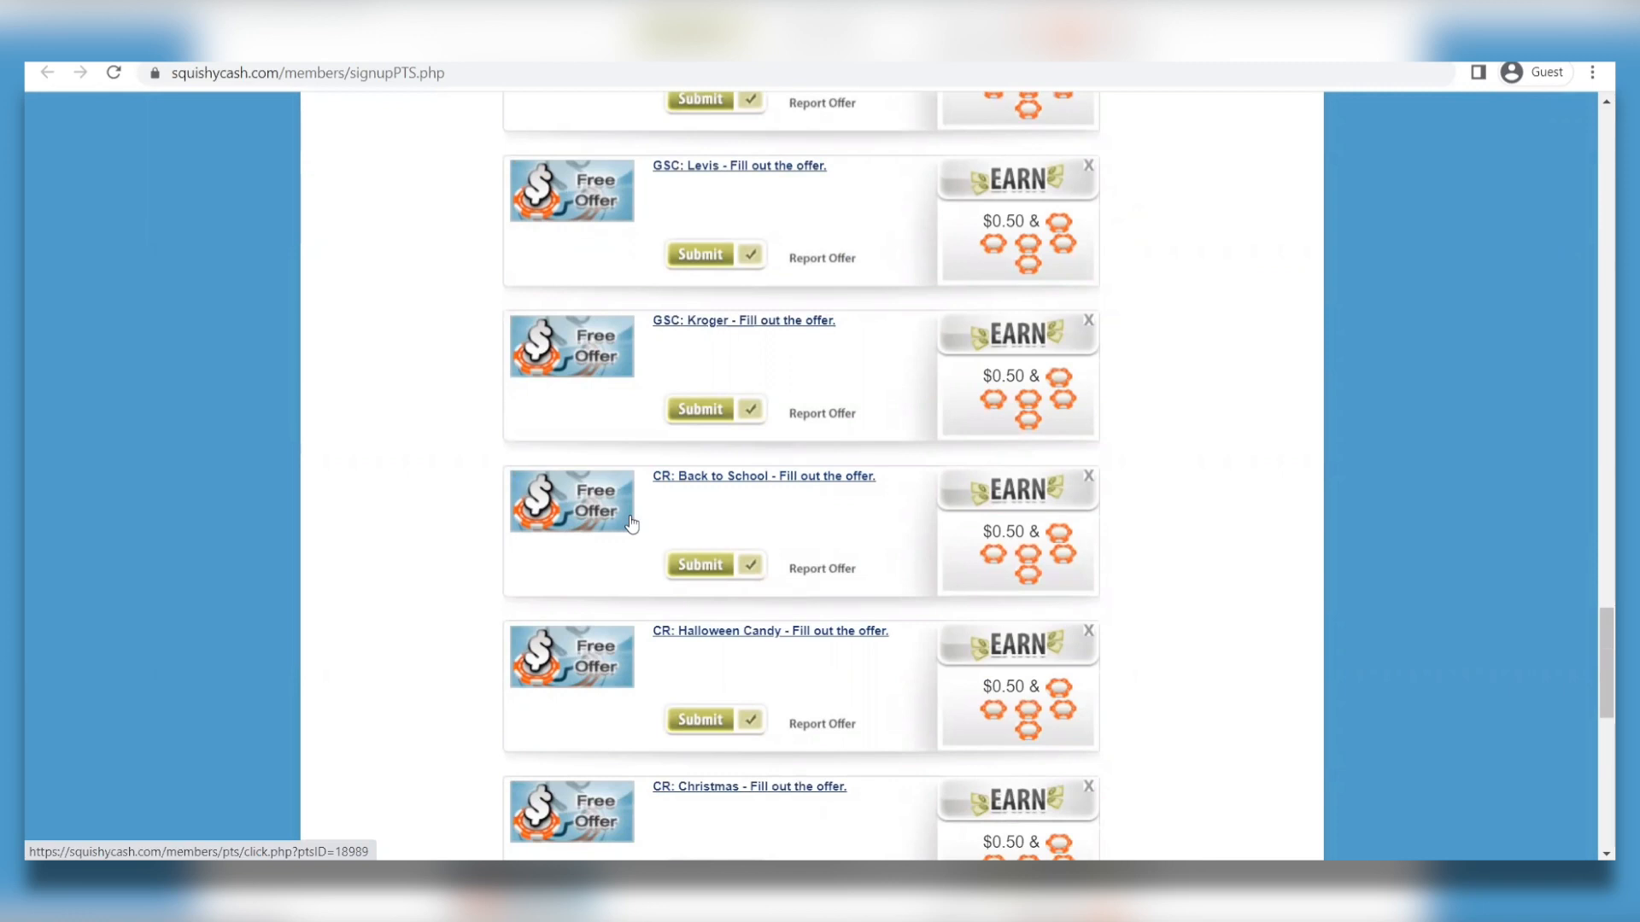
scroll("up", 3)
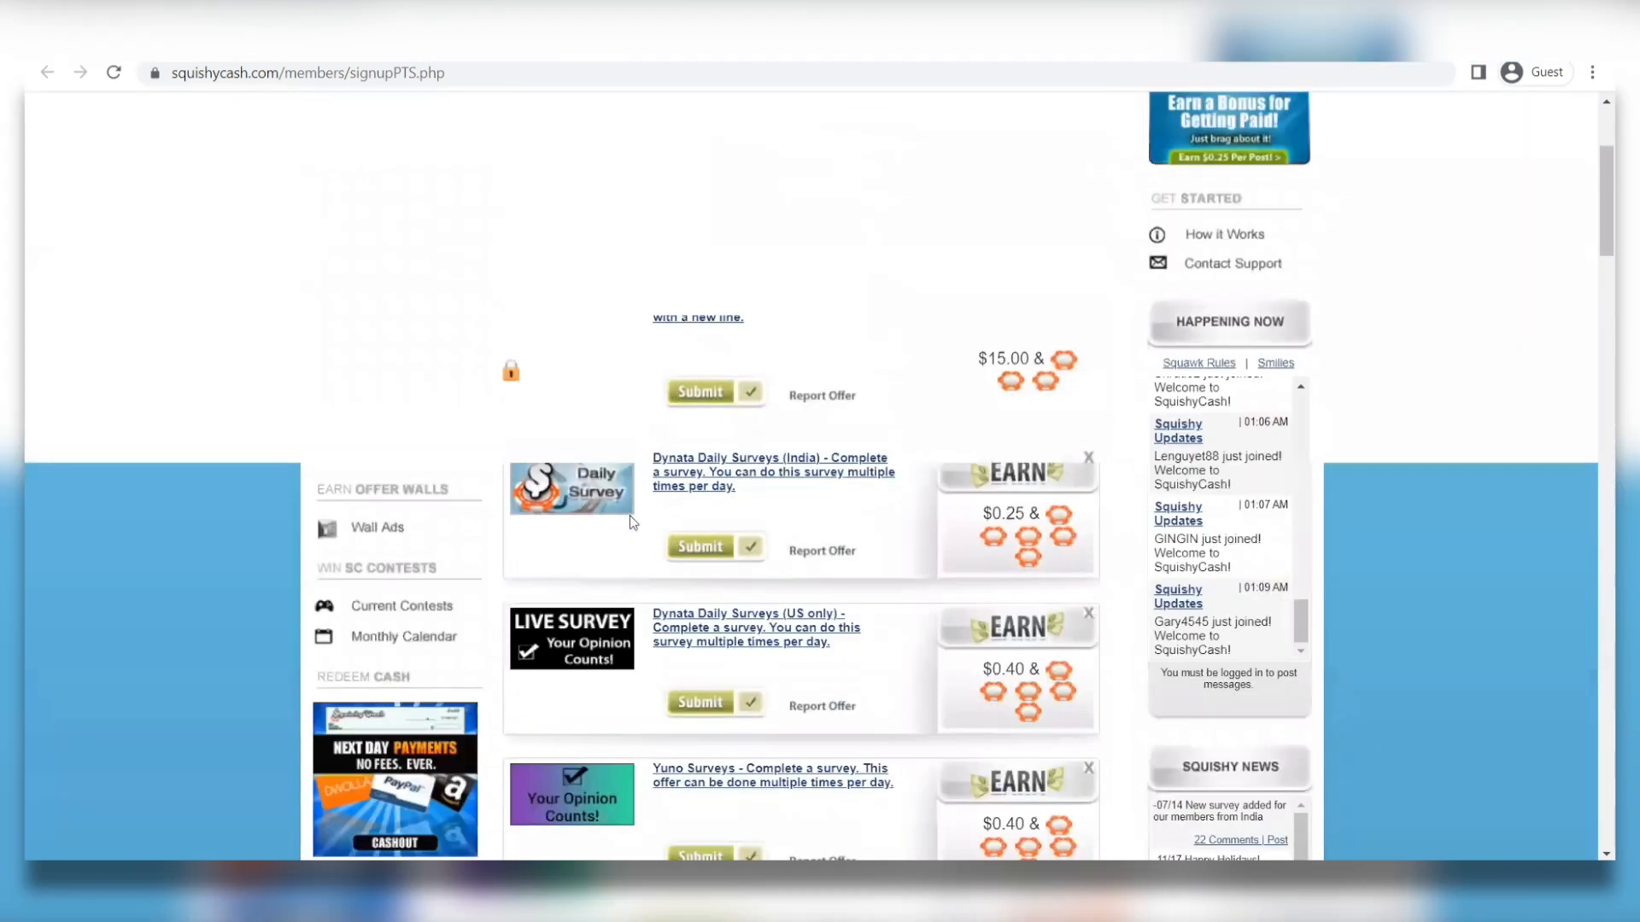
scroll("up", 3)
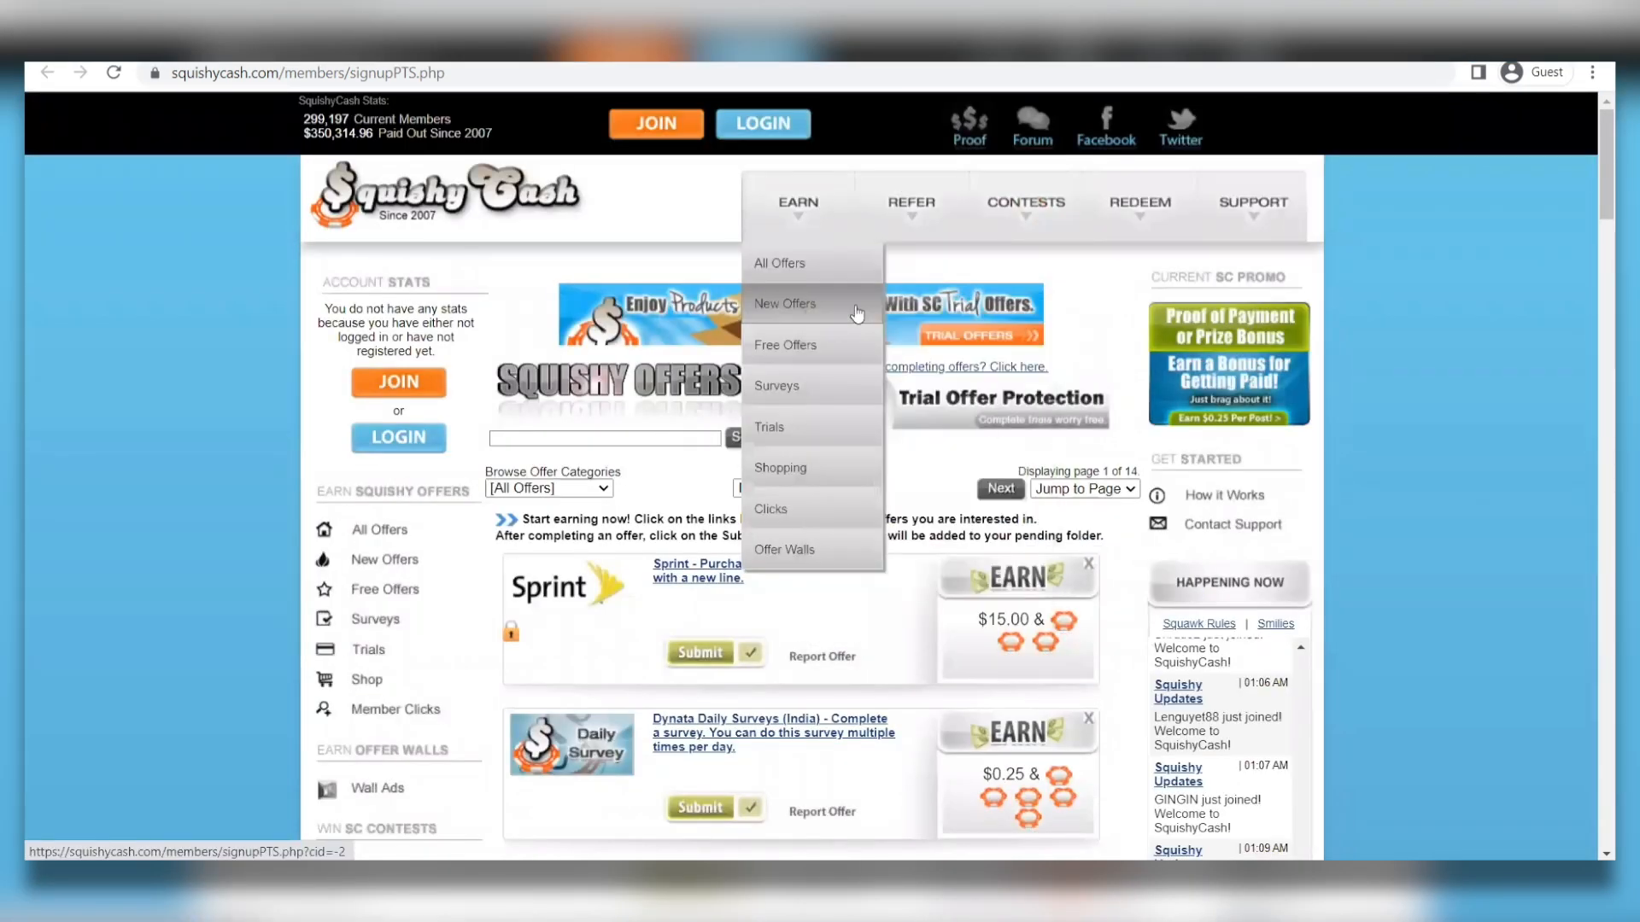
left_click(785, 303)
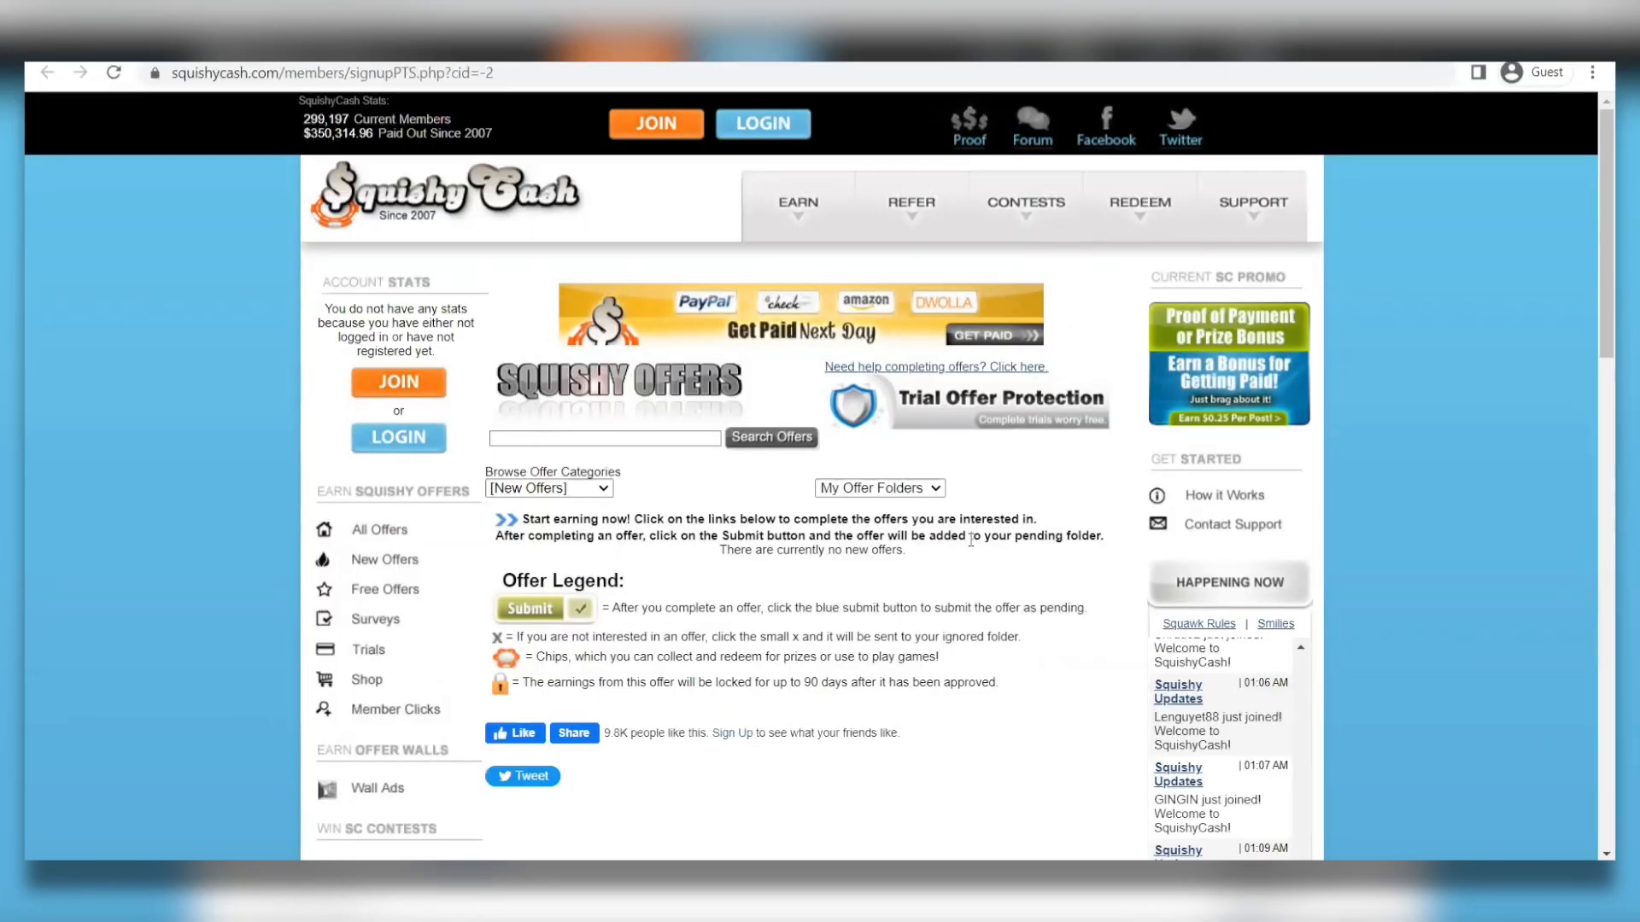
mouse_move(624, 554)
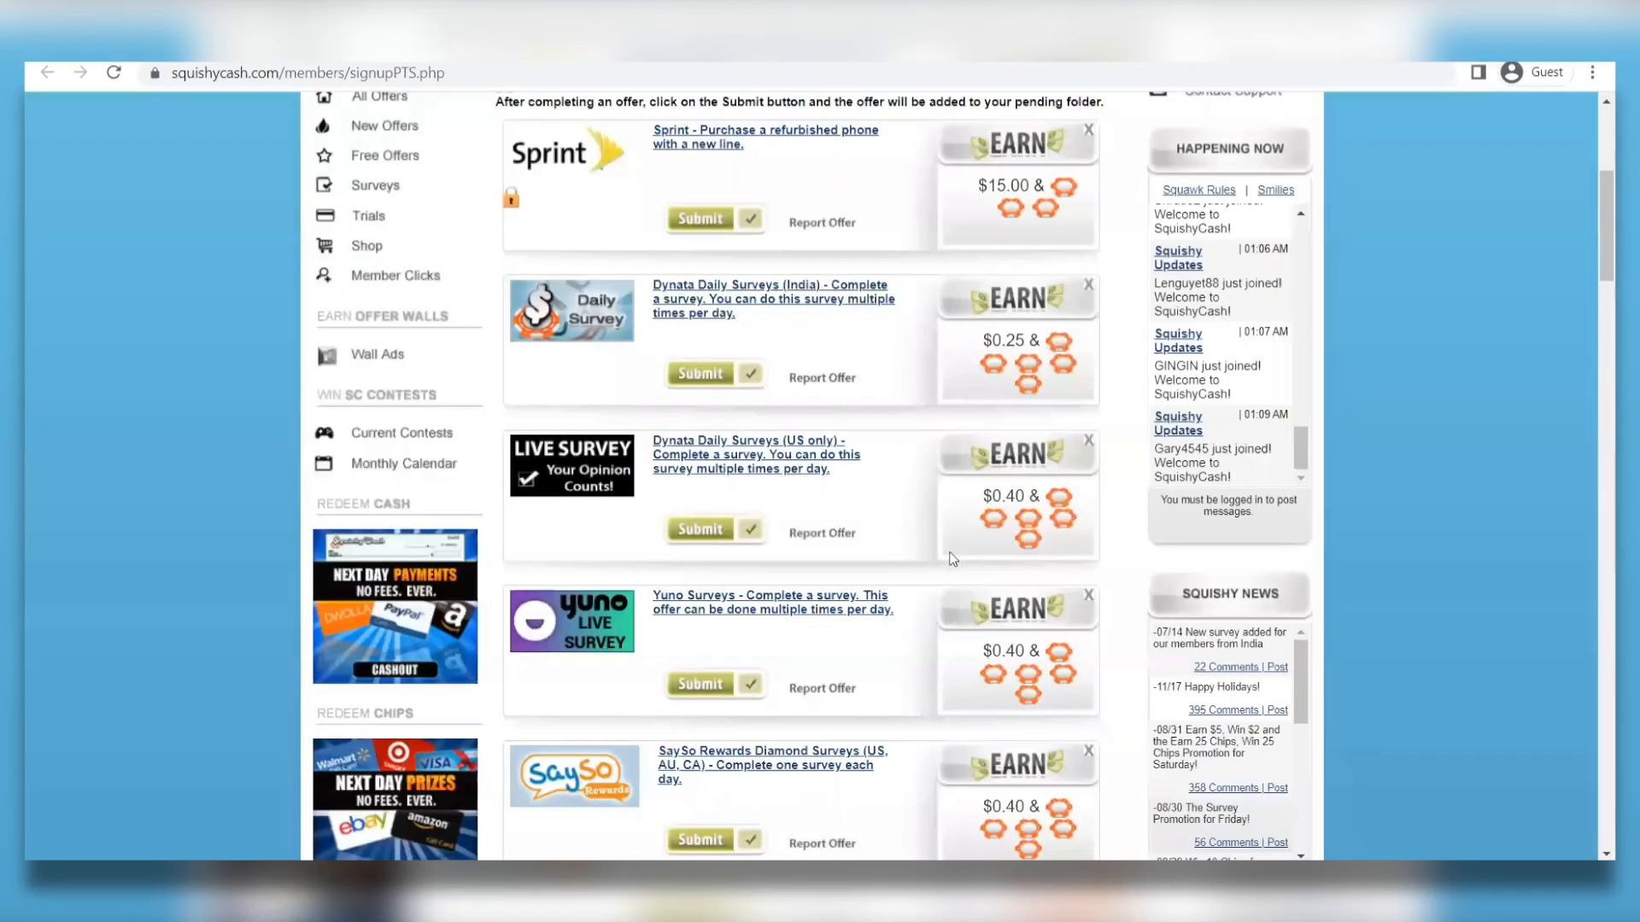
scroll("down", 3)
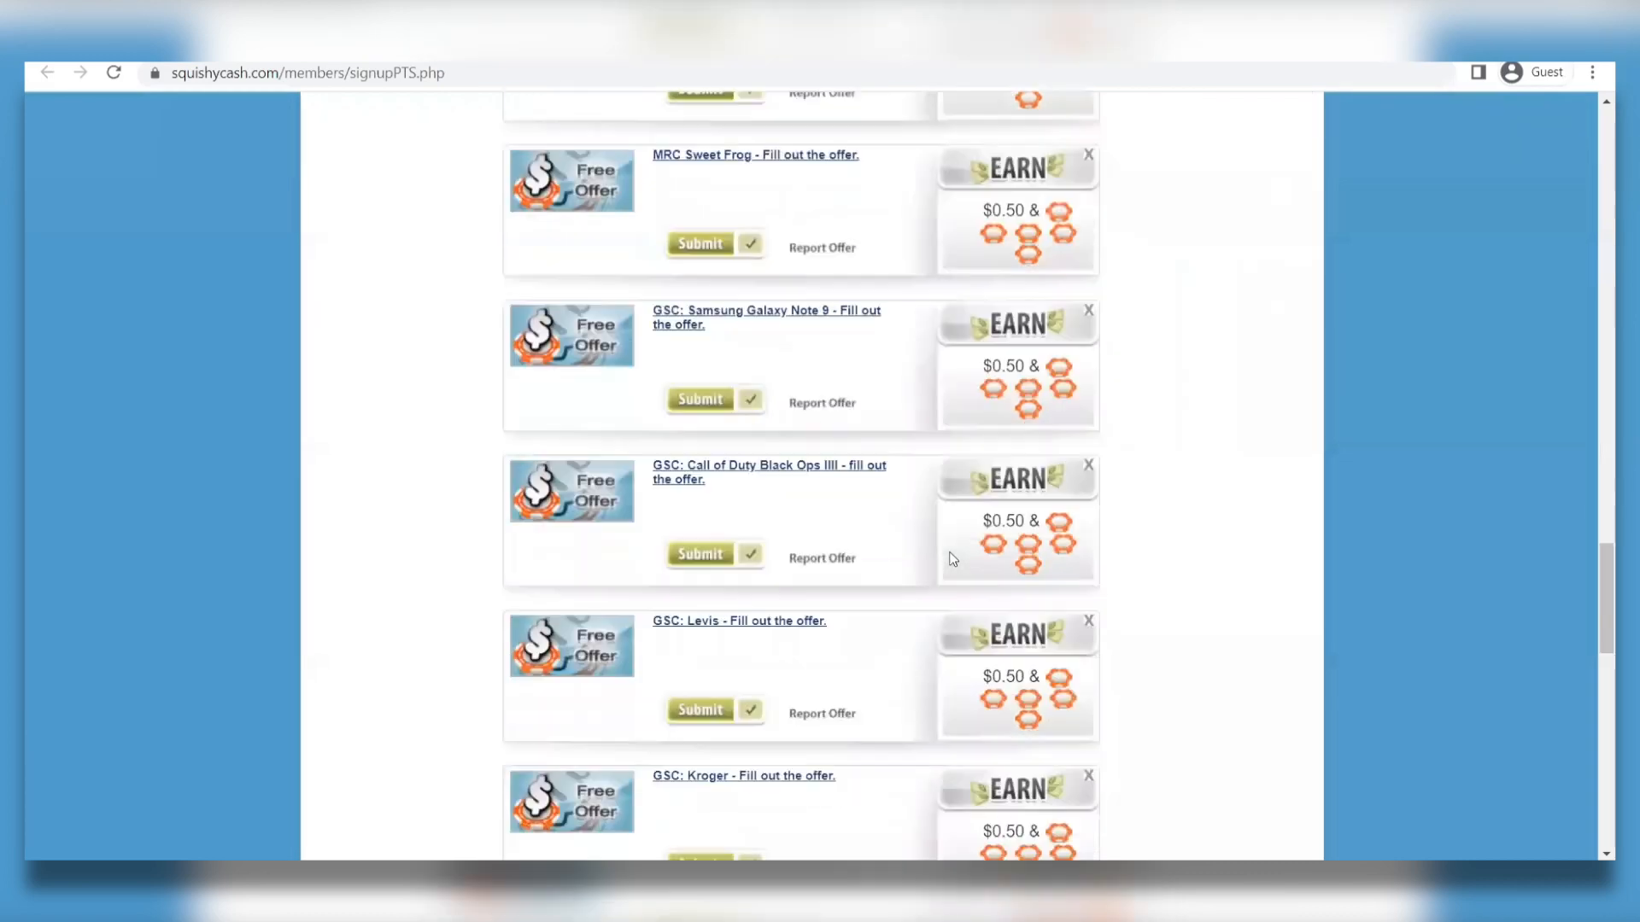
scroll("down", 3)
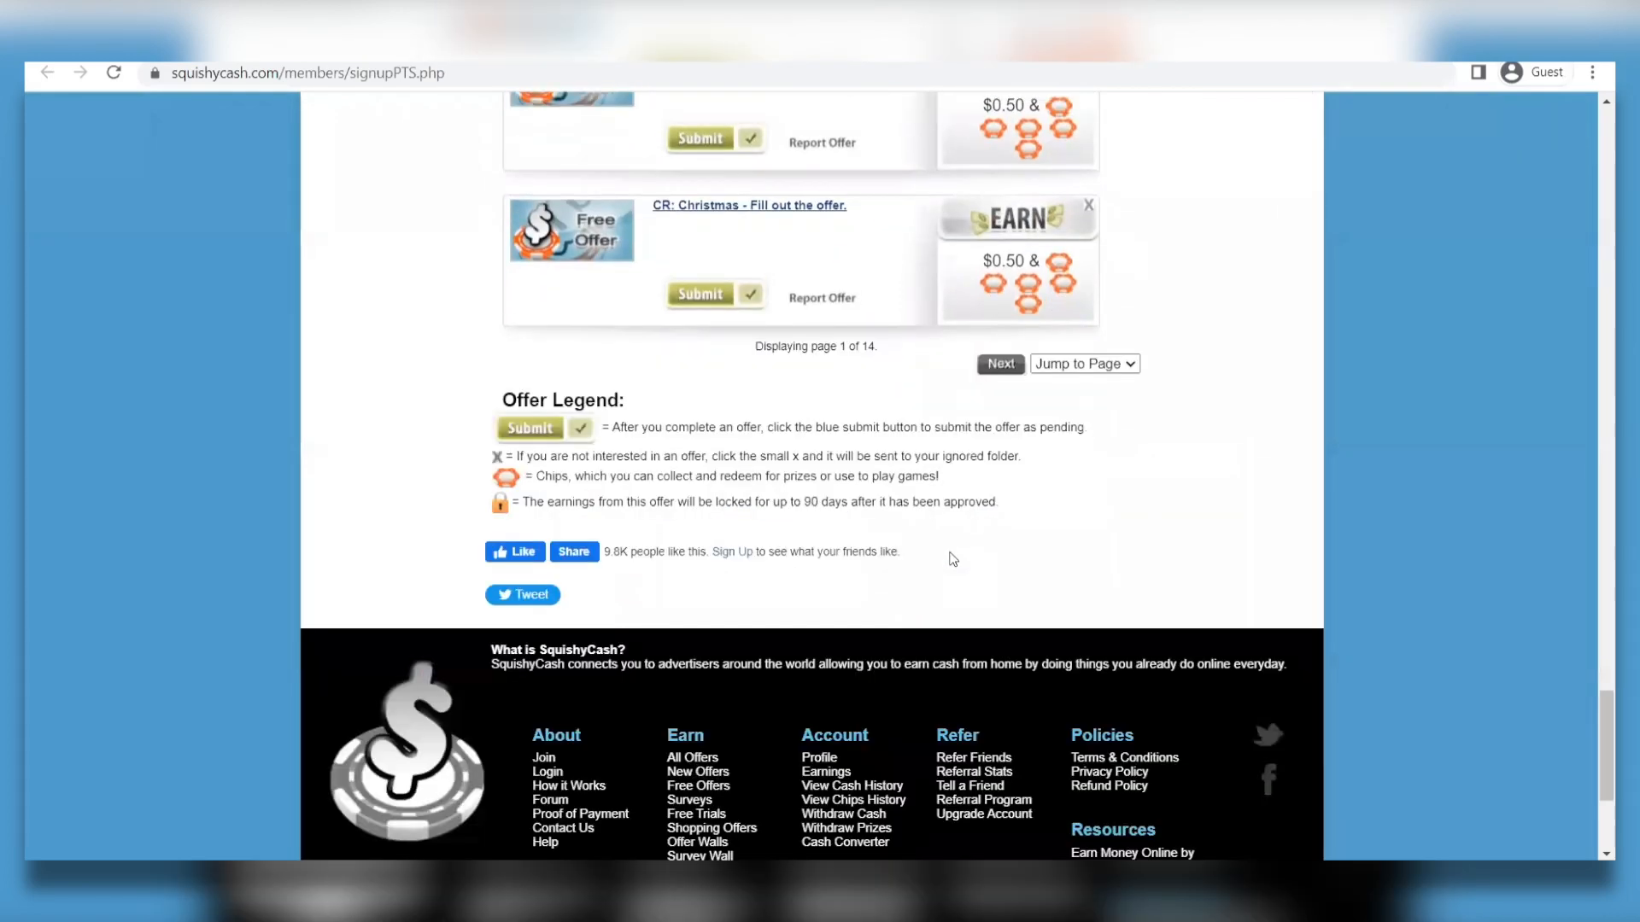
scroll("down", 3)
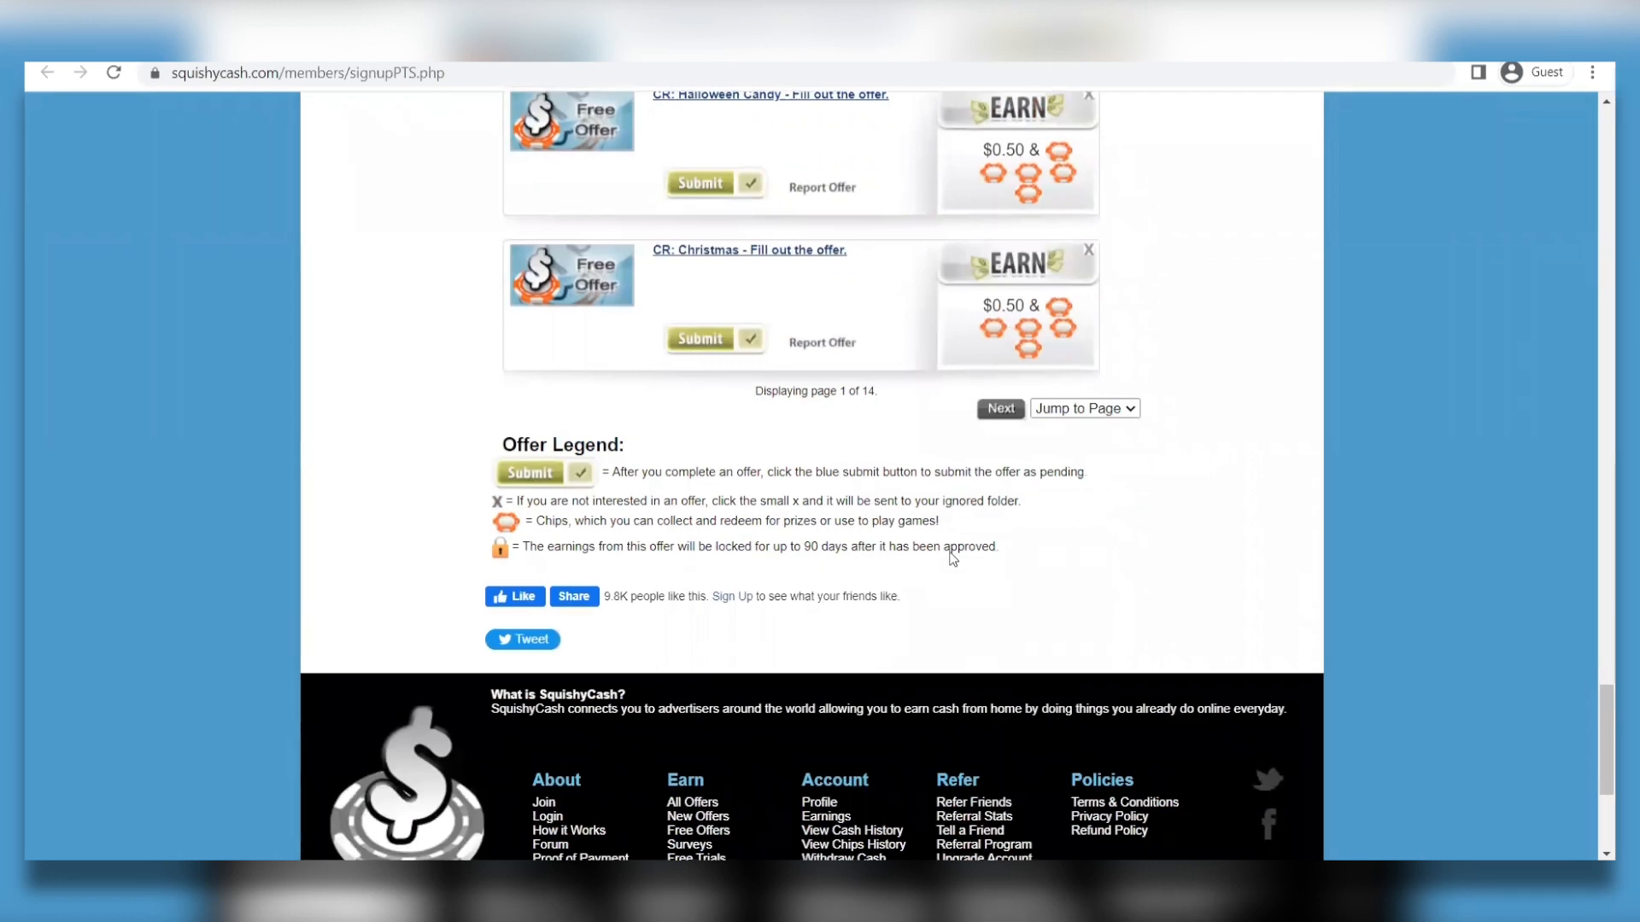
scroll("up", 3)
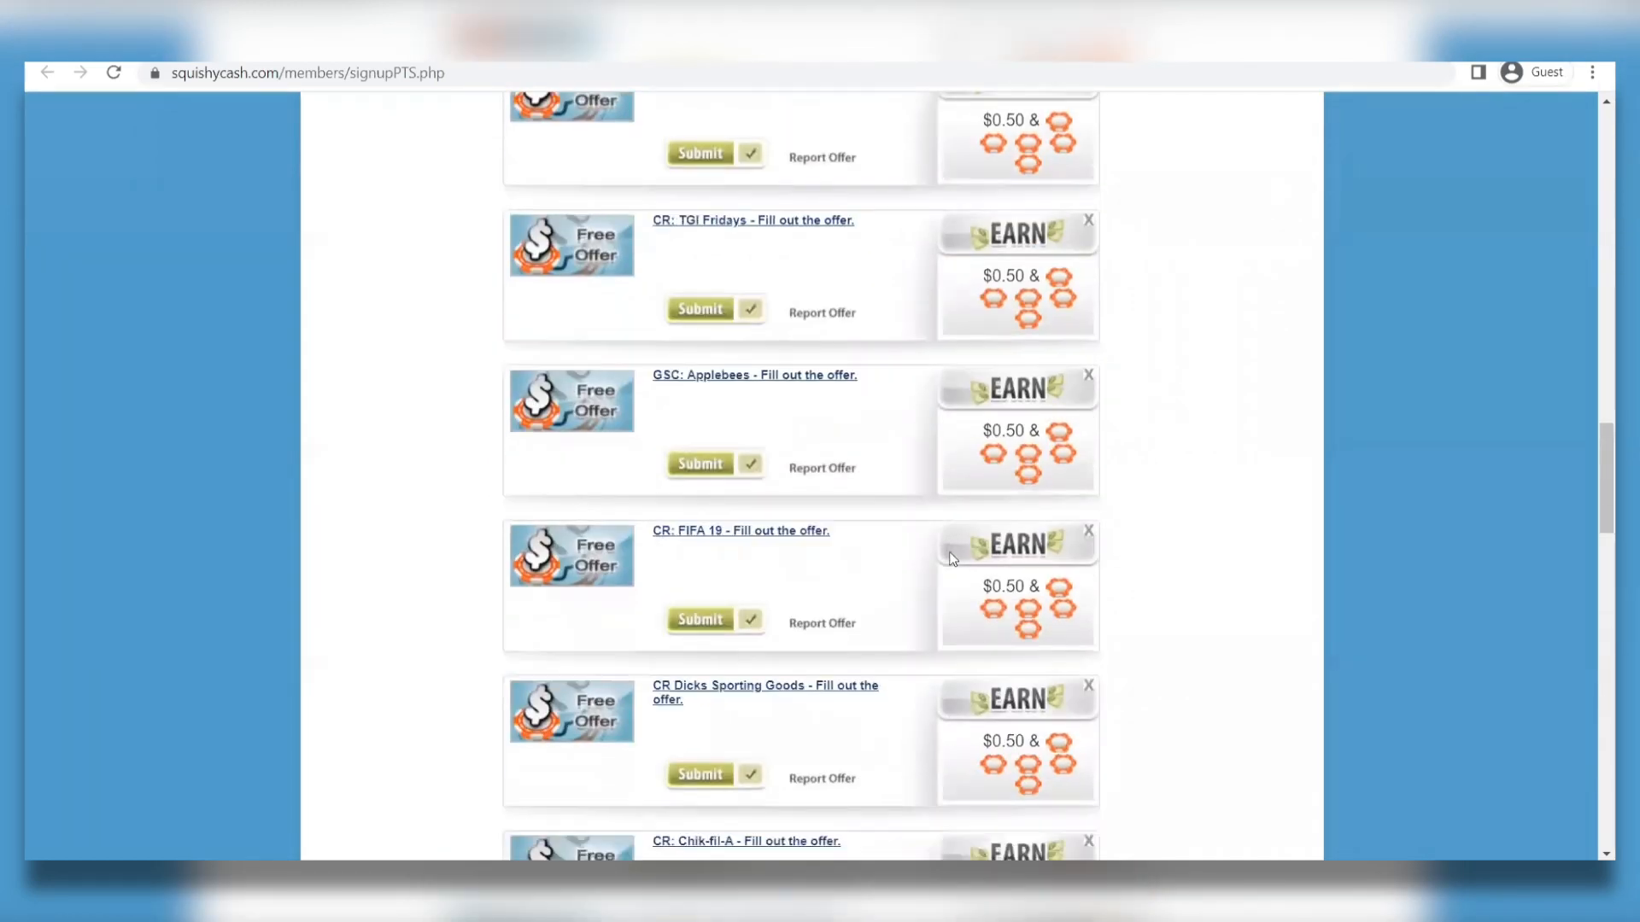
scroll("up", 3)
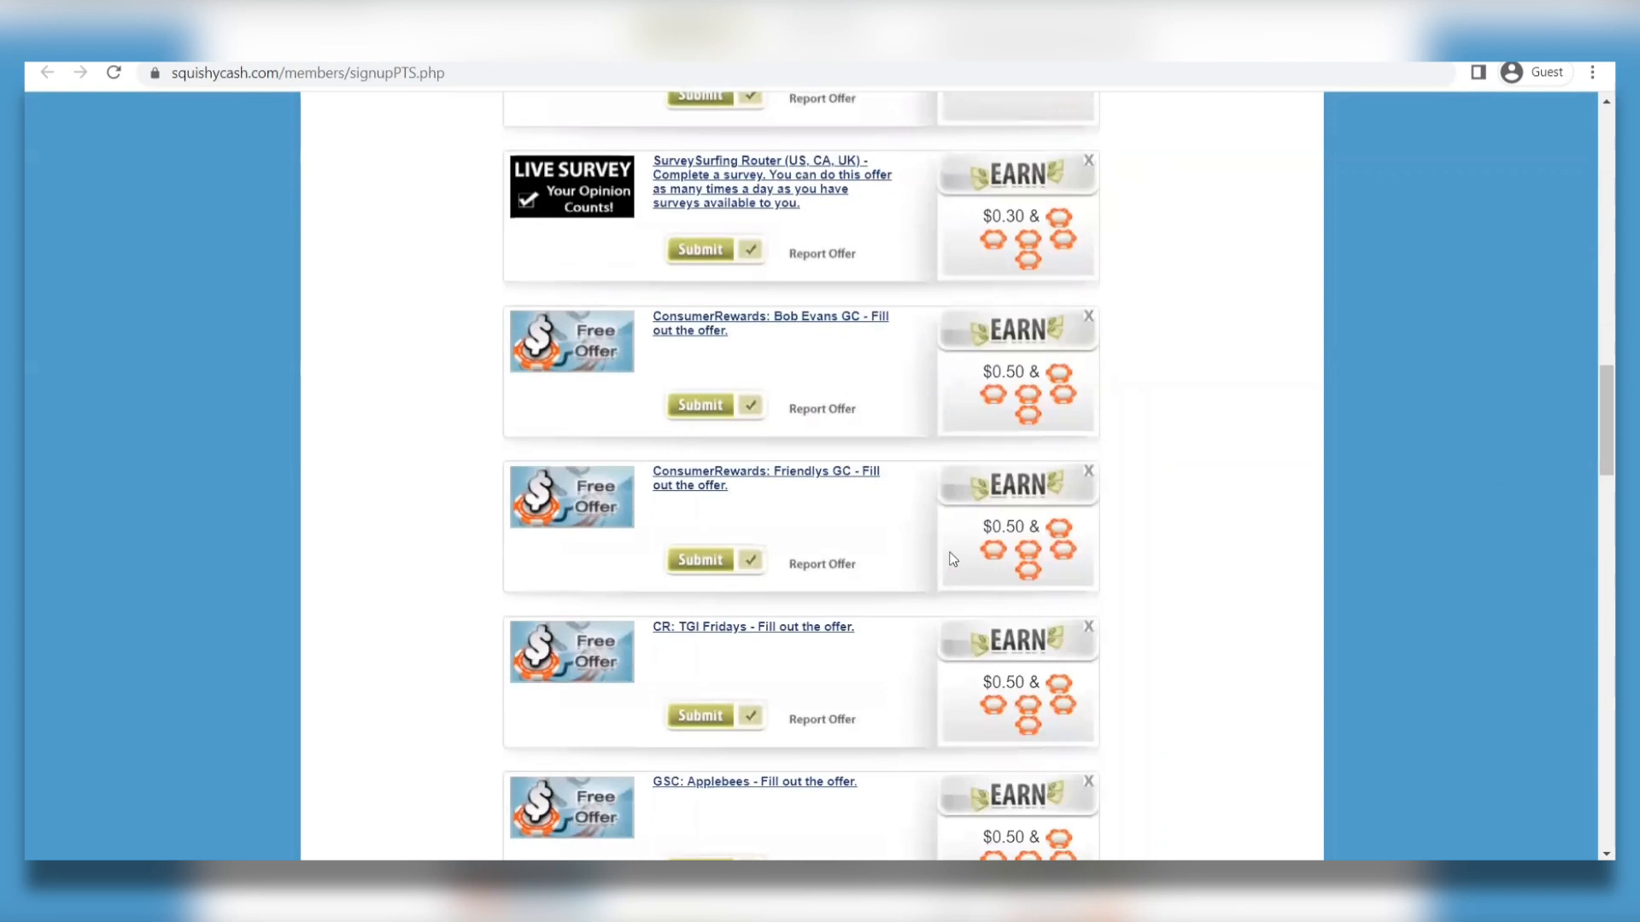
scroll("up", 3)
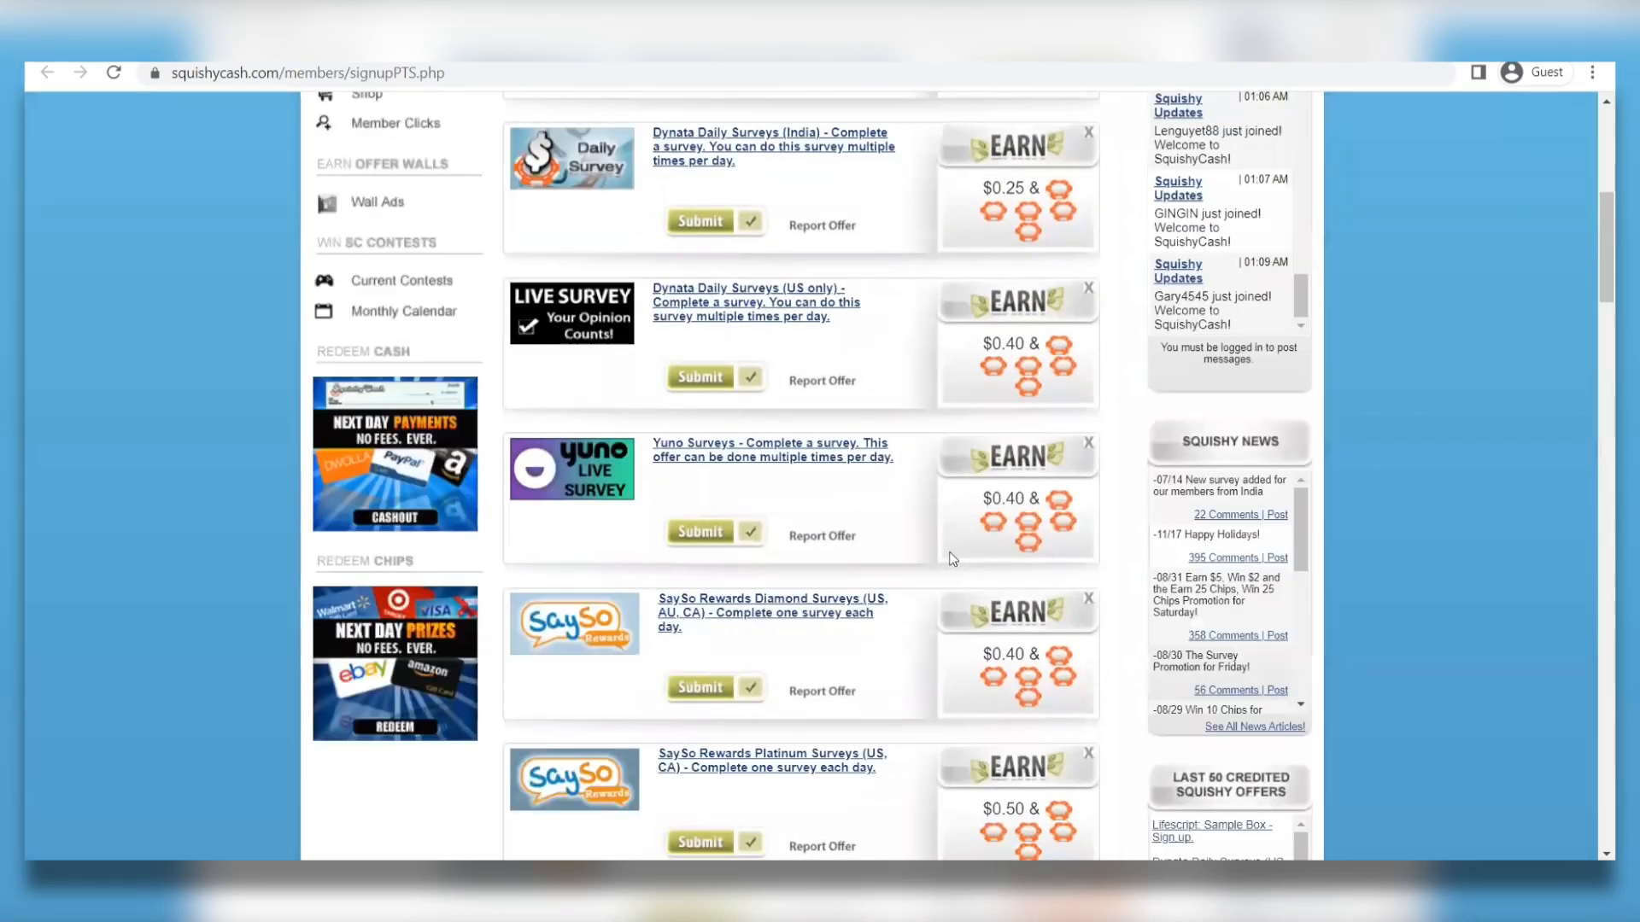
scroll("up", 3)
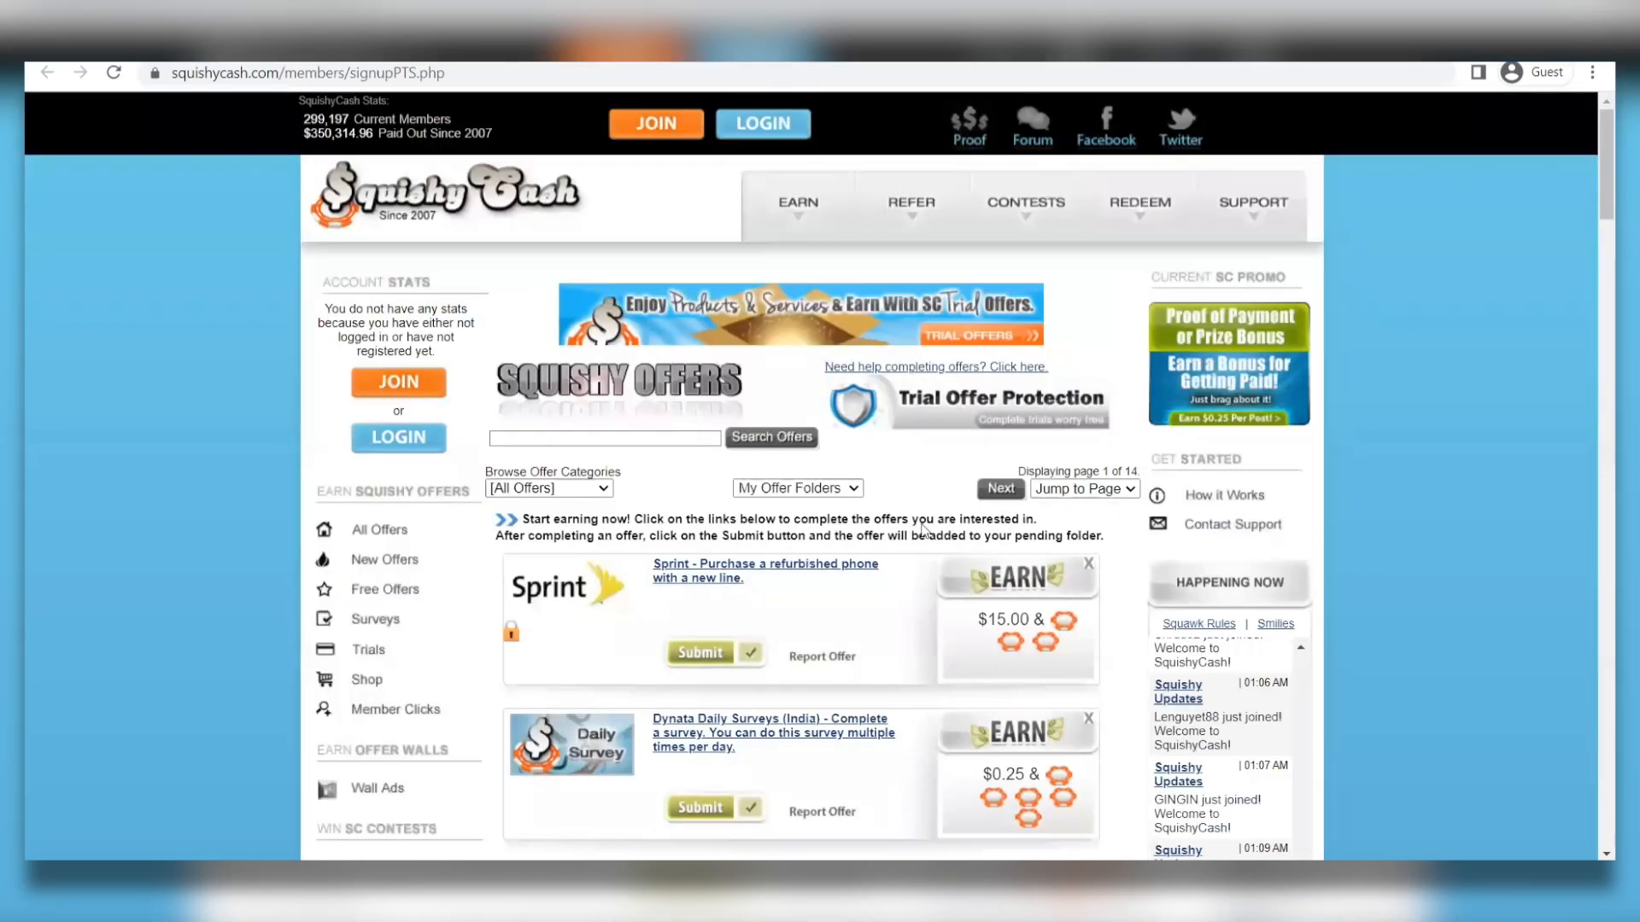
- Filter the offers to the Surveys category from Browse Offer Categories
left_click(1025, 201)
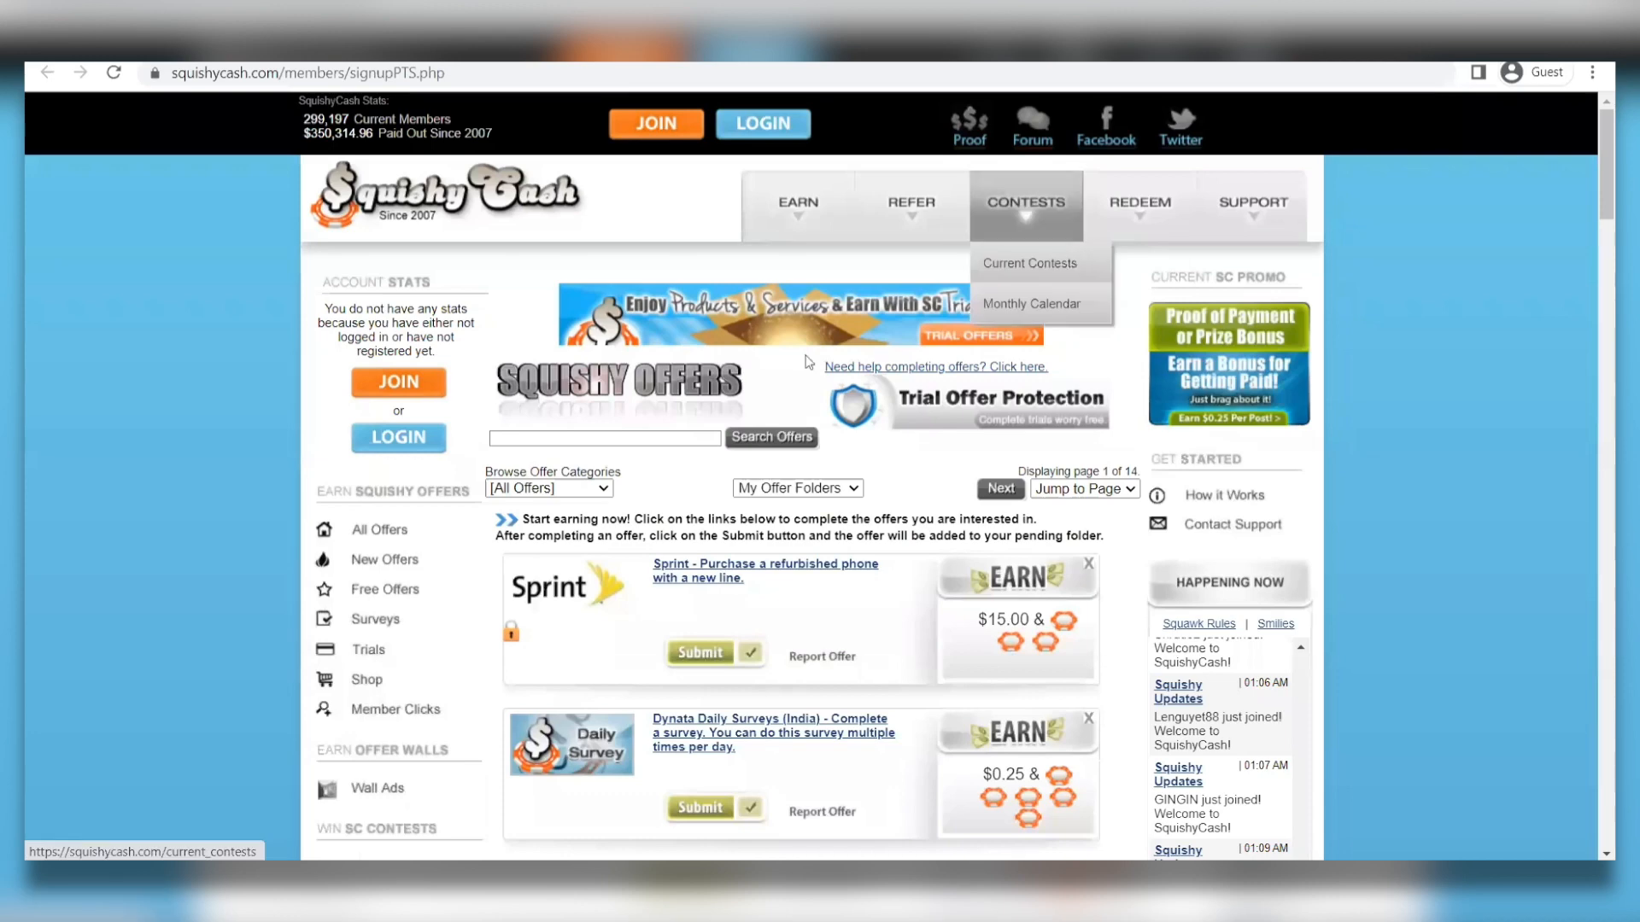
left_click(383, 559)
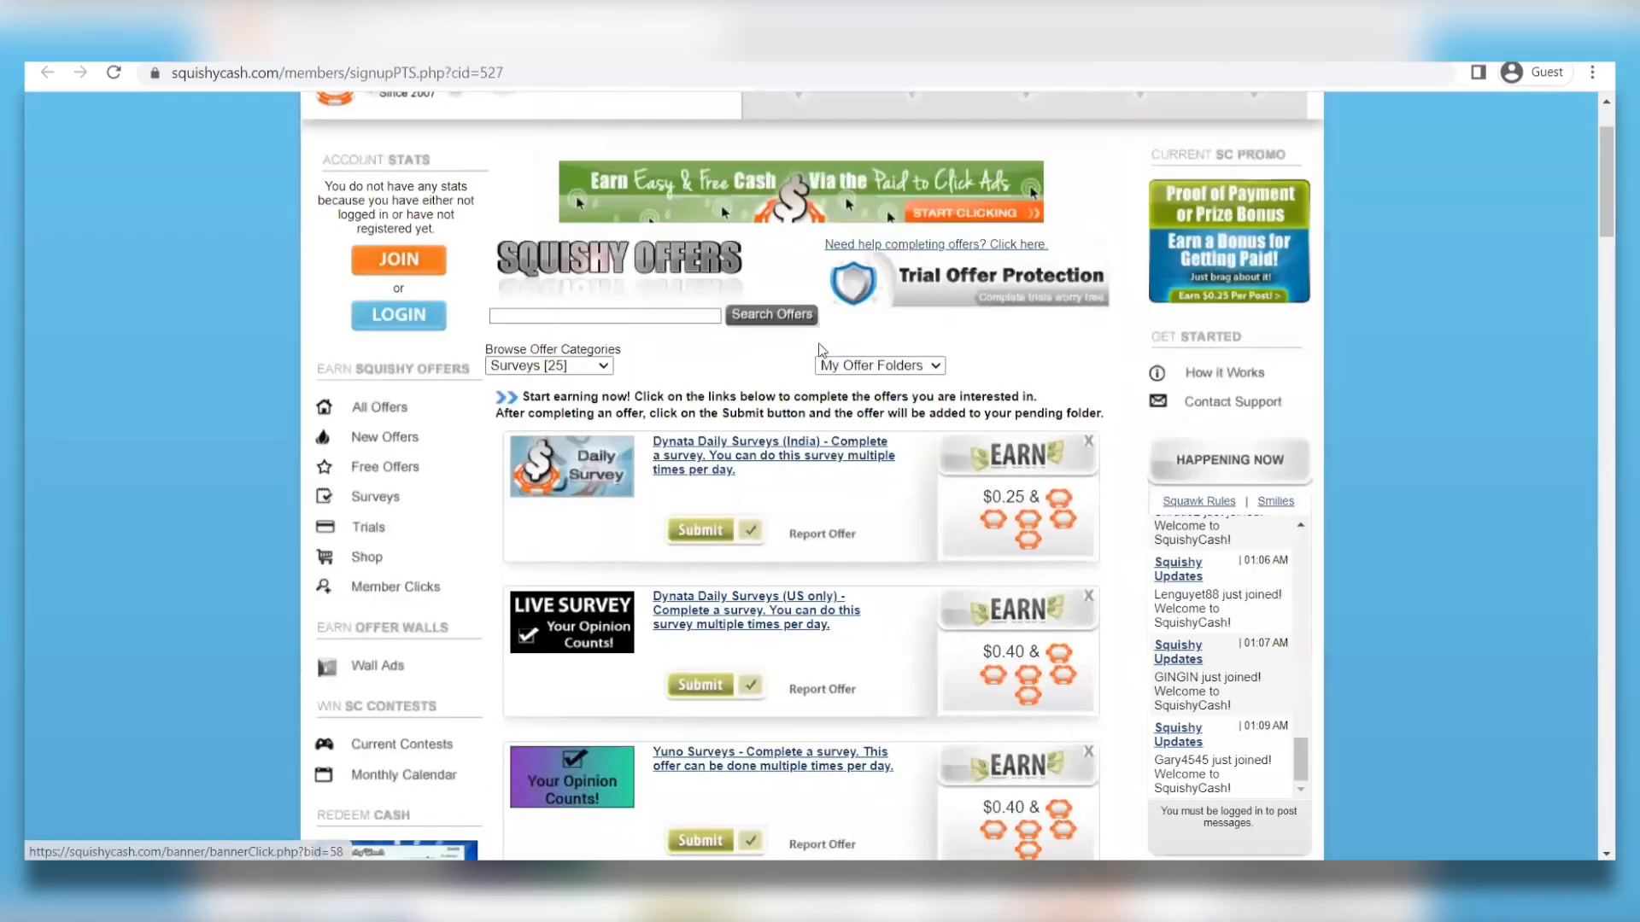
scroll("down", 3)
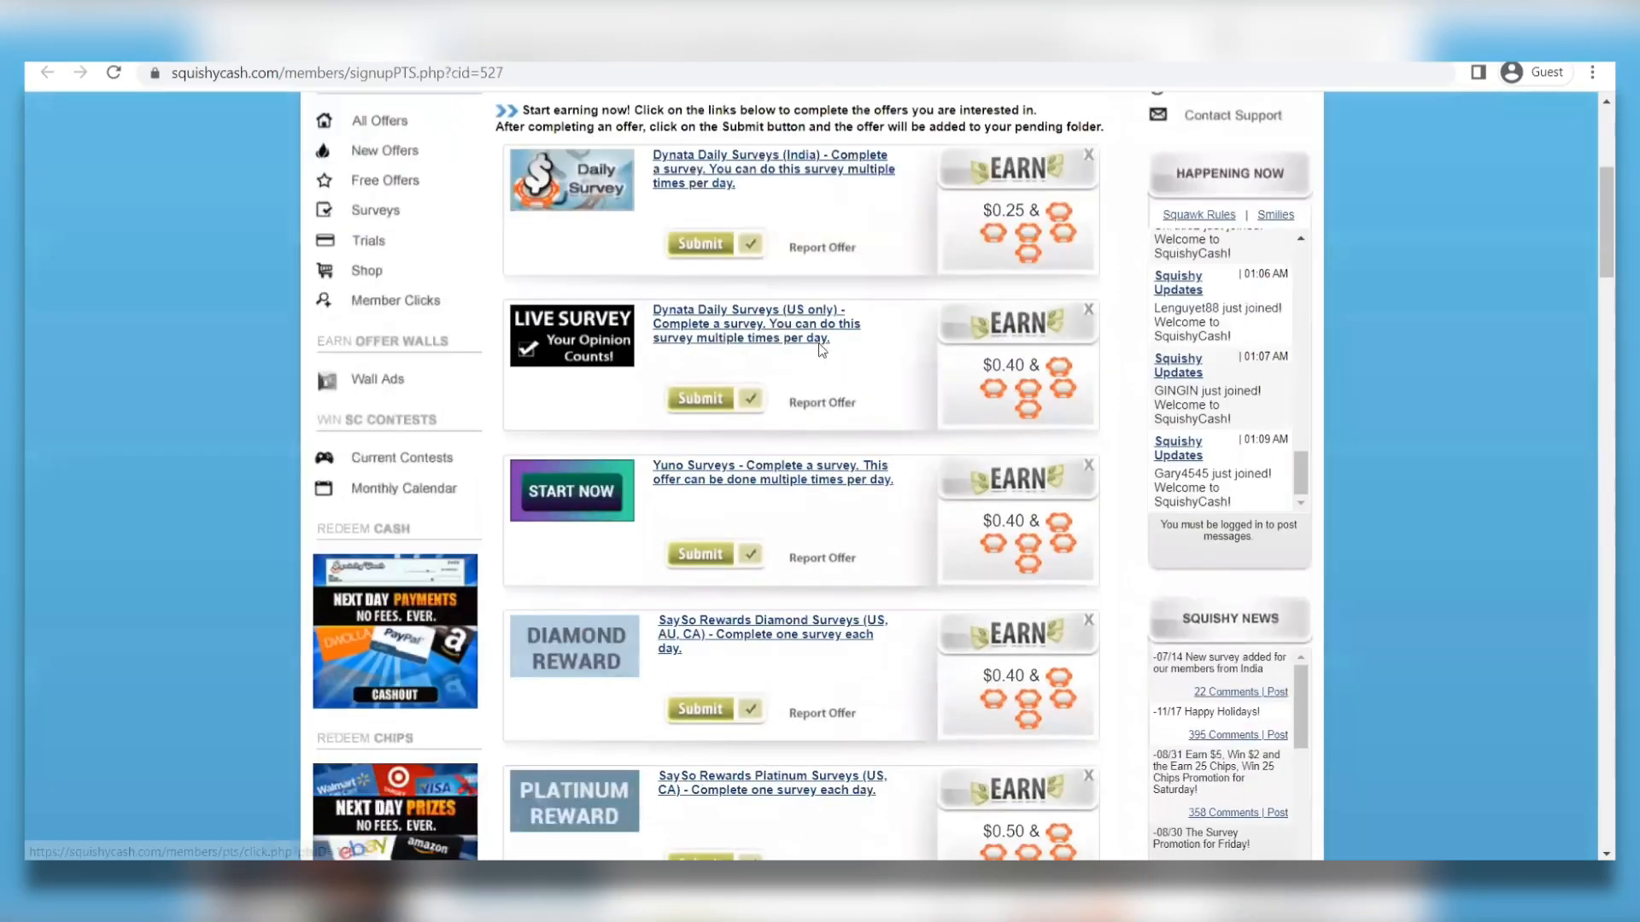
scroll("up", 3)
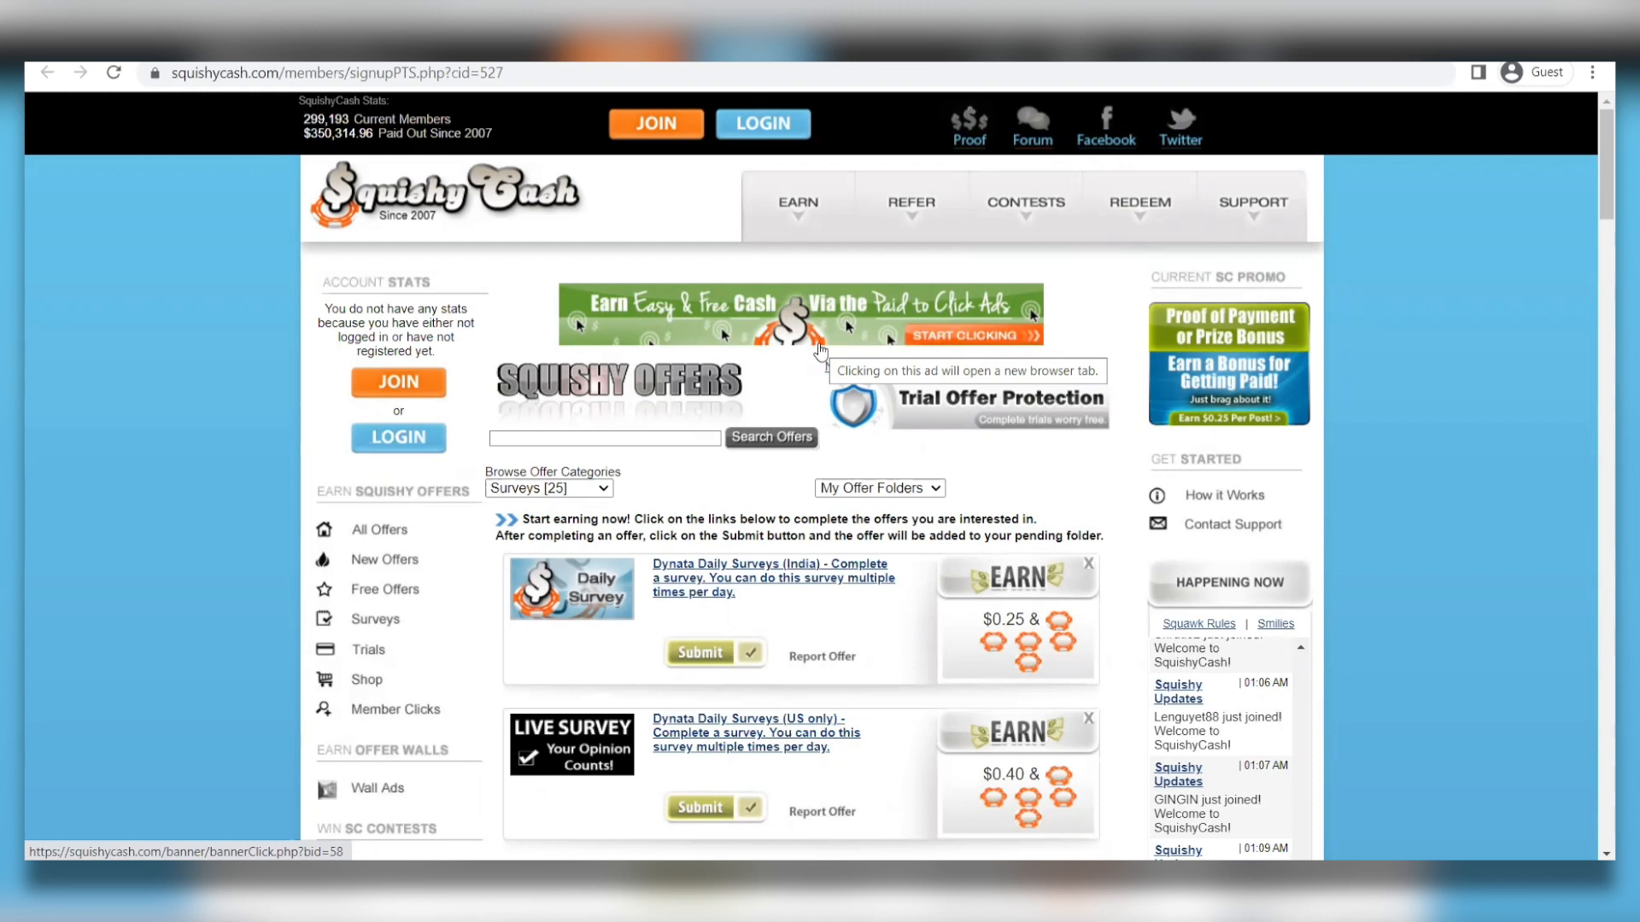
- Scroll through the 25 survey offers to the footer and back to the top
scroll("down", 3)
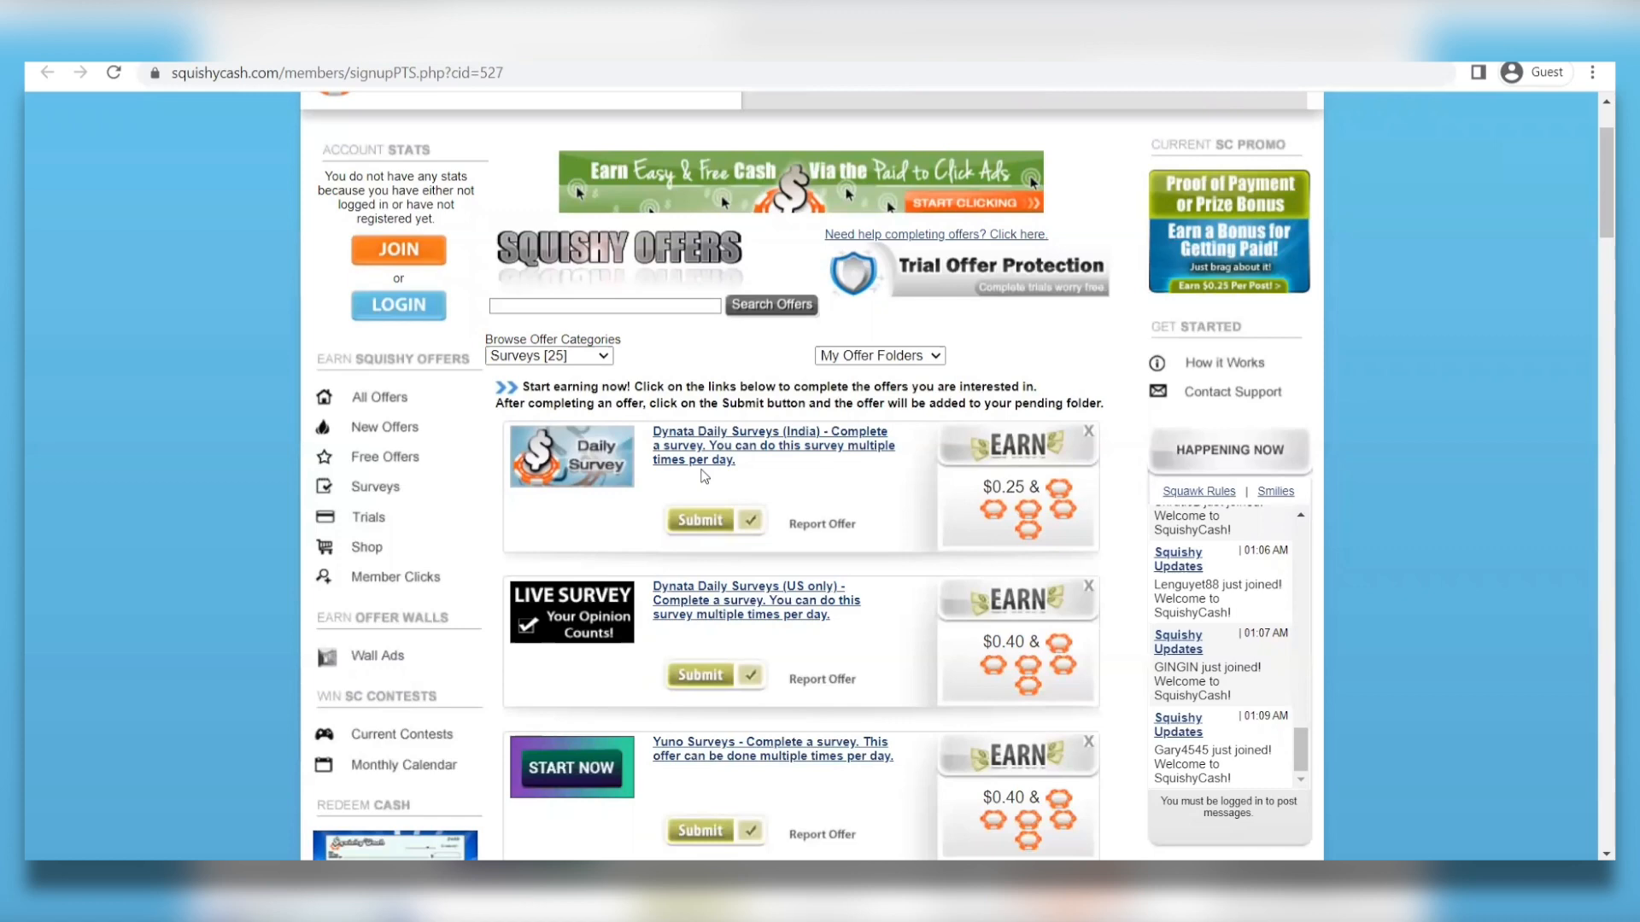
scroll("up", 3)
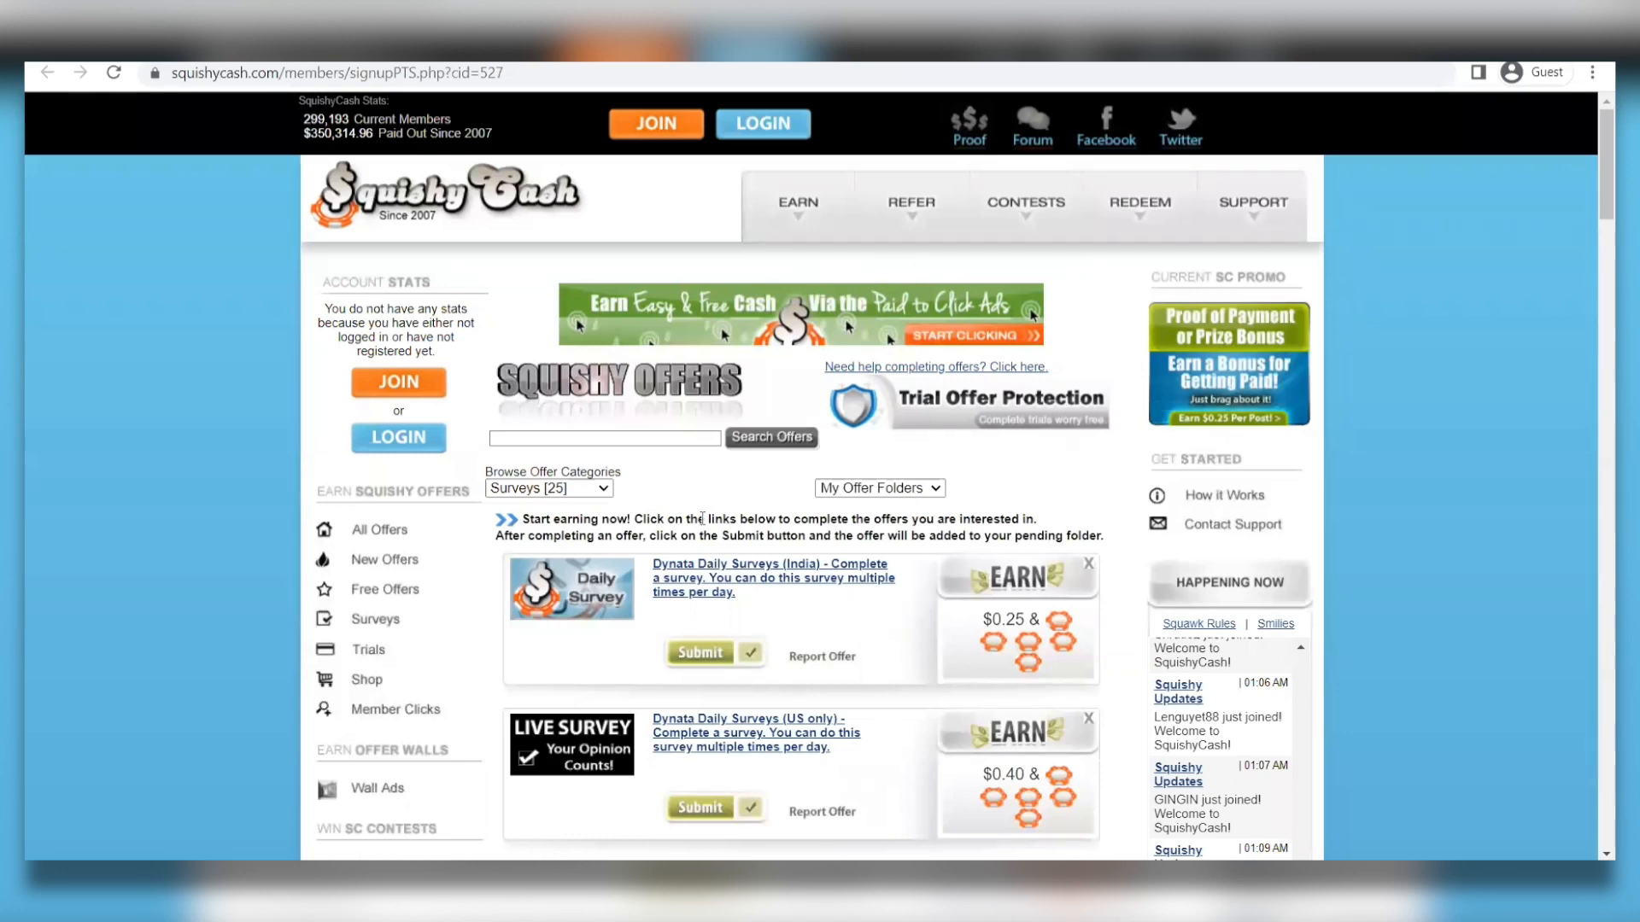
scroll("down", 3)
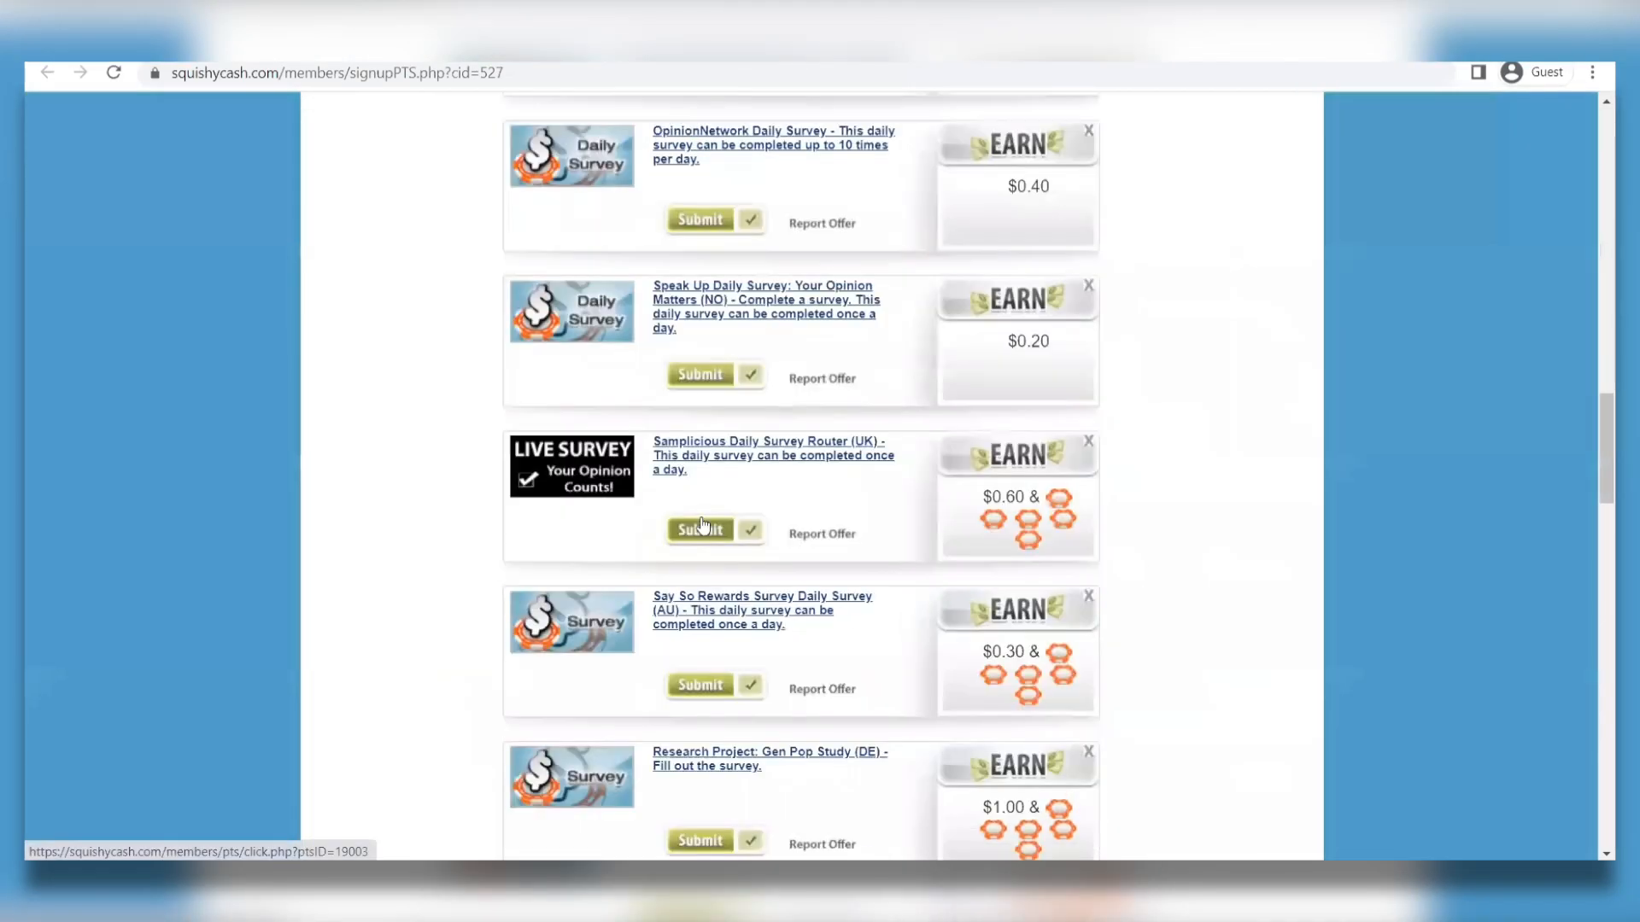
scroll("down", 3)
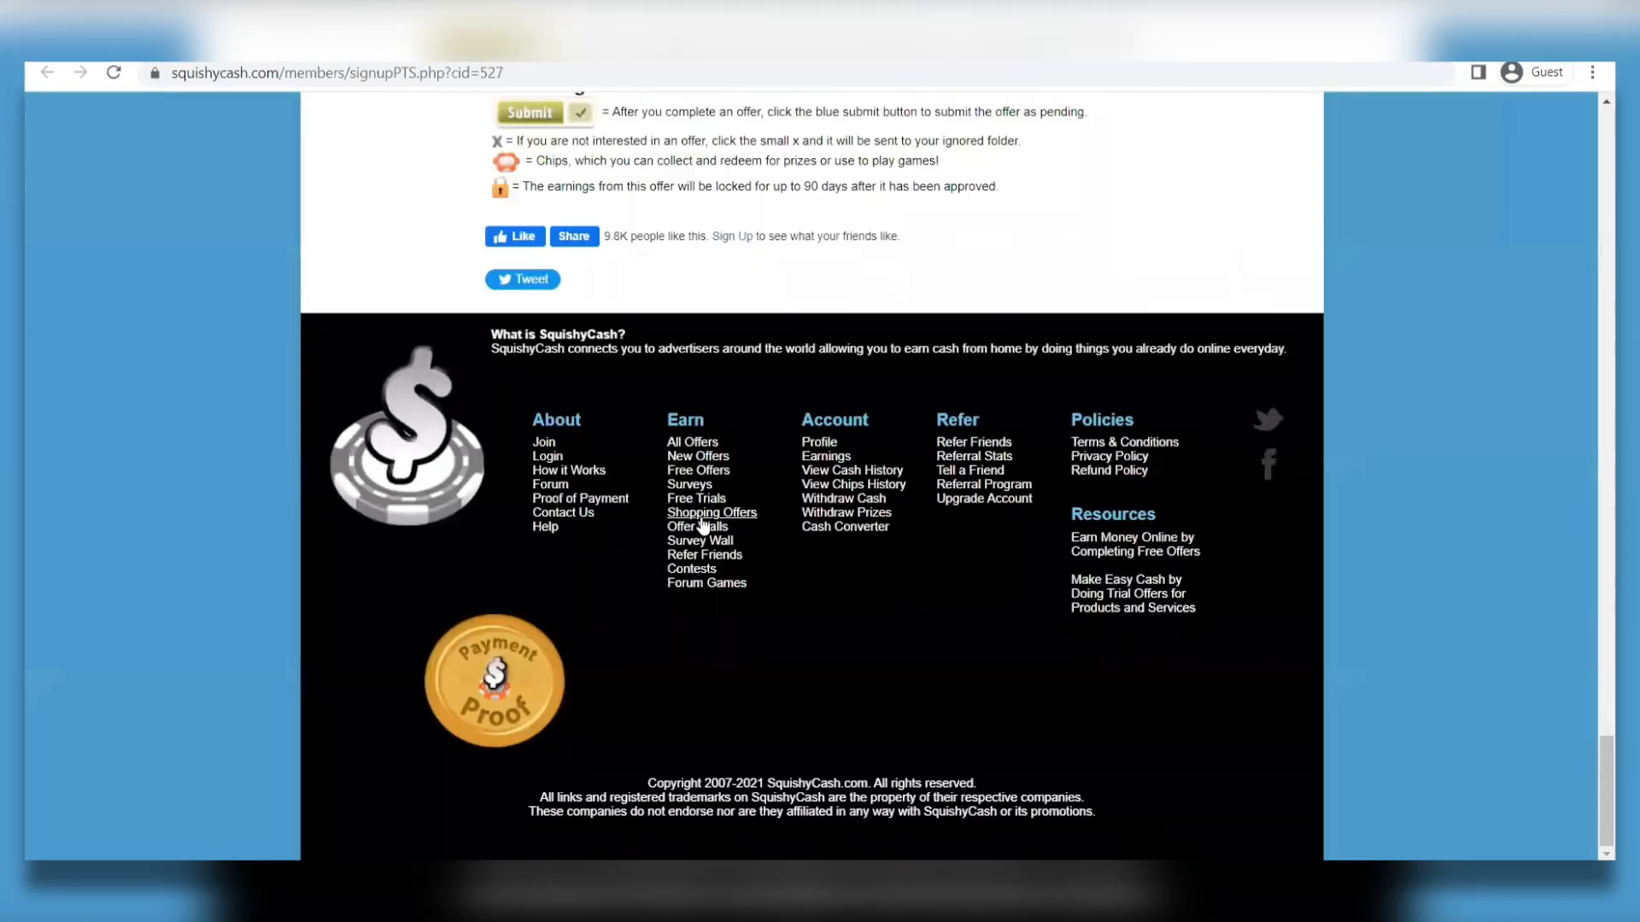
scroll("up", 3)
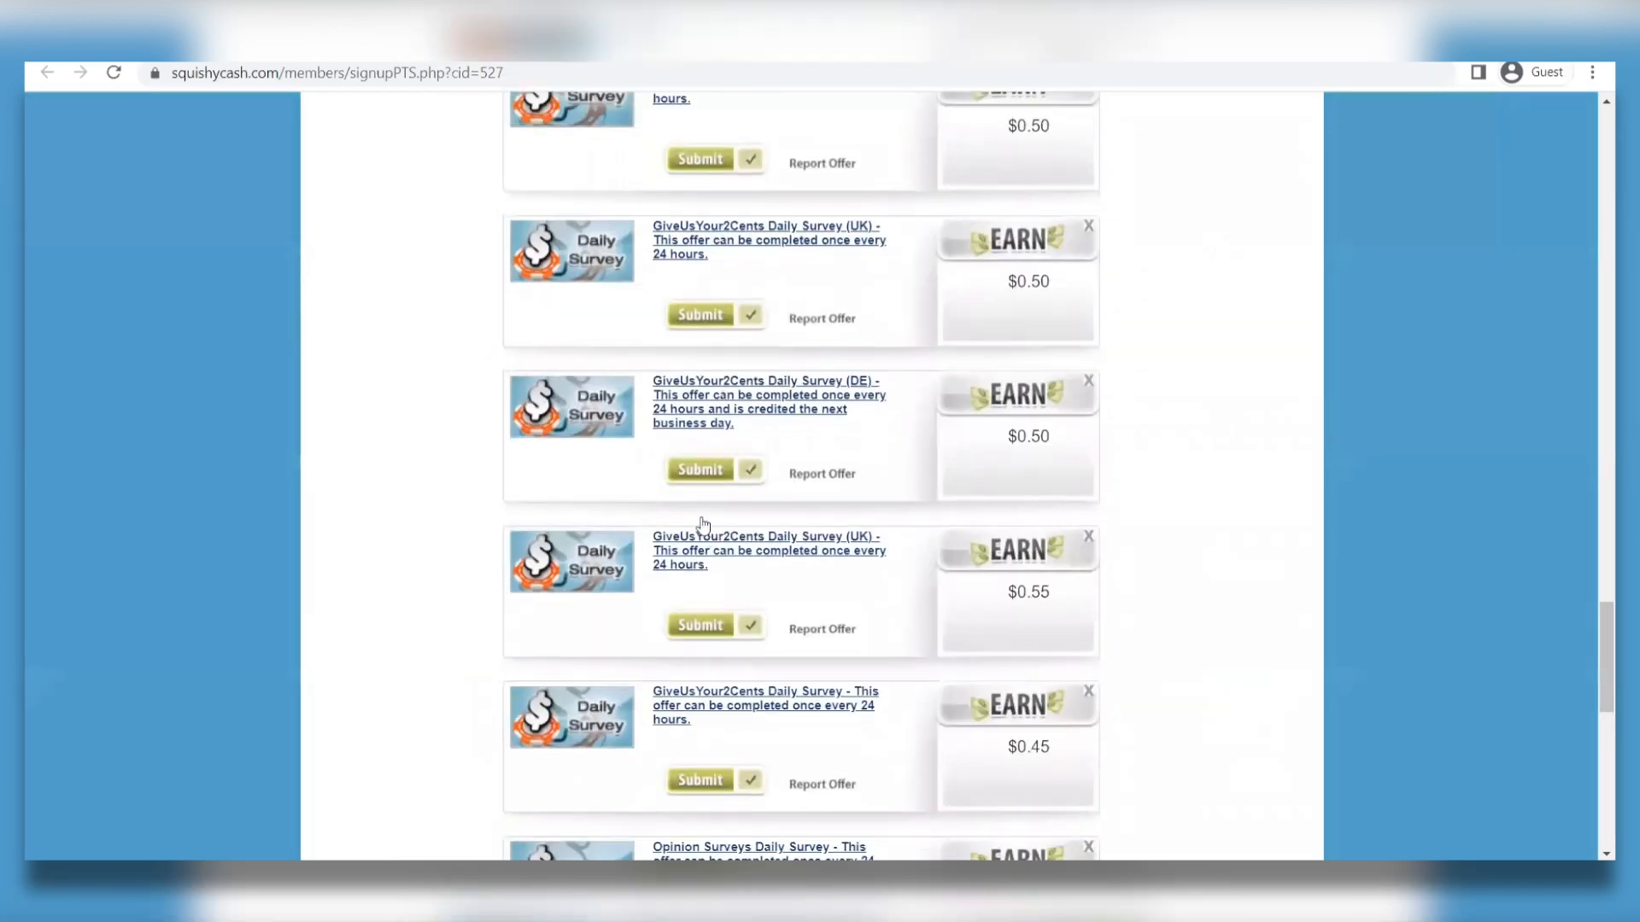
scroll("down", 3)
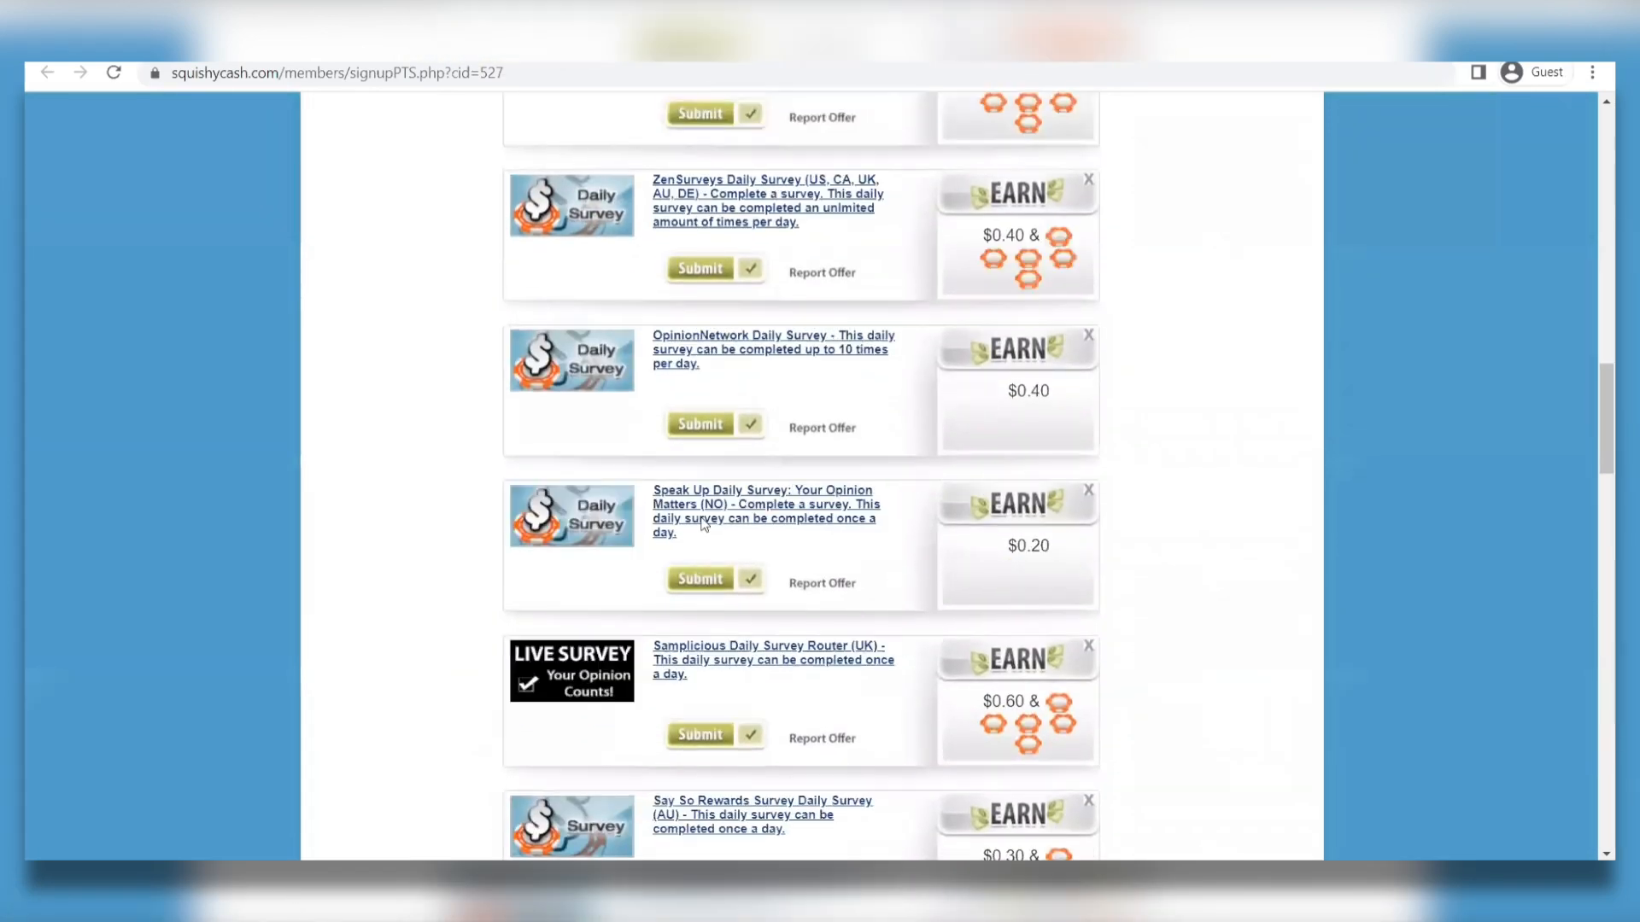
scroll("up", 3)
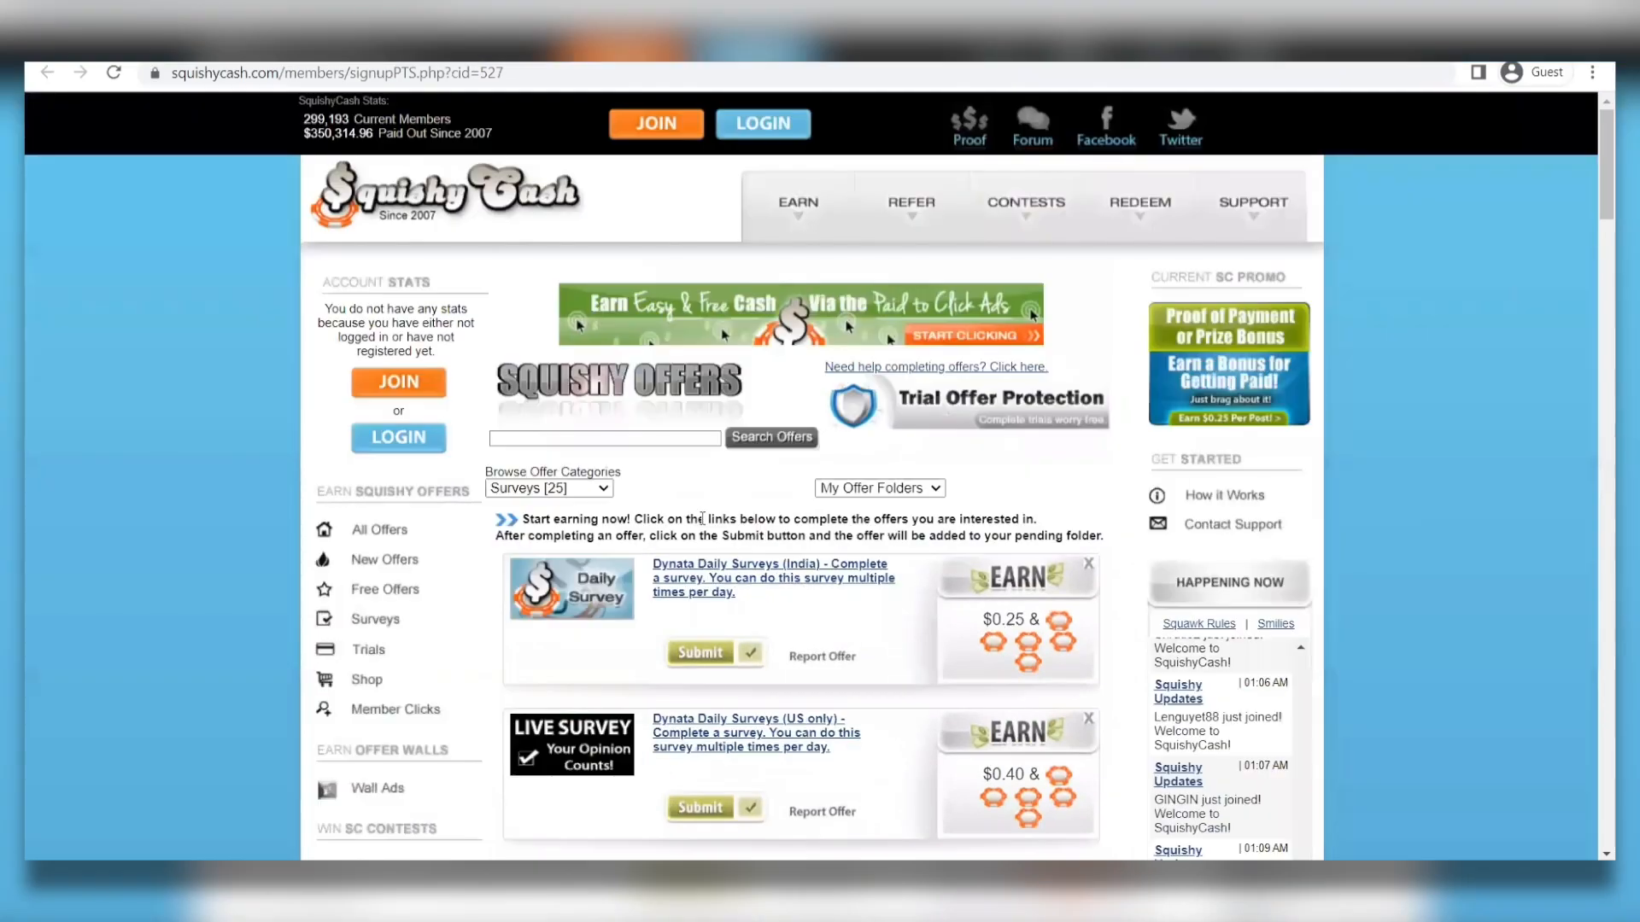
mouse_move(772, 327)
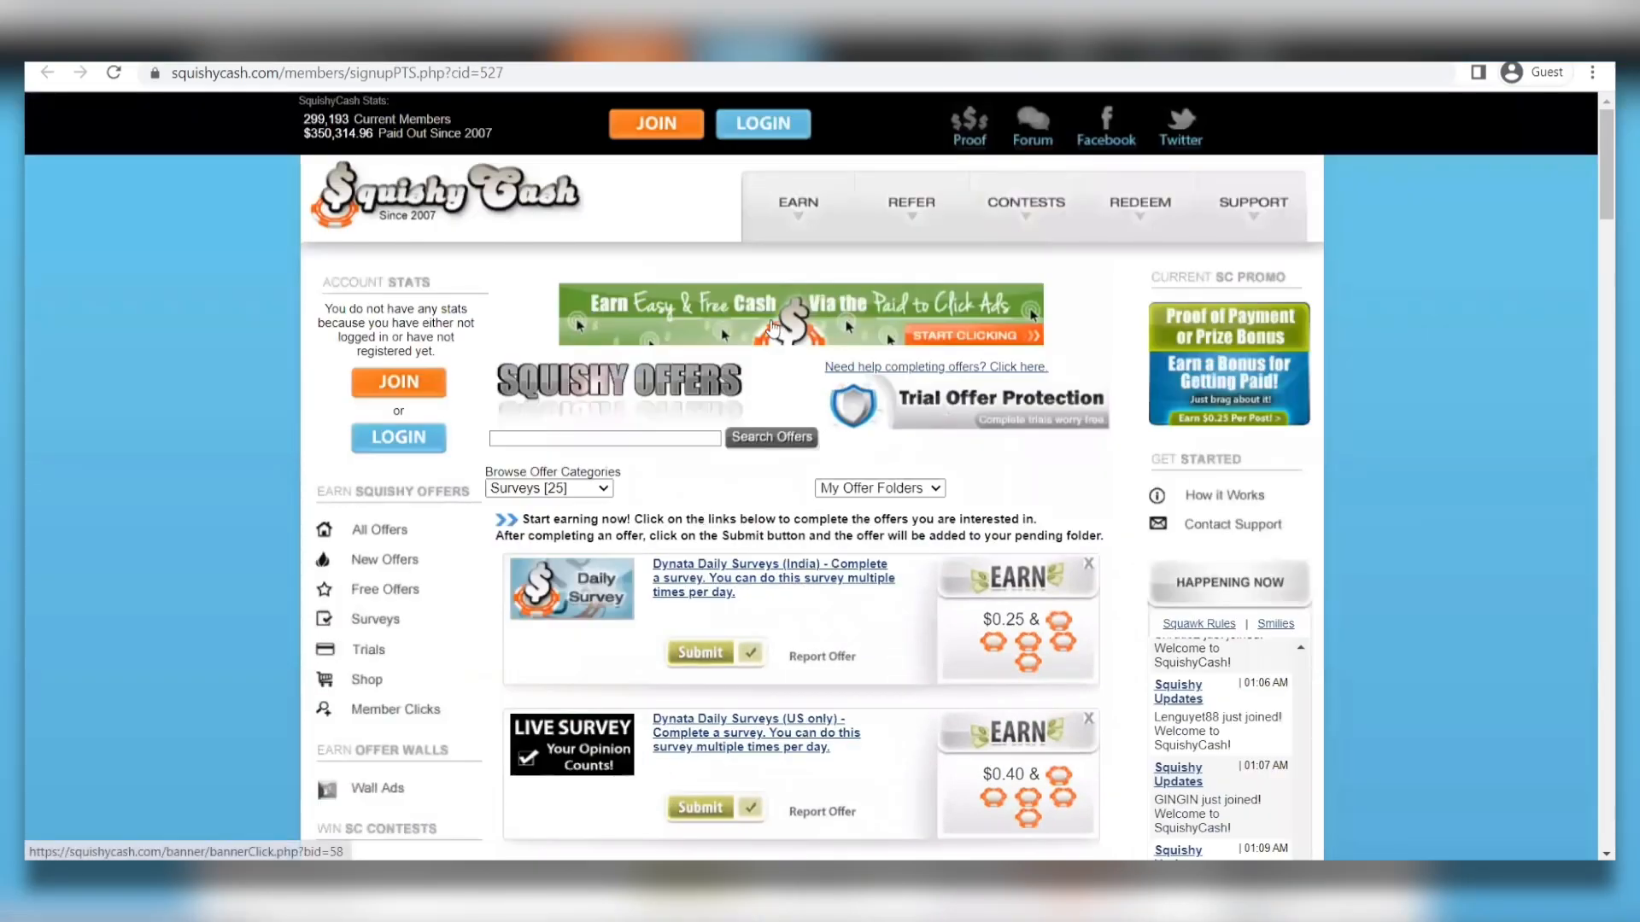
left_click(797, 201)
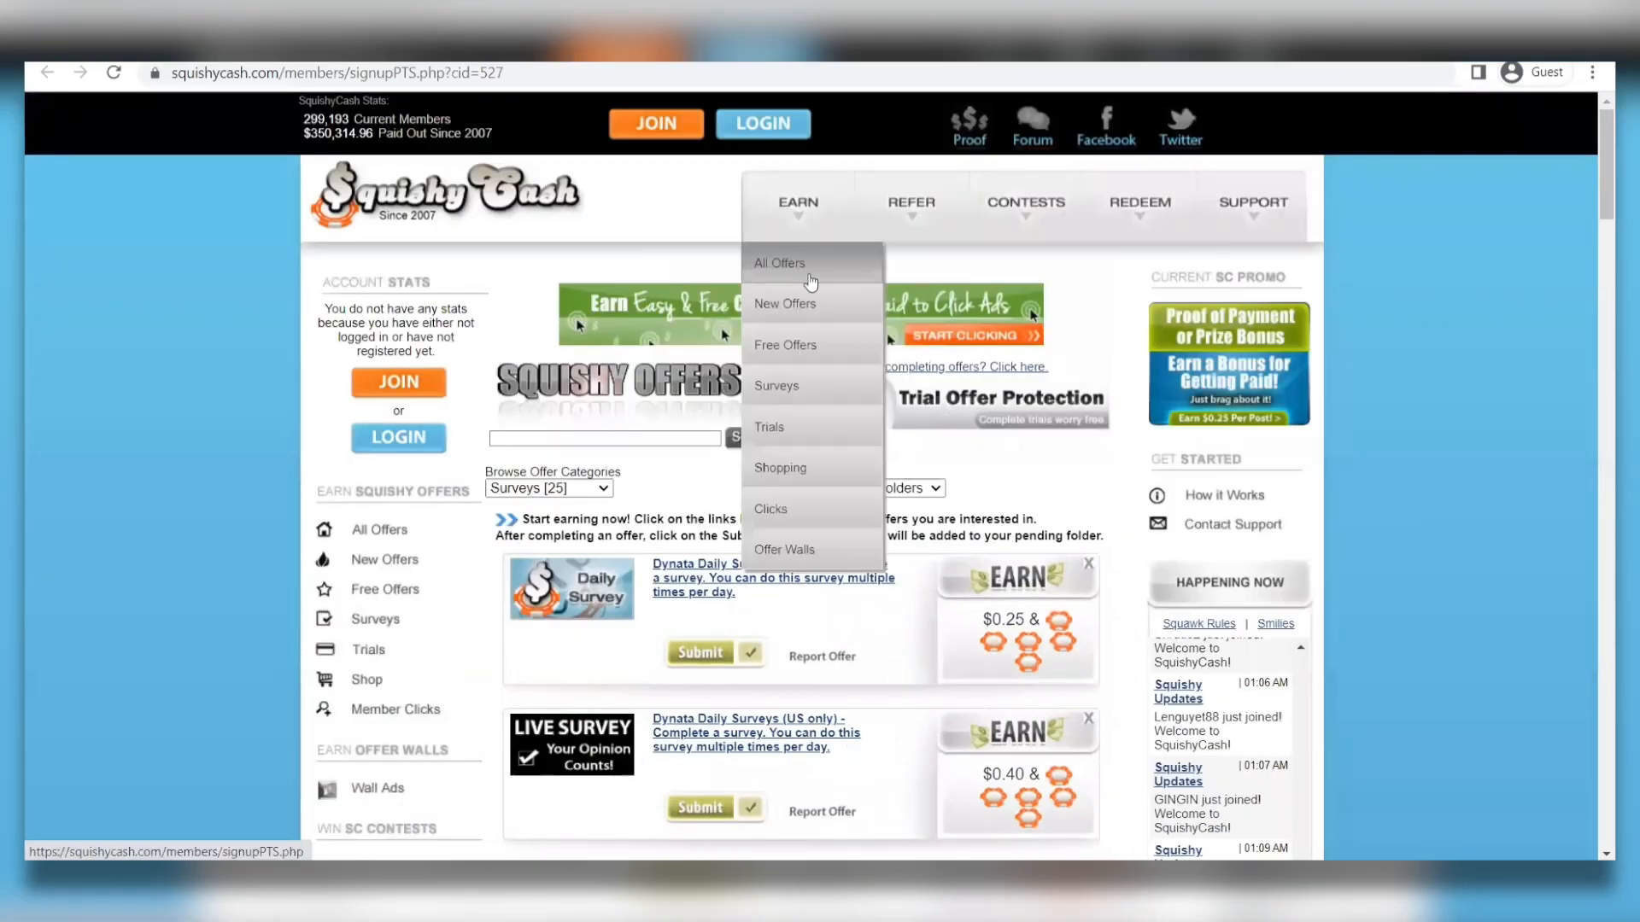
mouse_move(851, 405)
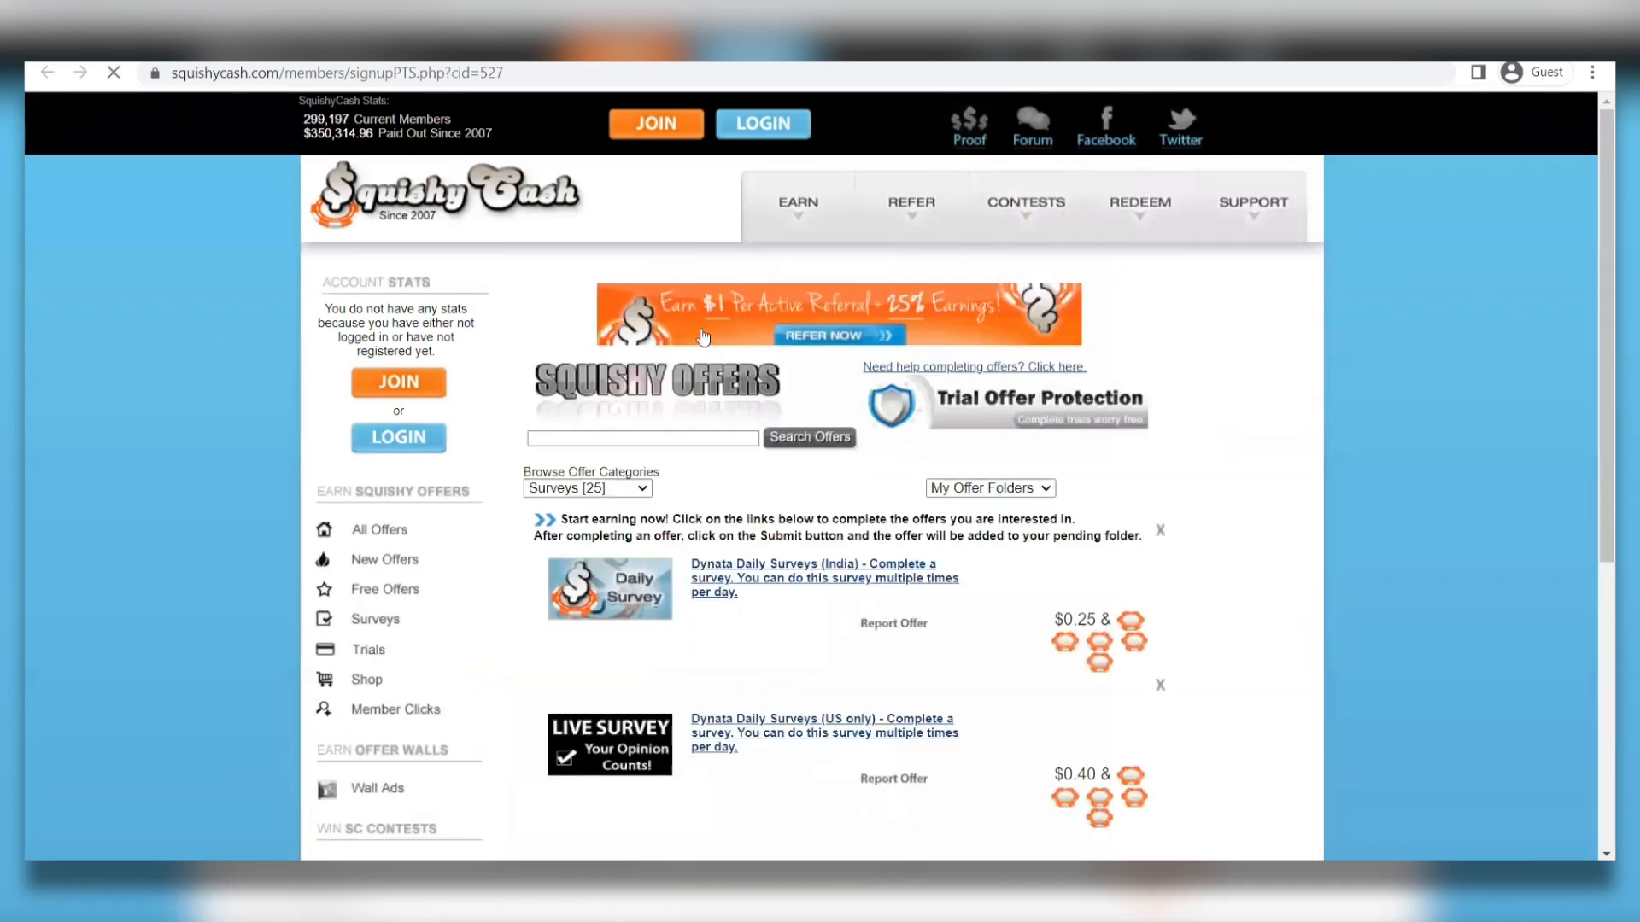
scroll("down", 3)
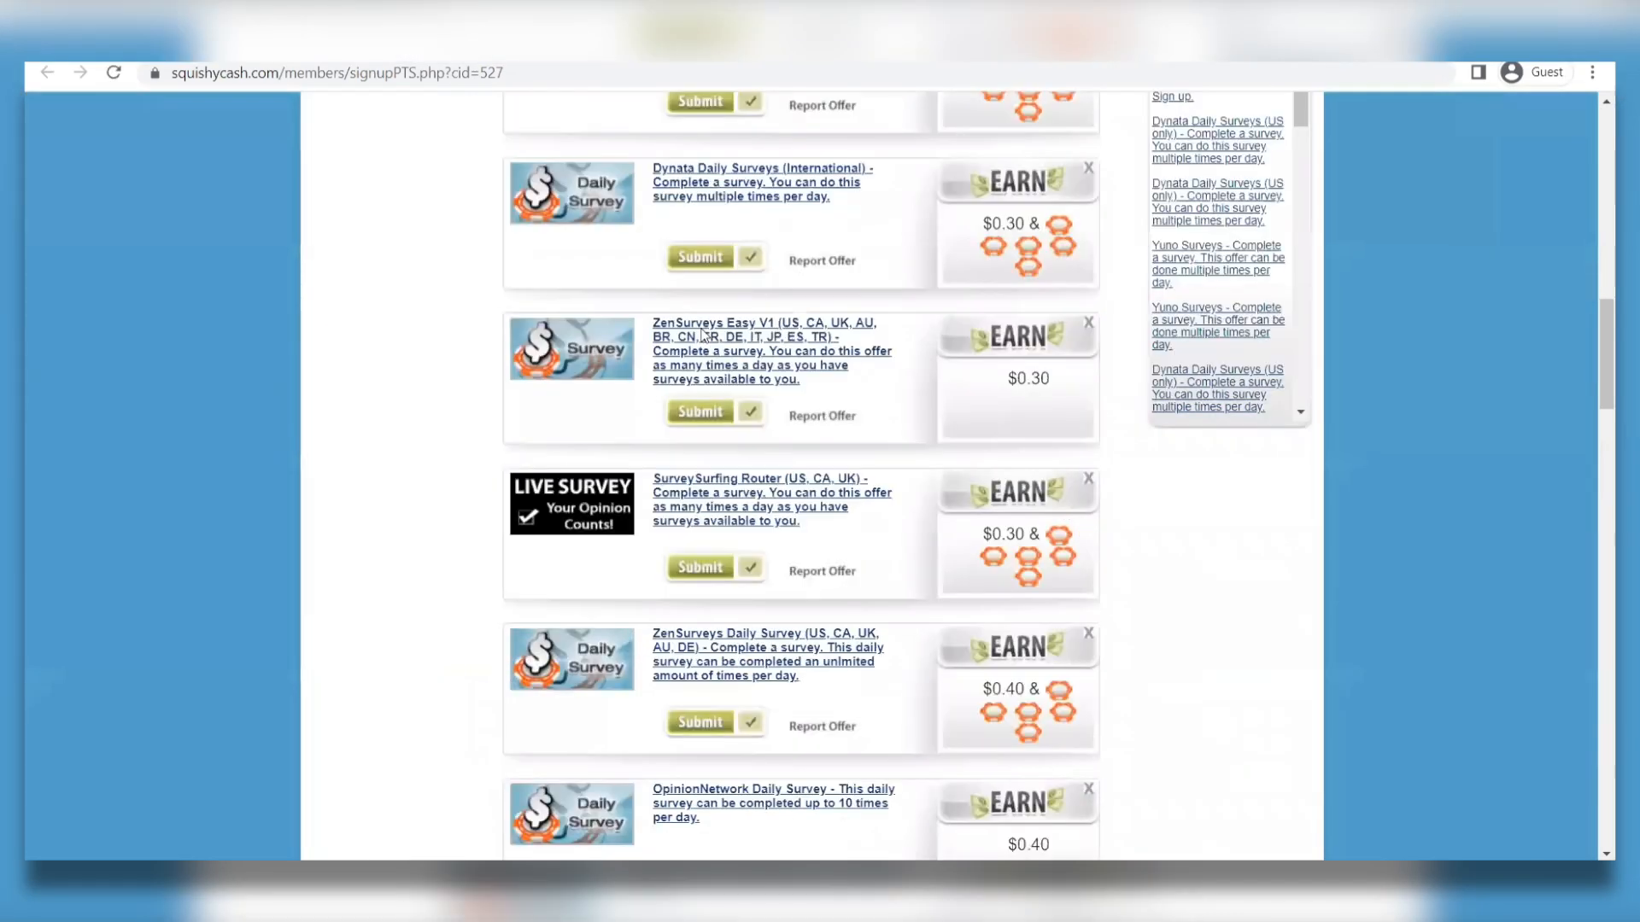
scroll("down", 3)
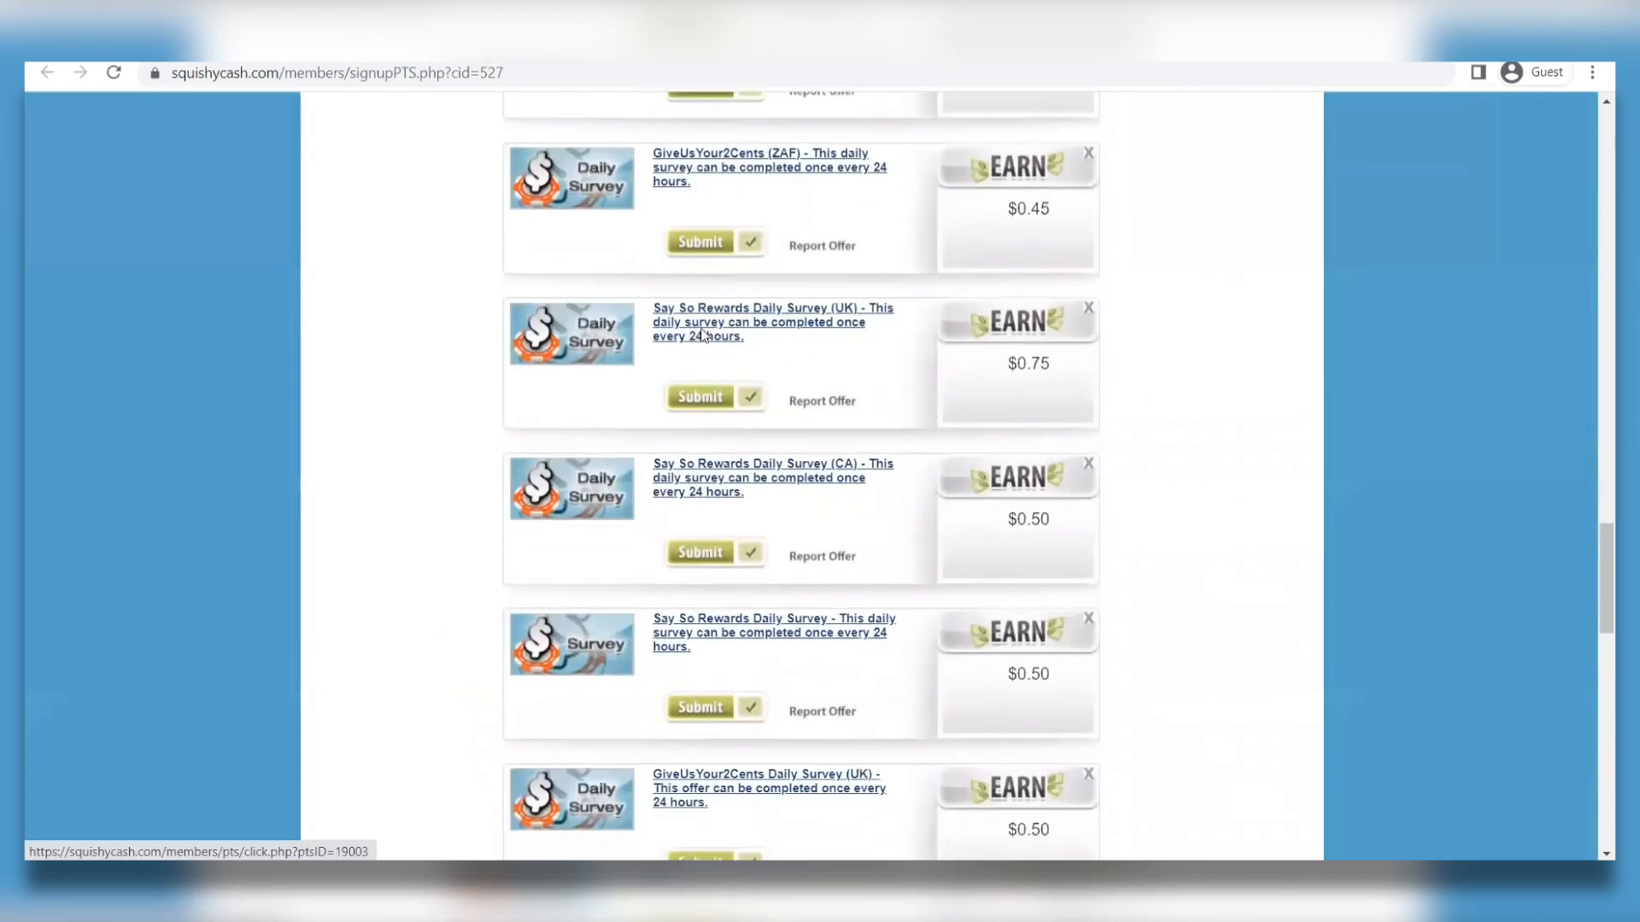
scroll("down", 3)
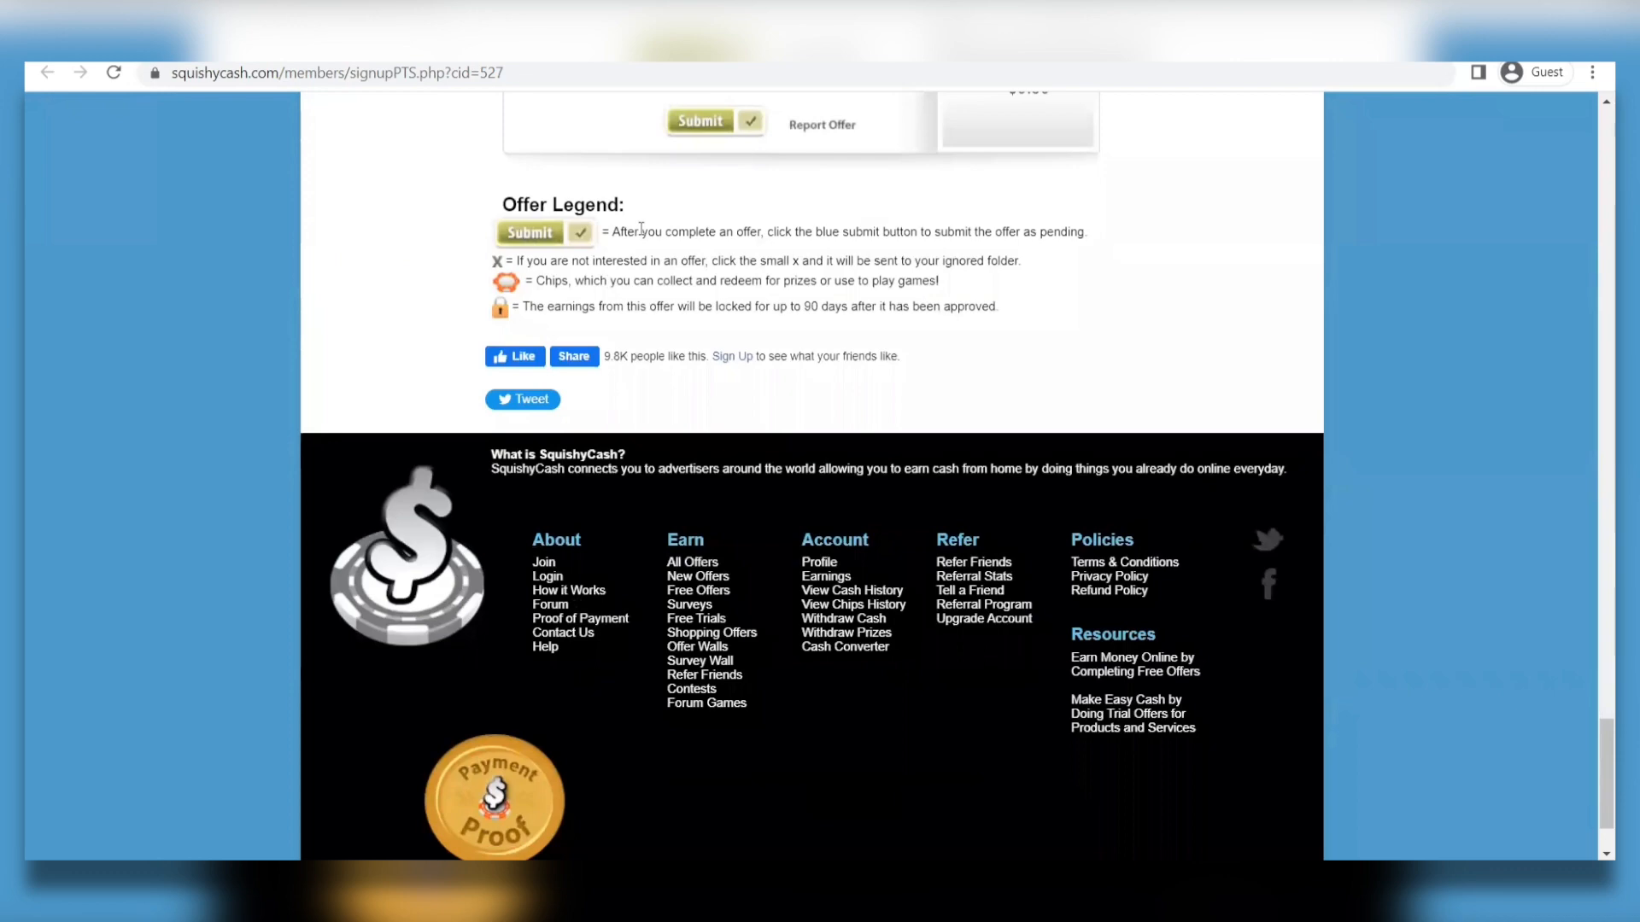
scroll("up", 3)
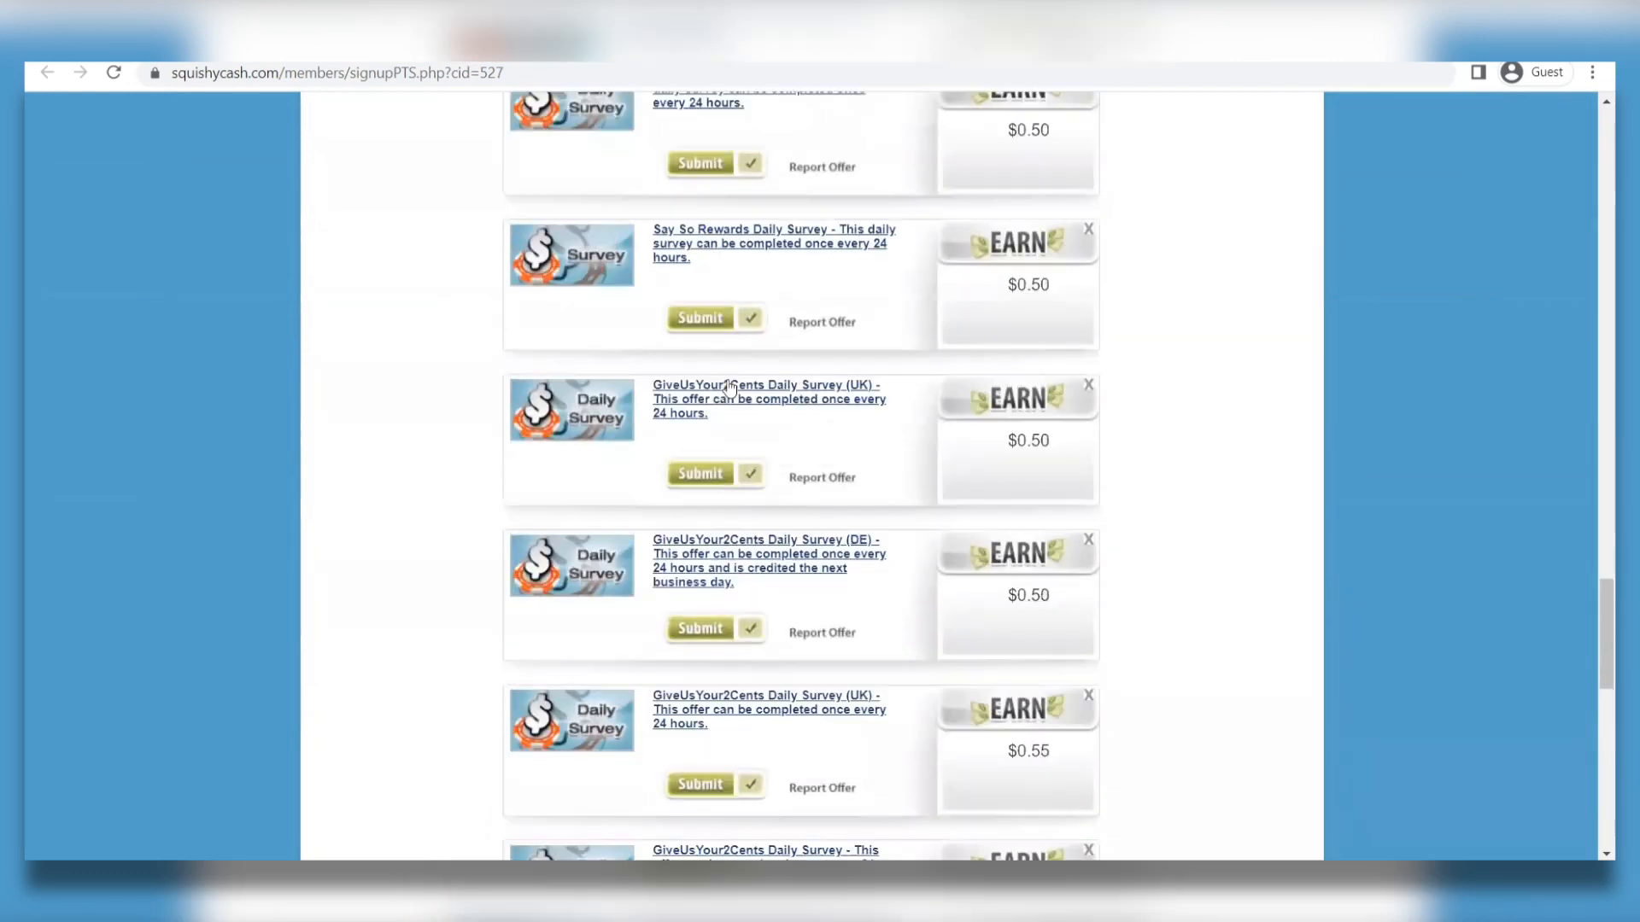
scroll("down", 3)
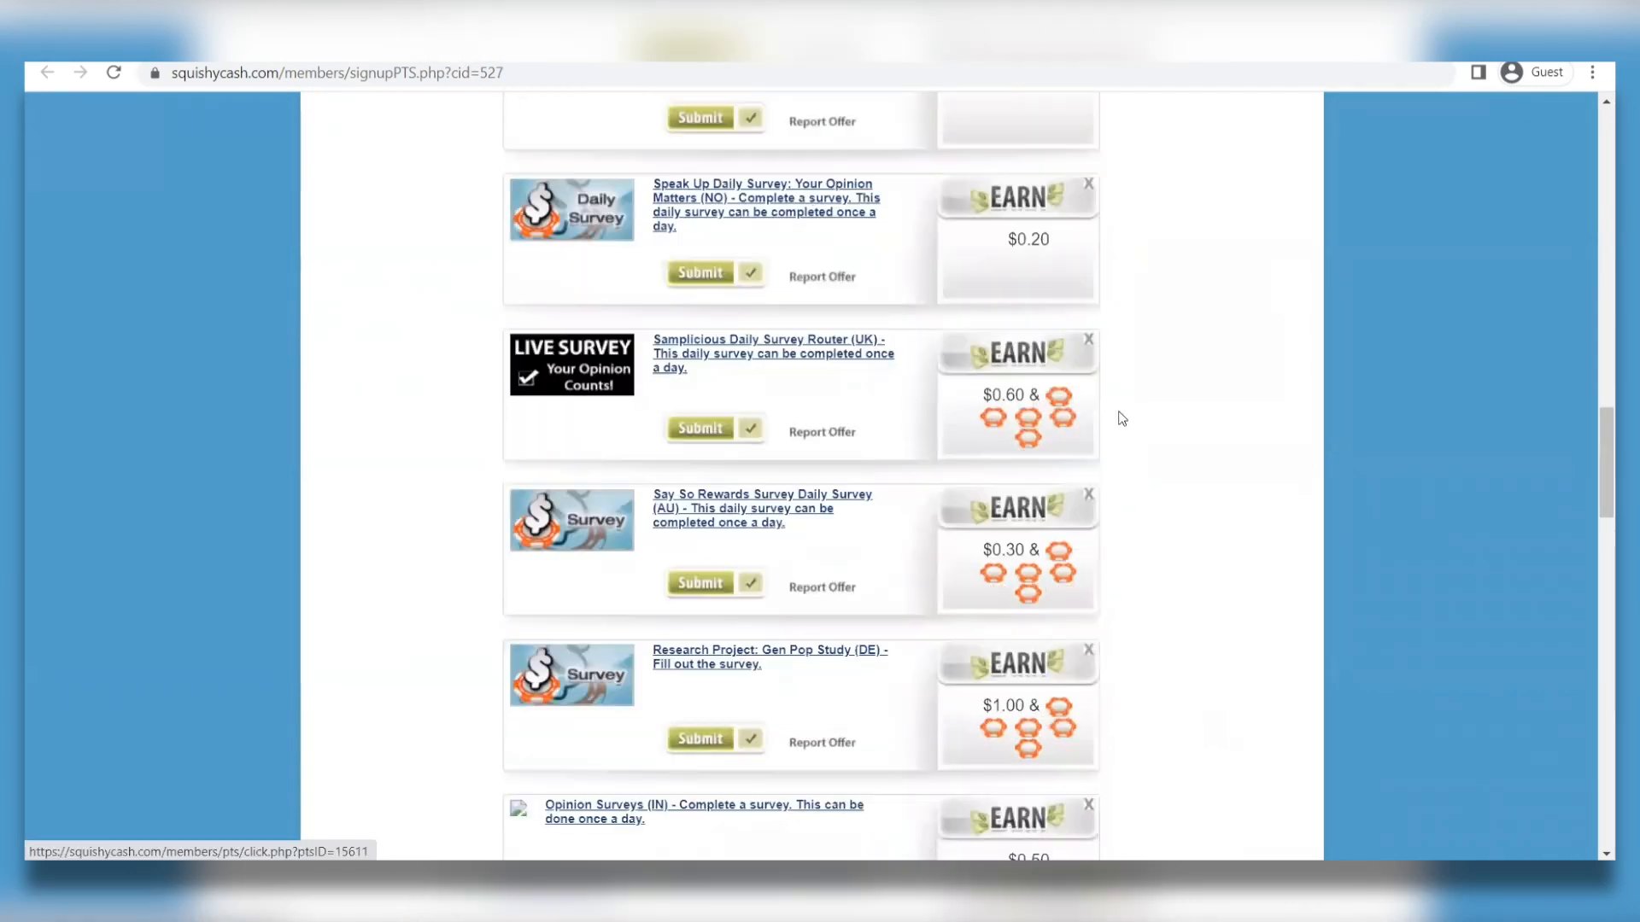
scroll("down", 3)
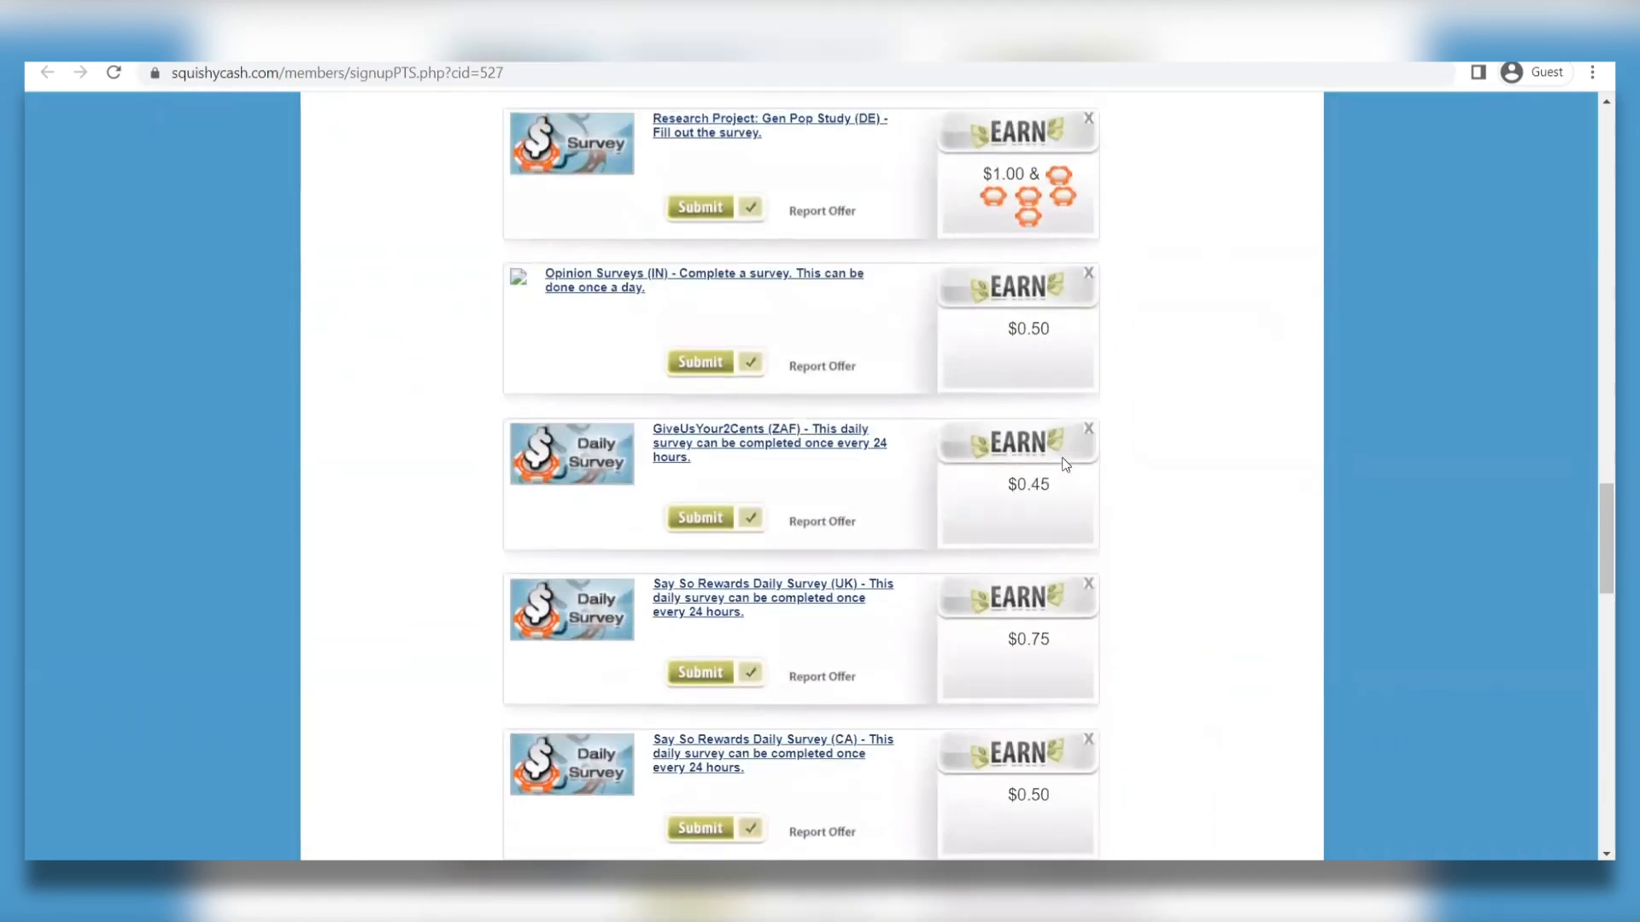
scroll("up", 3)
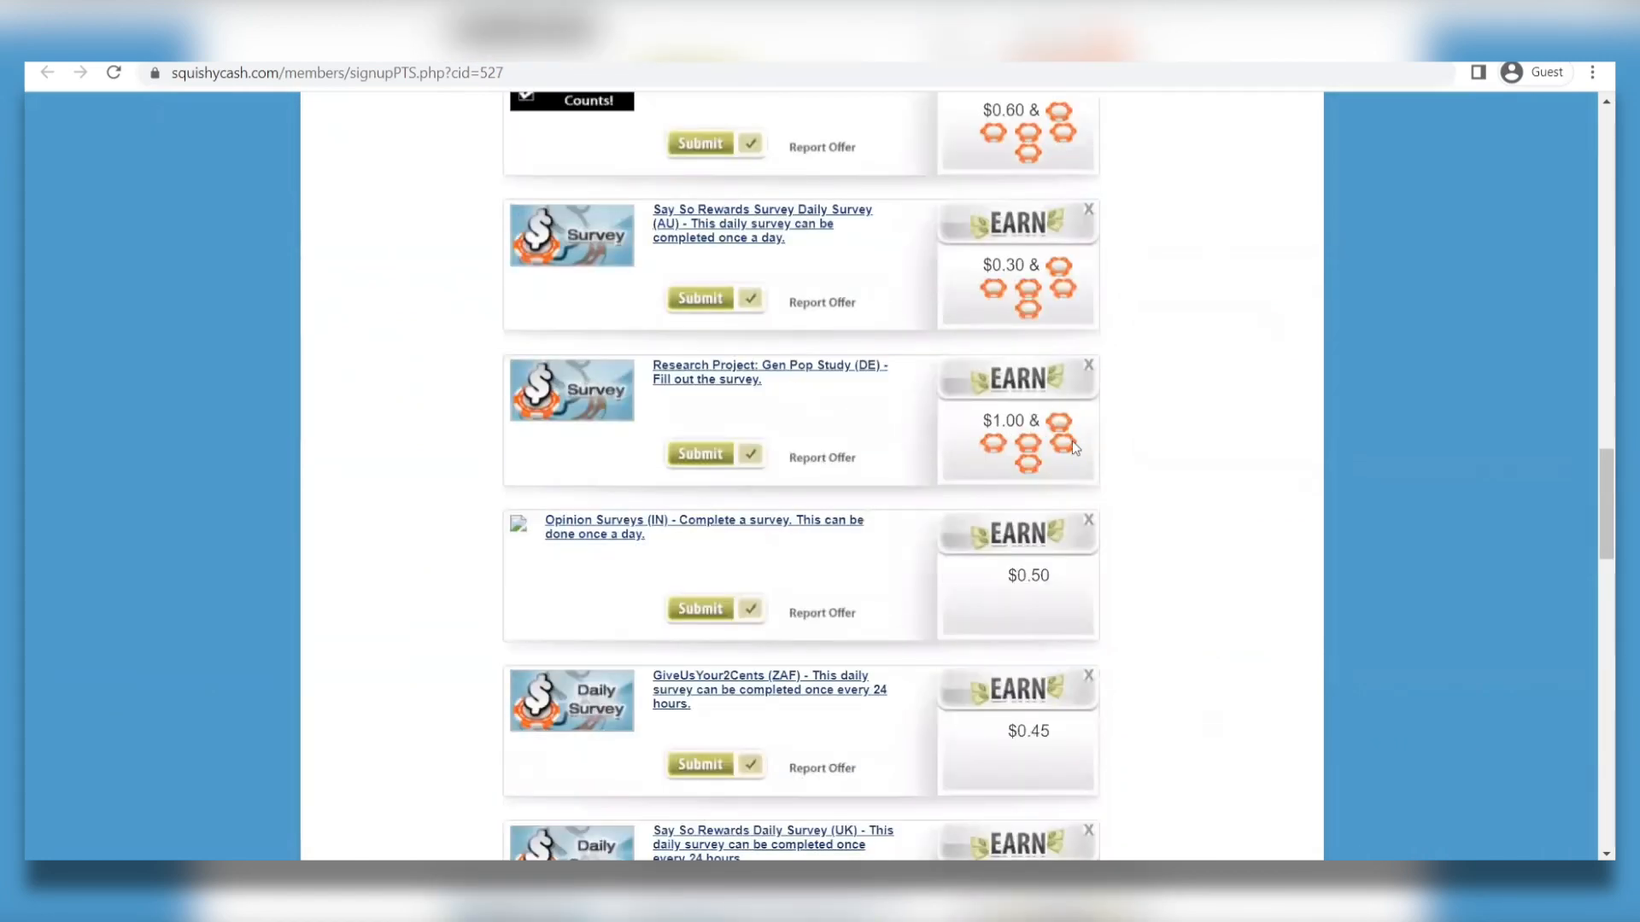
scroll("down", 3)
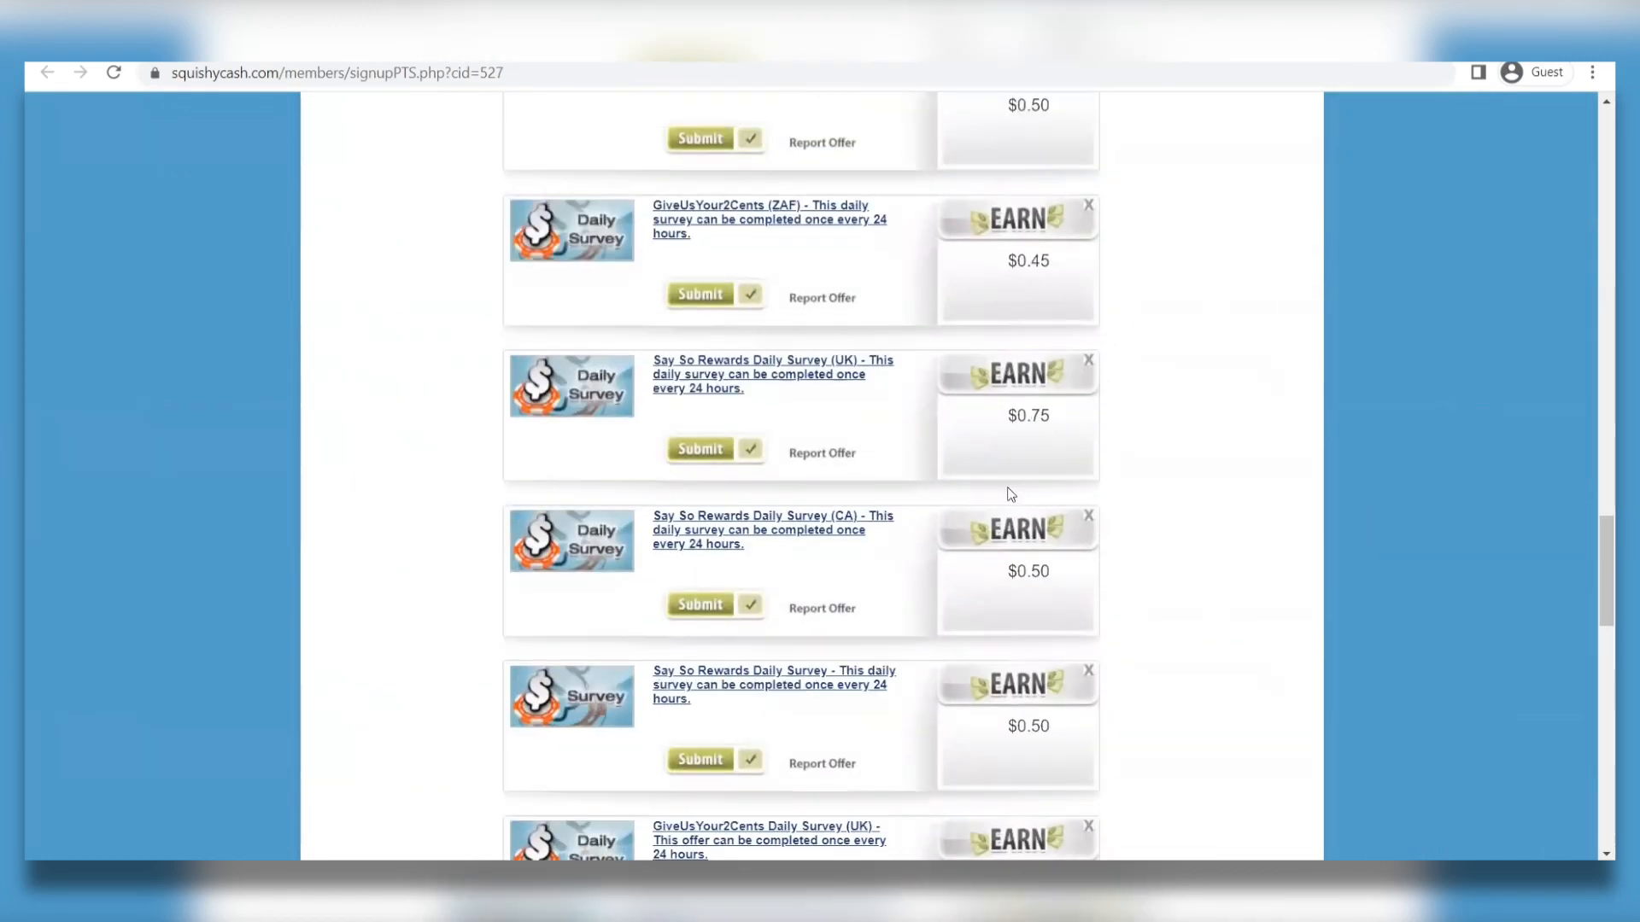
scroll("down", 3)
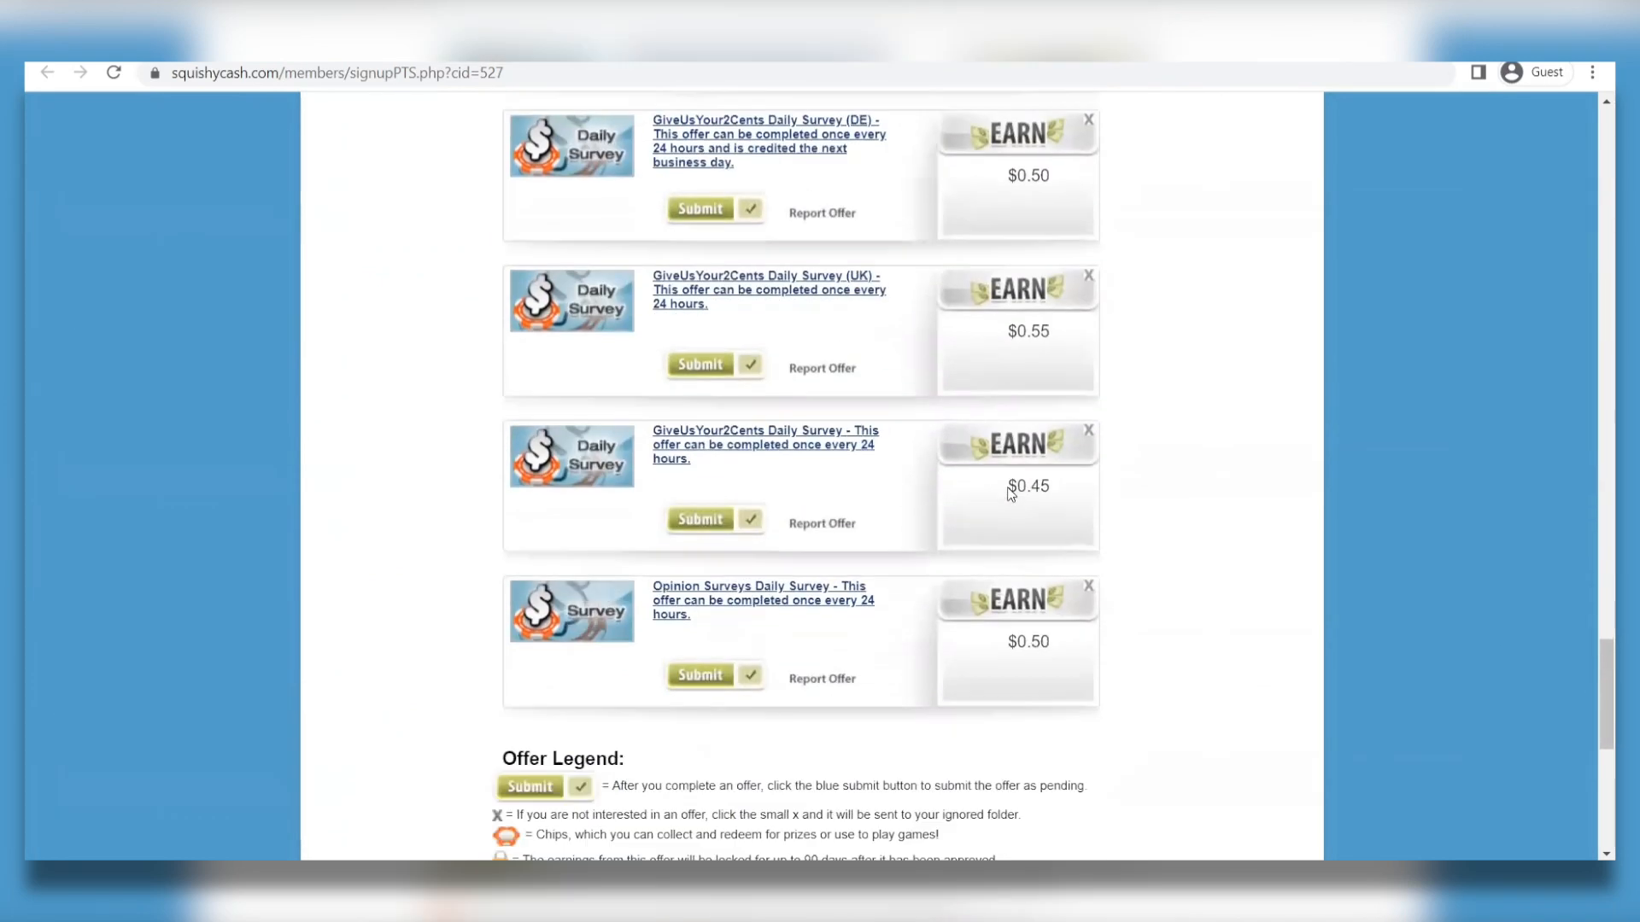
scroll("down", 3)
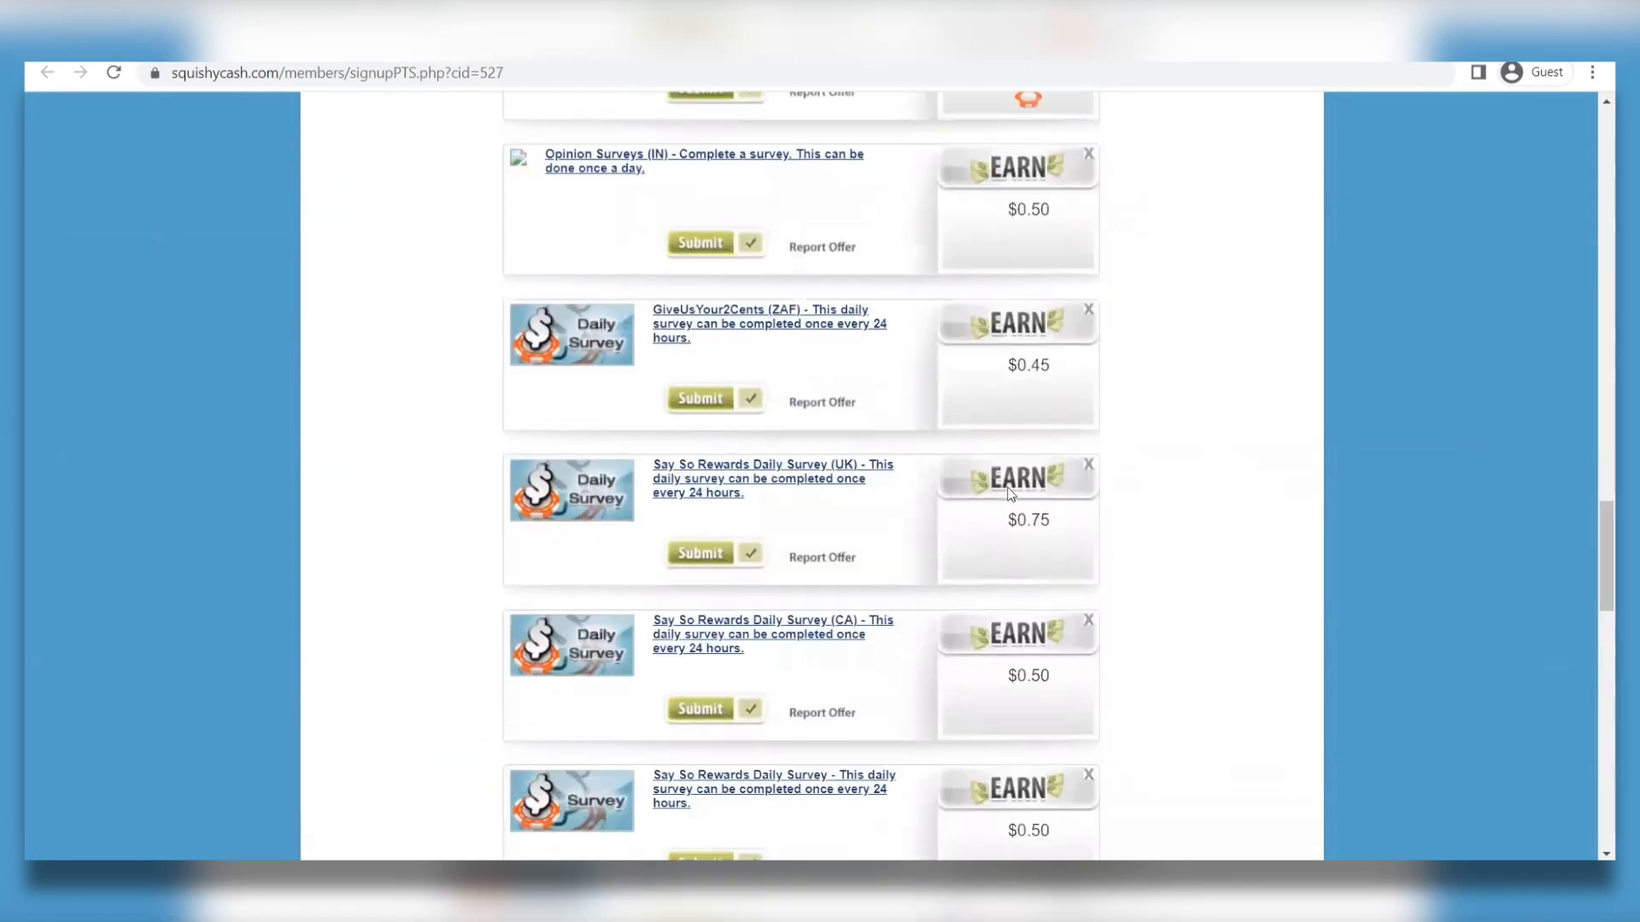
scroll("down", 3)
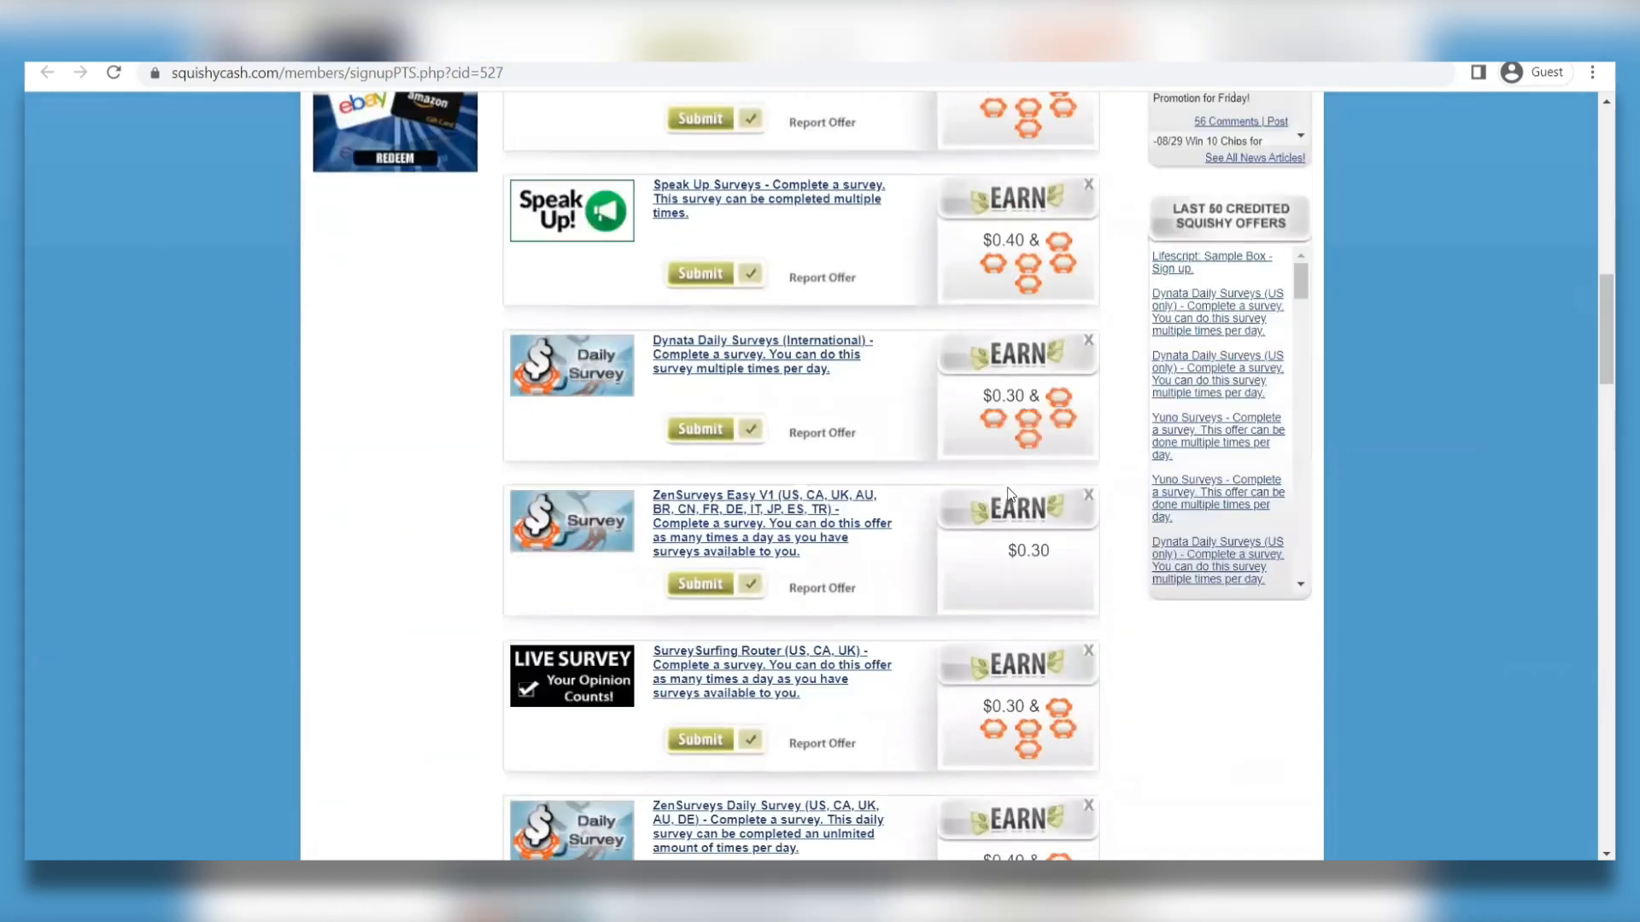
scroll("up", 3)
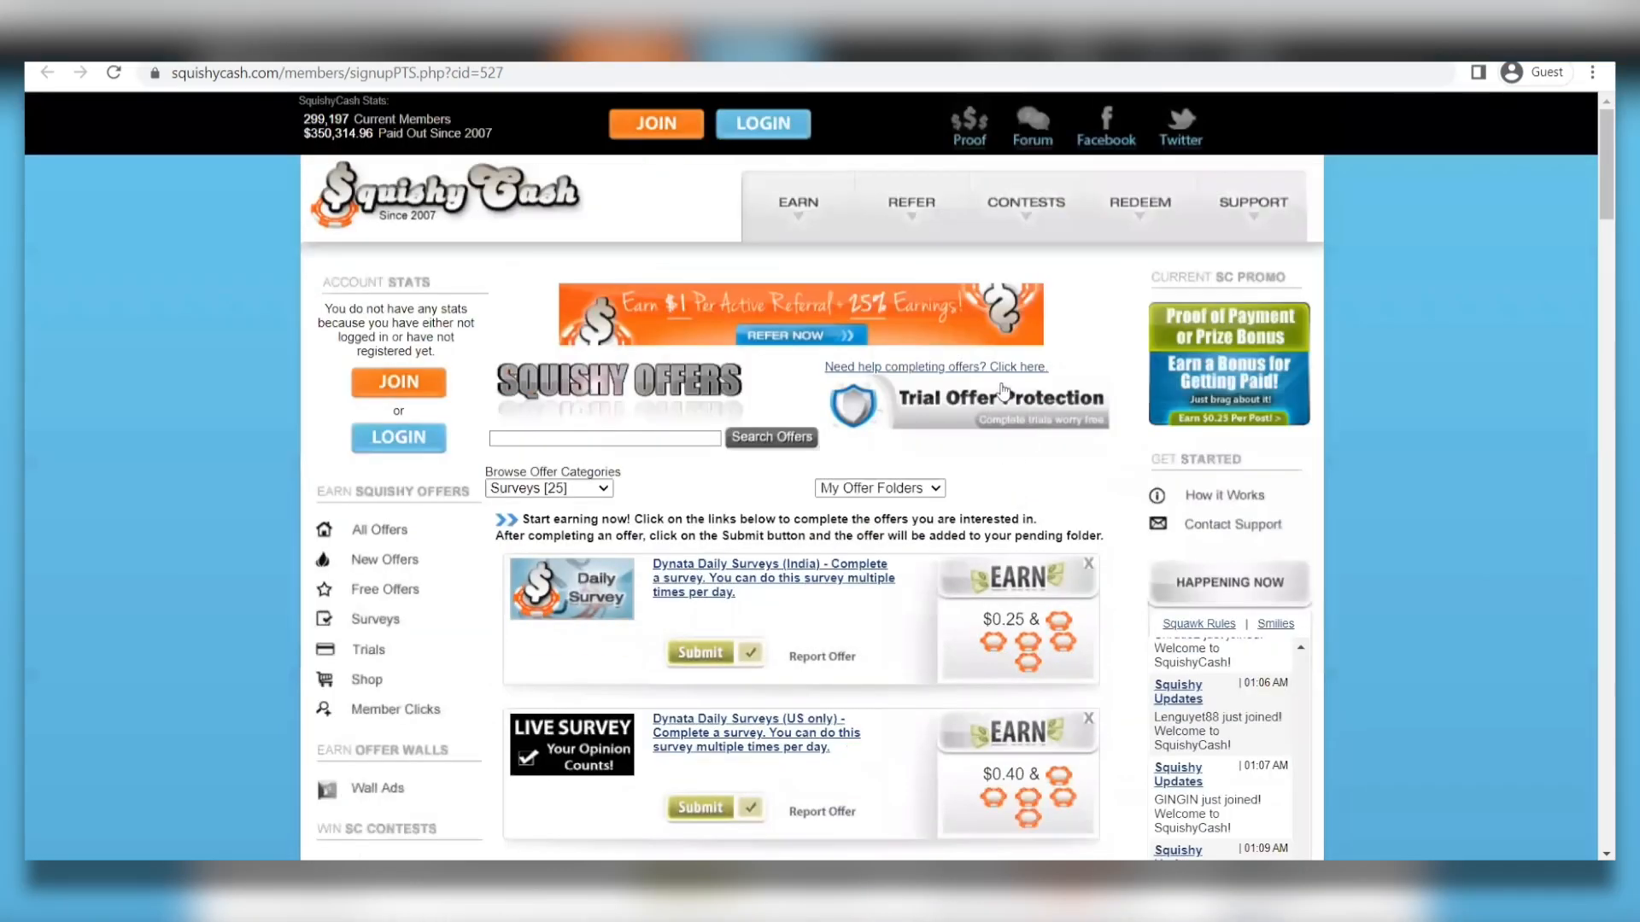
mouse_move(1051, 522)
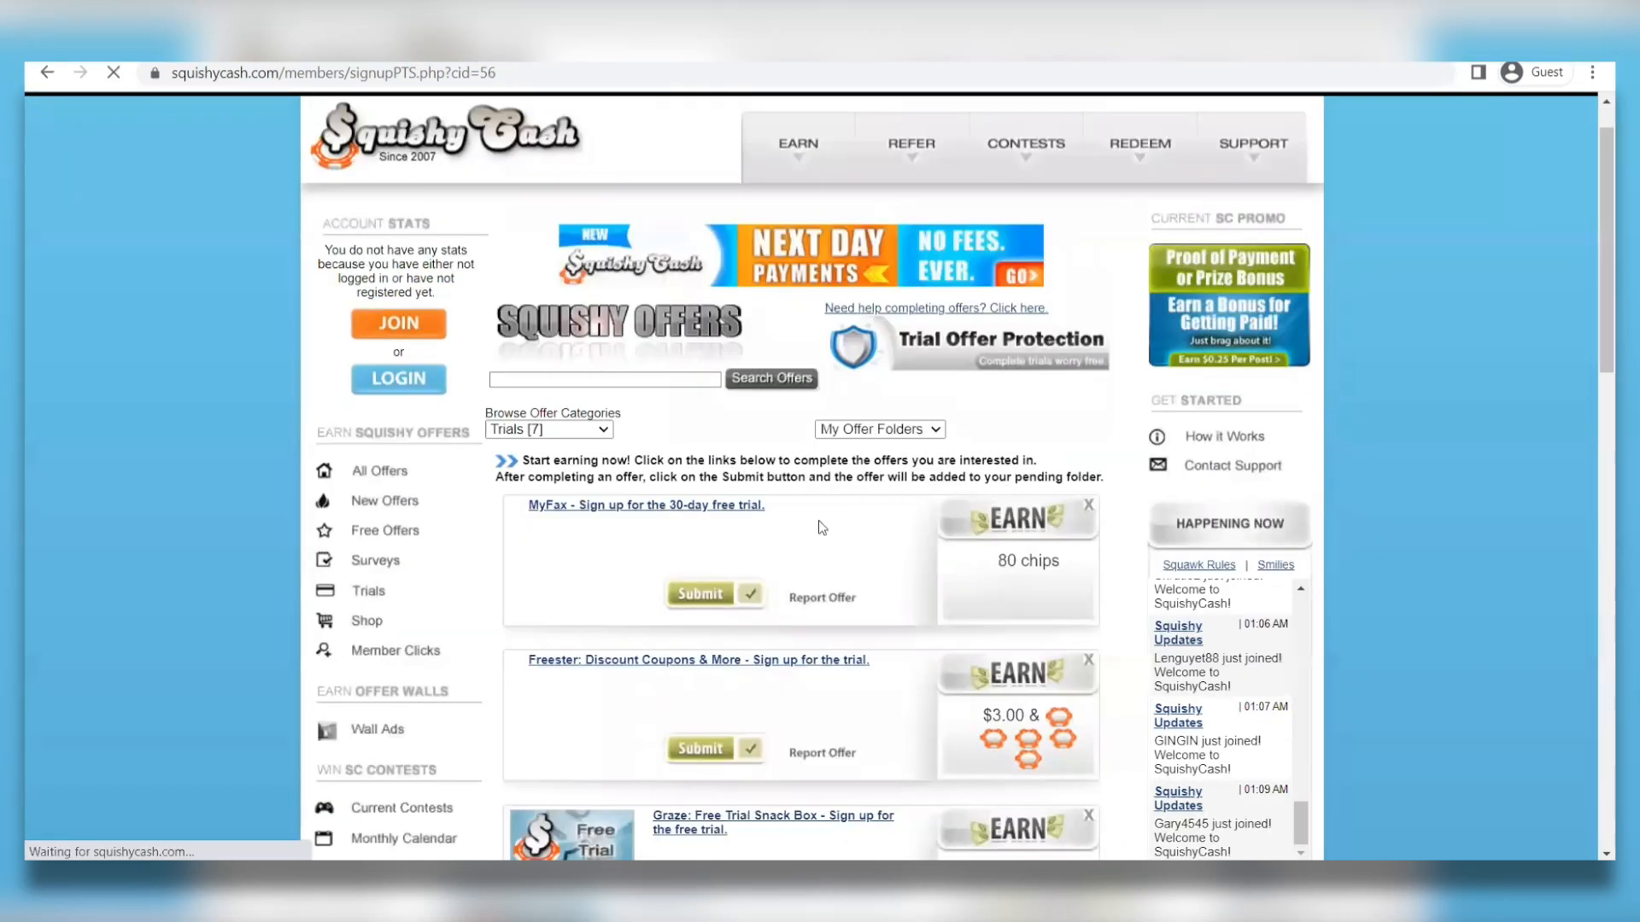
- Scroll through the seven trial offers like MyFax and Freester, then back to top
scroll("down", 3)
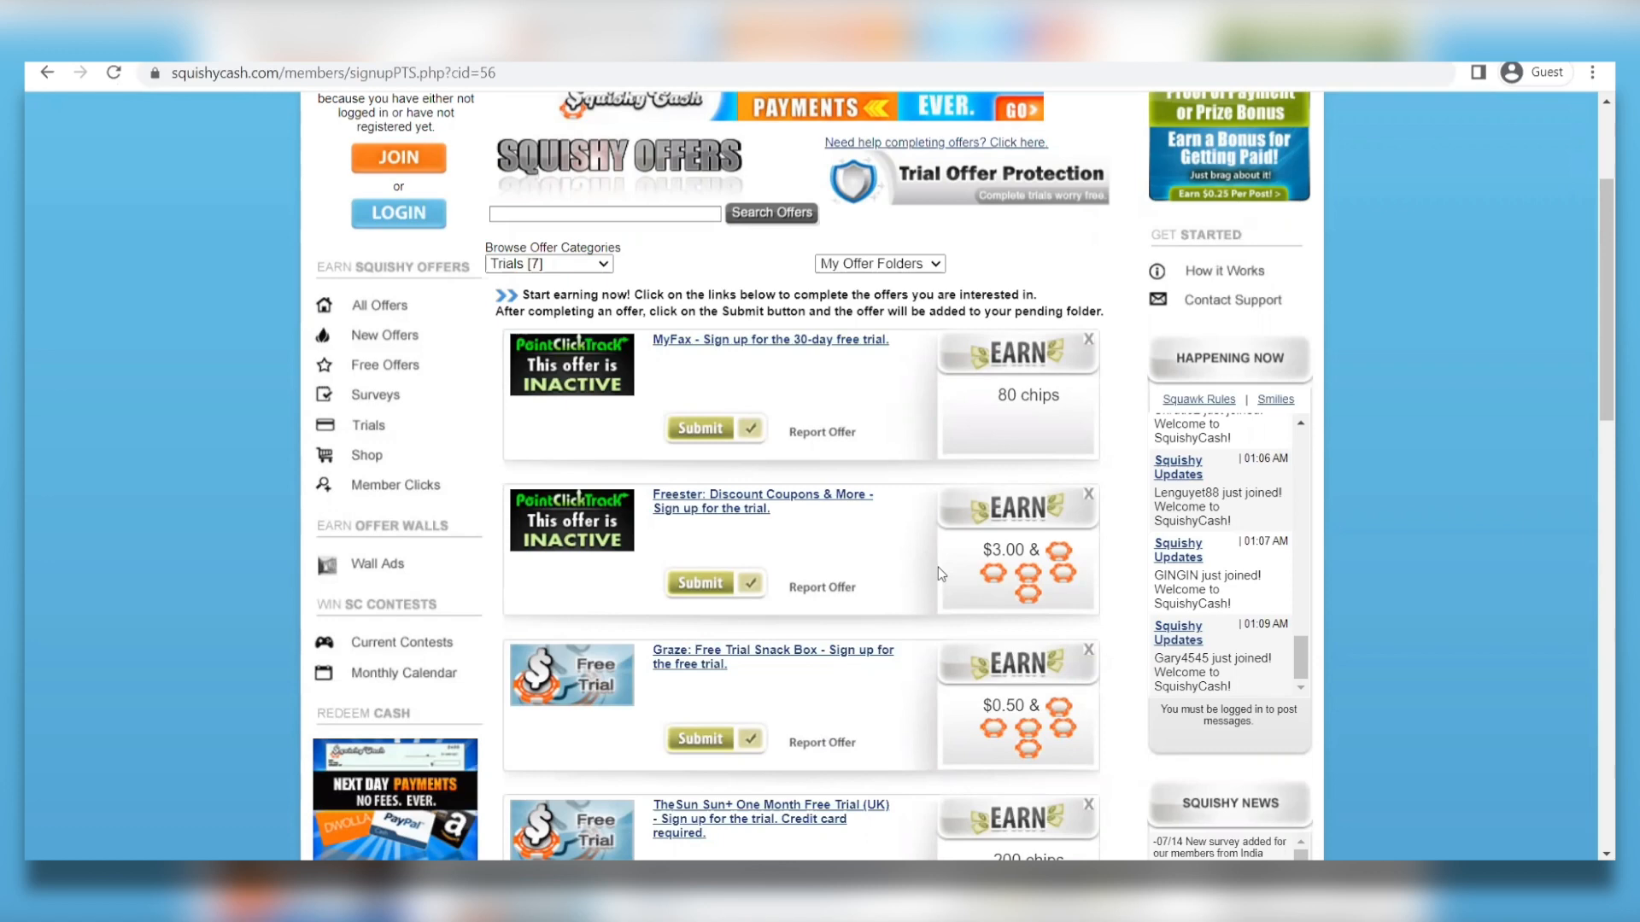
scroll("down", 3)
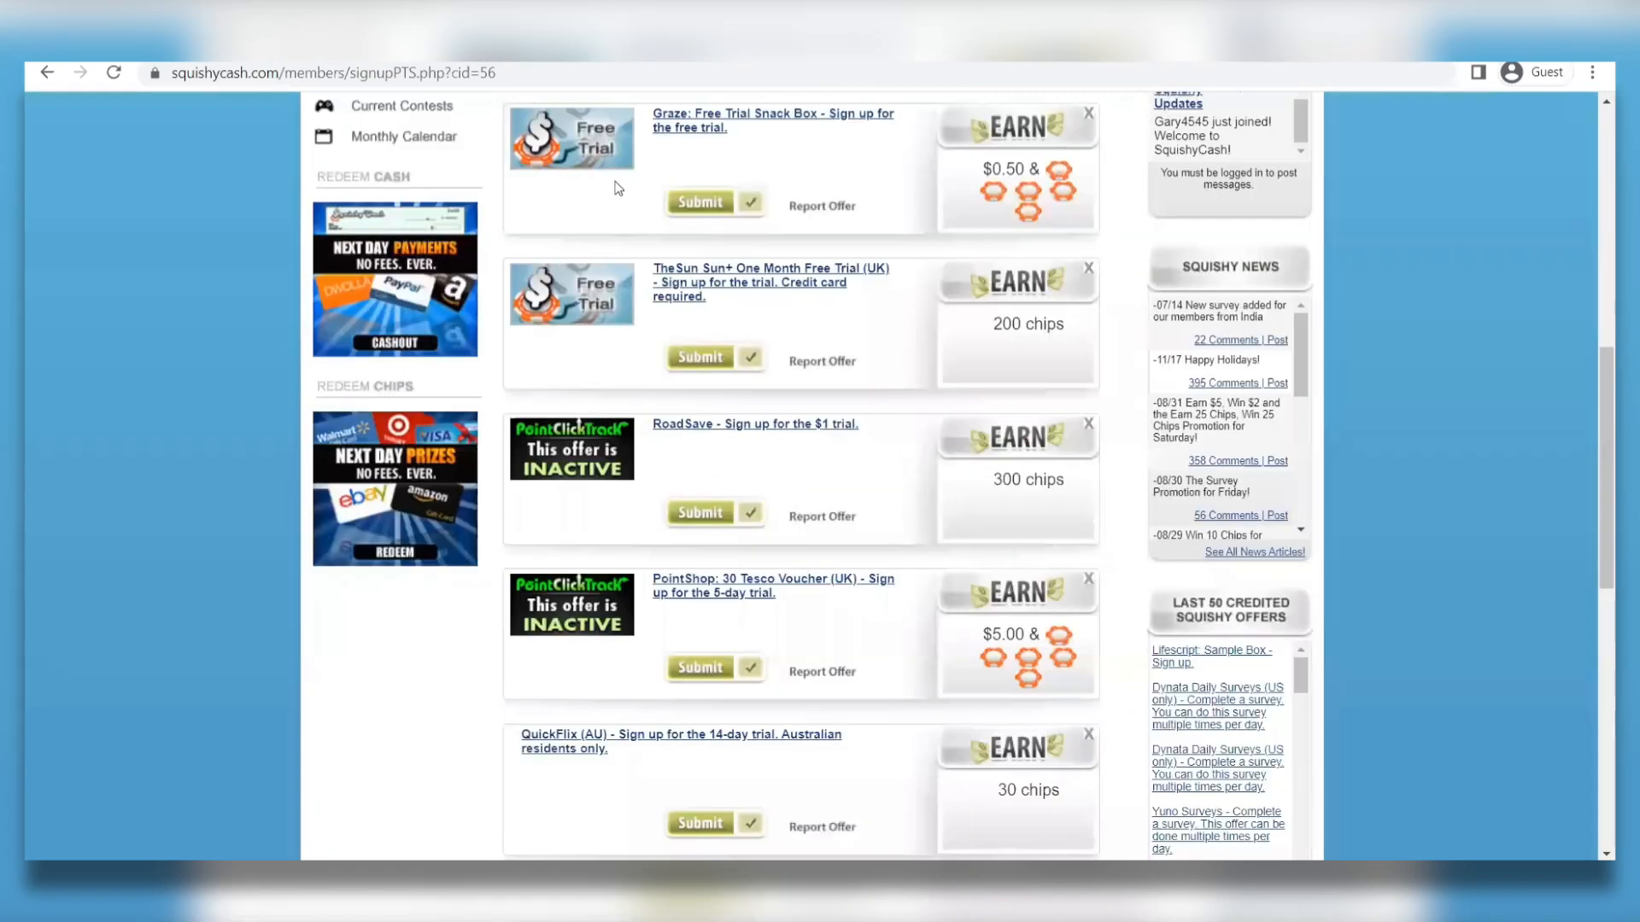
scroll("up", 3)
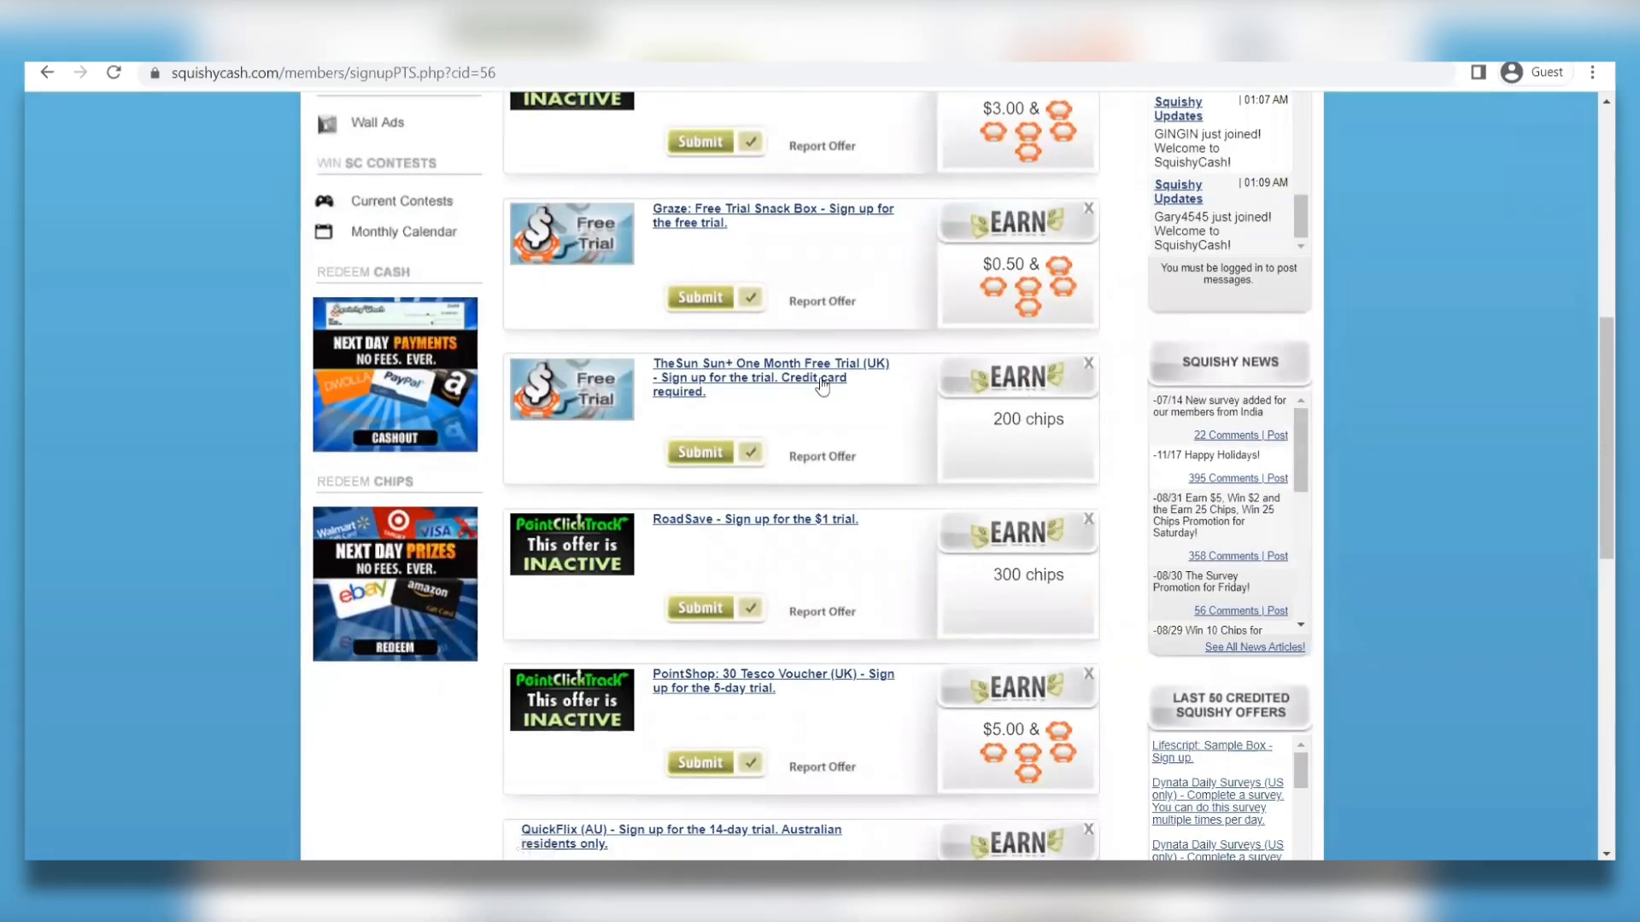
scroll("down", 3)
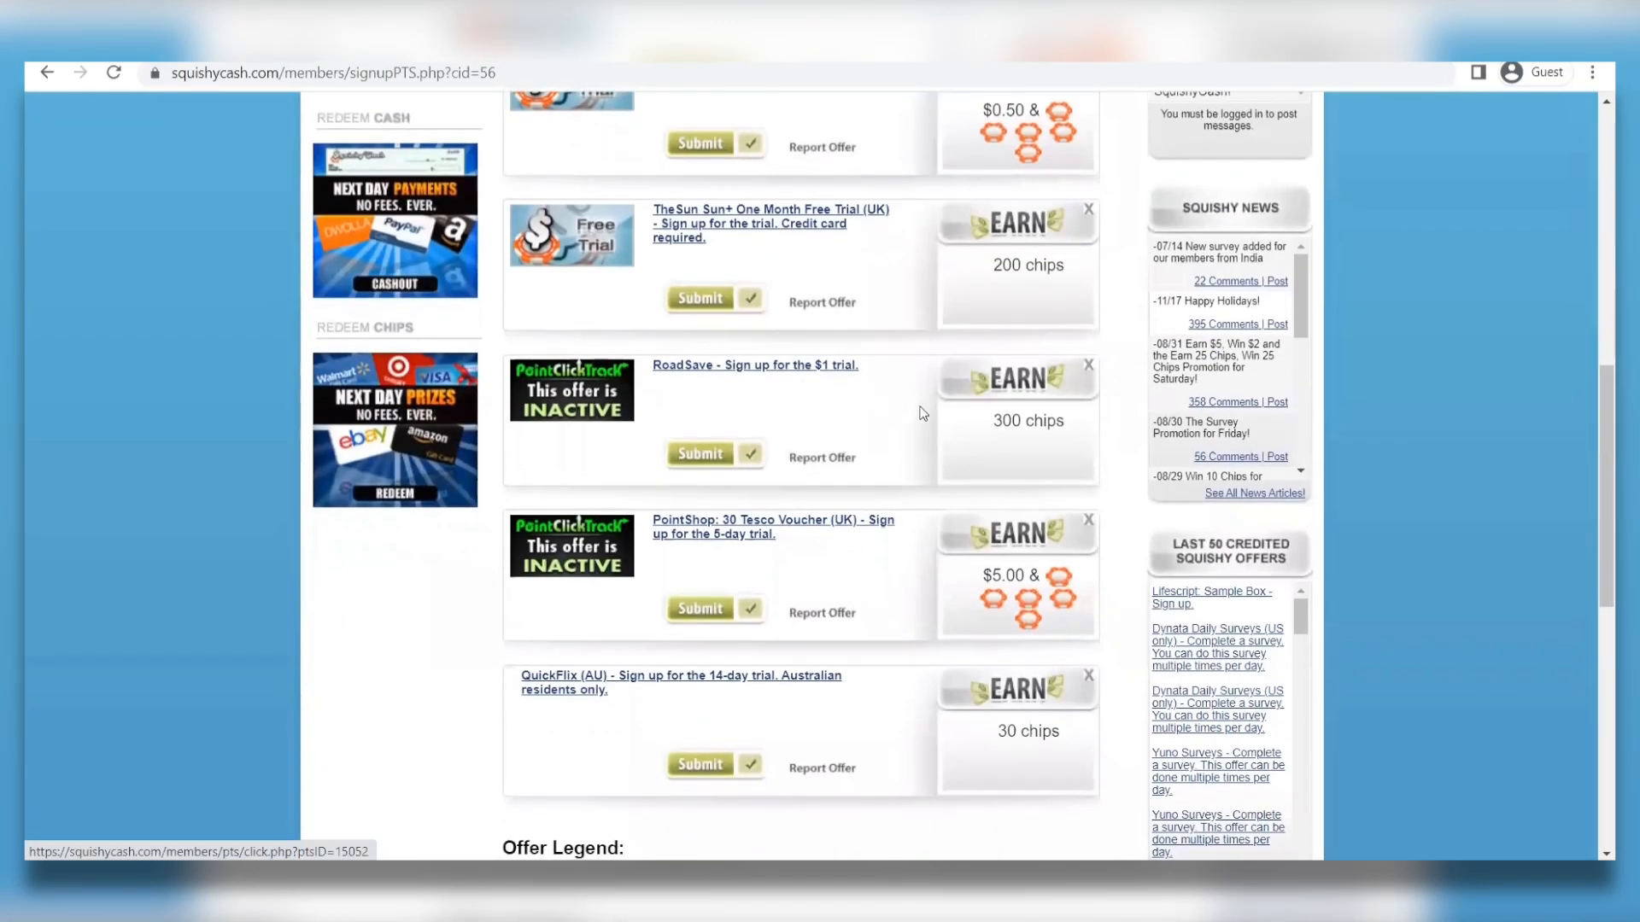
scroll("down", 3)
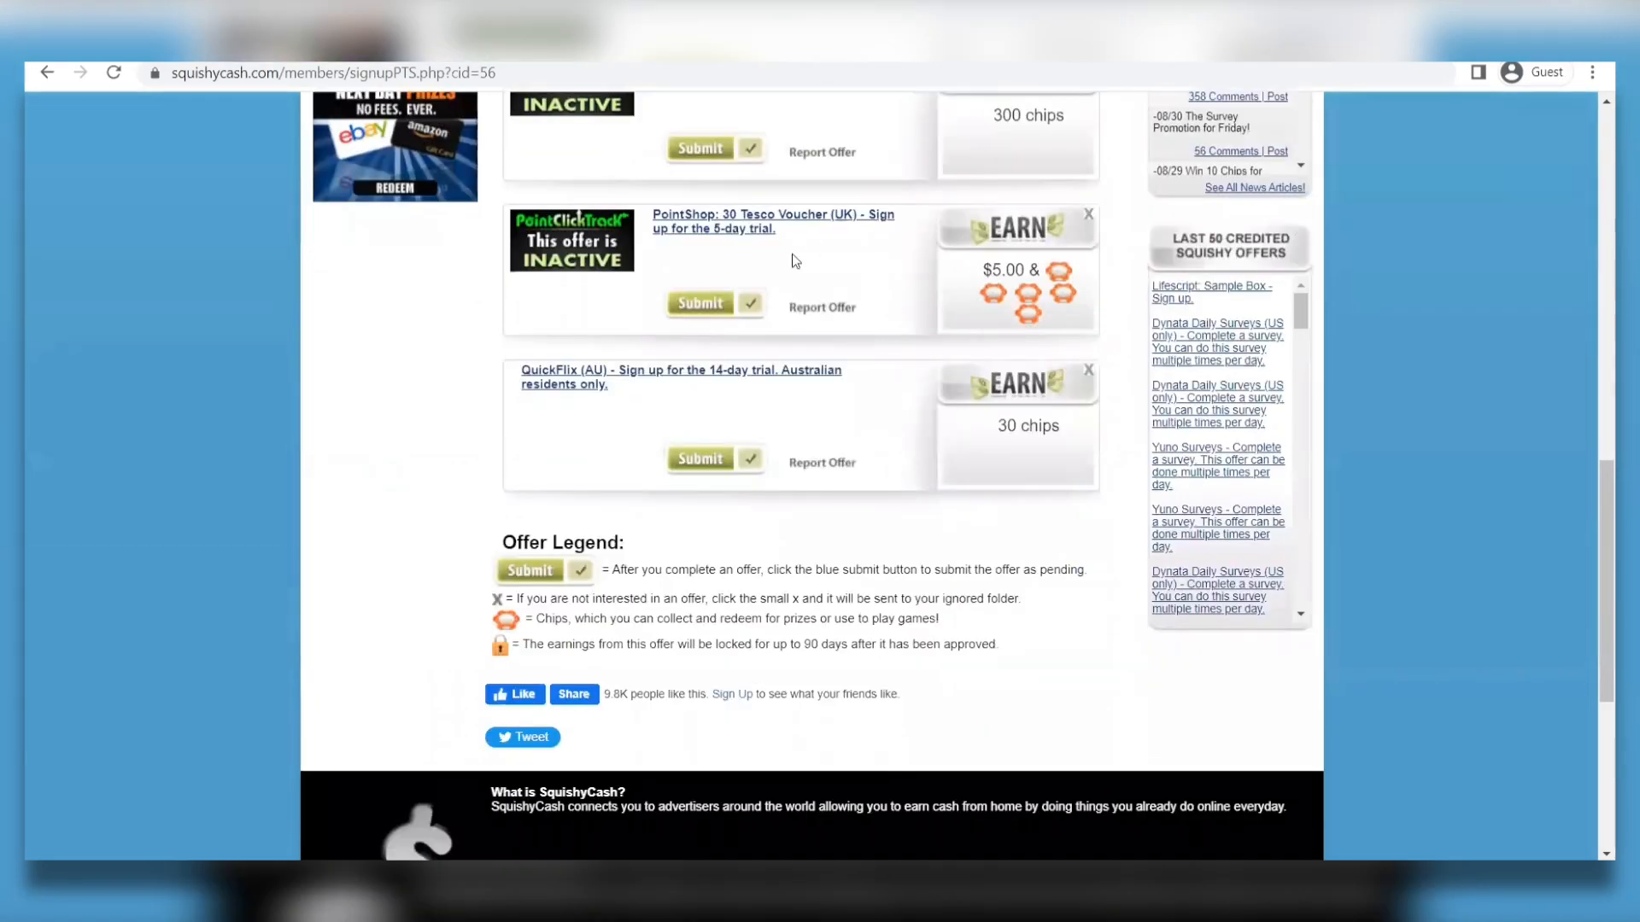
scroll("down", 3)
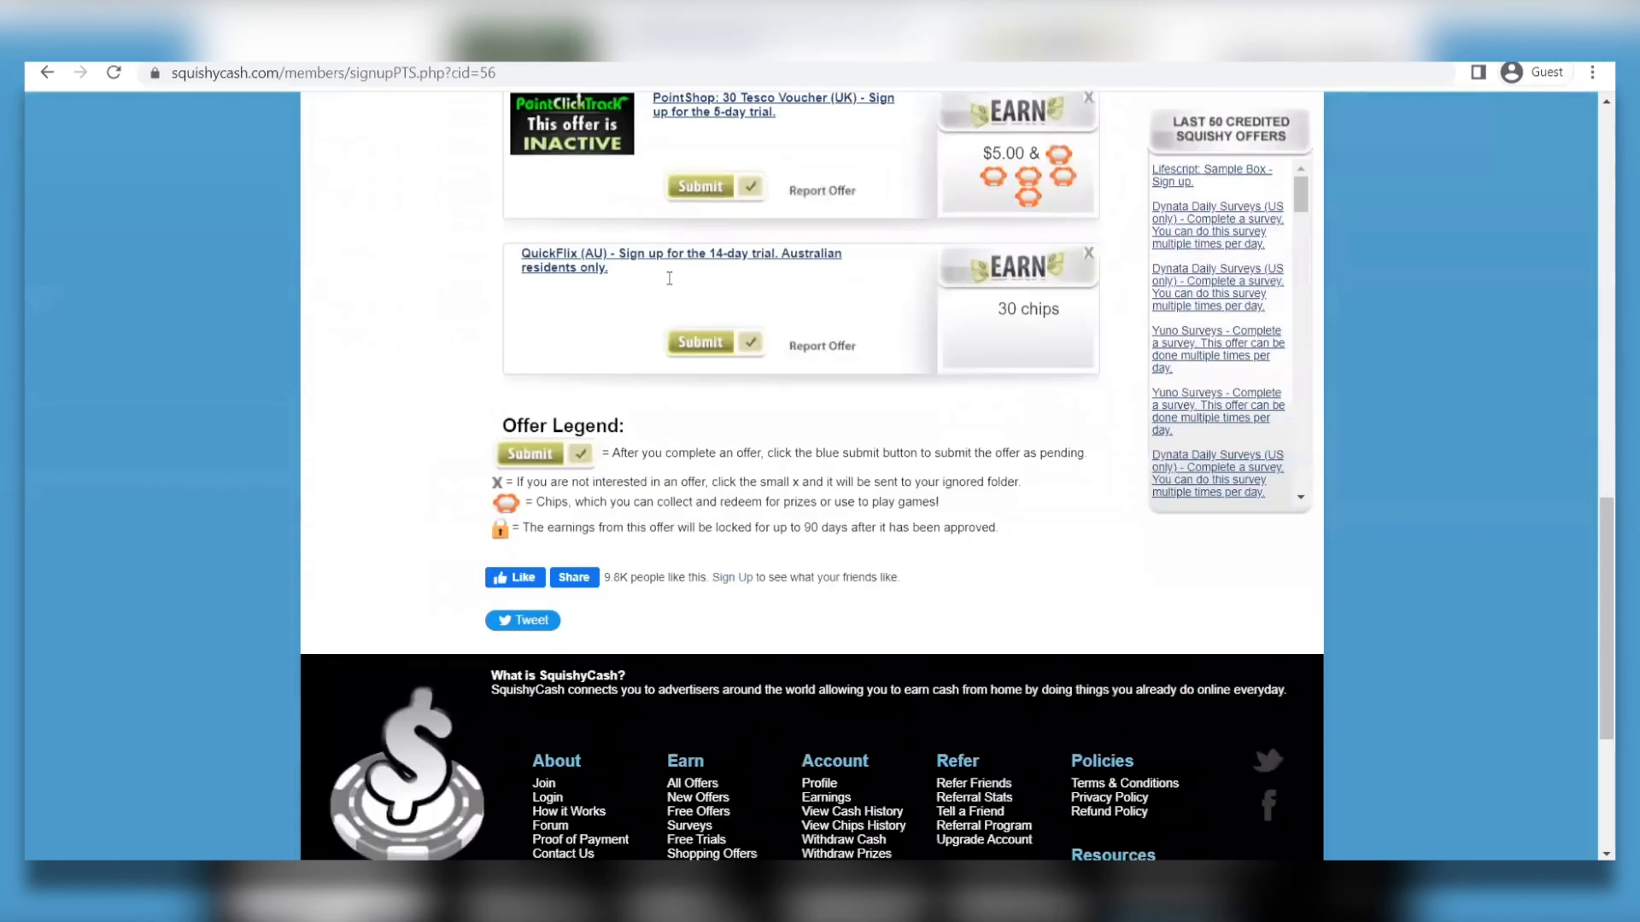
scroll("up", 3)
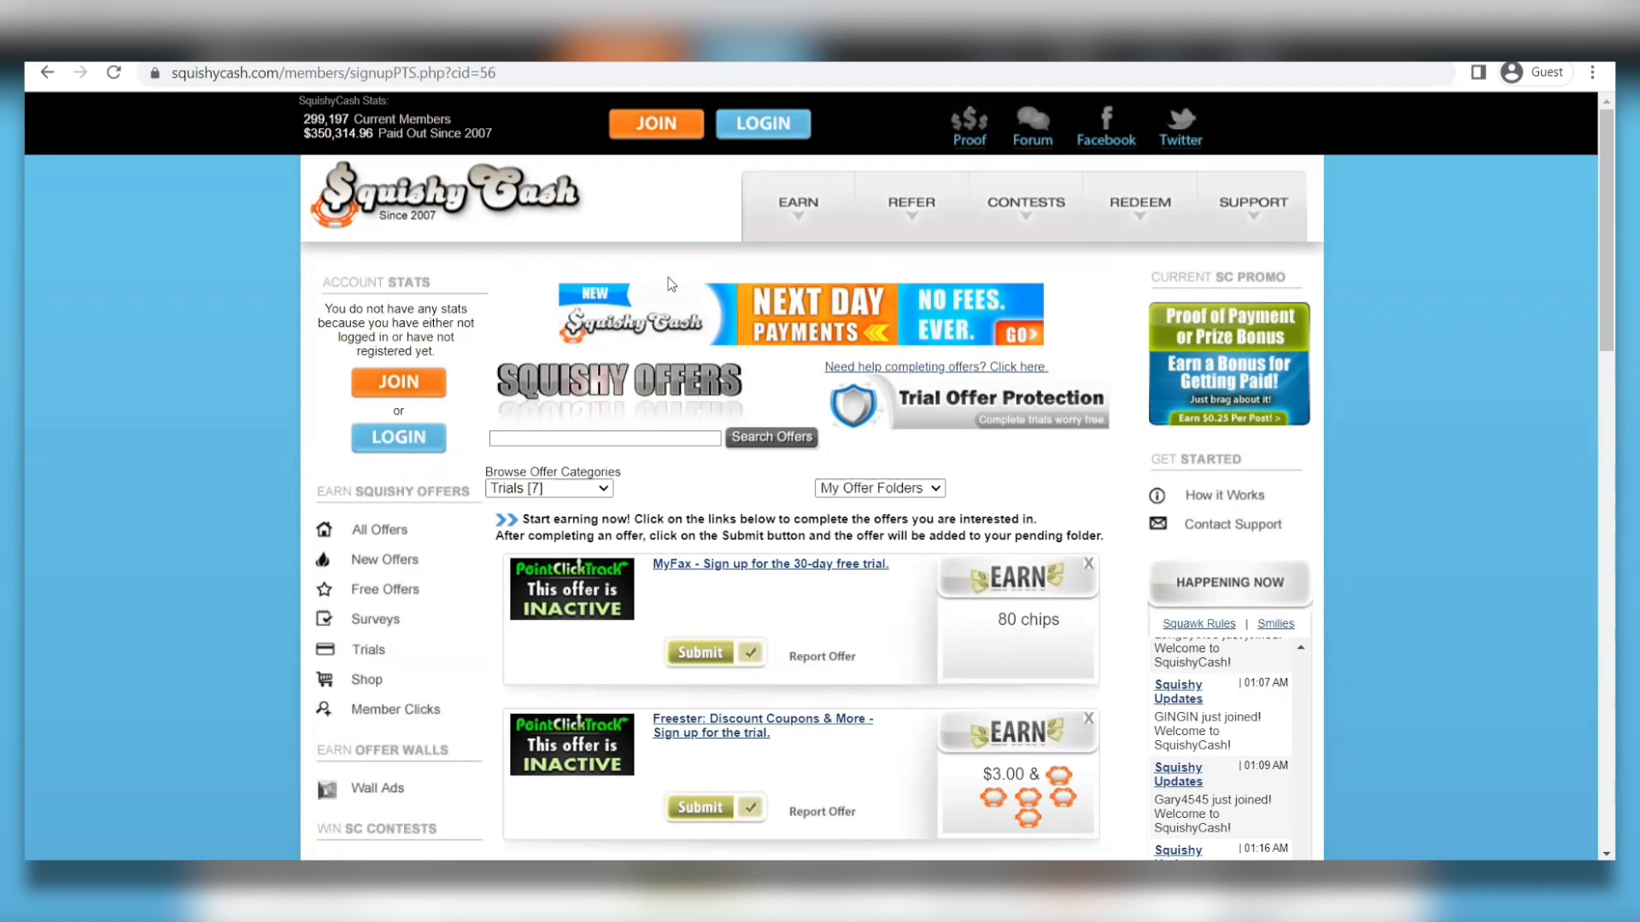
- Read the Referral System page, then open the SquishyCash ProBoards forum
left_click(910, 201)
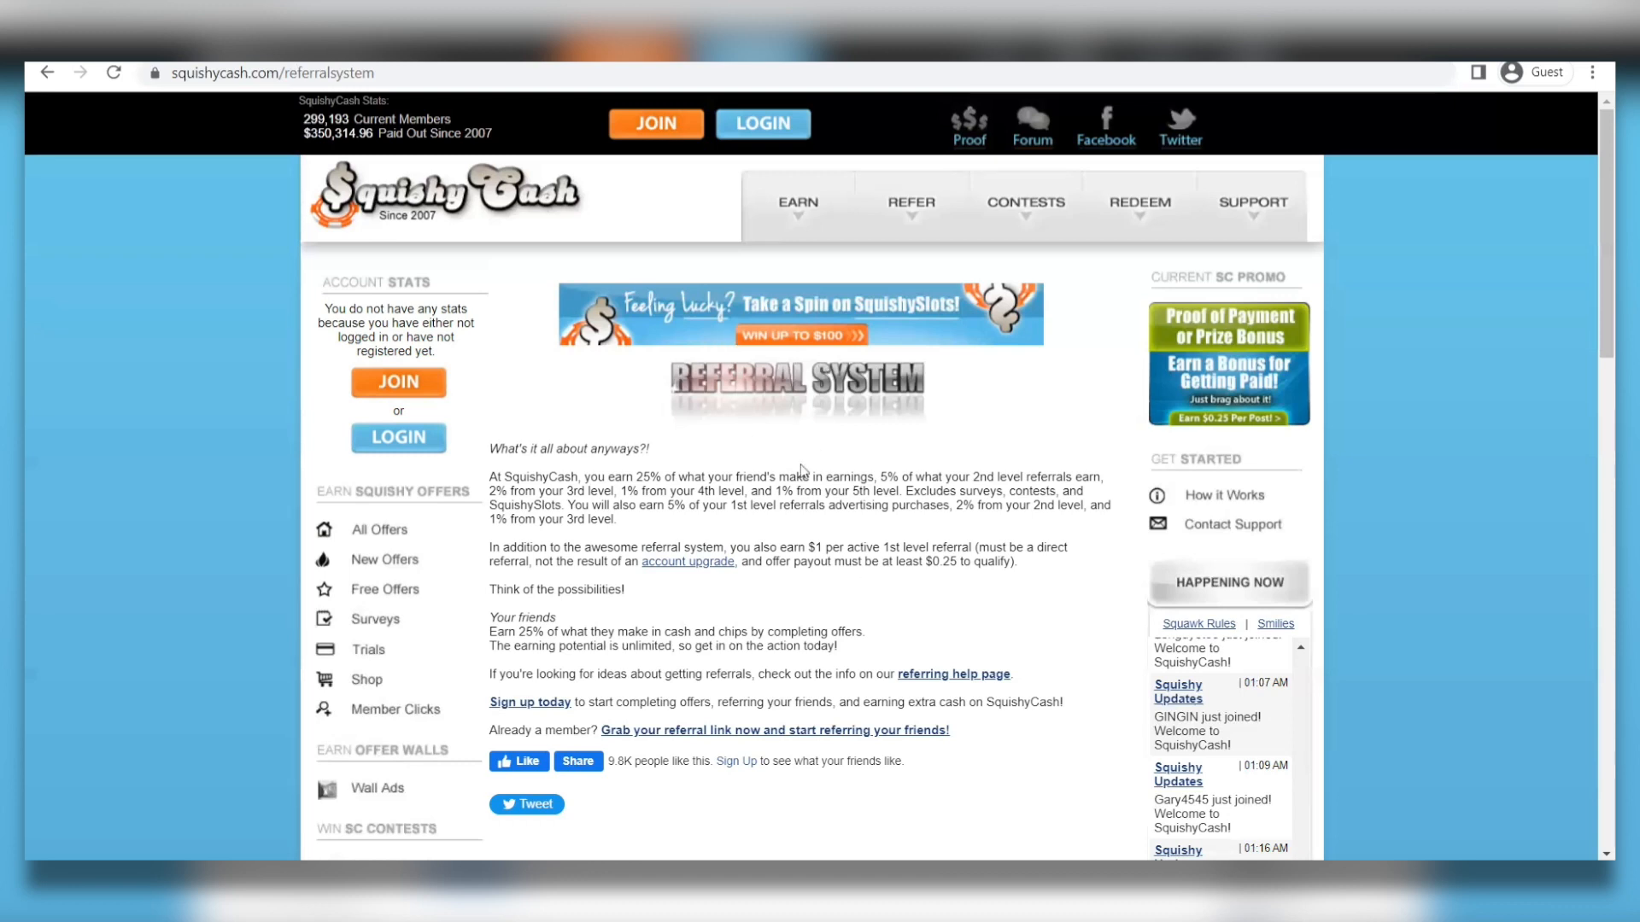
mouse_move(111, 484)
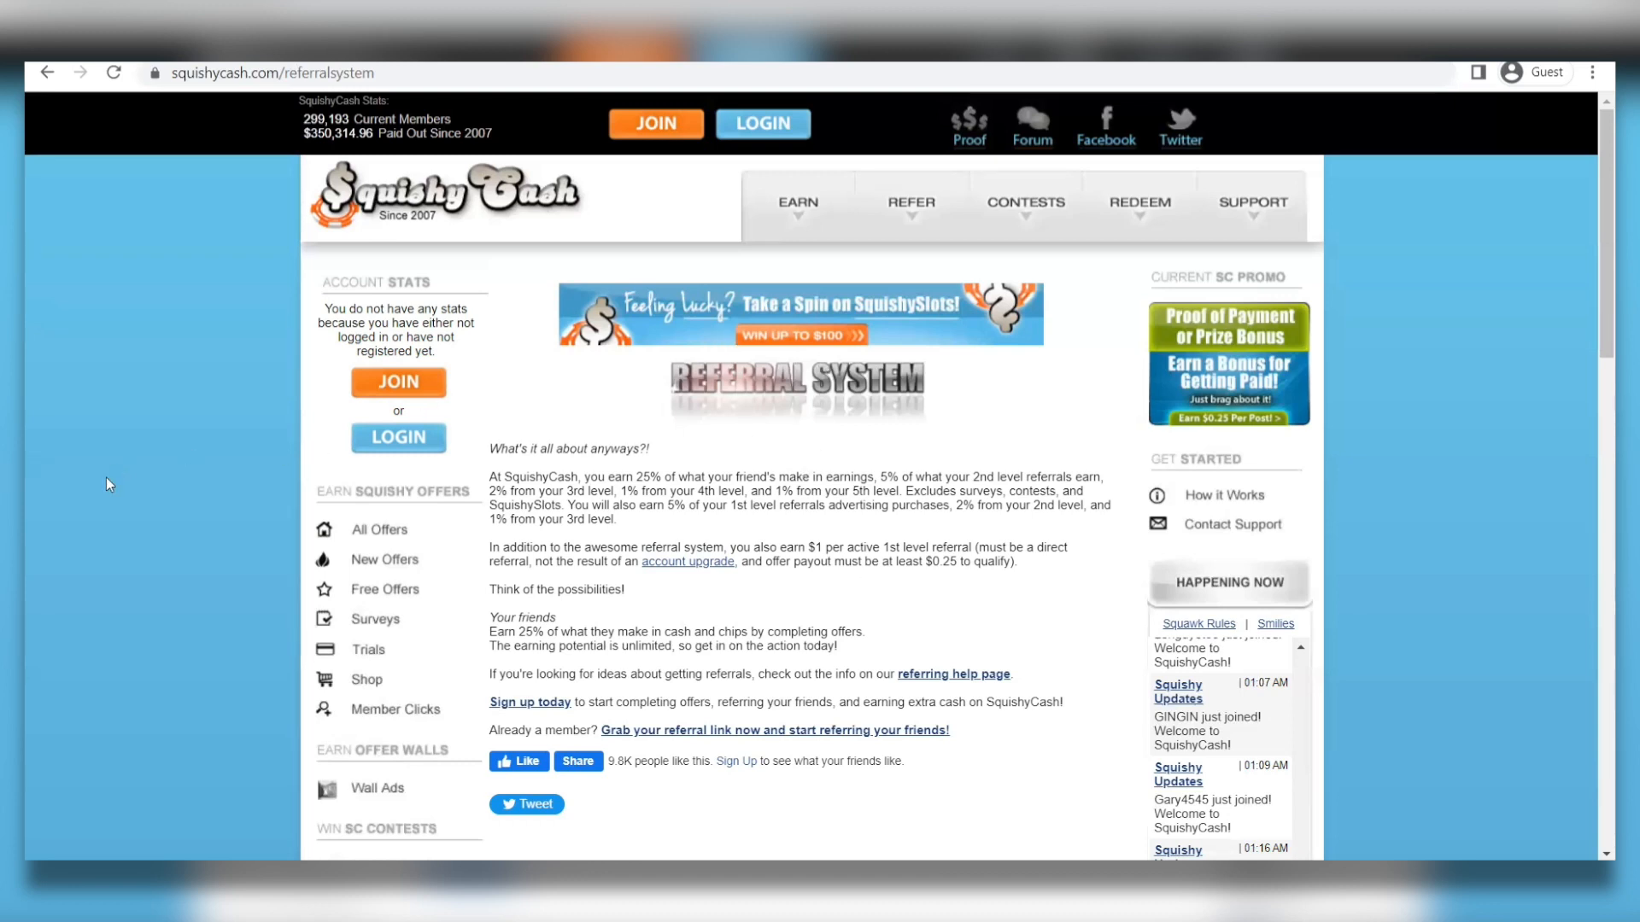
mouse_move(1359, 648)
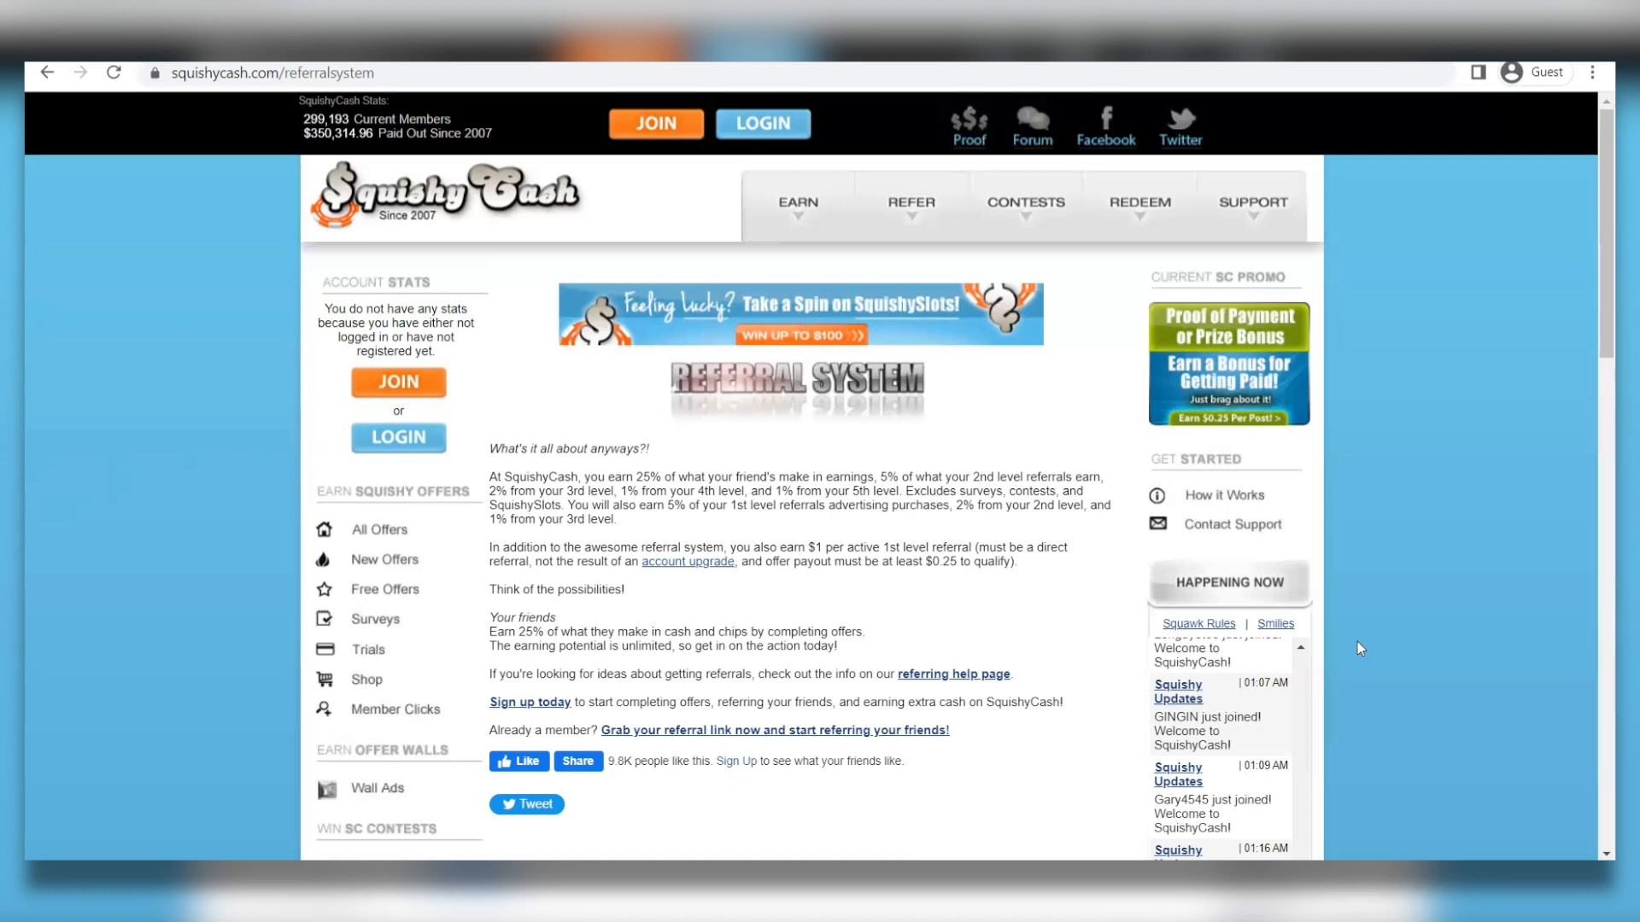
mouse_move(1397, 759)
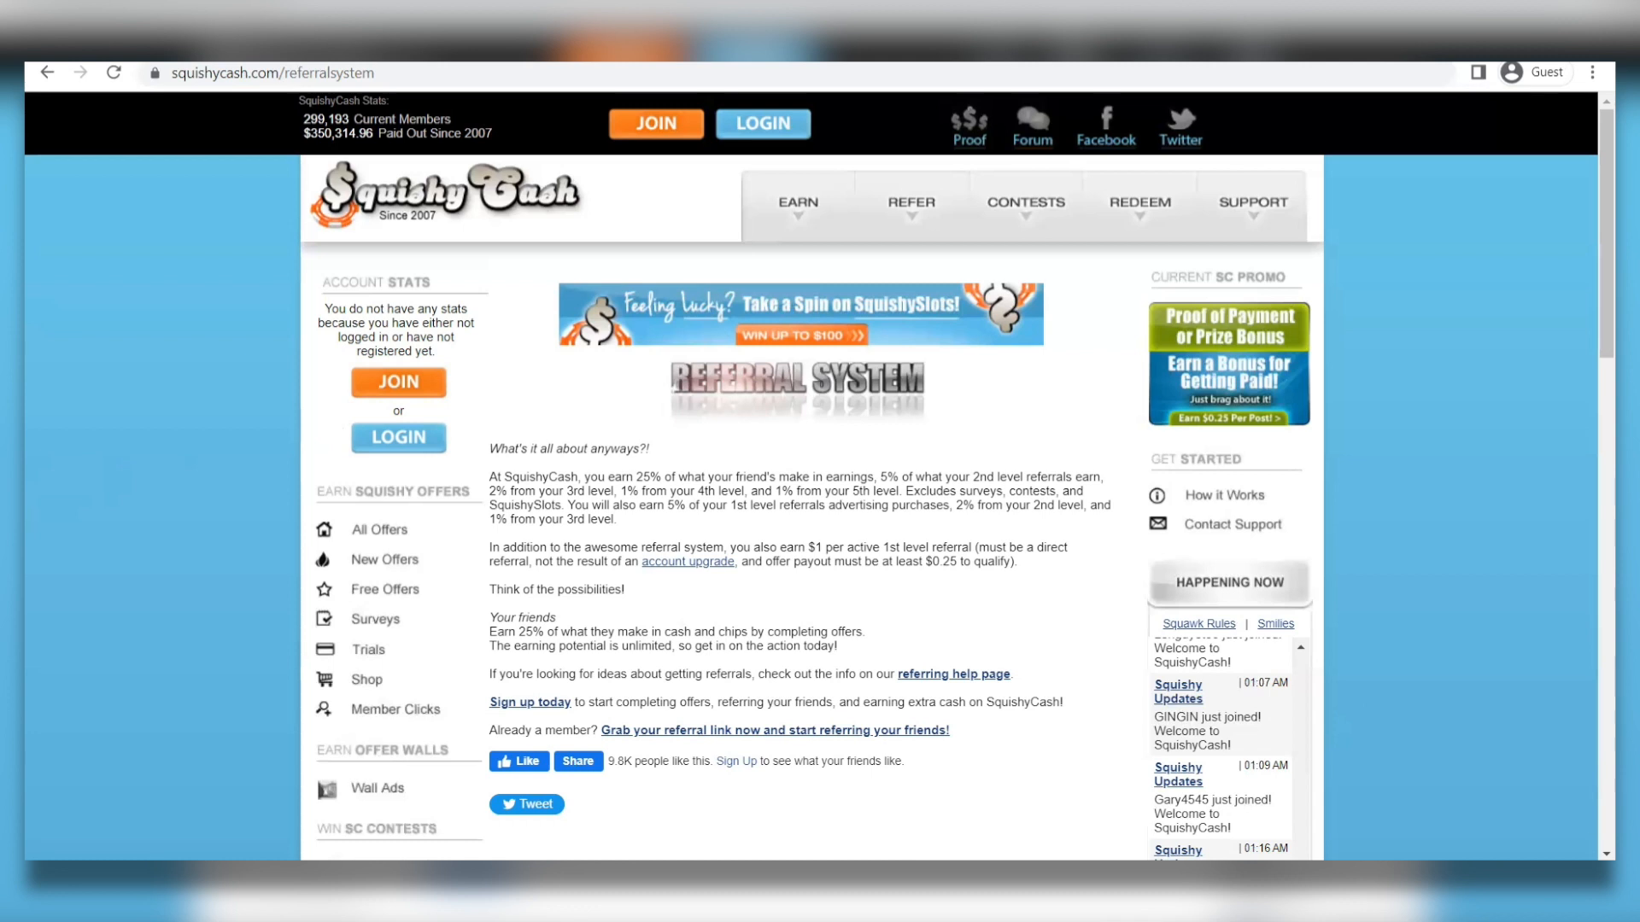
mouse_move(1506, 639)
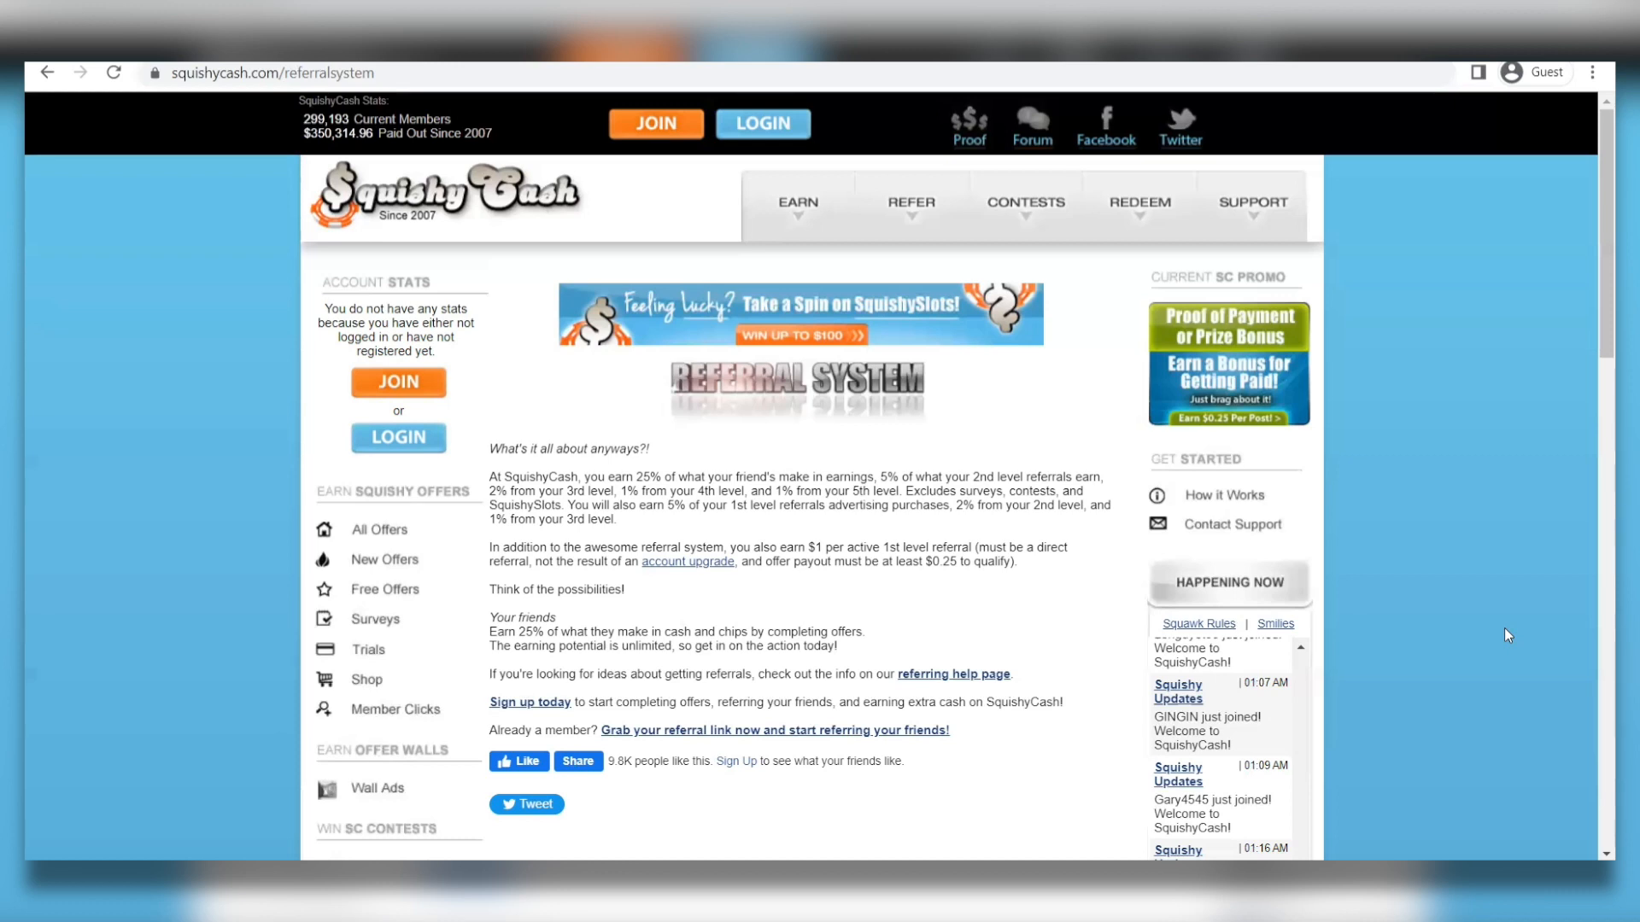
mouse_move(1590, 745)
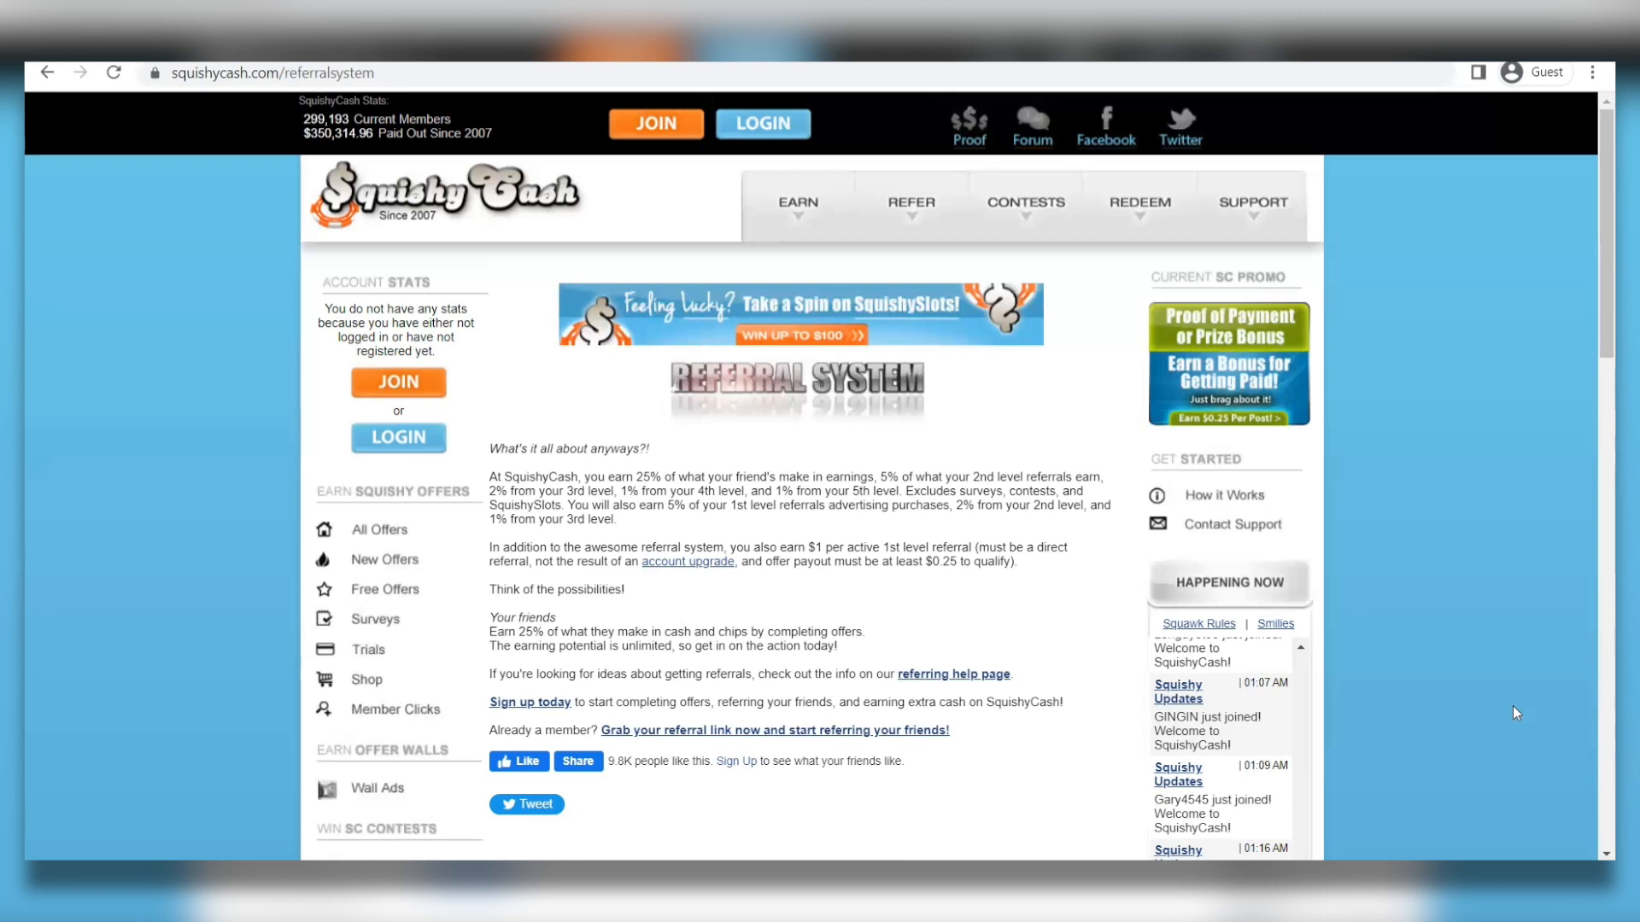
left_click(1140, 202)
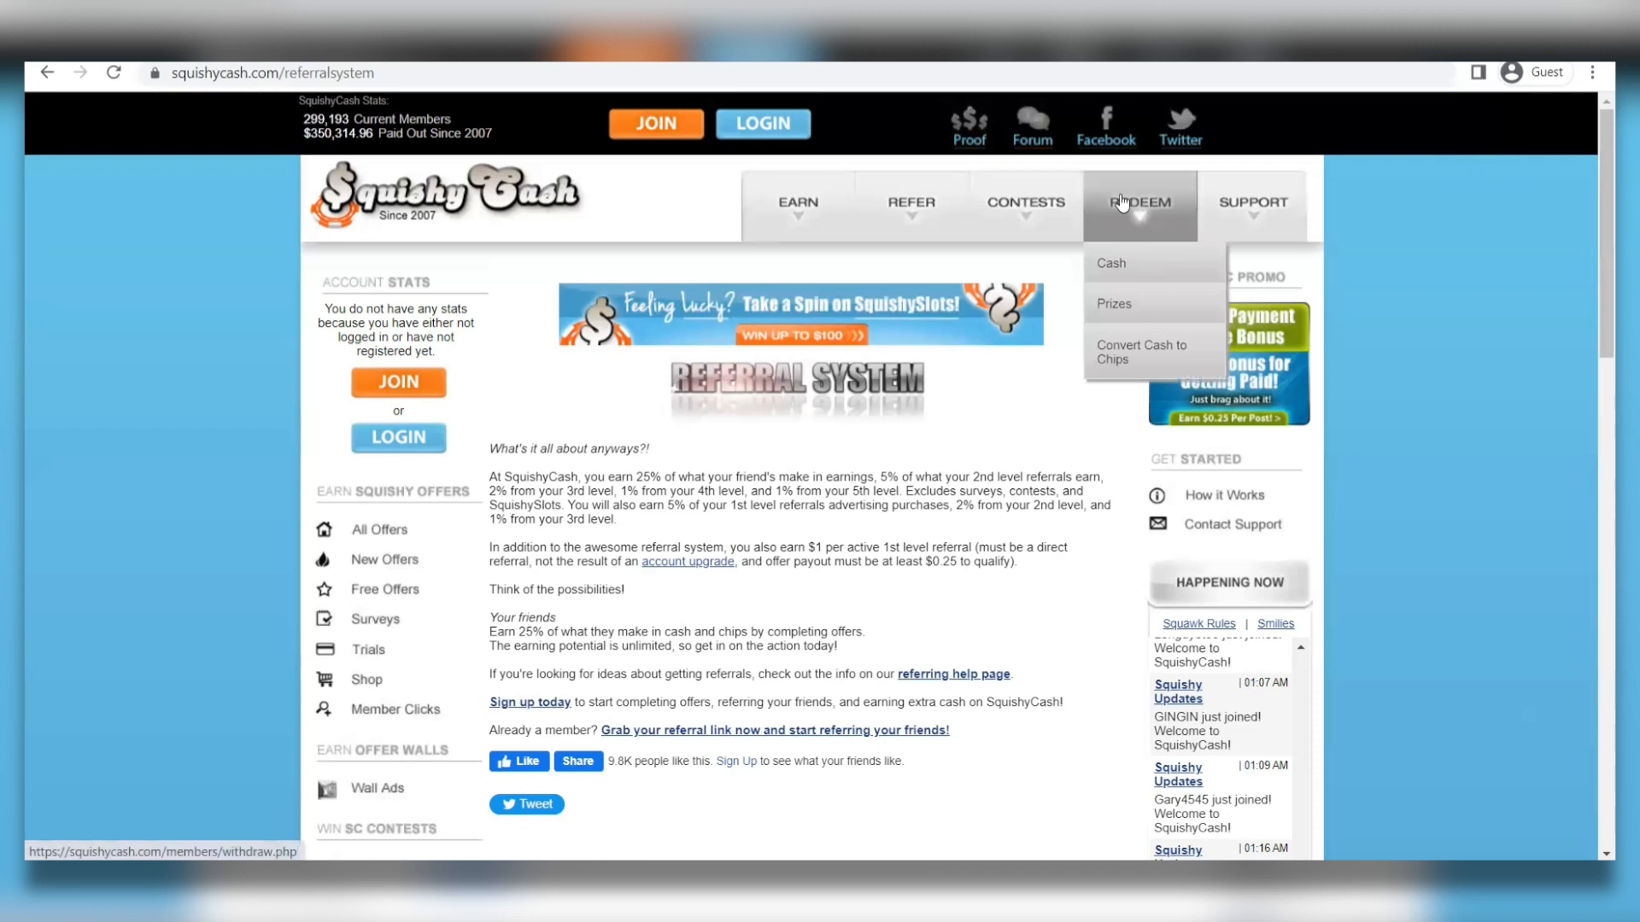
left_click(1110, 262)
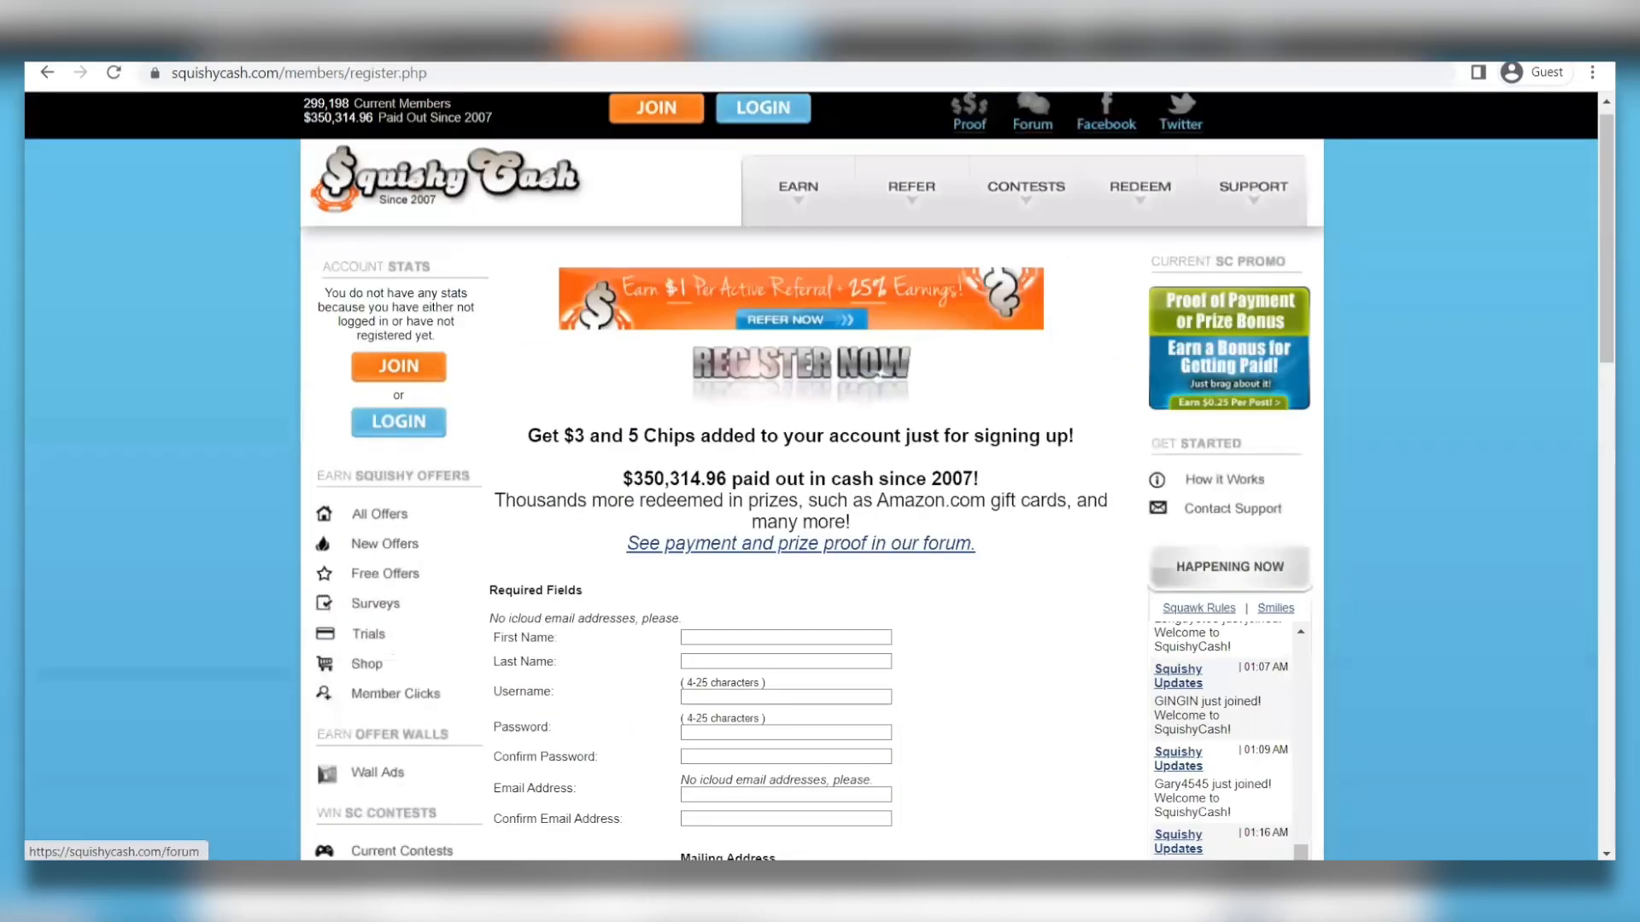
left_click(799, 543)
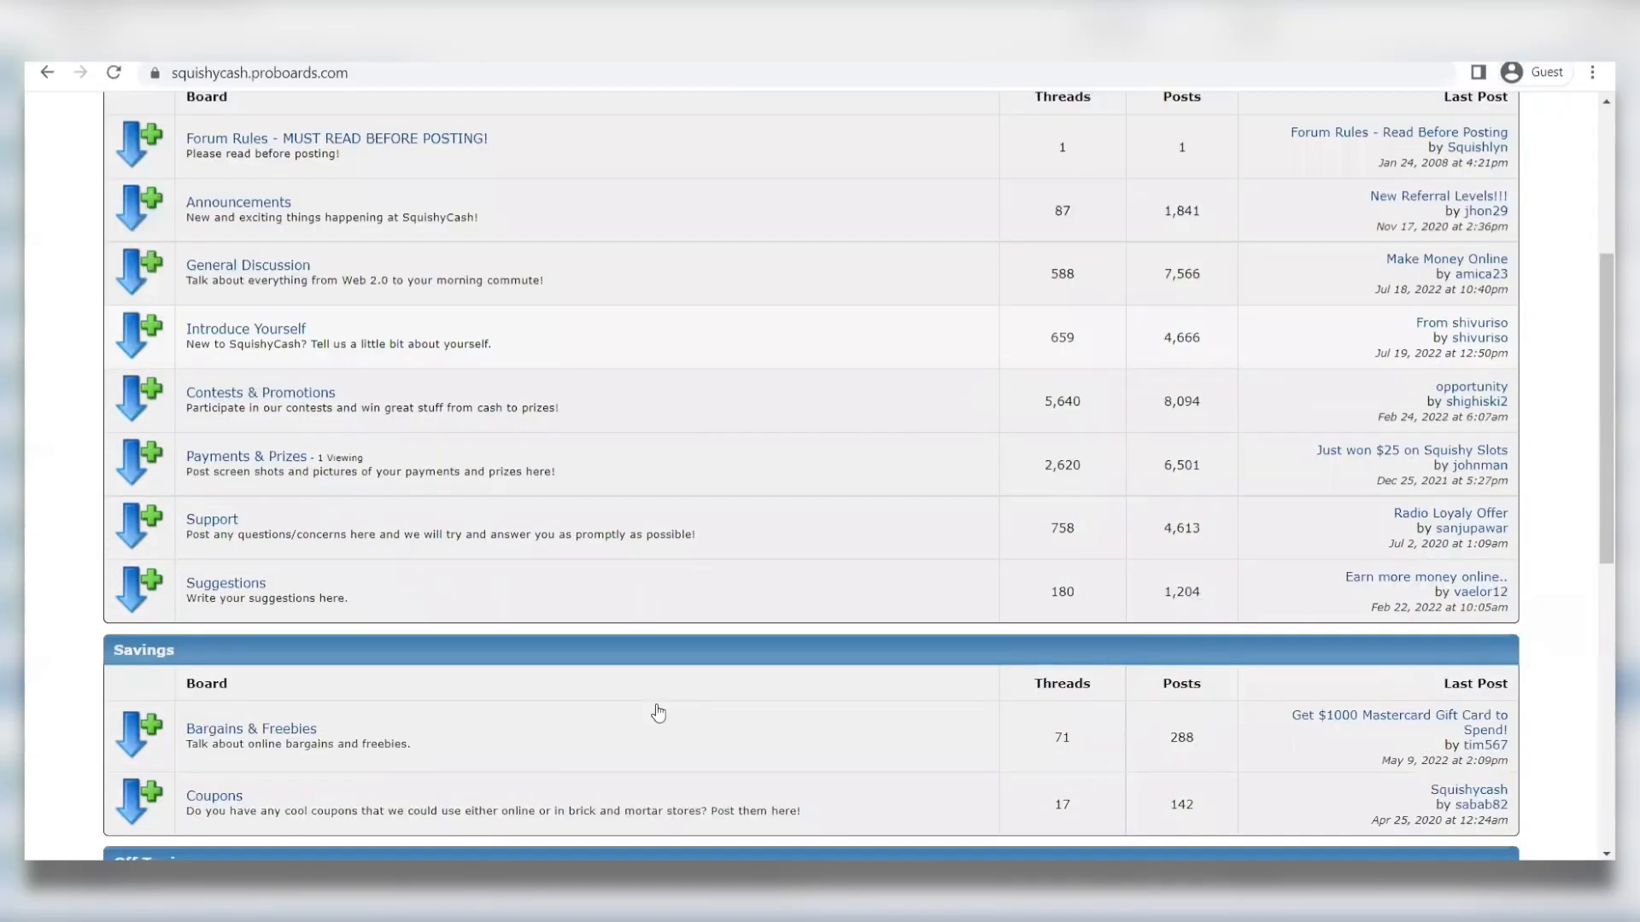
scroll("up", 3)
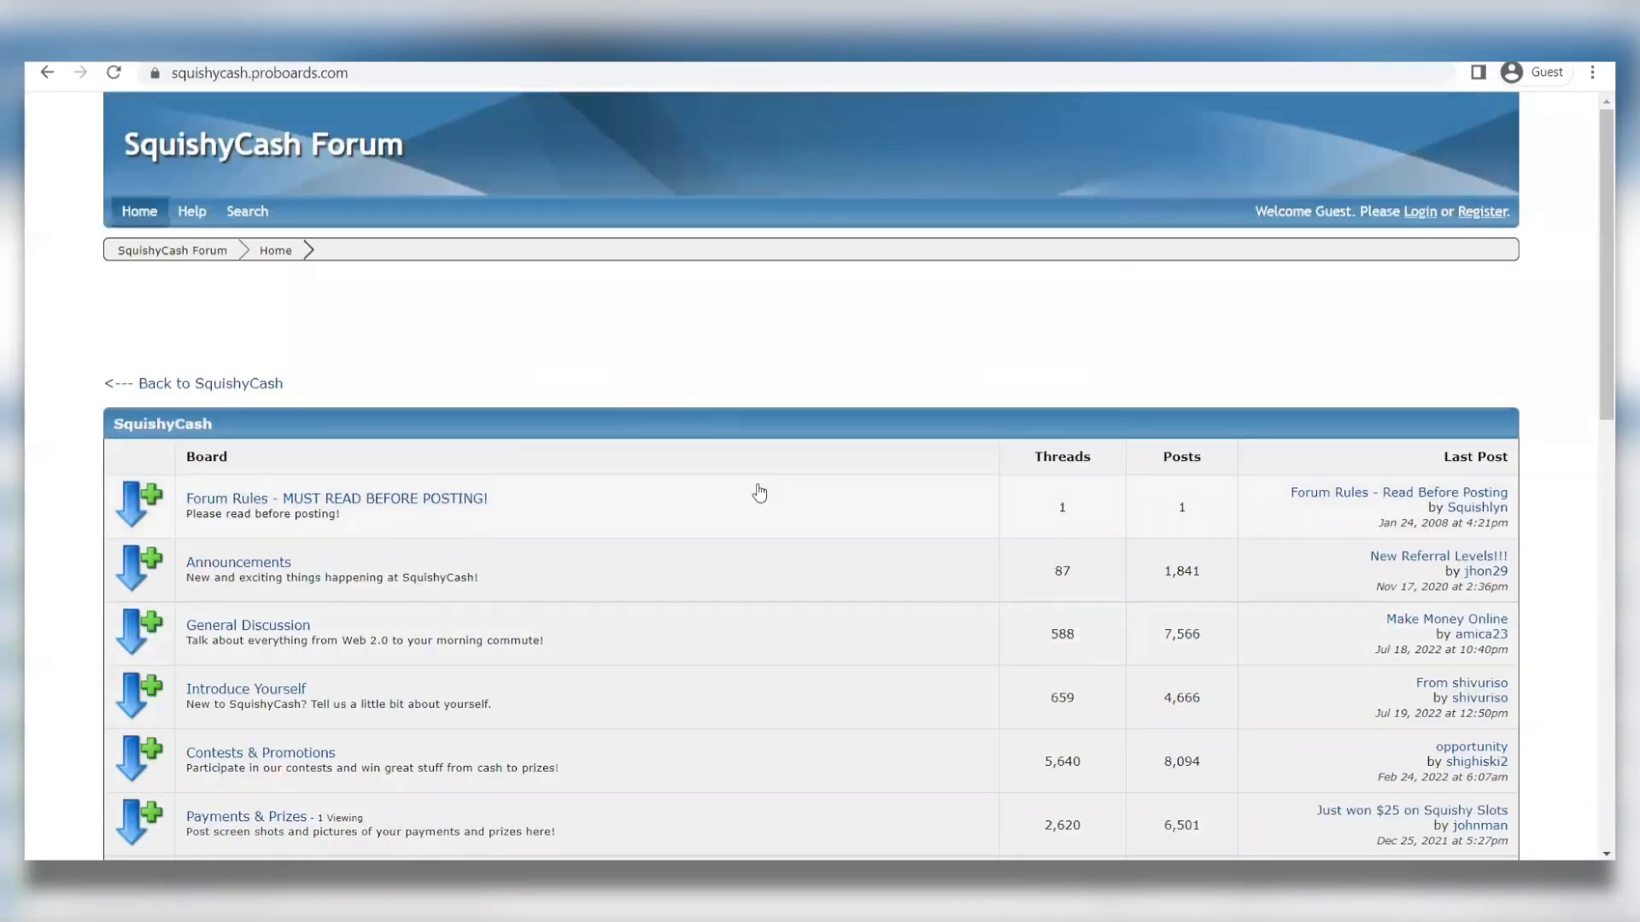
scroll("down", 3)
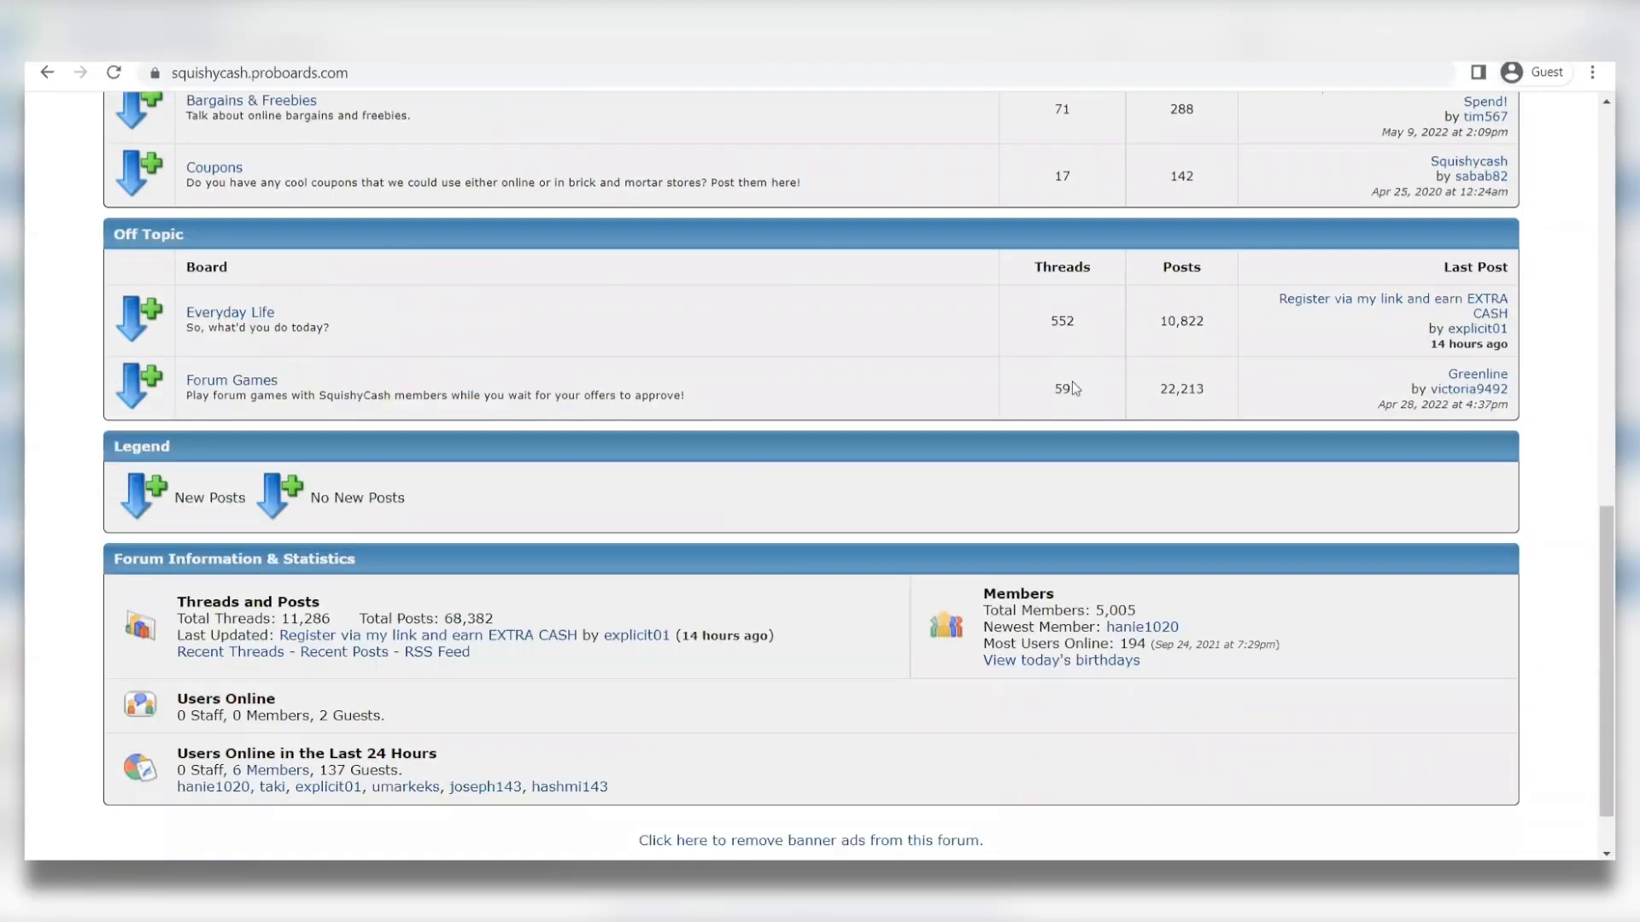
scroll("down", 3)
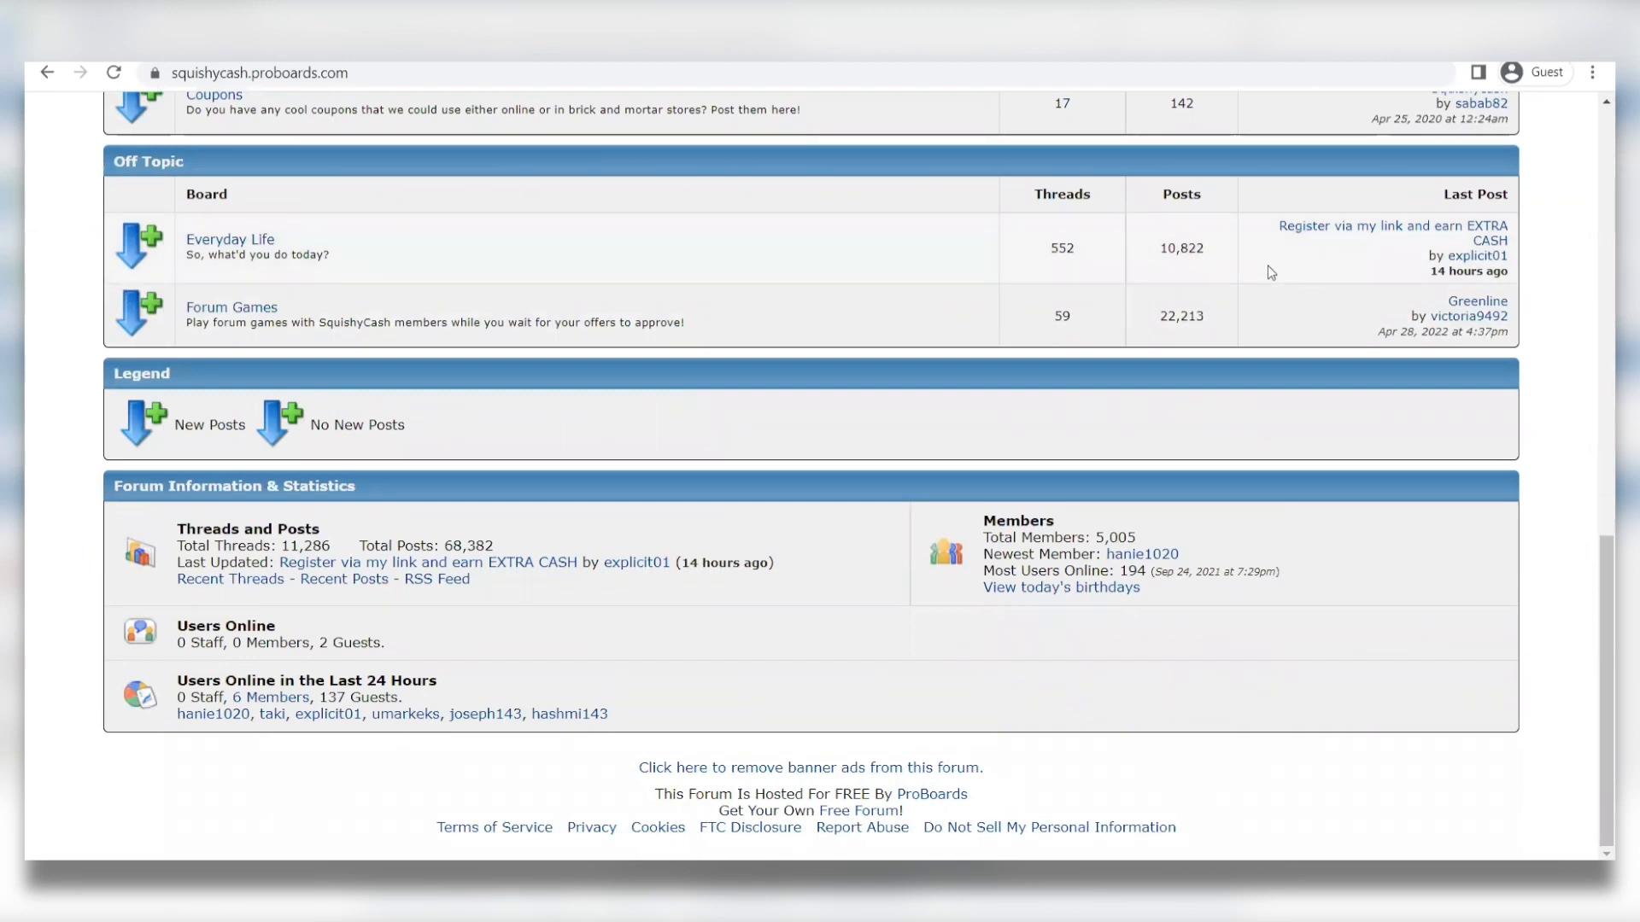
mouse_move(1347, 470)
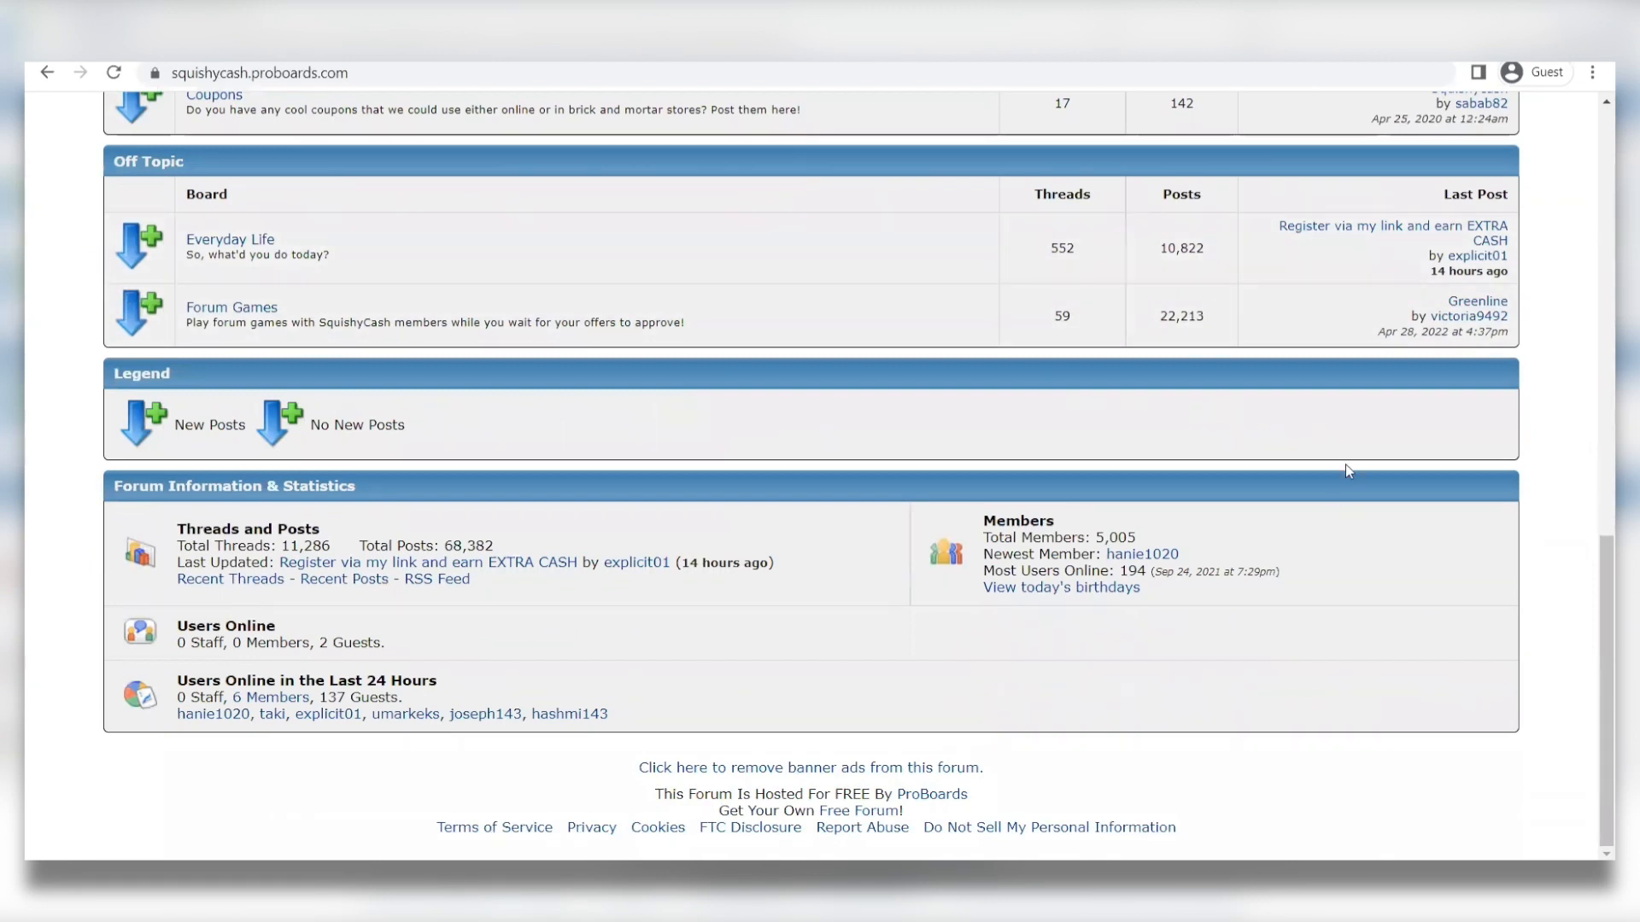
mouse_move(1342, 456)
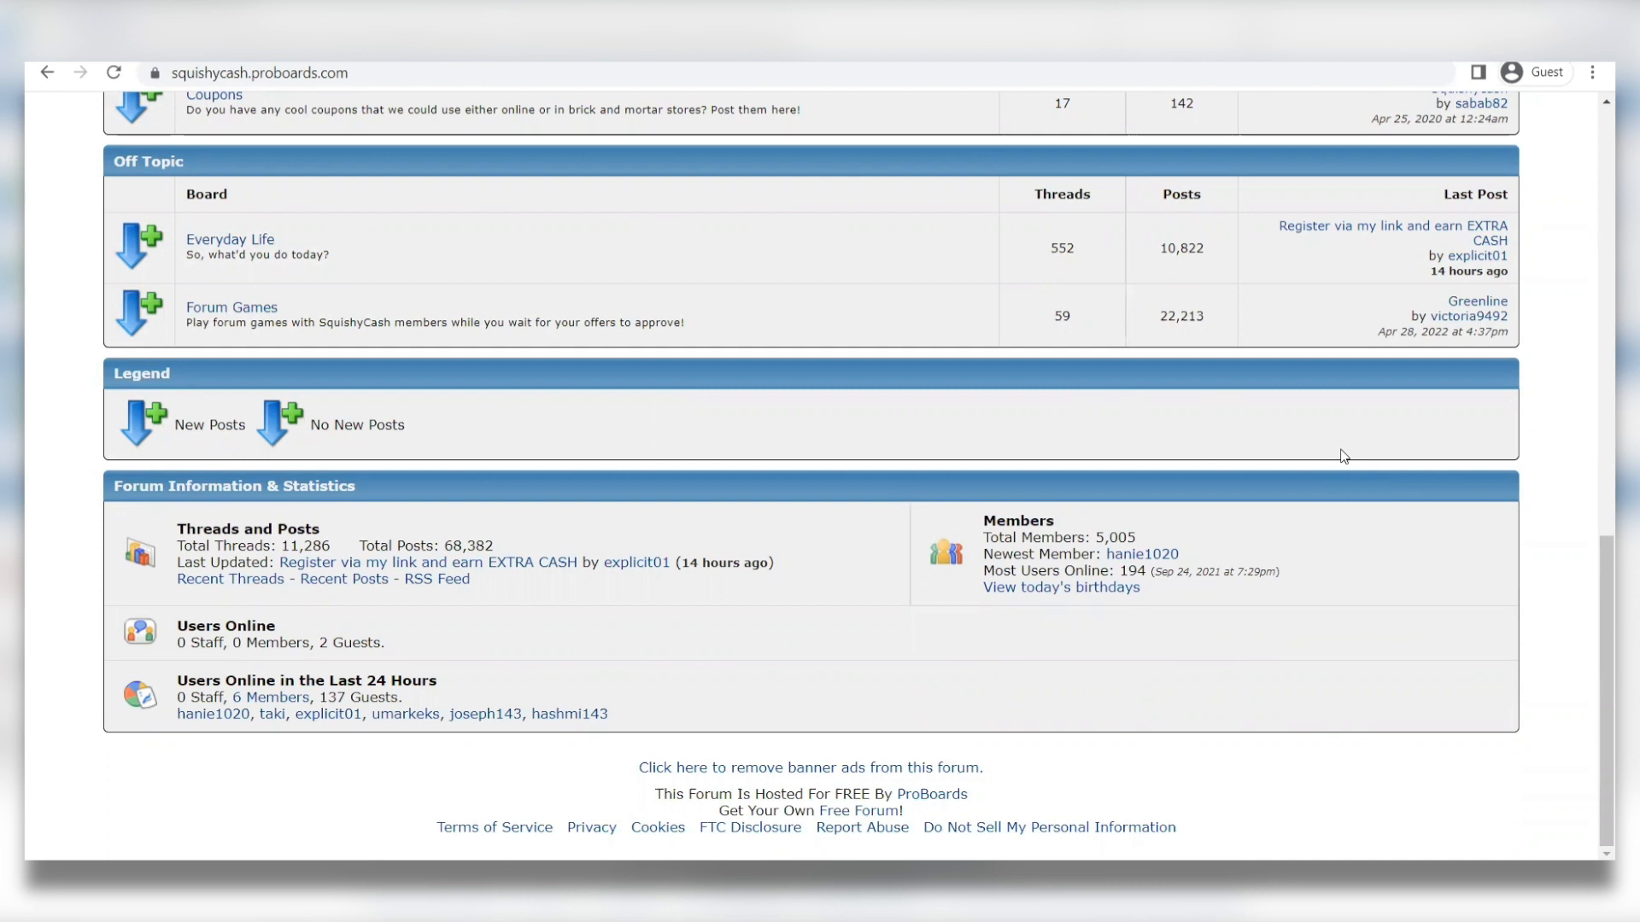
mouse_move(1465, 345)
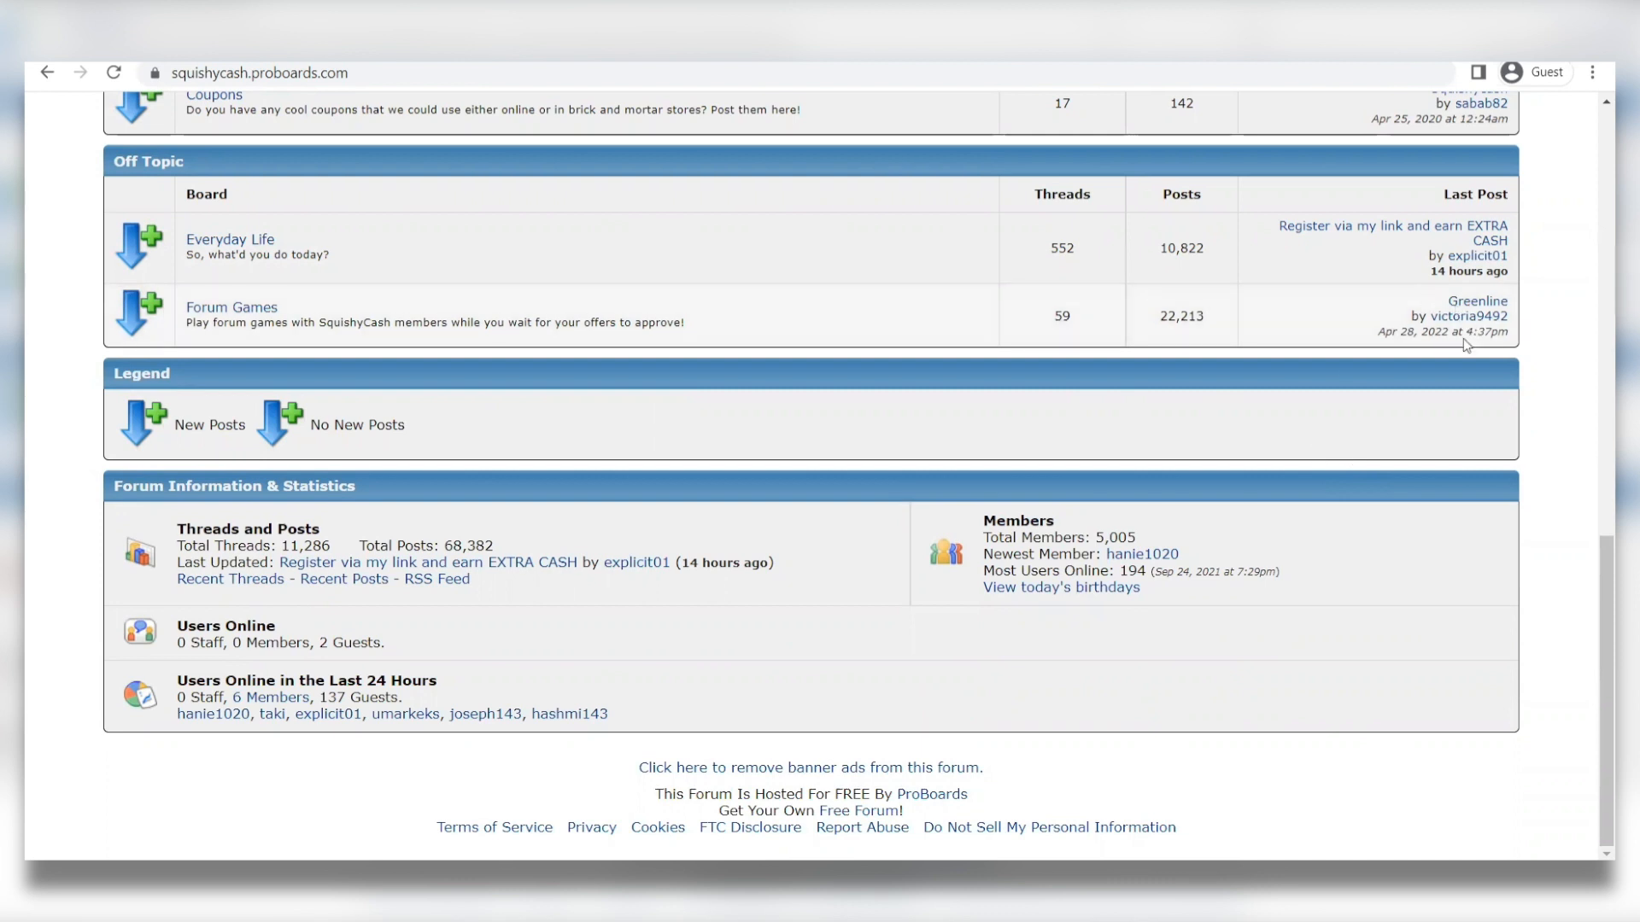